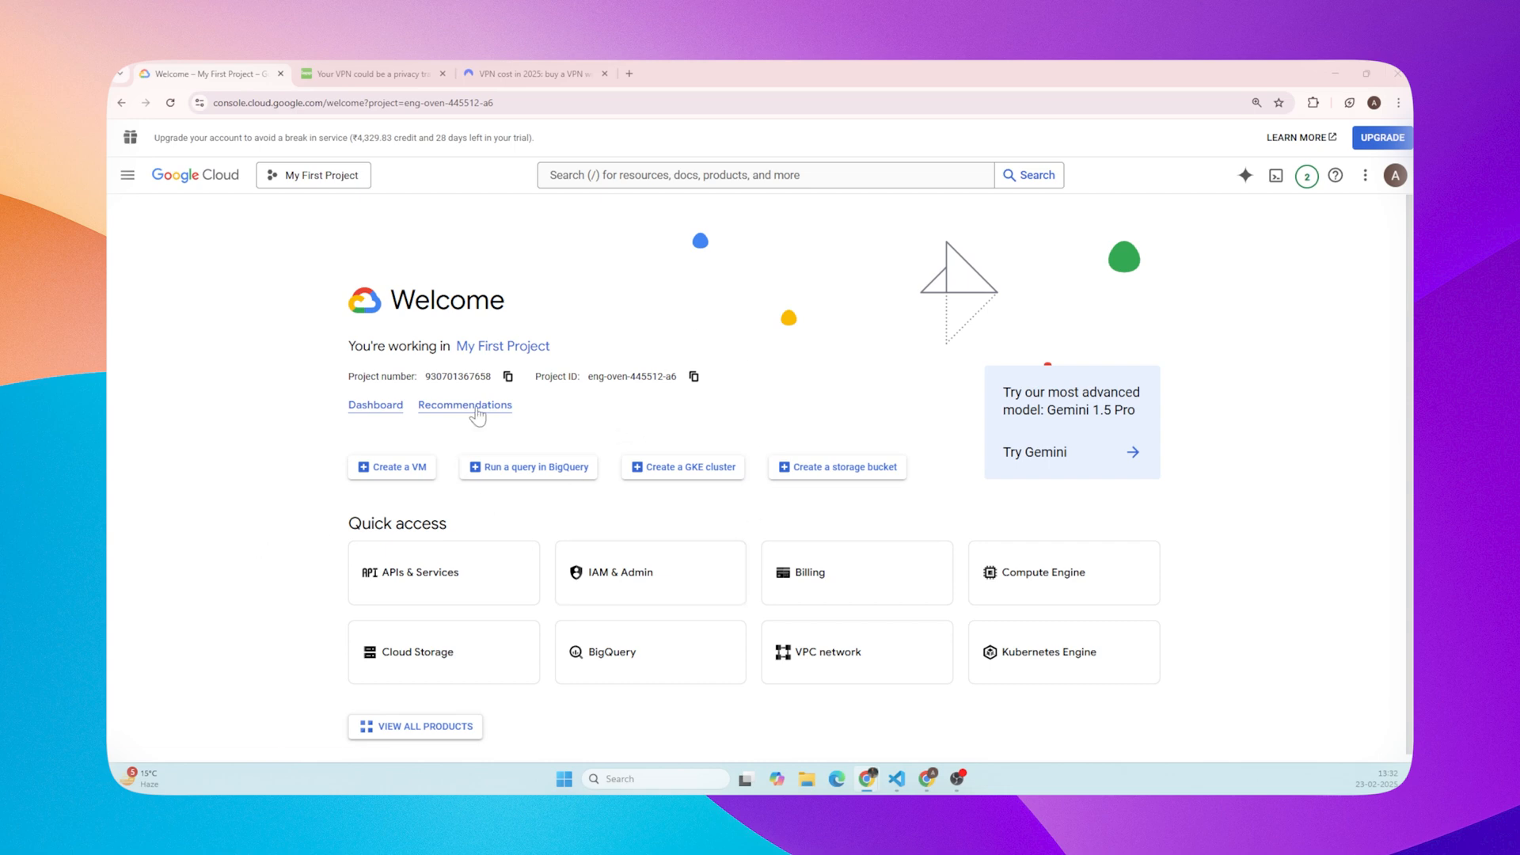
{"action": "mouse_move", "coordinate": [488, 394]}
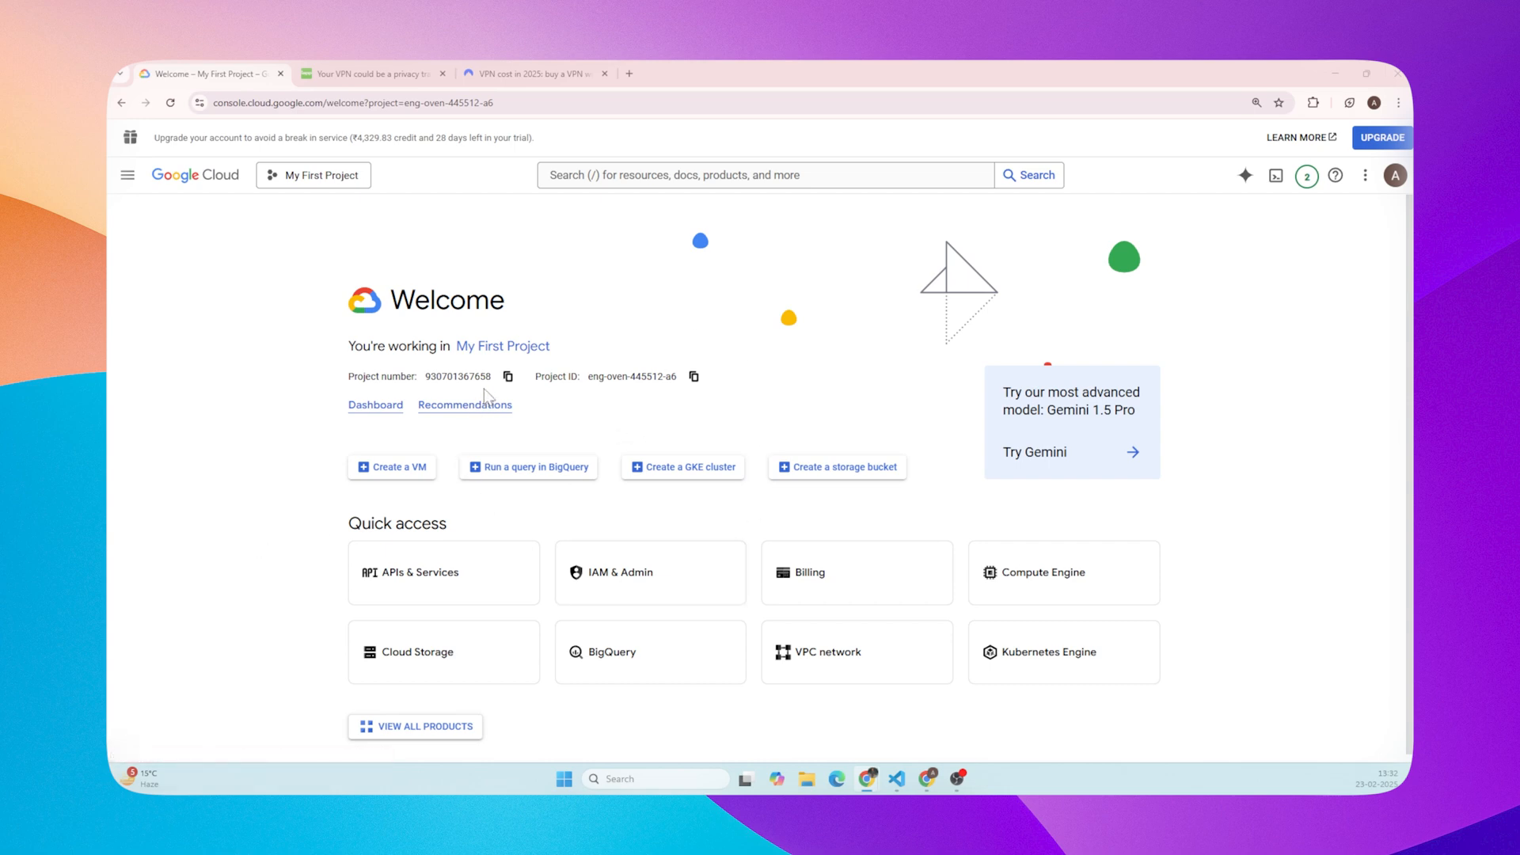
Review NordVPN's 1-month Complete, Plus and Basic plan prices.
{"action": "left_click", "coordinate": [532, 73]}
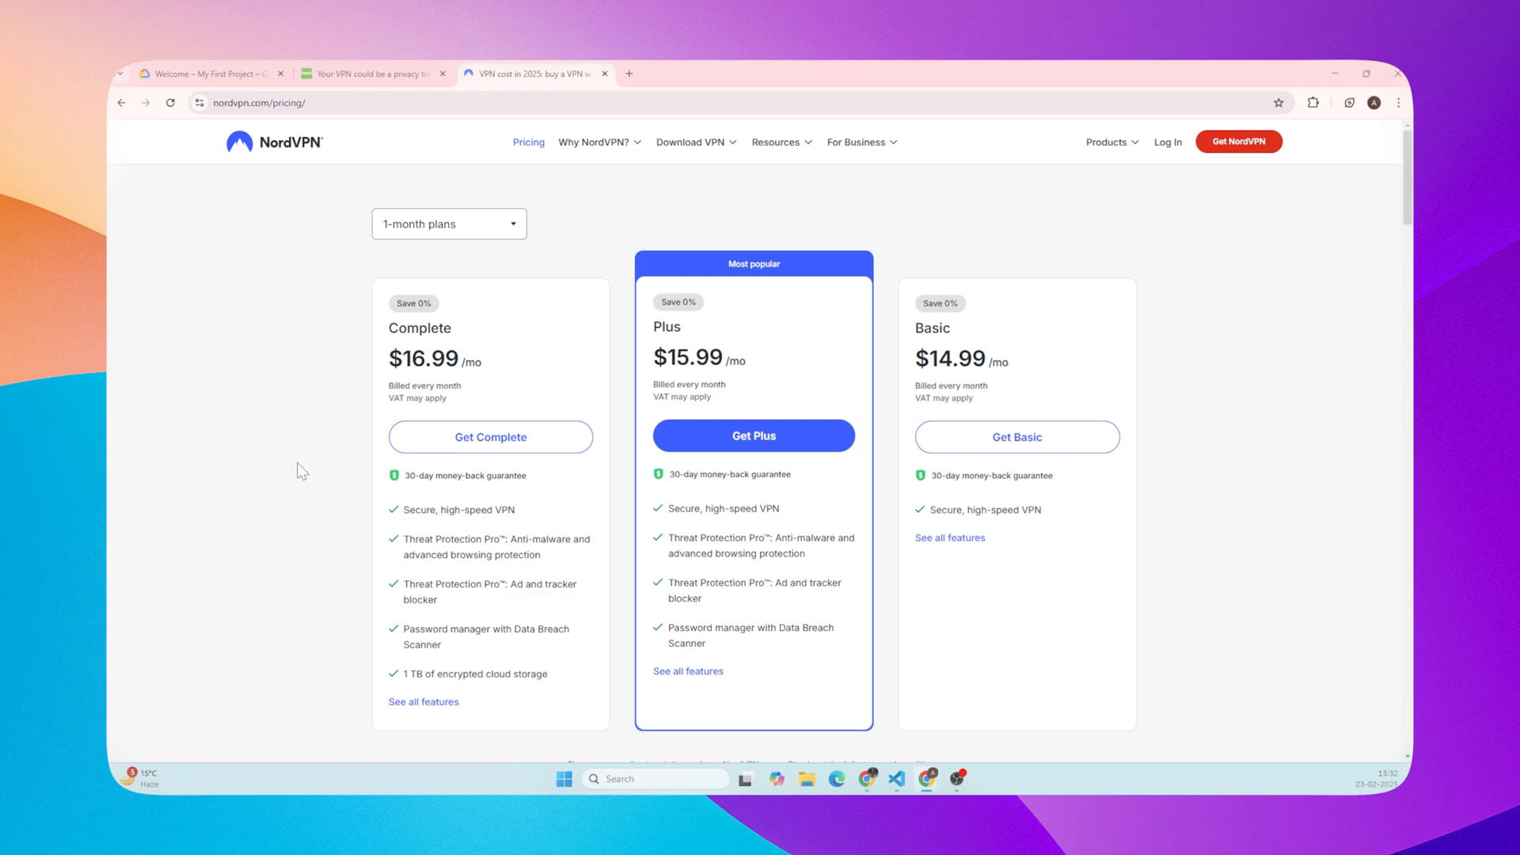
{"action": "mouse_move", "coordinate": [294, 467]}
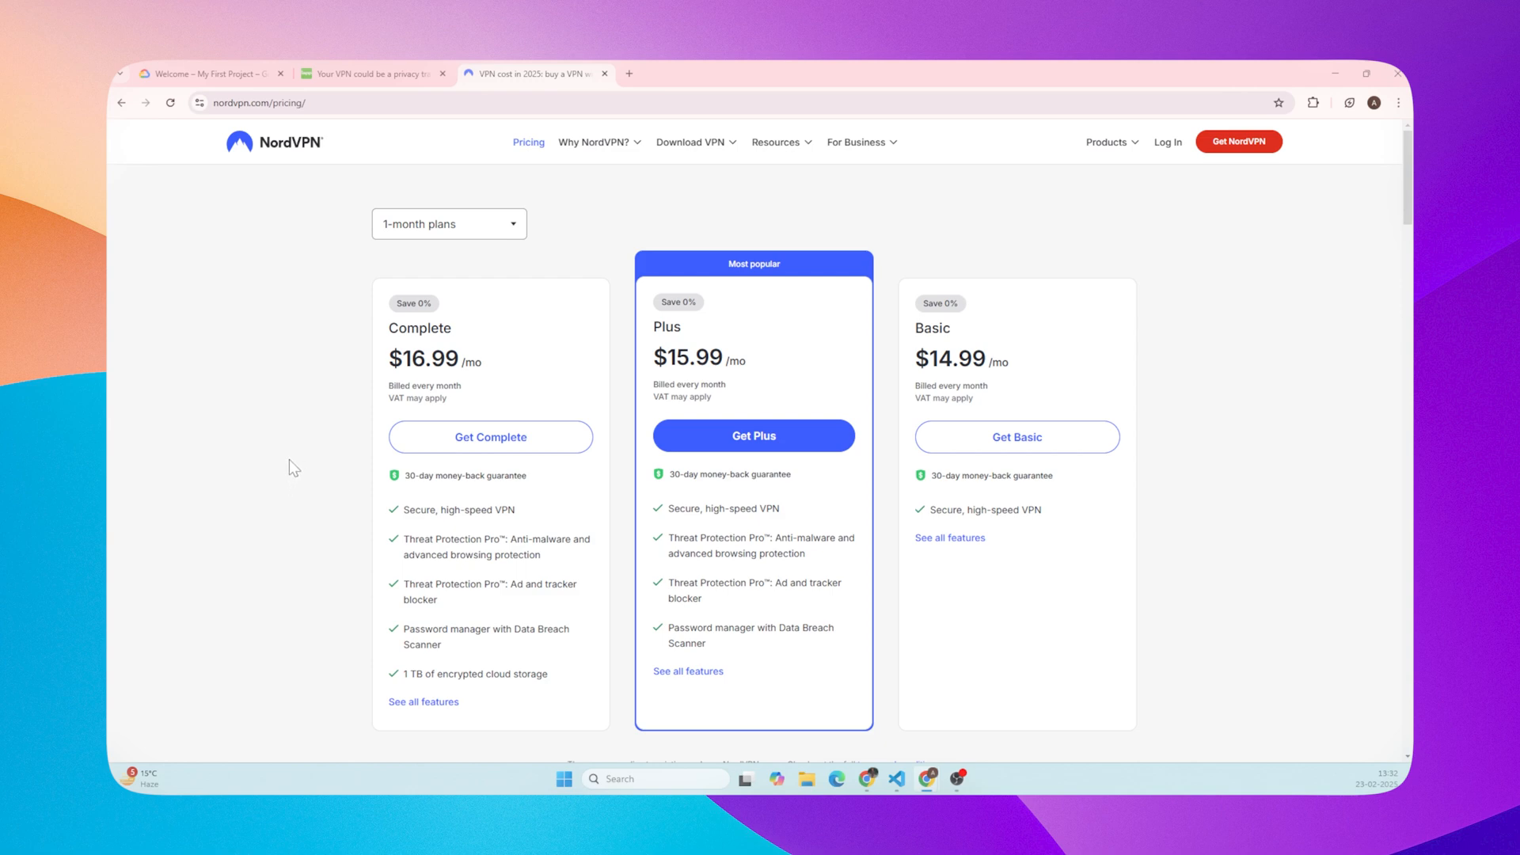
{"action": "mouse_move", "coordinate": [539, 328]}
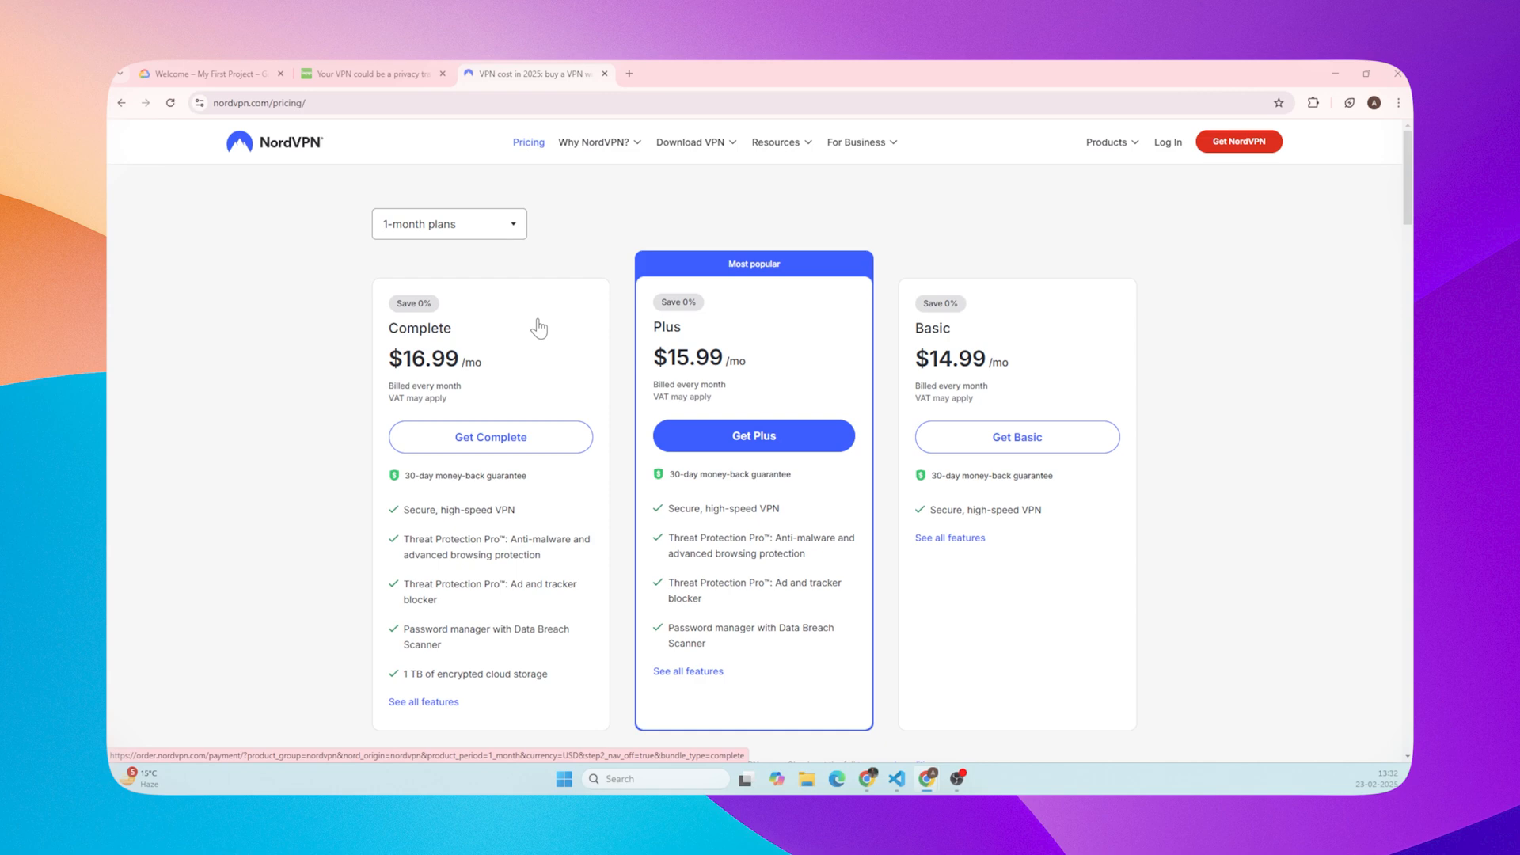
{"action": "mouse_move", "coordinate": [536, 328]}
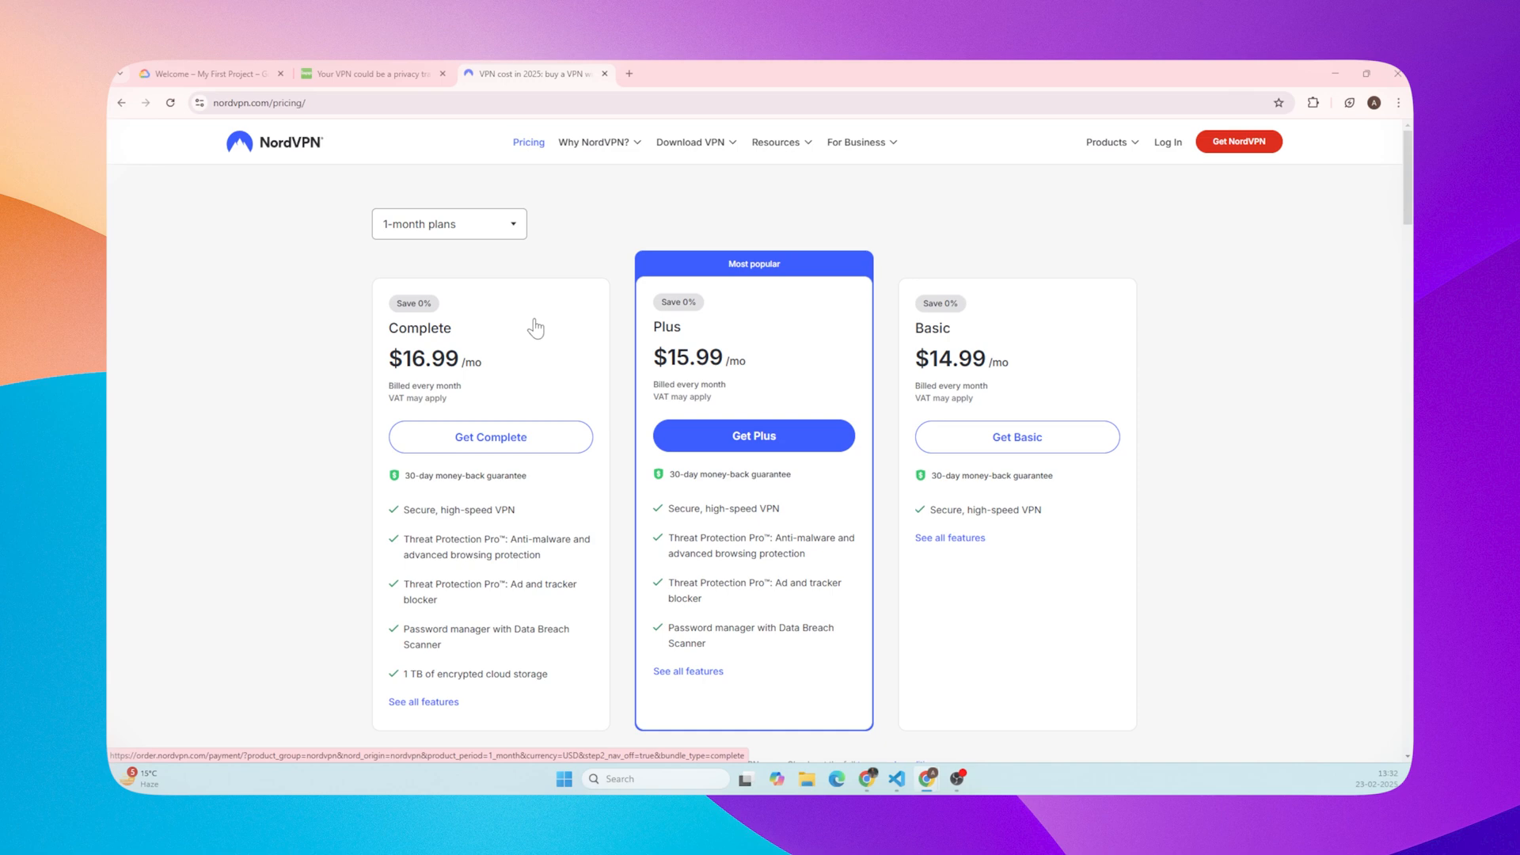
{"action": "mouse_move", "coordinate": [288, 485]}
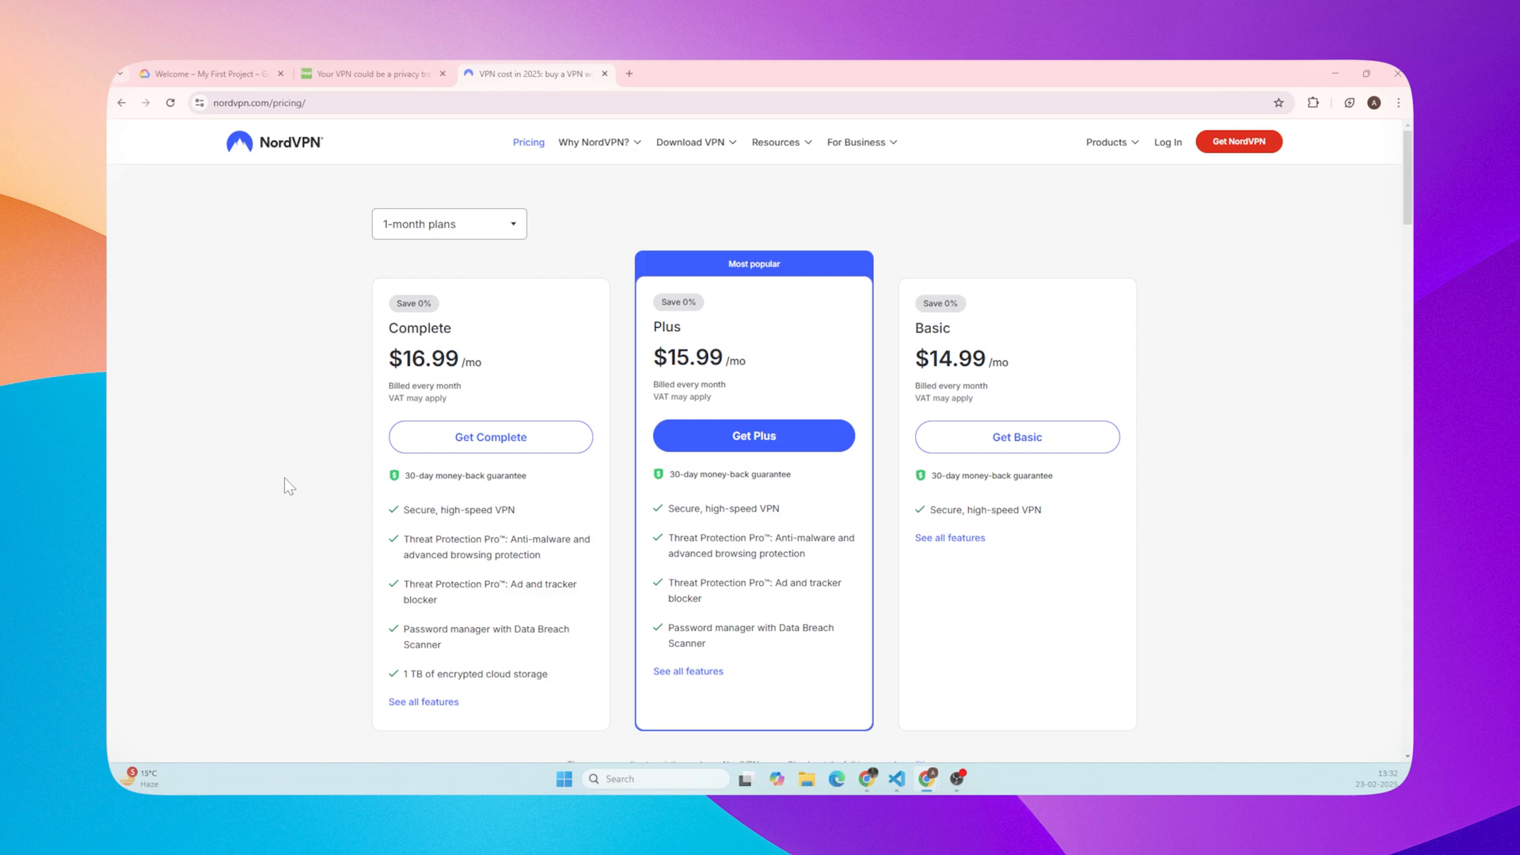
{"action": "mouse_move", "coordinate": [431, 322]}
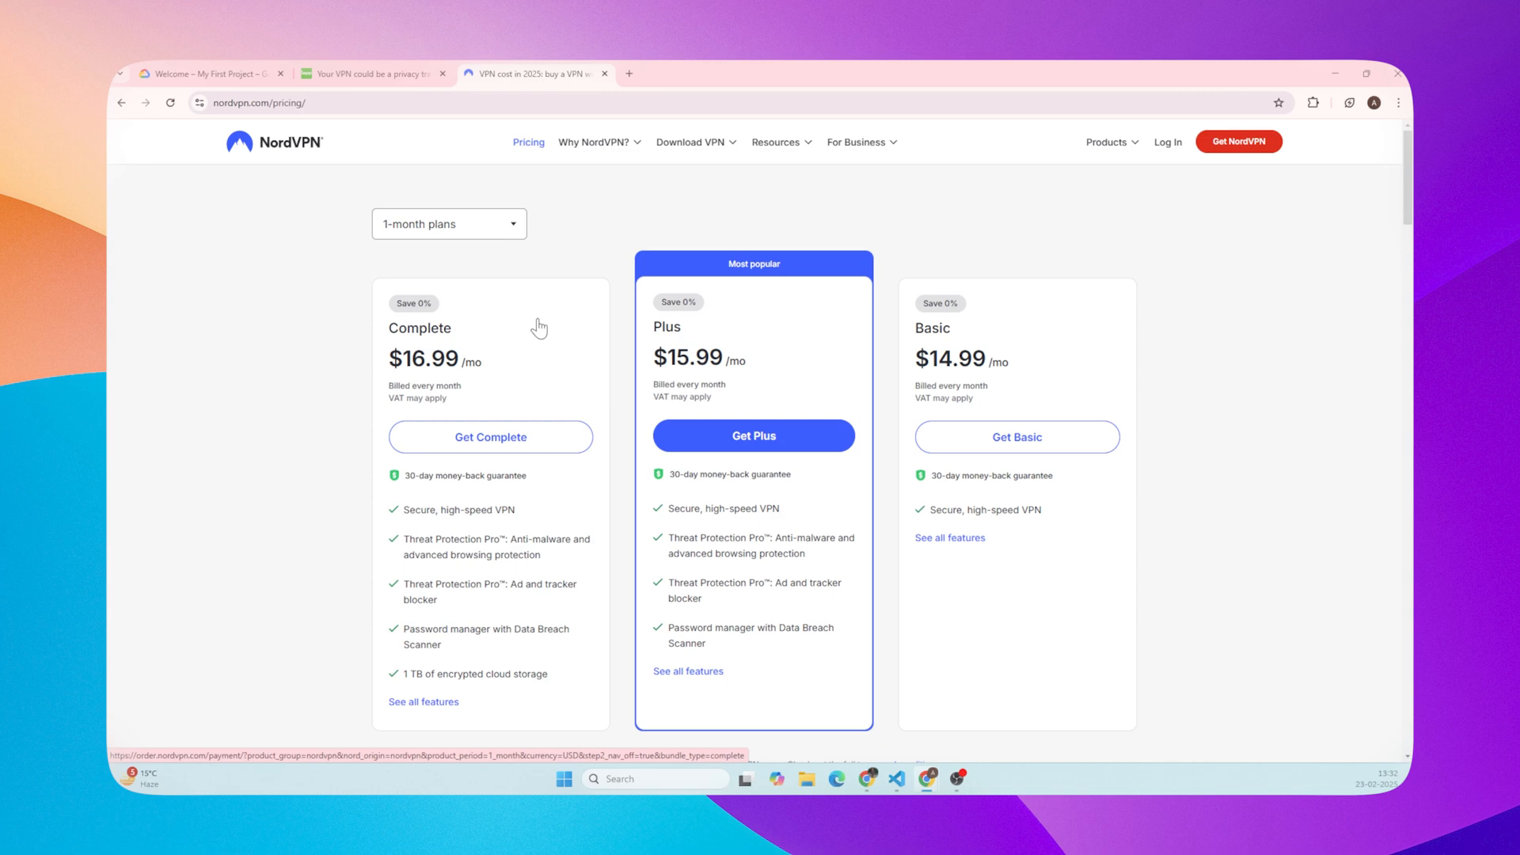
{"action": "mouse_move", "coordinate": [537, 328]}
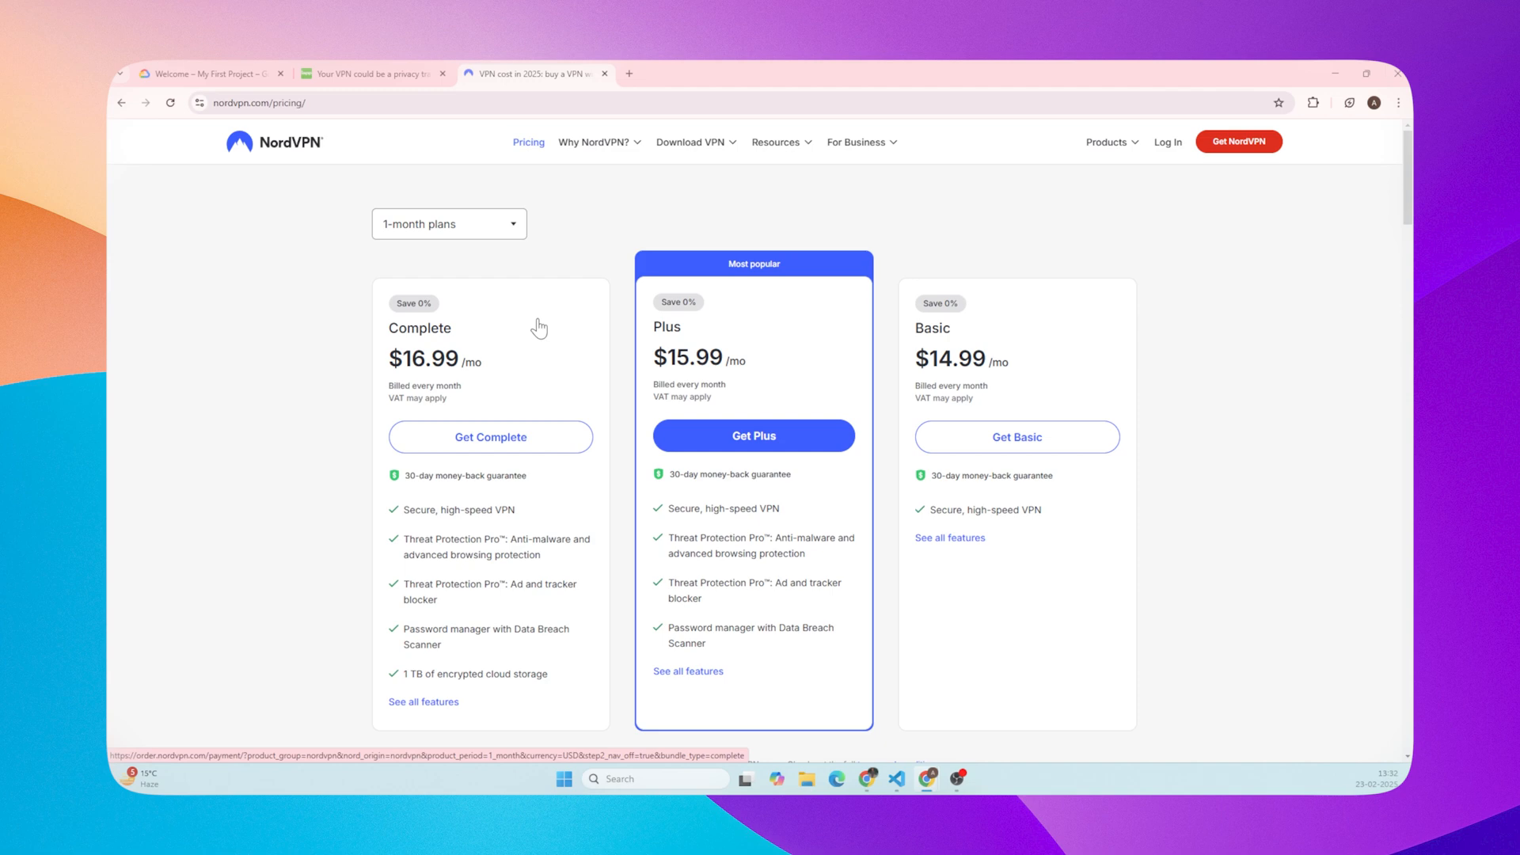
{"action": "mouse_move", "coordinate": [536, 328]}
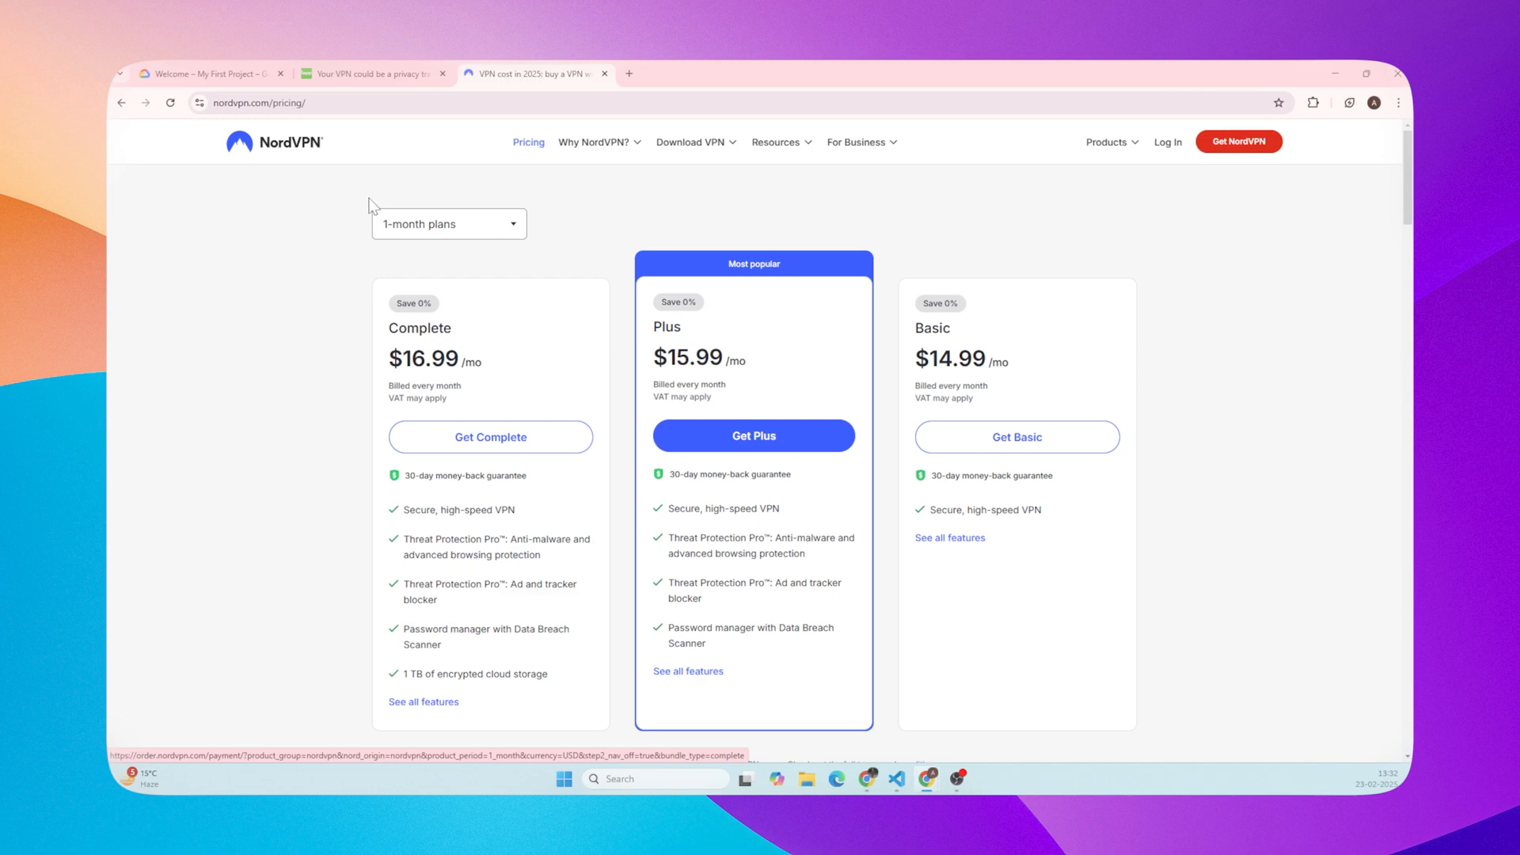
{"action": "left_click", "coordinate": [371, 73]}
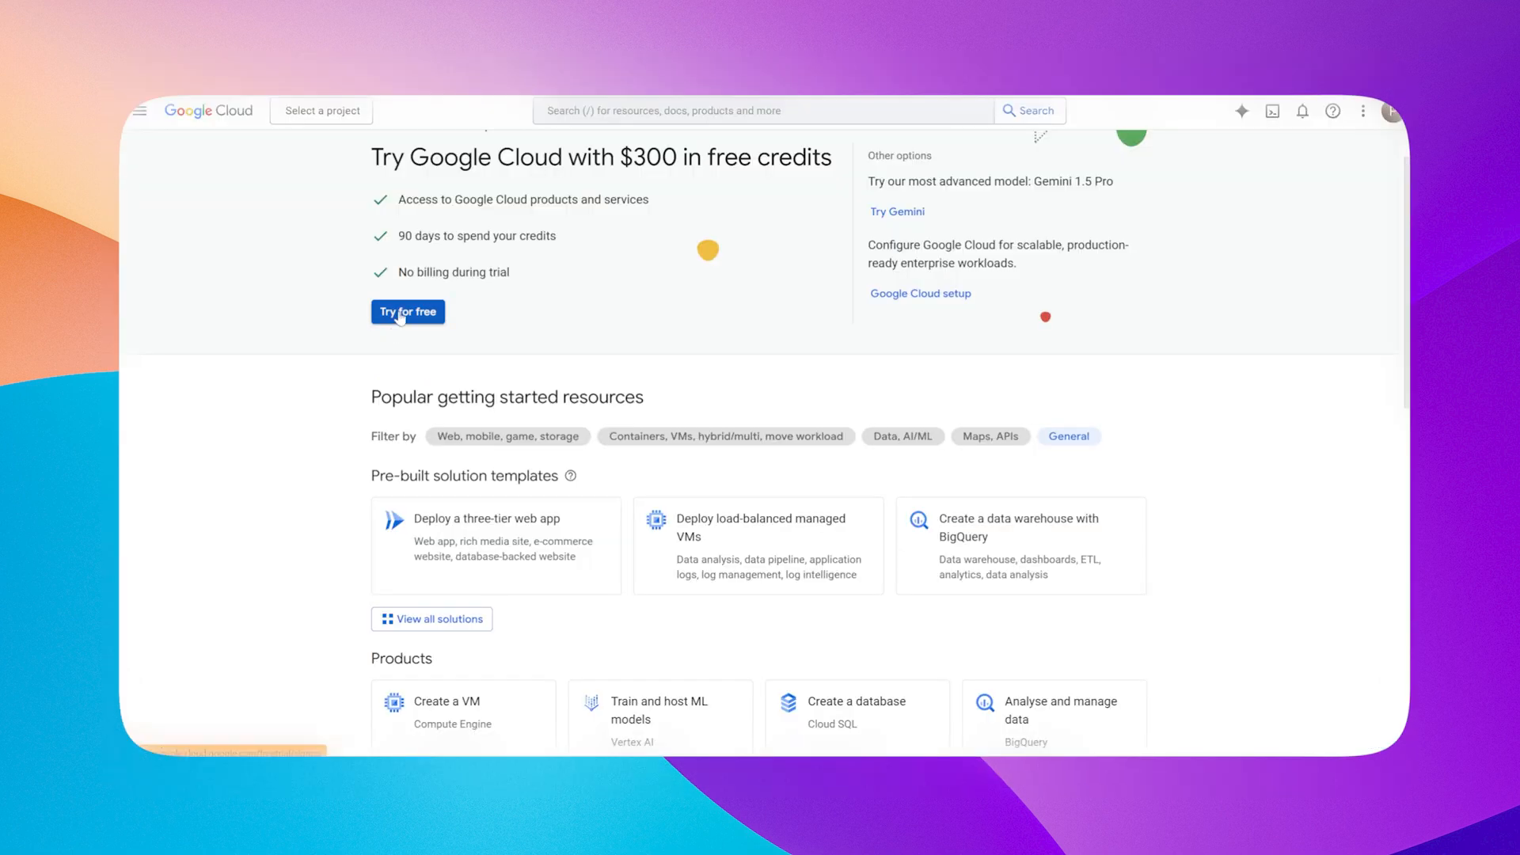
{"action": "mouse_move", "coordinate": [665, 334]}
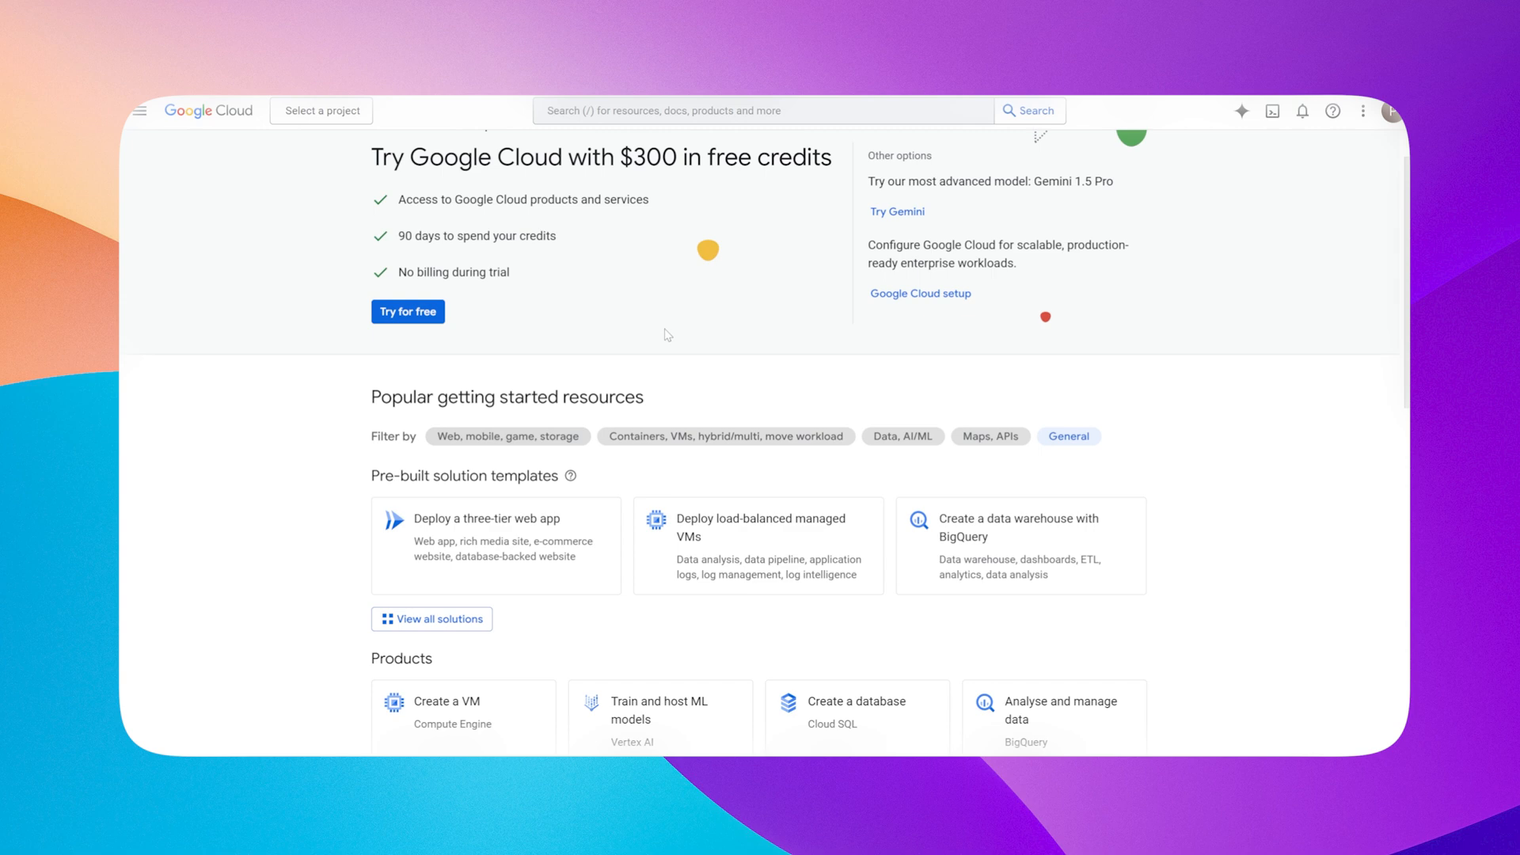
{"action": "mouse_move", "coordinate": [723, 295]}
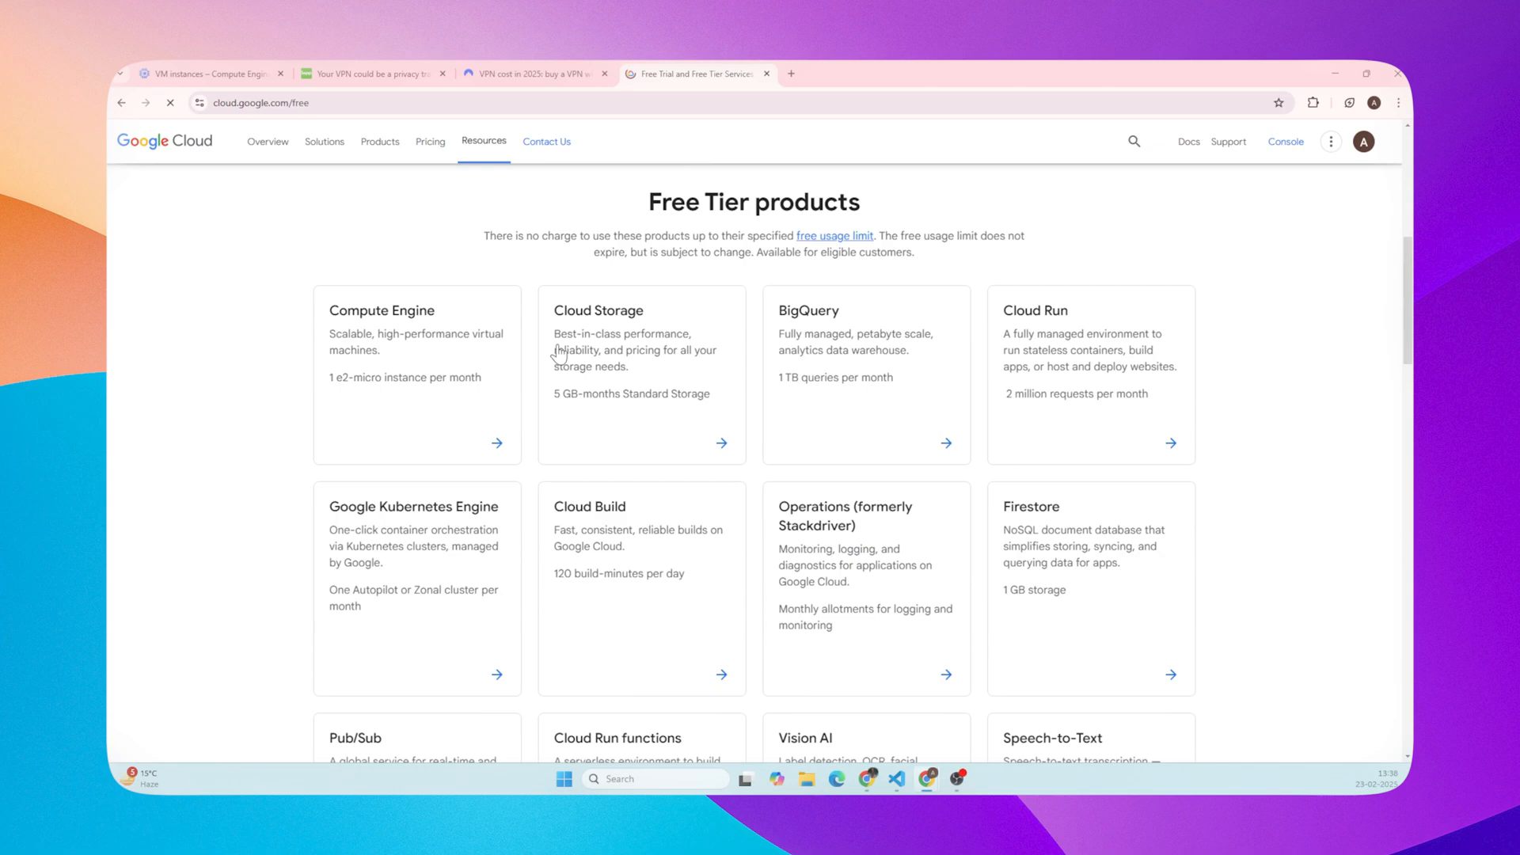
Scroll the Free Tier products list, then the inter-region VM data transfer pricing table.
{"action": "scroll", "scroll_direction": "down", "scroll_amount": 3}
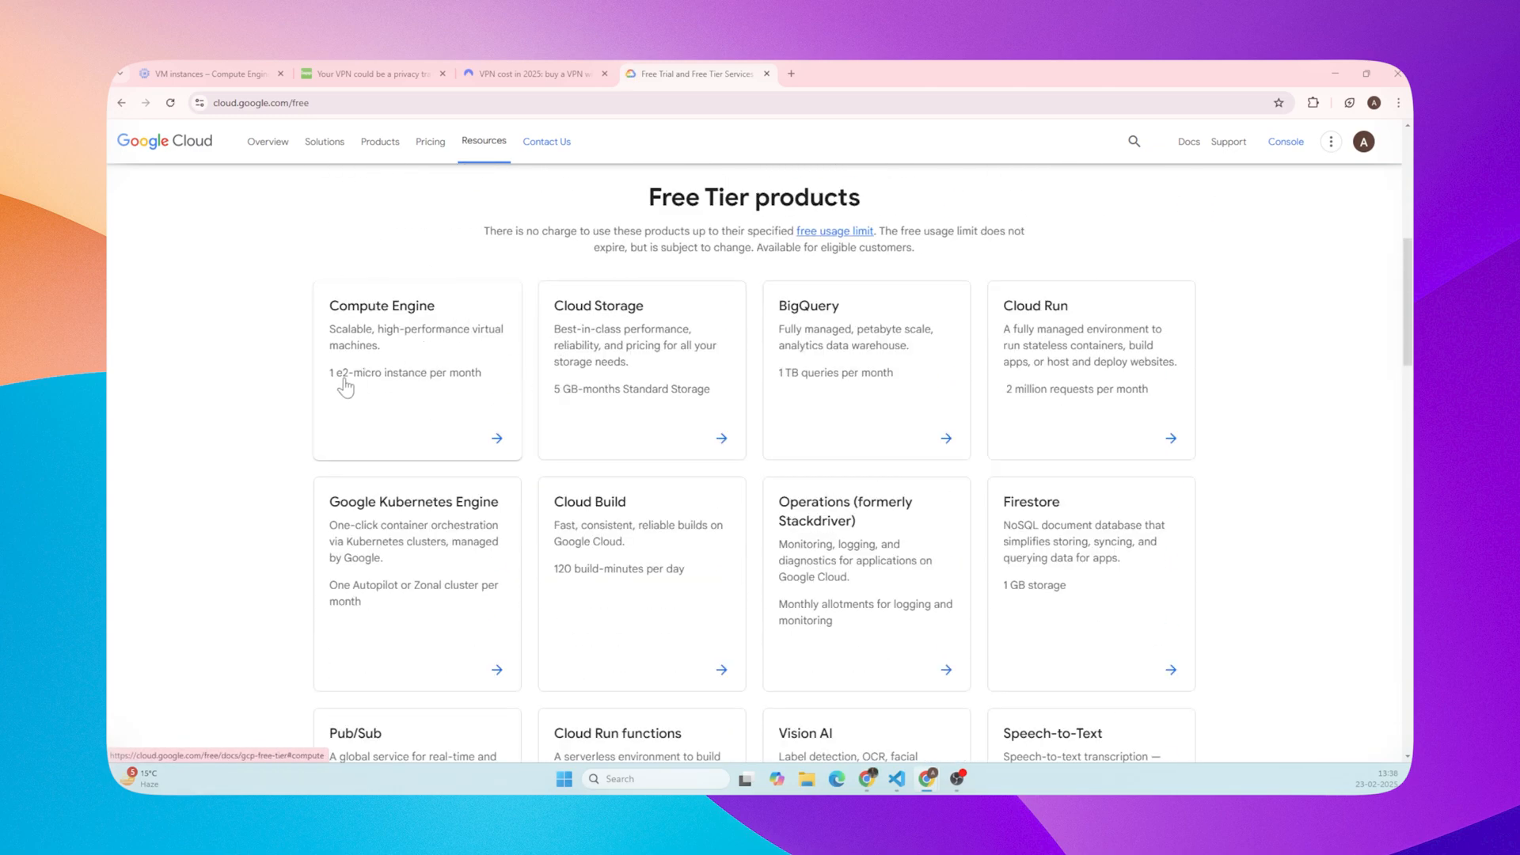
{"action": "mouse_move", "coordinate": [416, 379]}
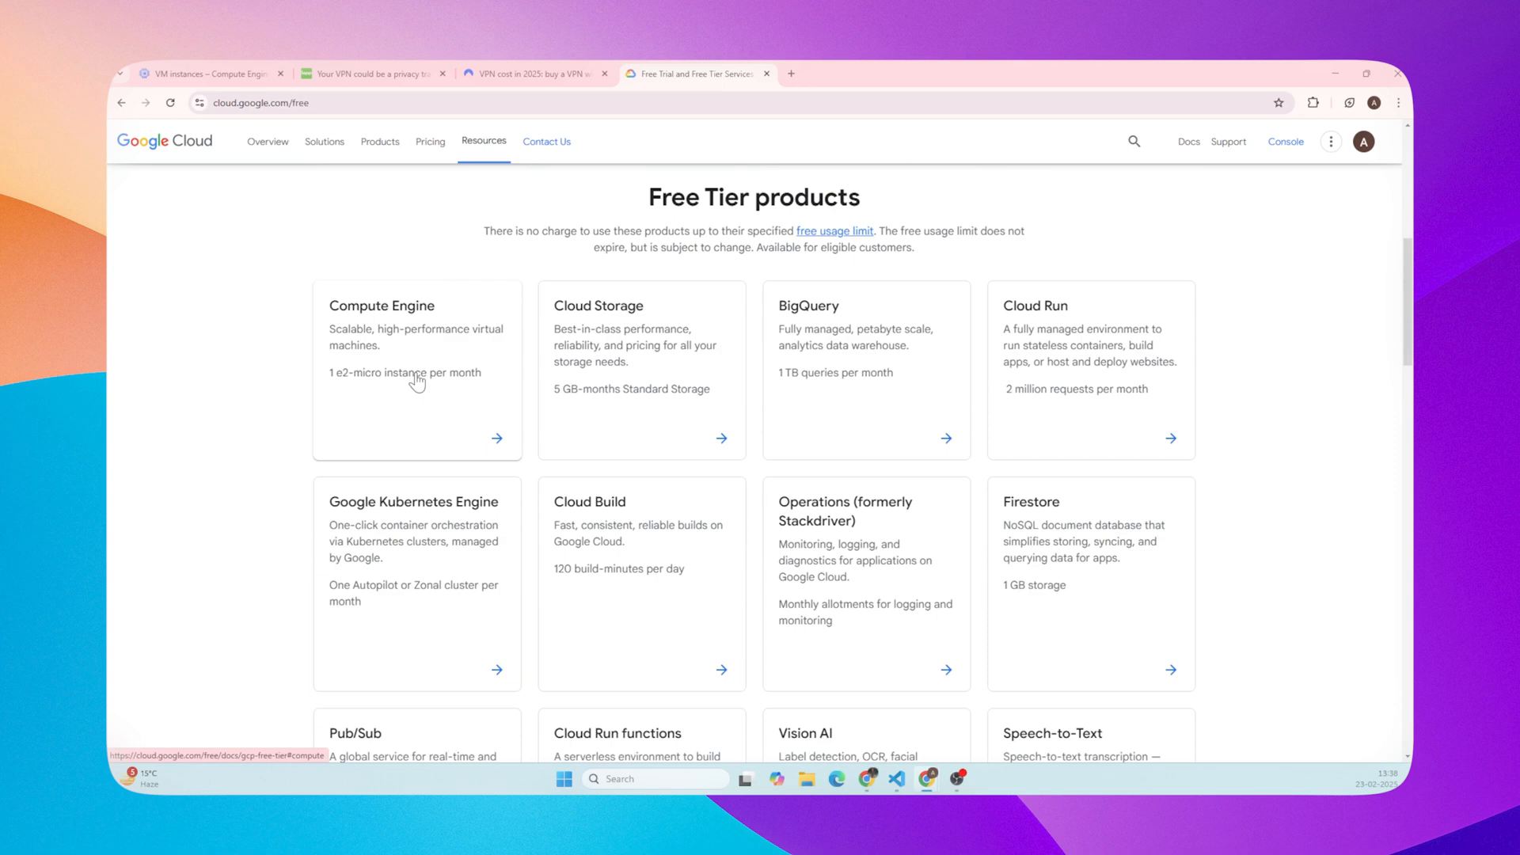
{"action": "mouse_move", "coordinate": [394, 359]}
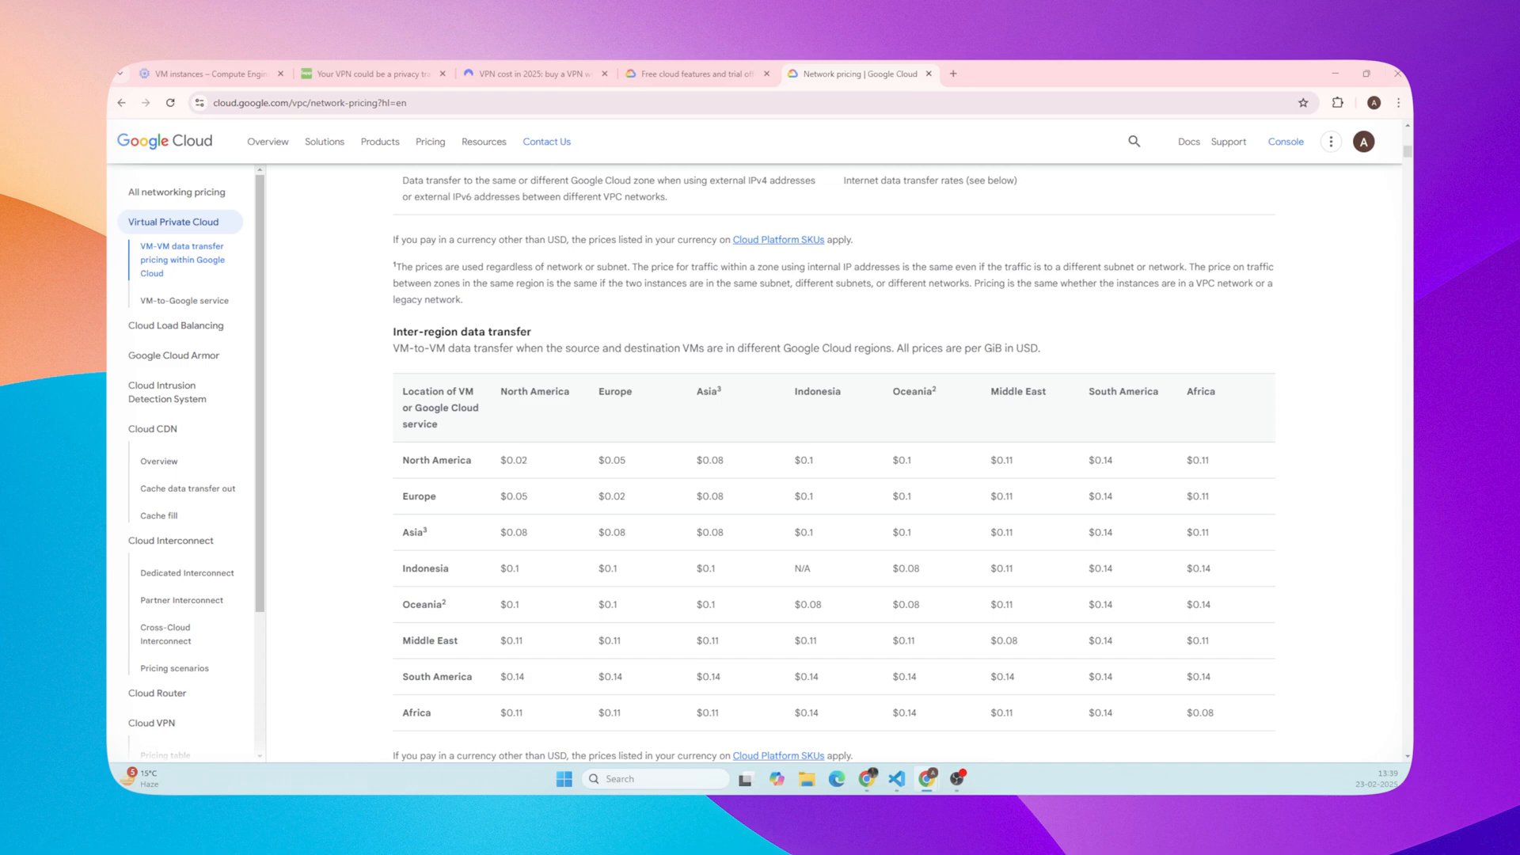
{"action": "scroll", "scroll_direction": "down", "scroll_amount": 3}
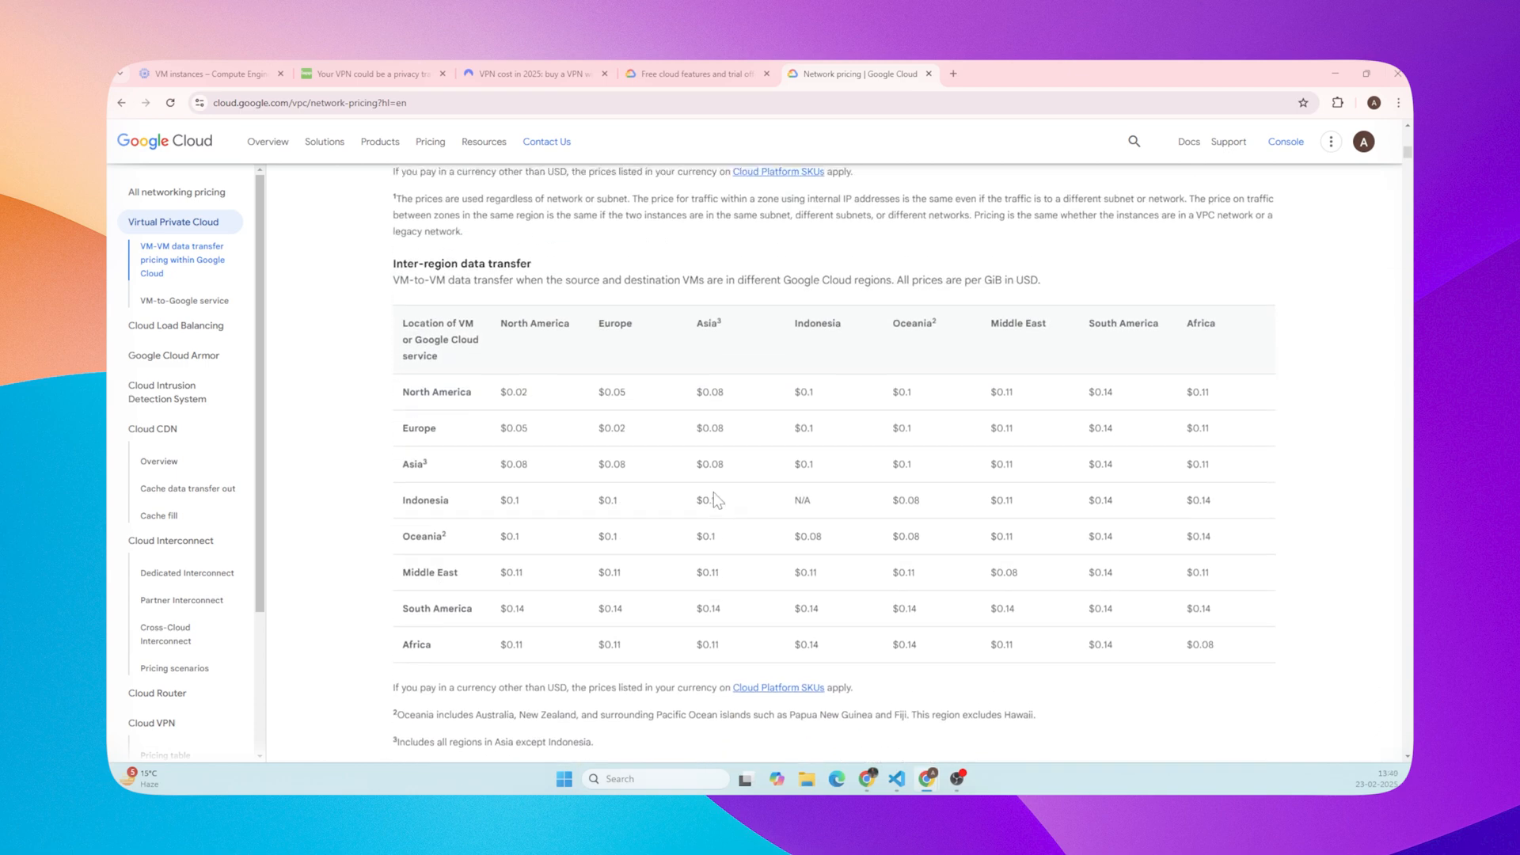
{"action": "mouse_move", "coordinate": [717, 381]}
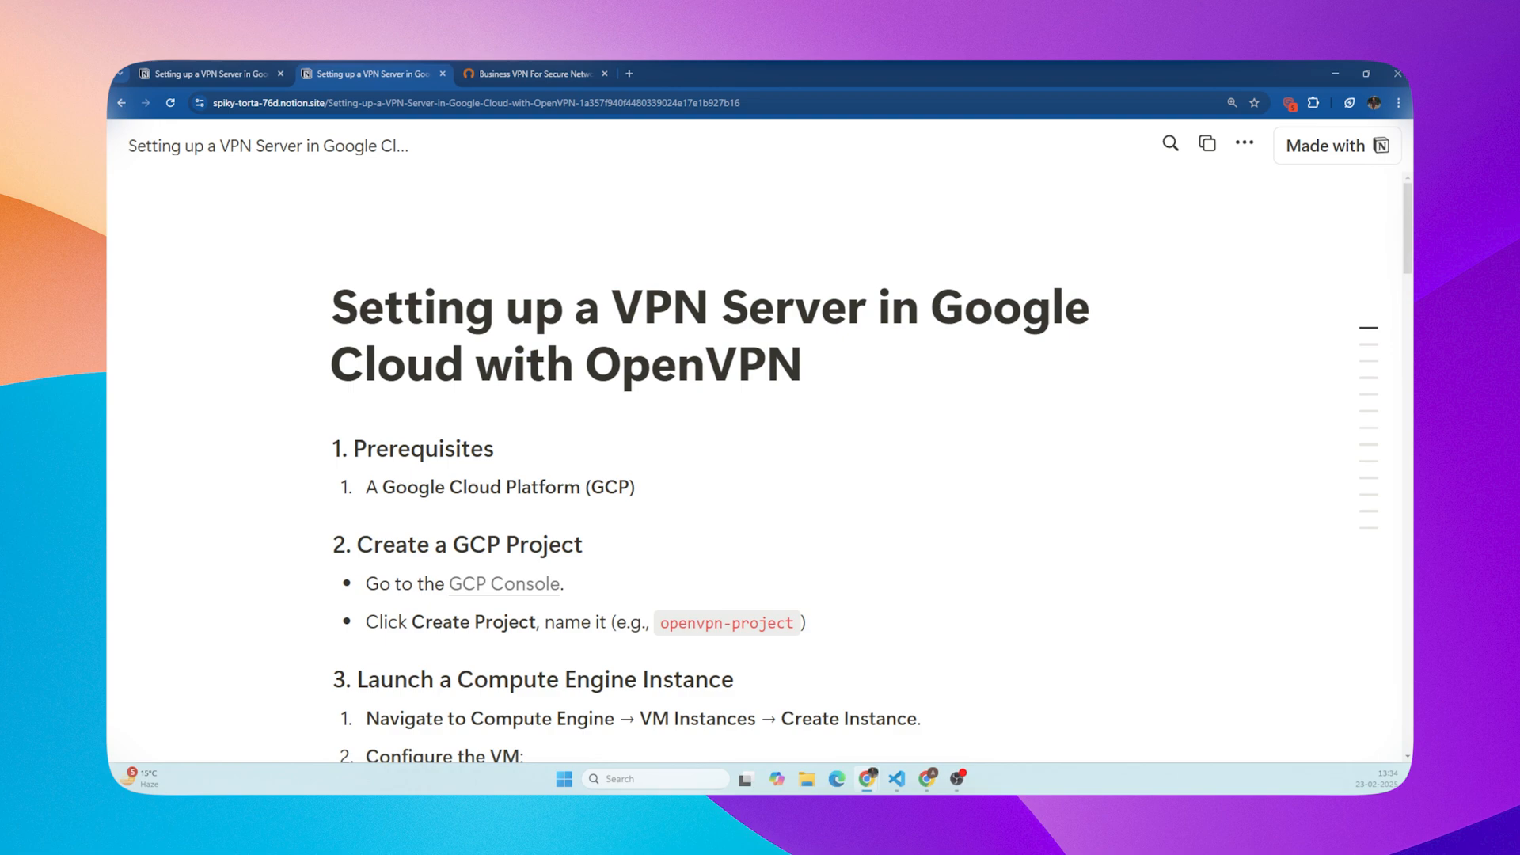
Close the Business VPN tab and read the guide's Prerequisites and Create a GCP Project sections.
{"action": "left_click", "coordinate": [603, 74]}
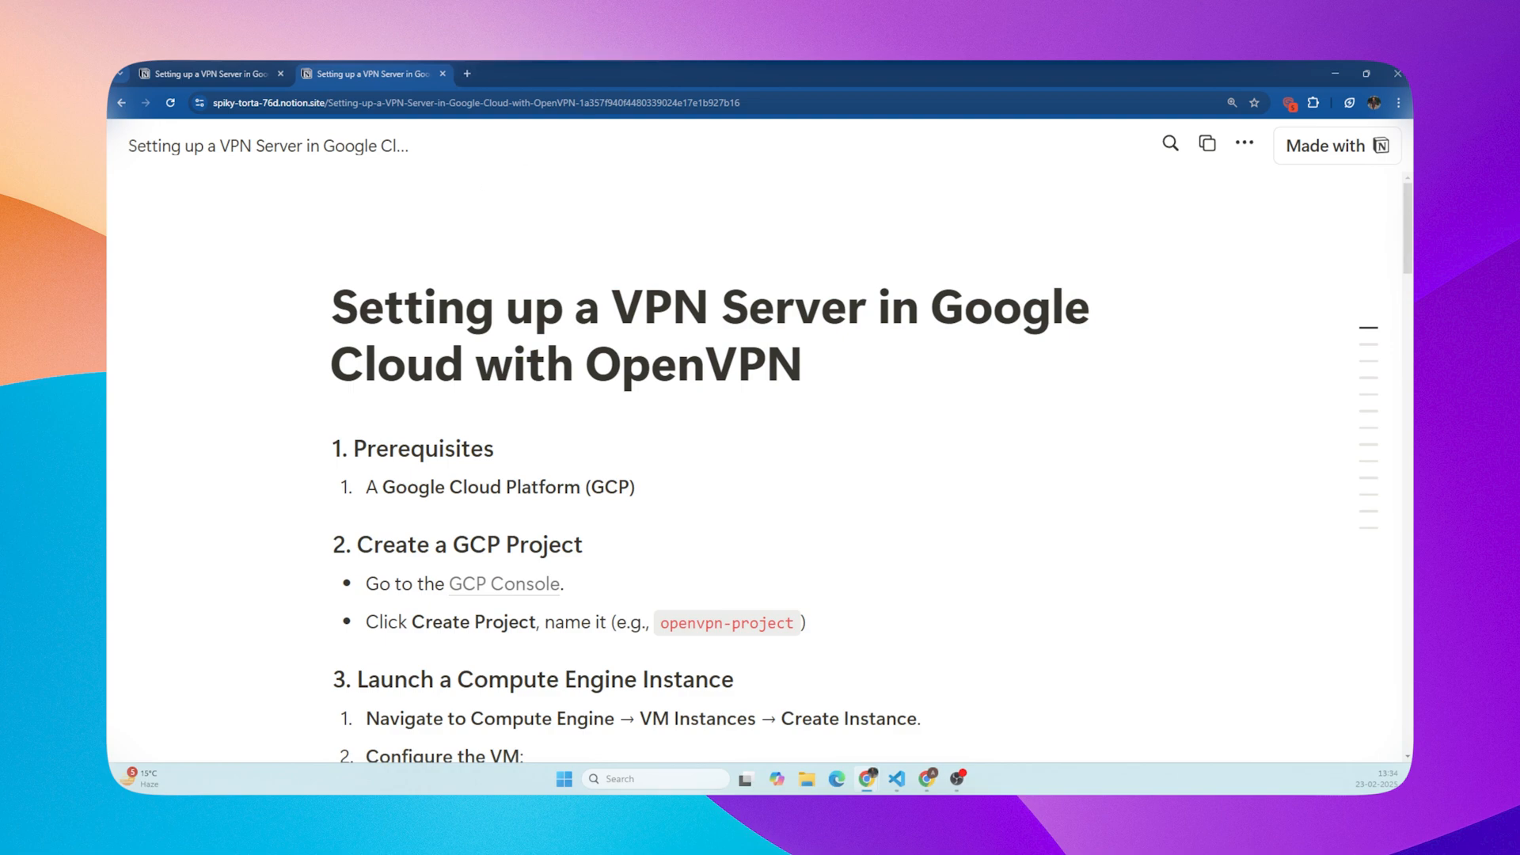
{"action": "scroll", "scroll_direction": "down", "scroll_amount": 3}
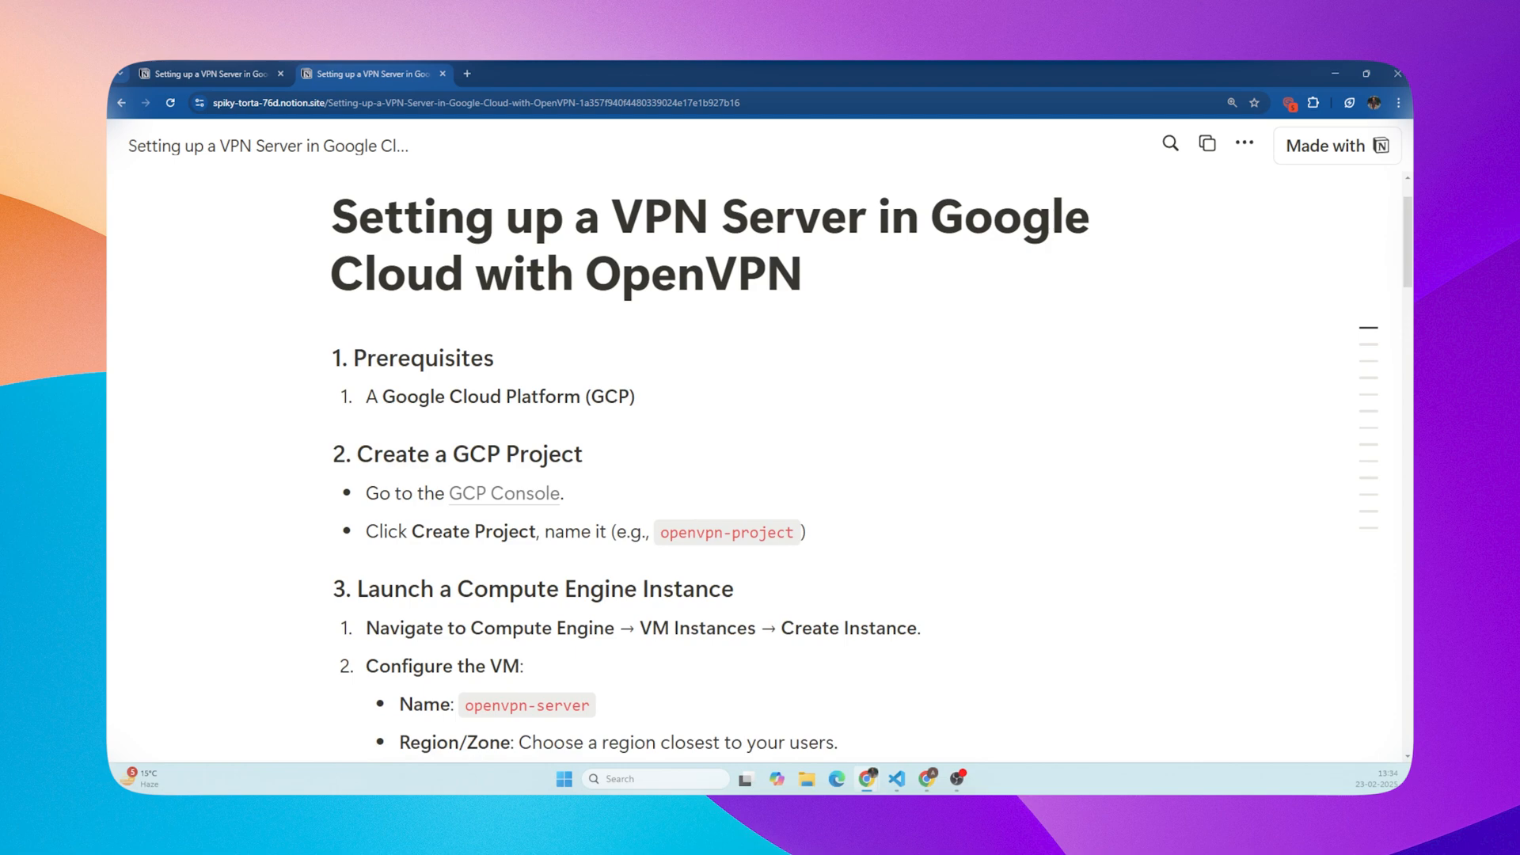
{"action": "scroll", "scroll_direction": "down", "scroll_amount": 3}
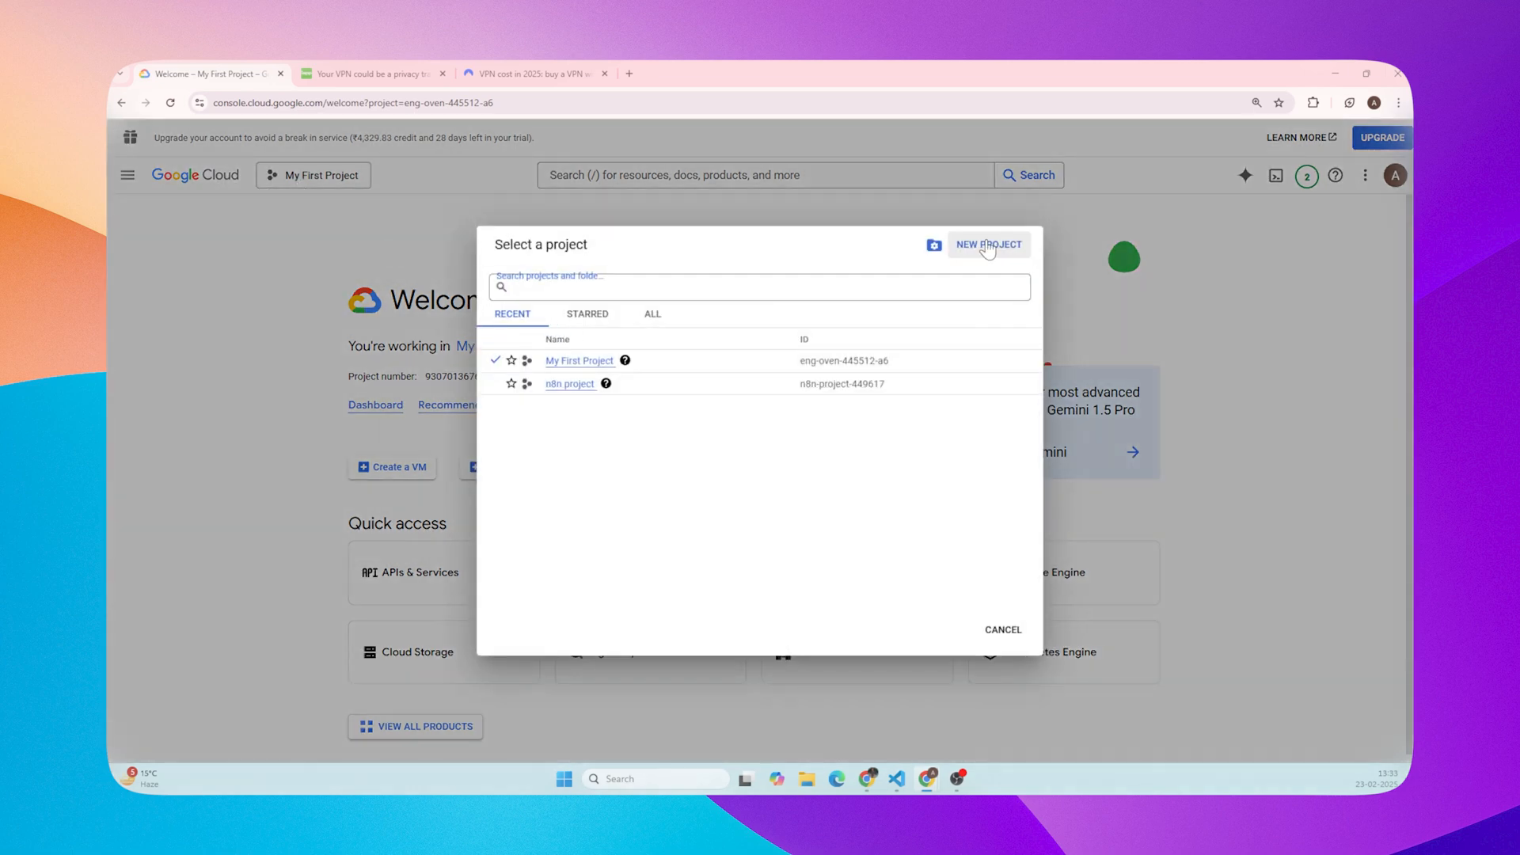
Create a new project named vpn-setup and select it as the active project.
{"action": "left_click", "coordinate": [987, 244]}
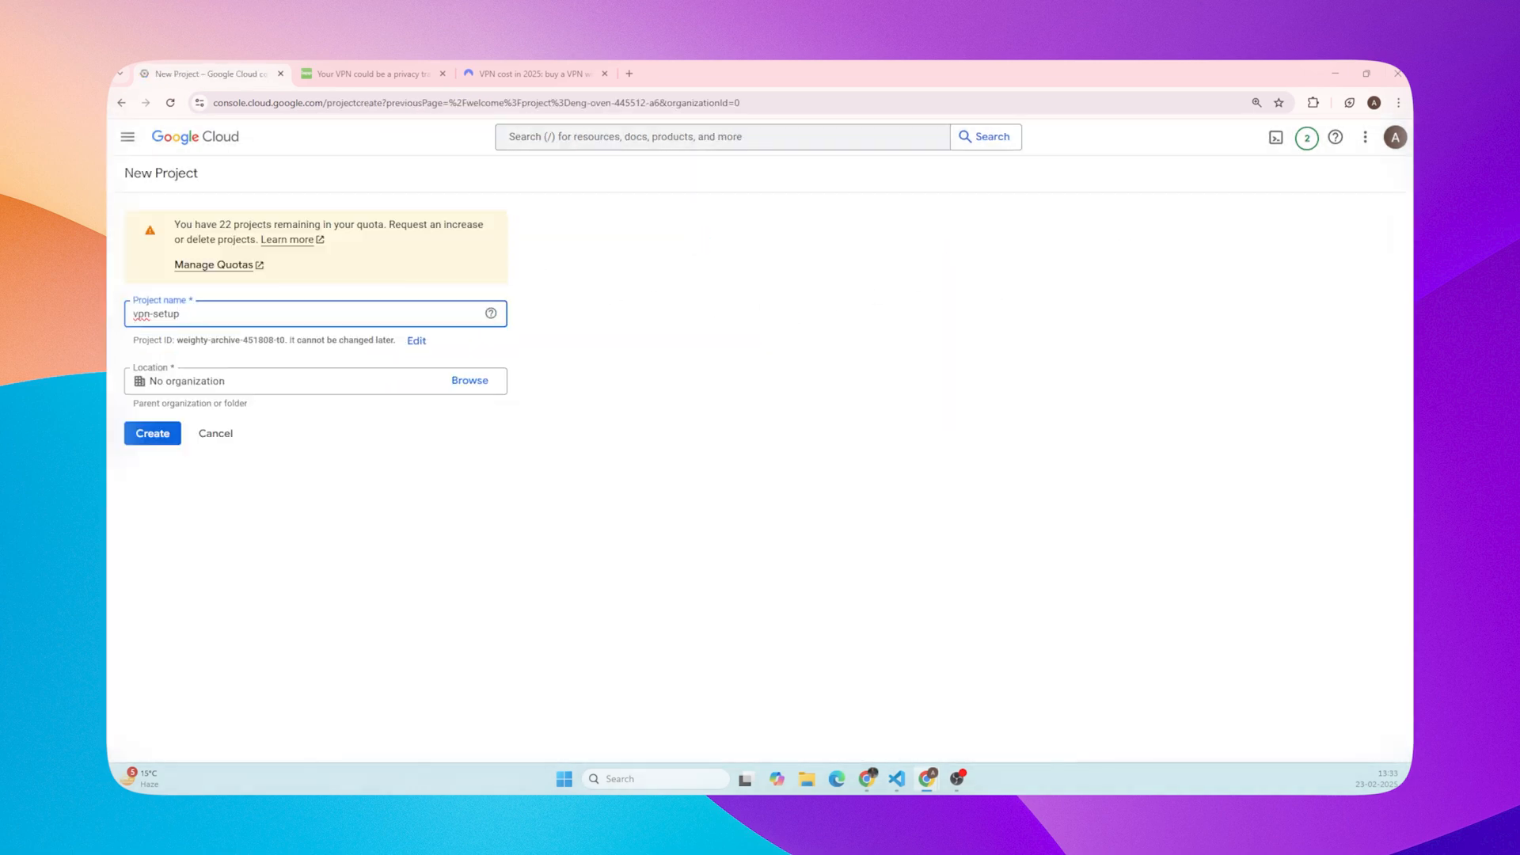
{"action": "left_click", "coordinate": [152, 433]}
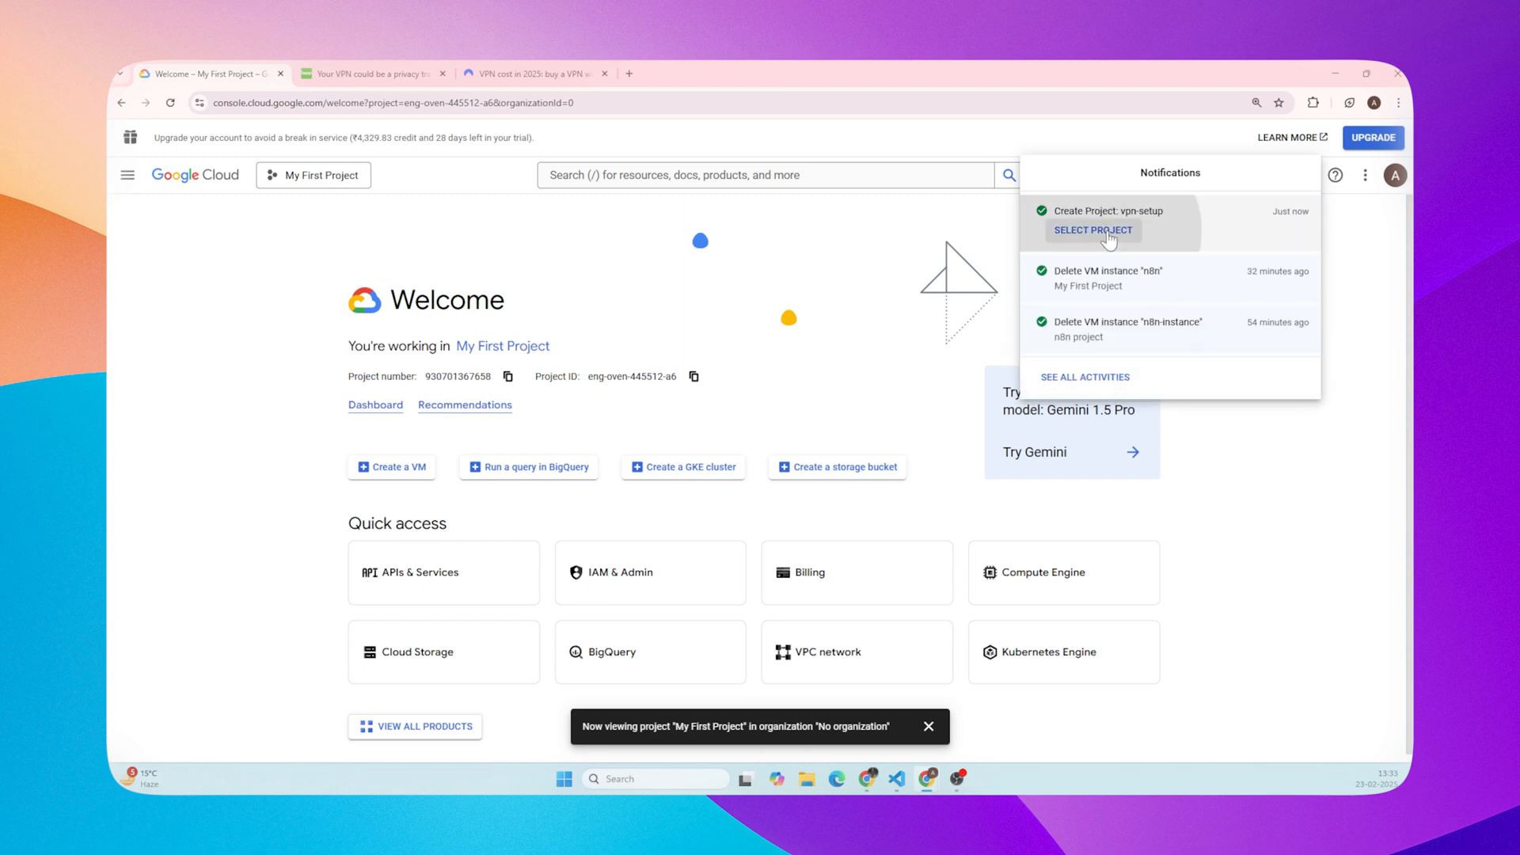
{"action": "left_click", "coordinate": [1093, 229]}
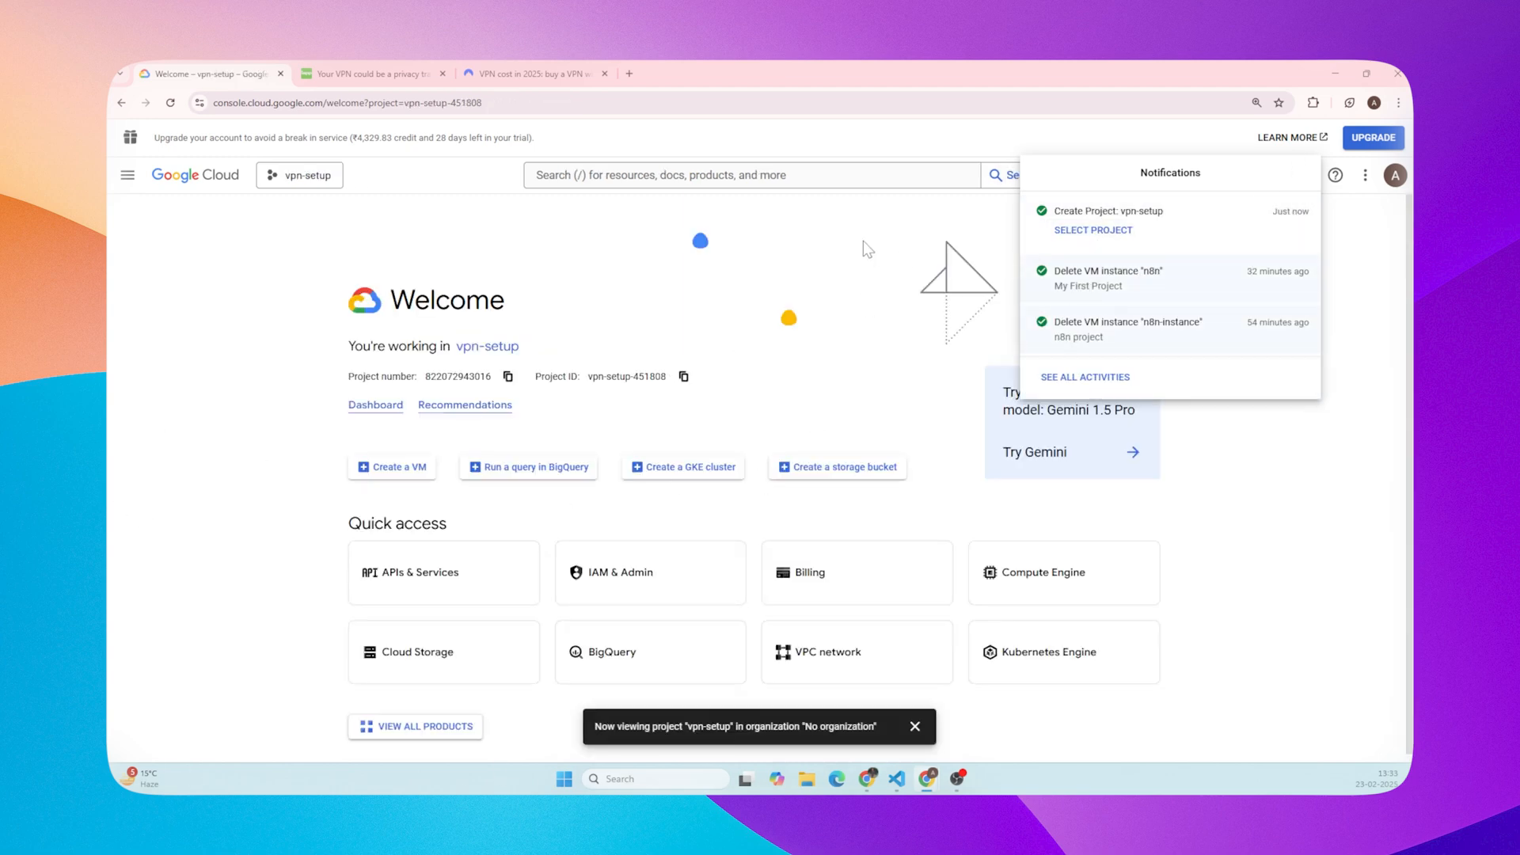
{"action": "left_click", "coordinate": [372, 73]}
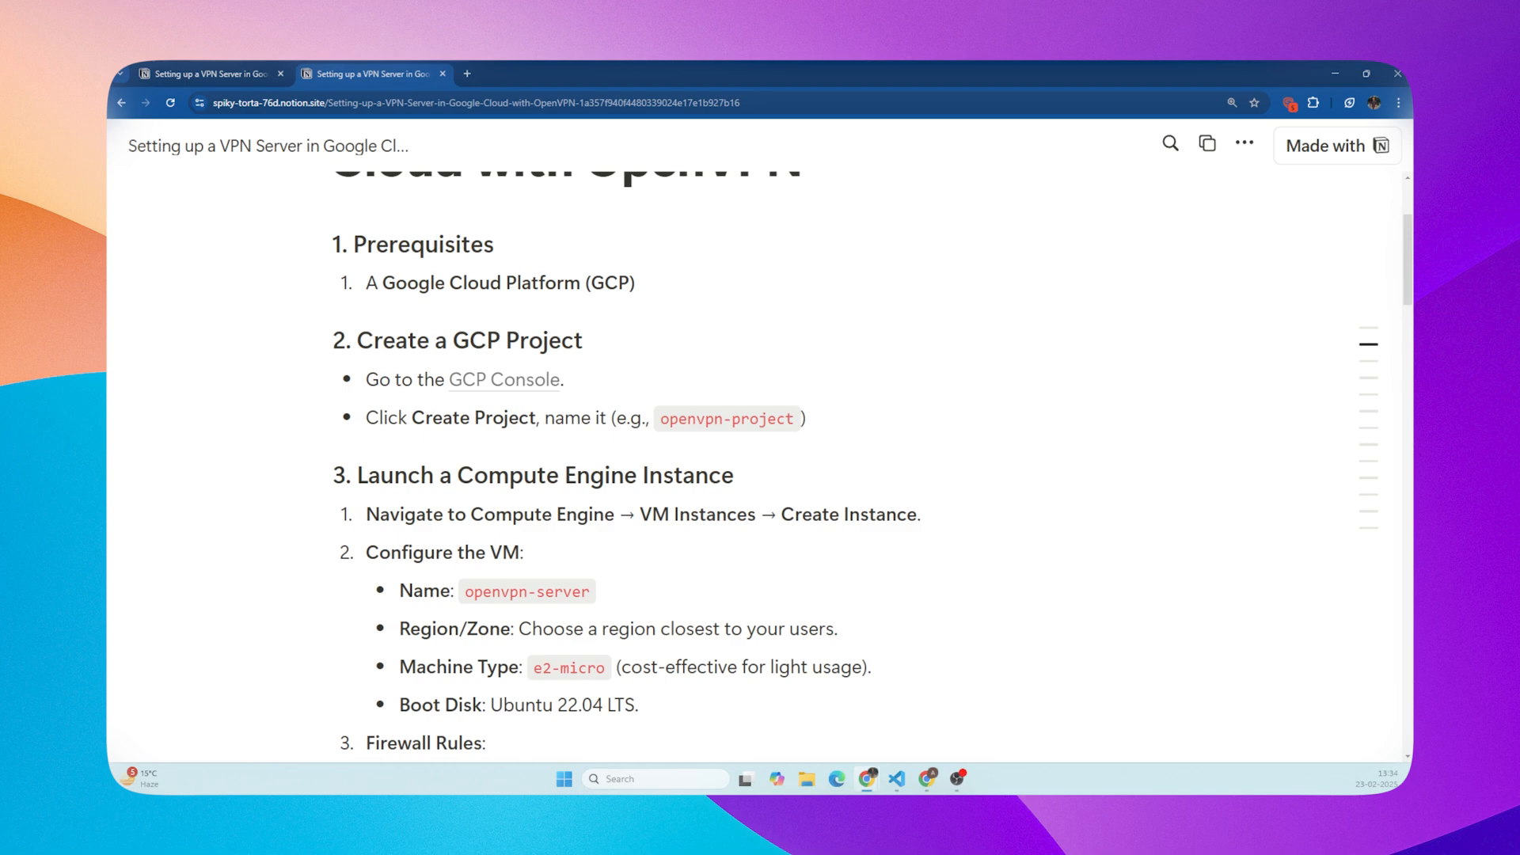
Scroll the guide to section 3, Launch a Compute Engine Instance.
{"action": "scroll", "scroll_direction": "down", "scroll_amount": 3}
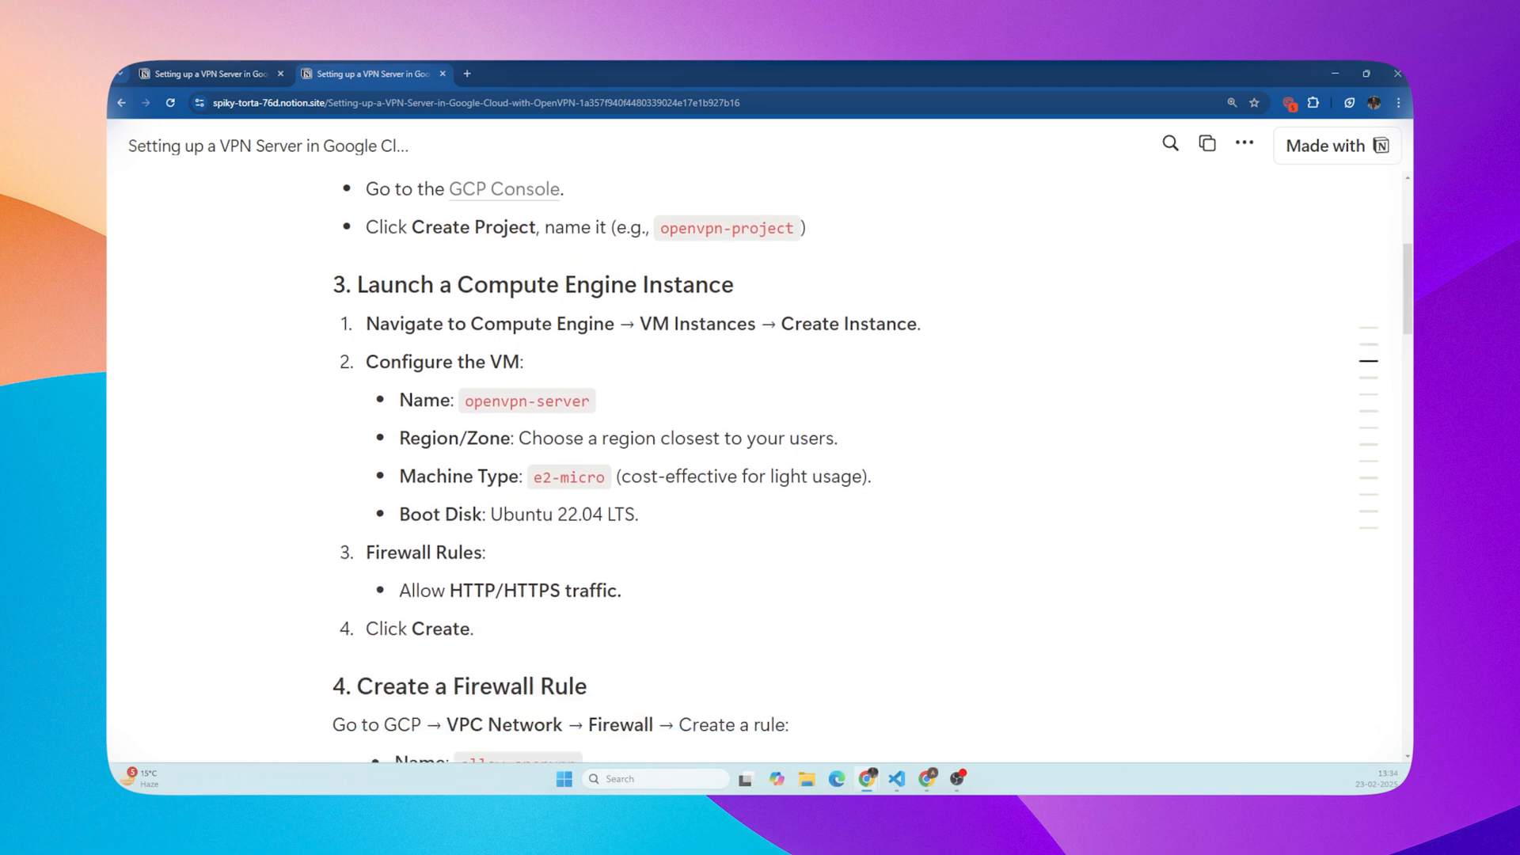
{"action": "scroll", "scroll_direction": "down", "scroll_amount": 3}
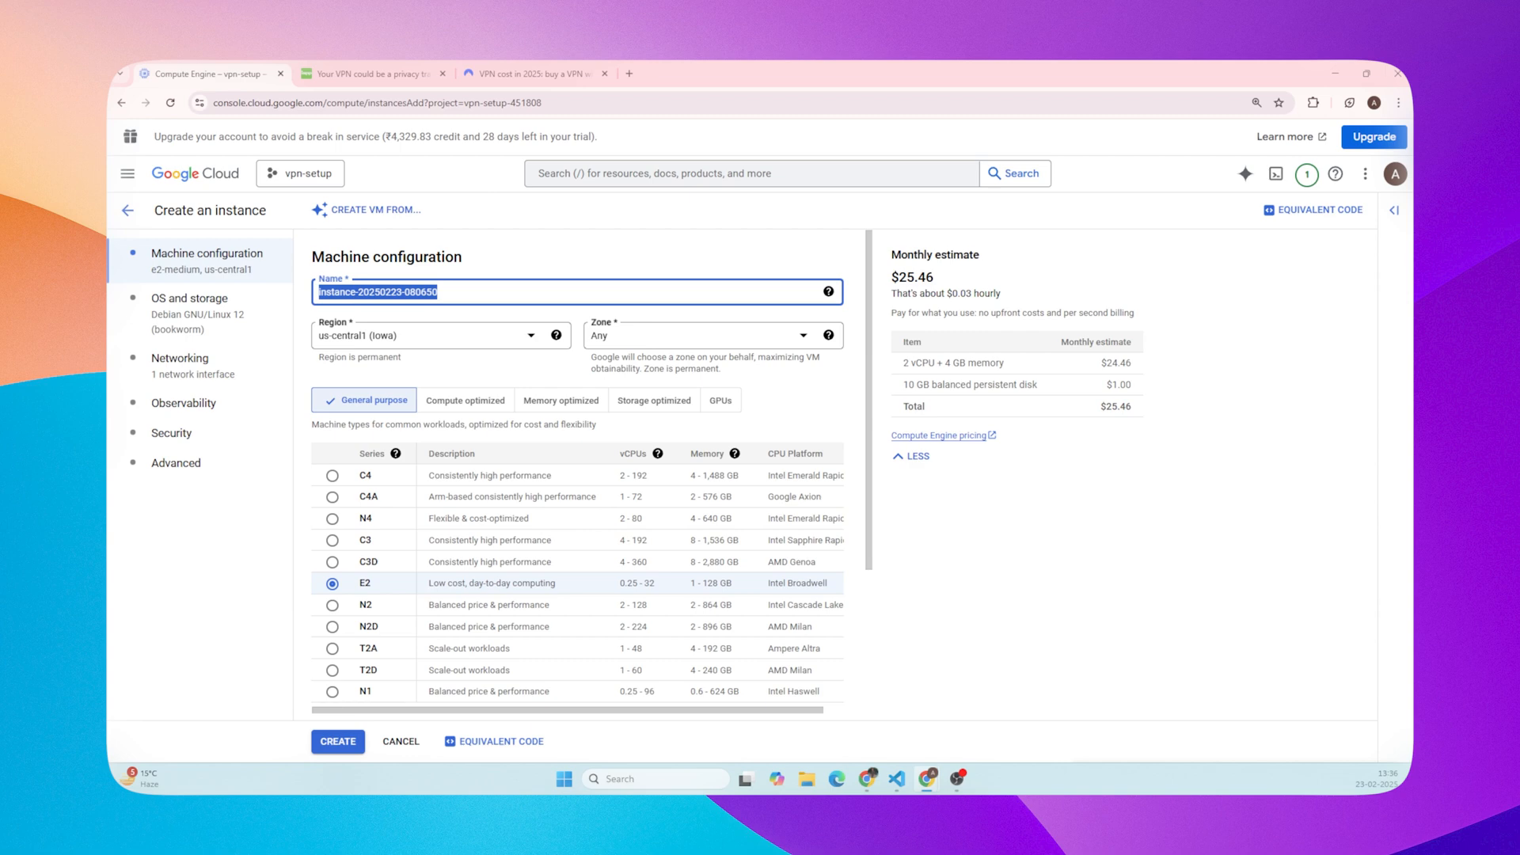
Set the new VM's machine type to e2-micro.
{"action": "type", "text": "set"}
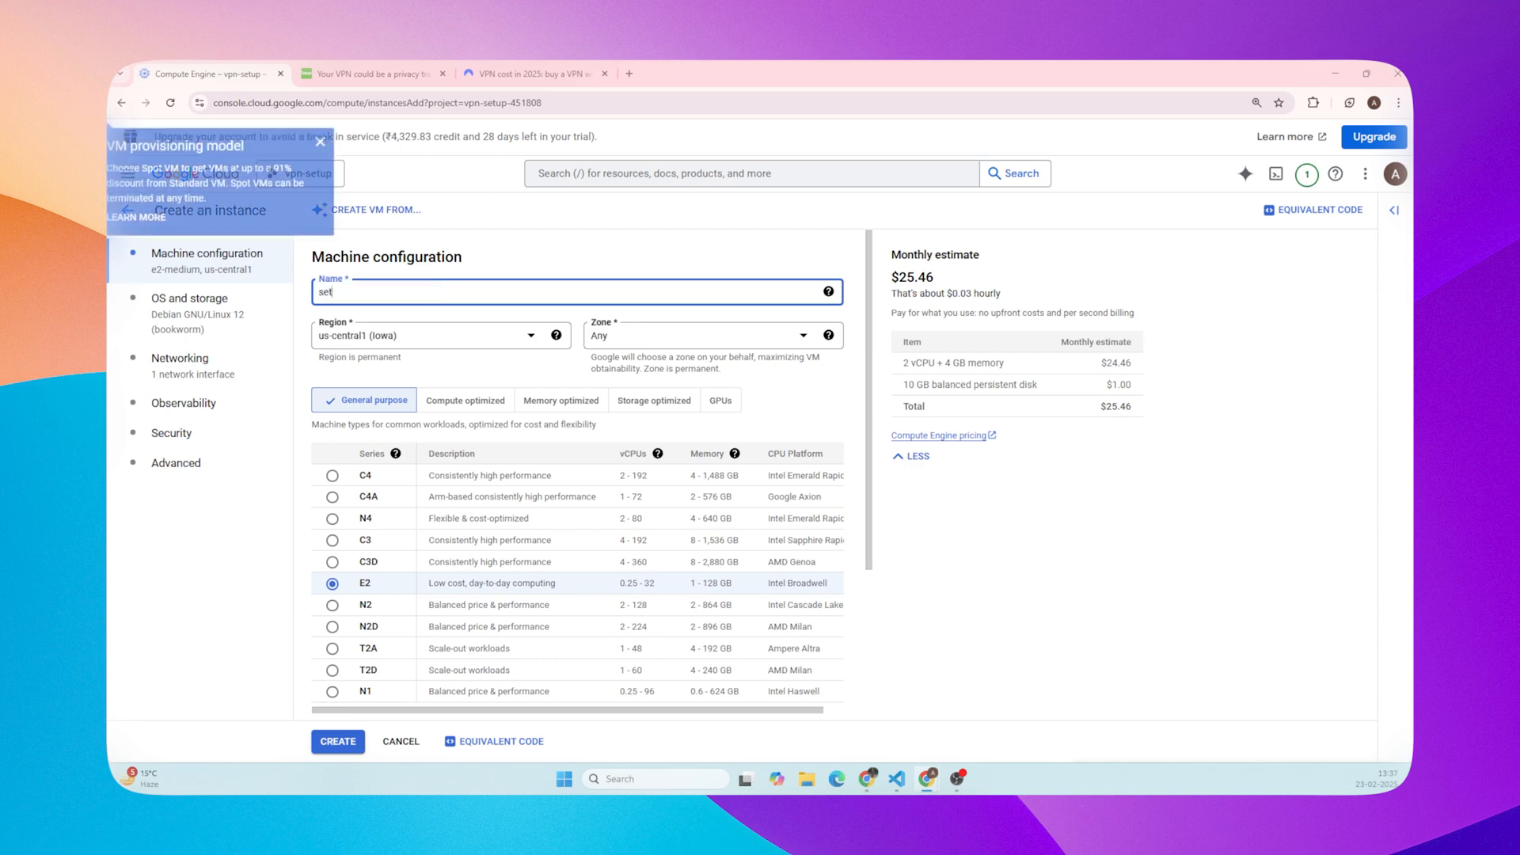
{"action": "type", "text": "up-"}
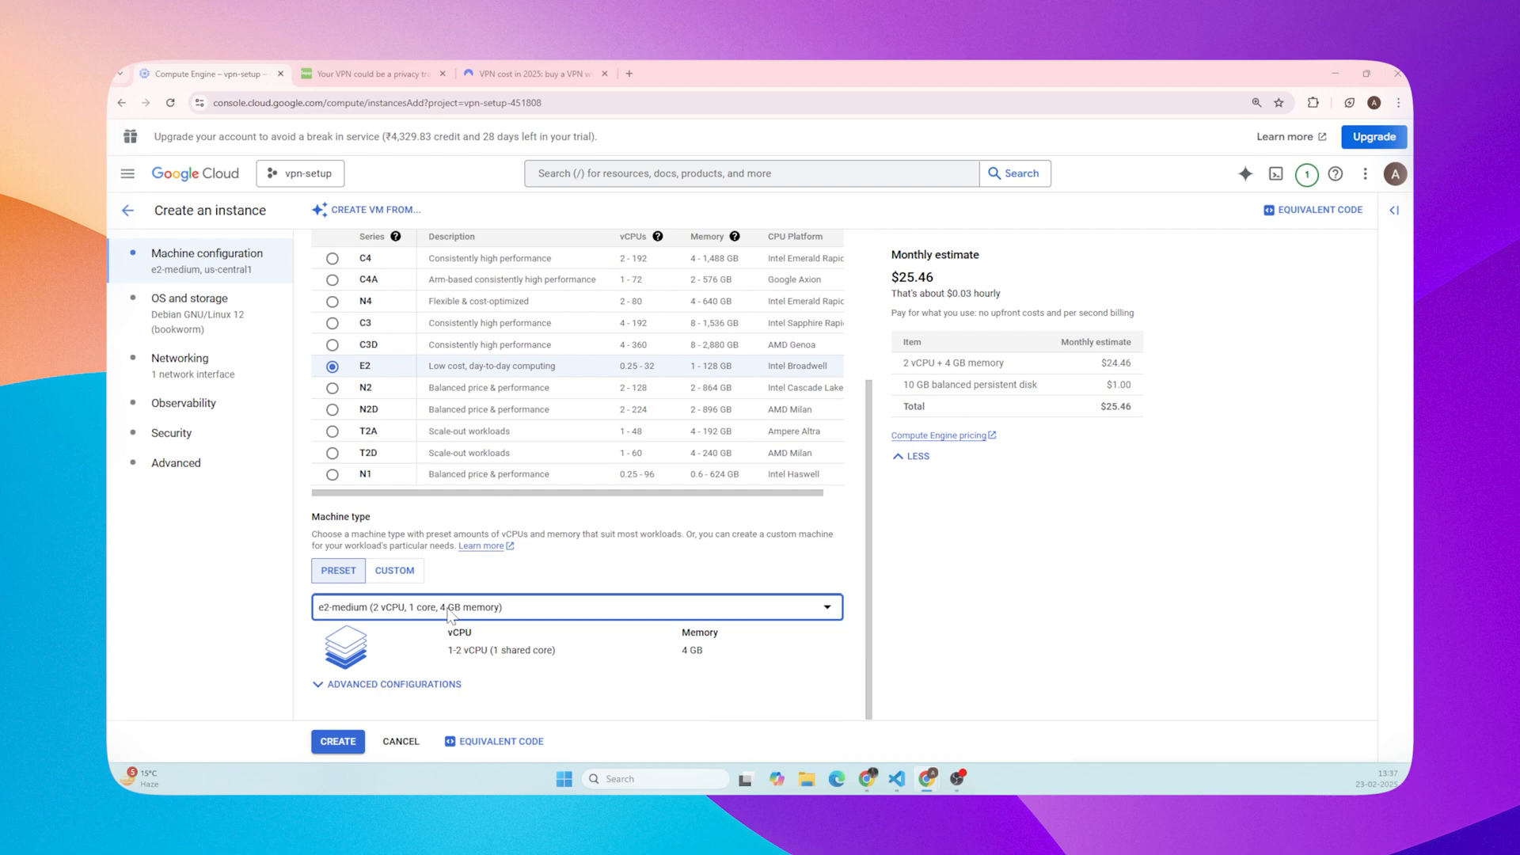
{"action": "left_click", "coordinate": [577, 608]}
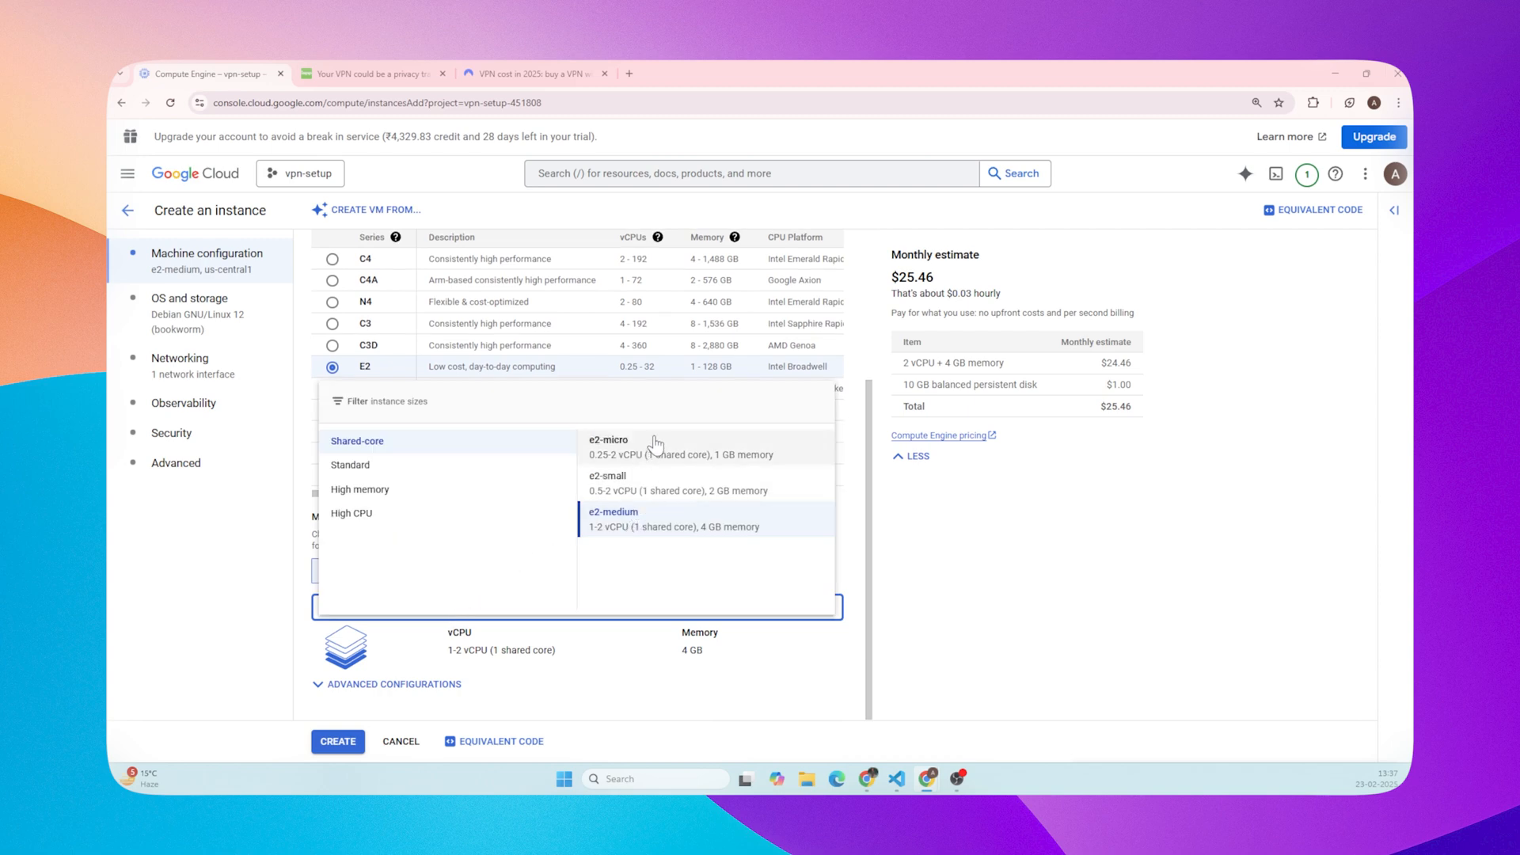
{"action": "left_click", "coordinate": [608, 444]}
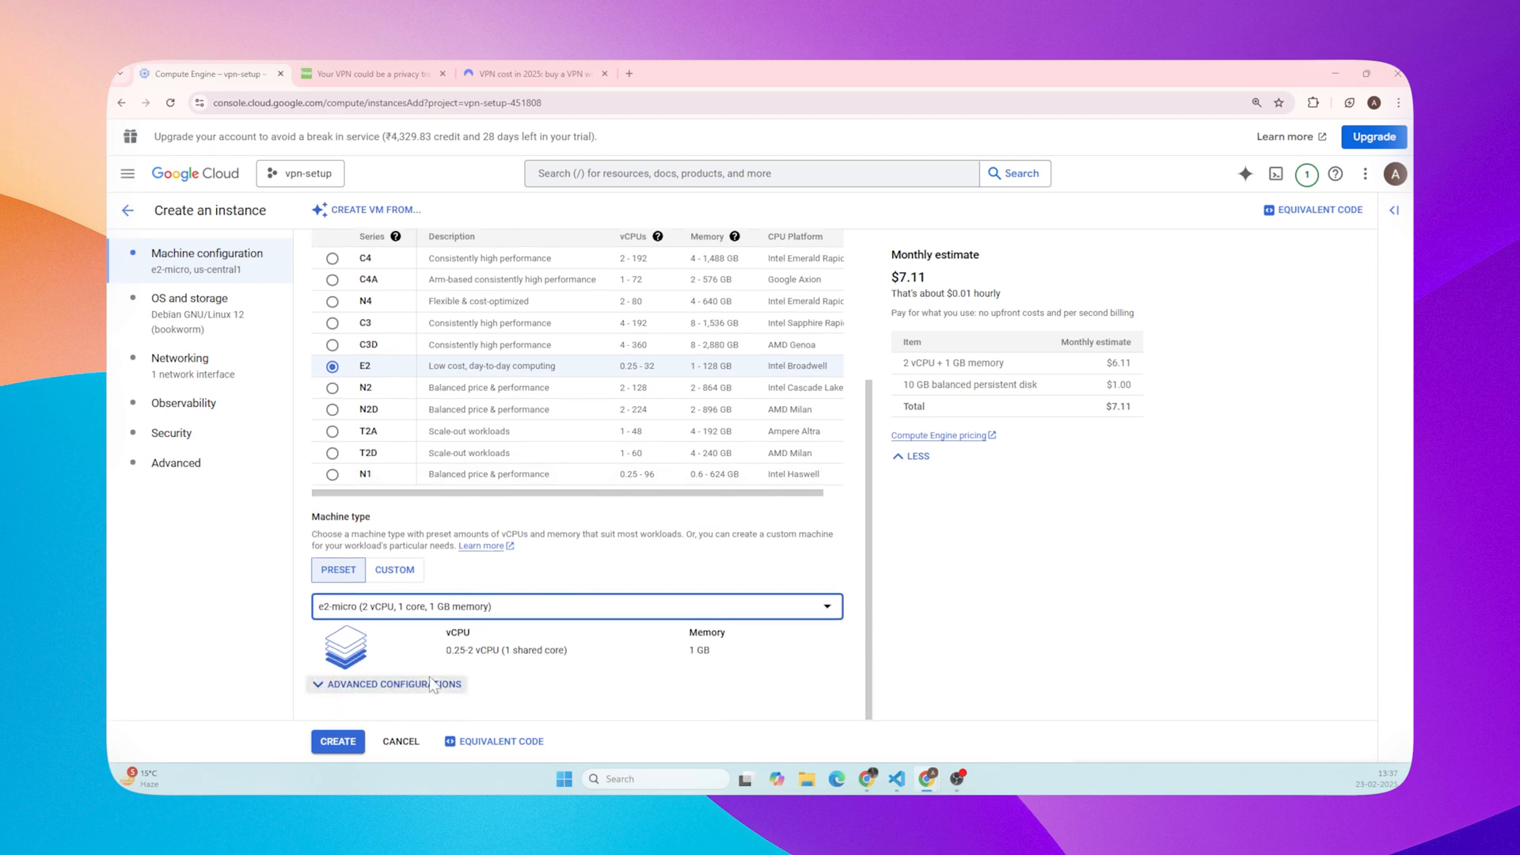
Use an Ubuntu 20.04 LTS boot disk, allow HTTP/HTTPS traffic, and create the VM.
{"action": "left_click", "coordinate": [190, 297]}
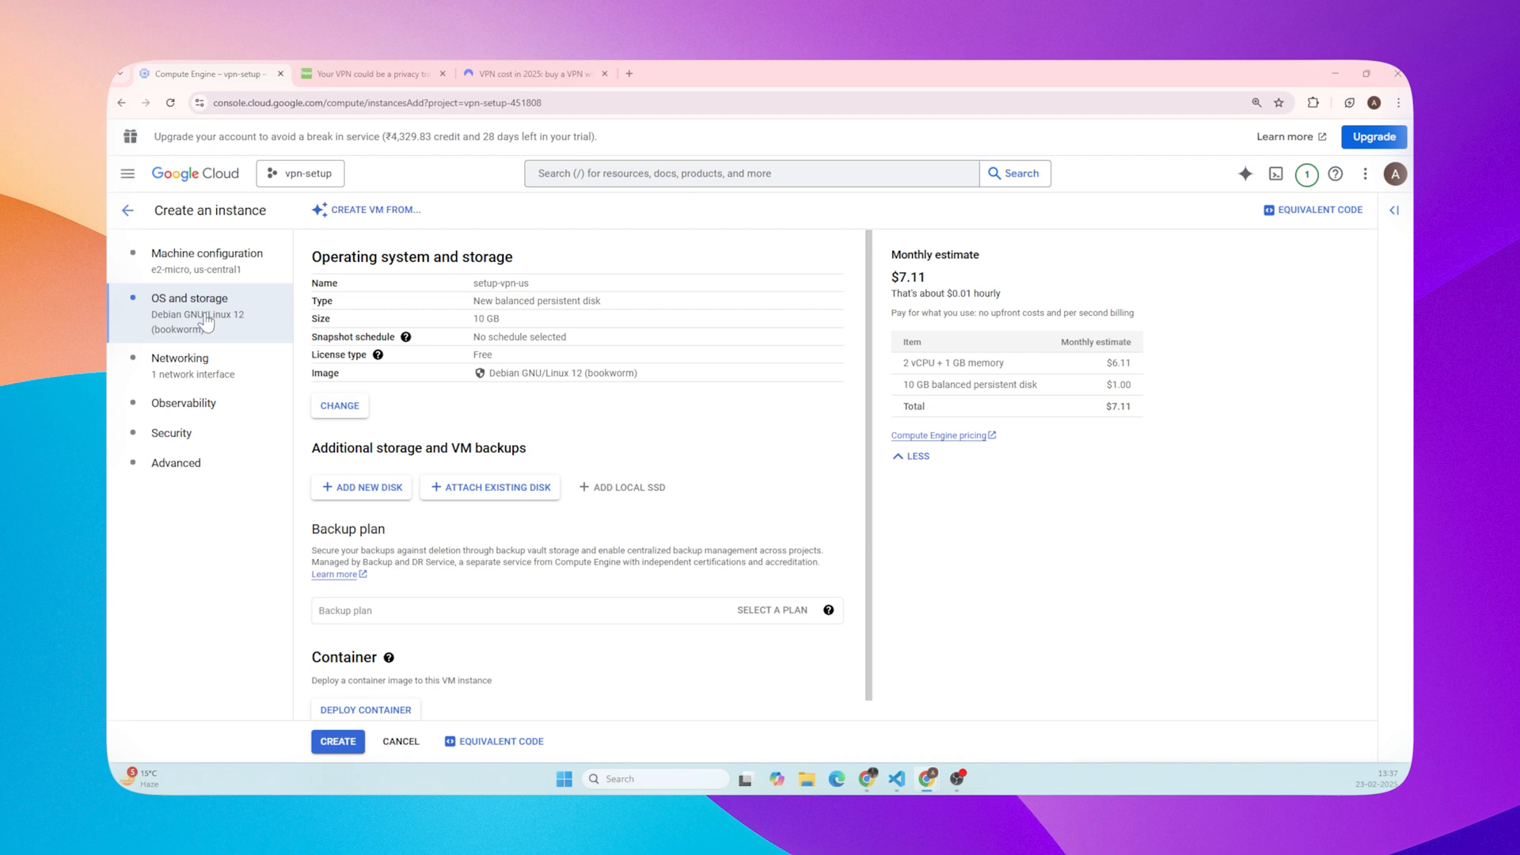
{"action": "left_click", "coordinate": [338, 405]}
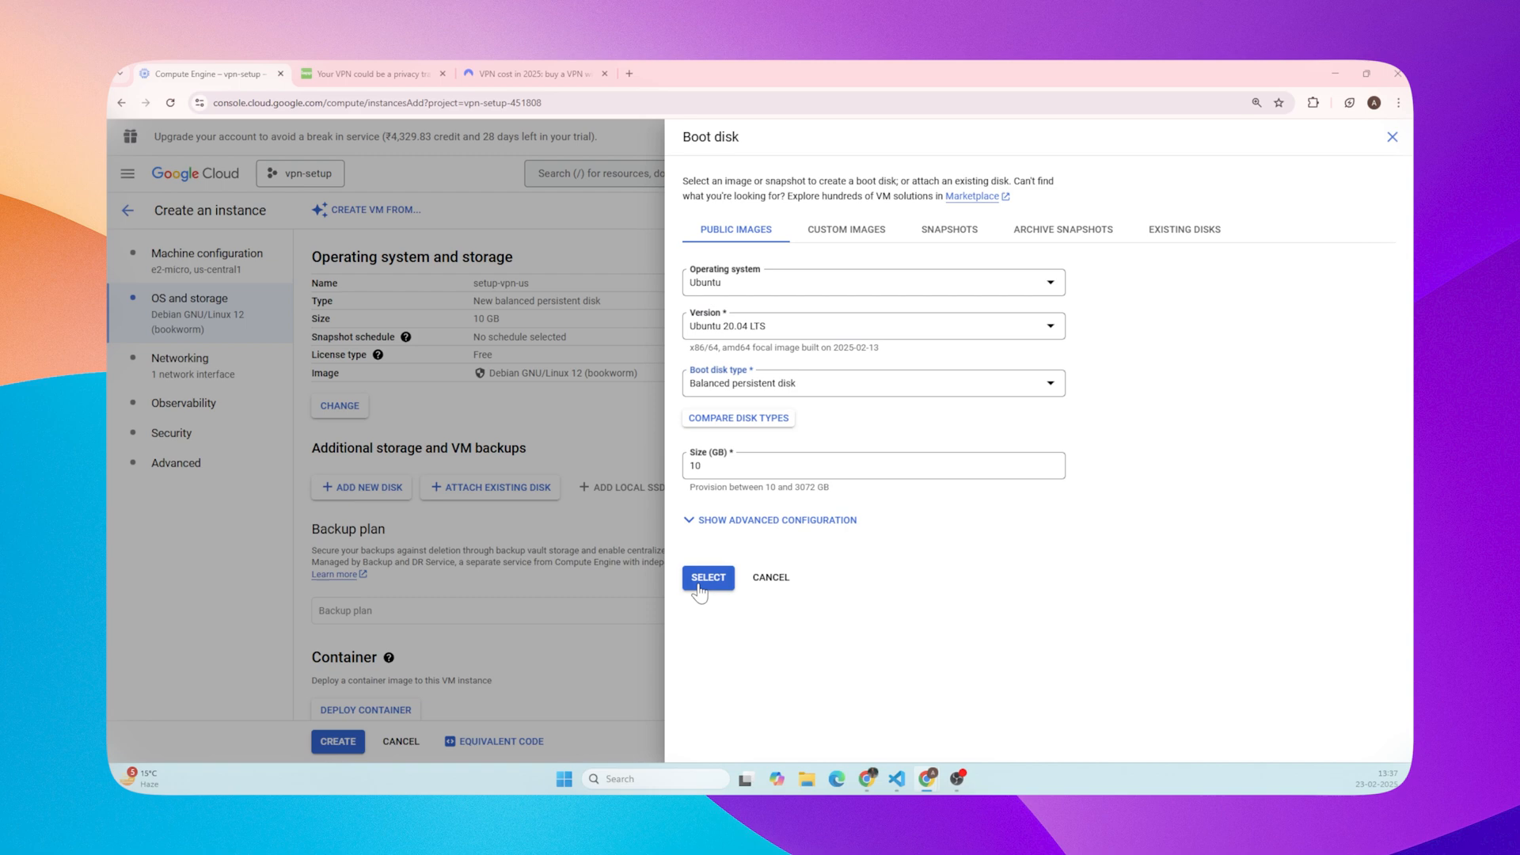
{"action": "left_click", "coordinate": [708, 577]}
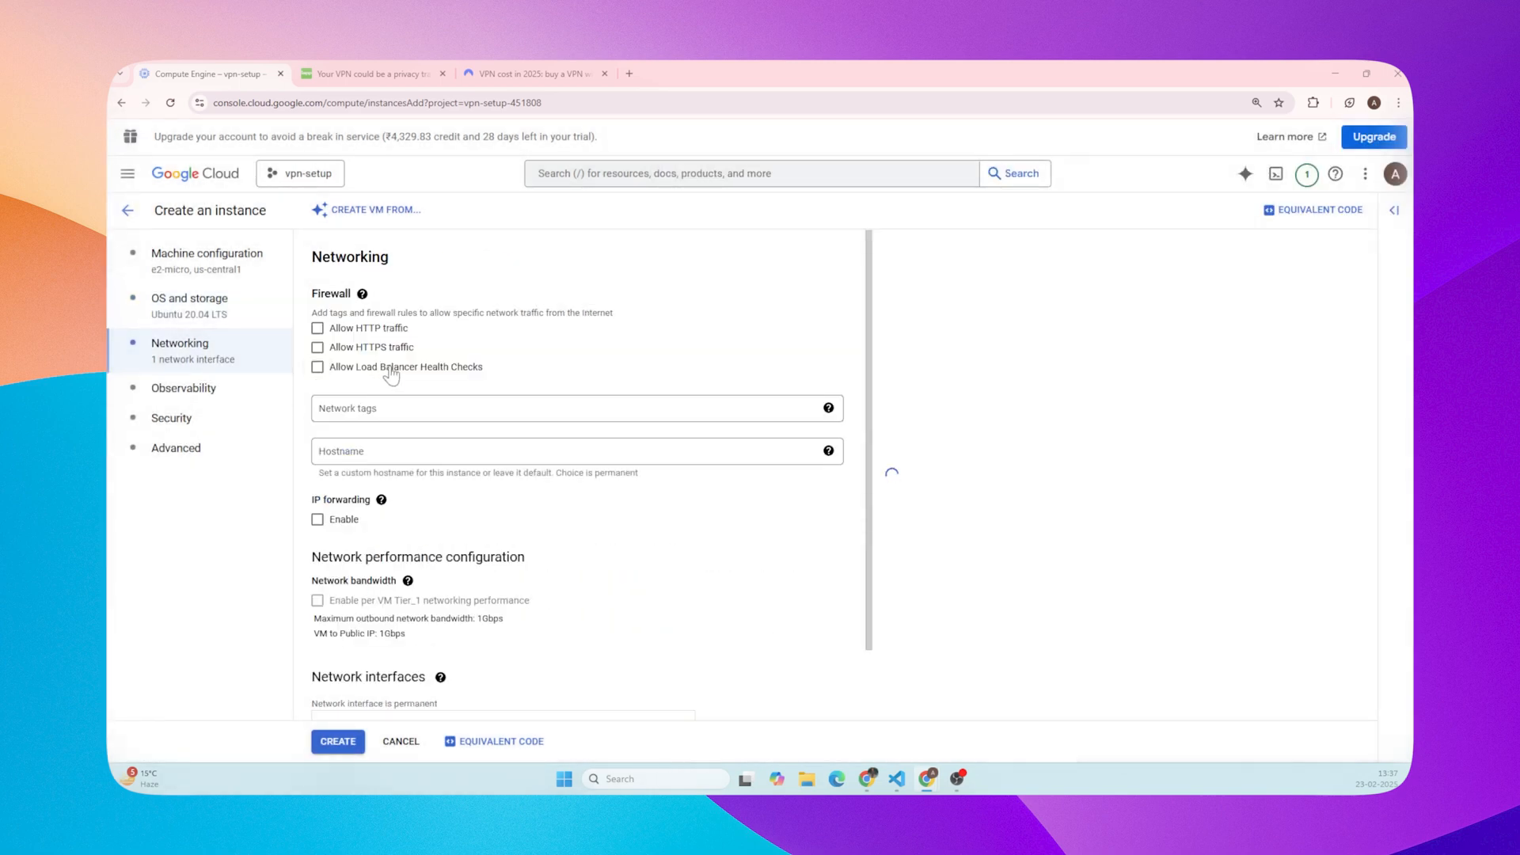
{"action": "left_click", "coordinate": [316, 346]}
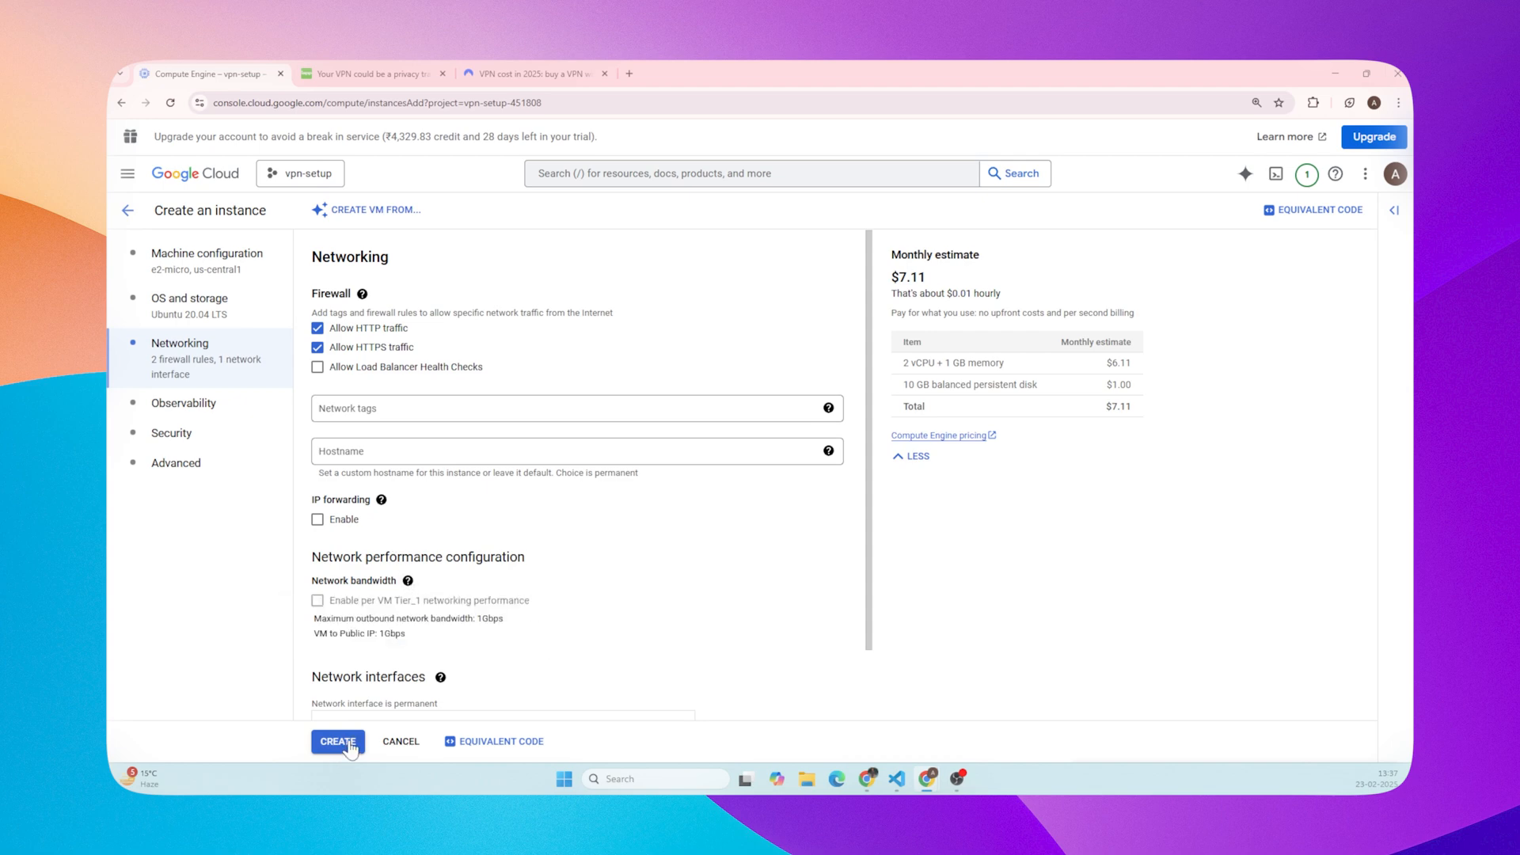
{"action": "left_click", "coordinate": [337, 741]}
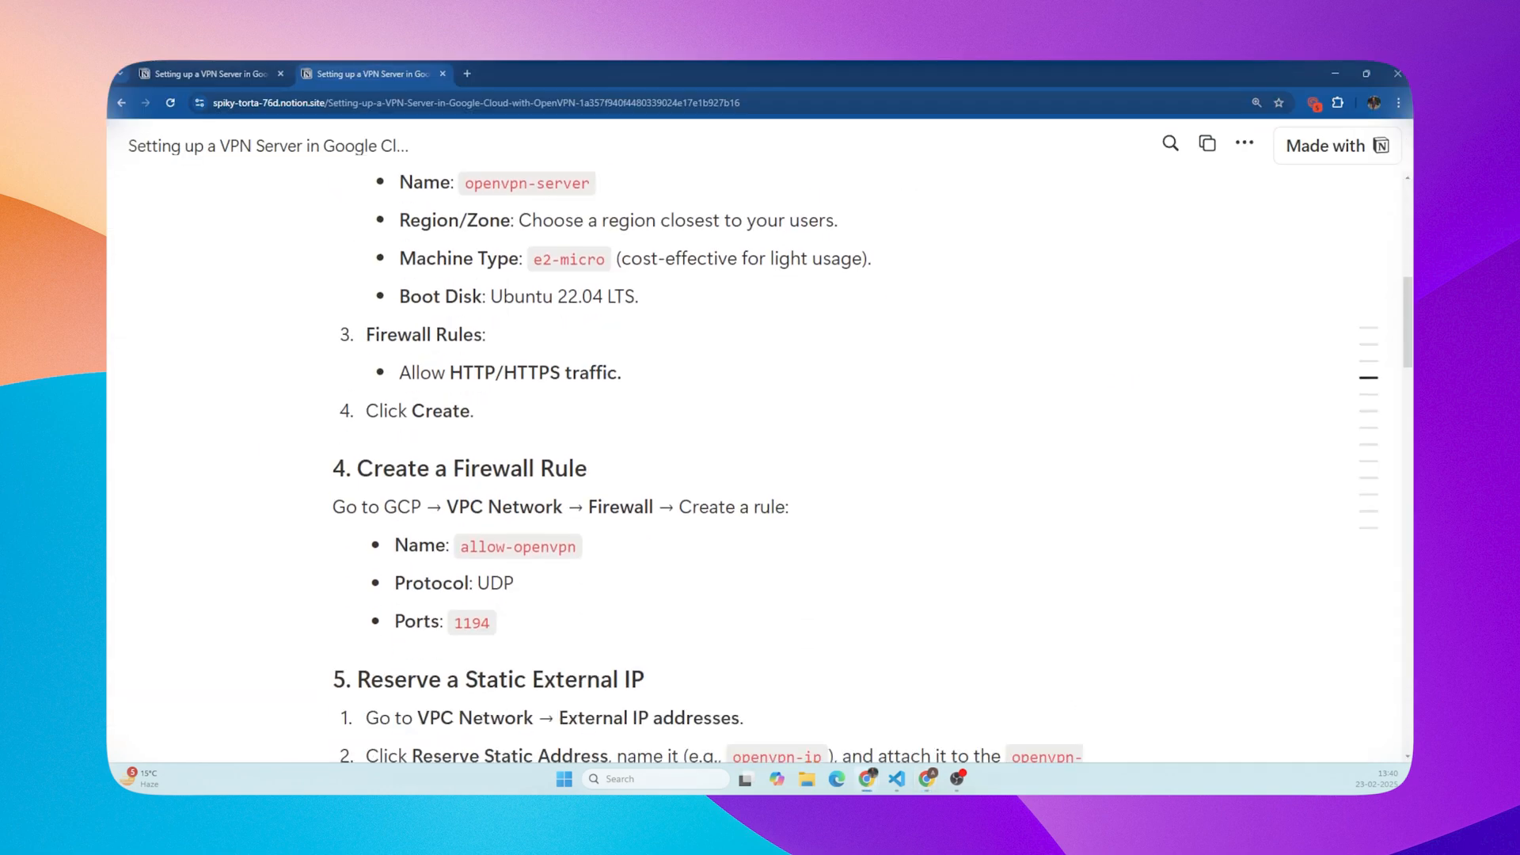
Add firewall rule vpn-allow admitting UDP 1194 from 0.0.0.0/0 to all instances.
{"action": "scroll", "scroll_direction": "down", "scroll_amount": 3}
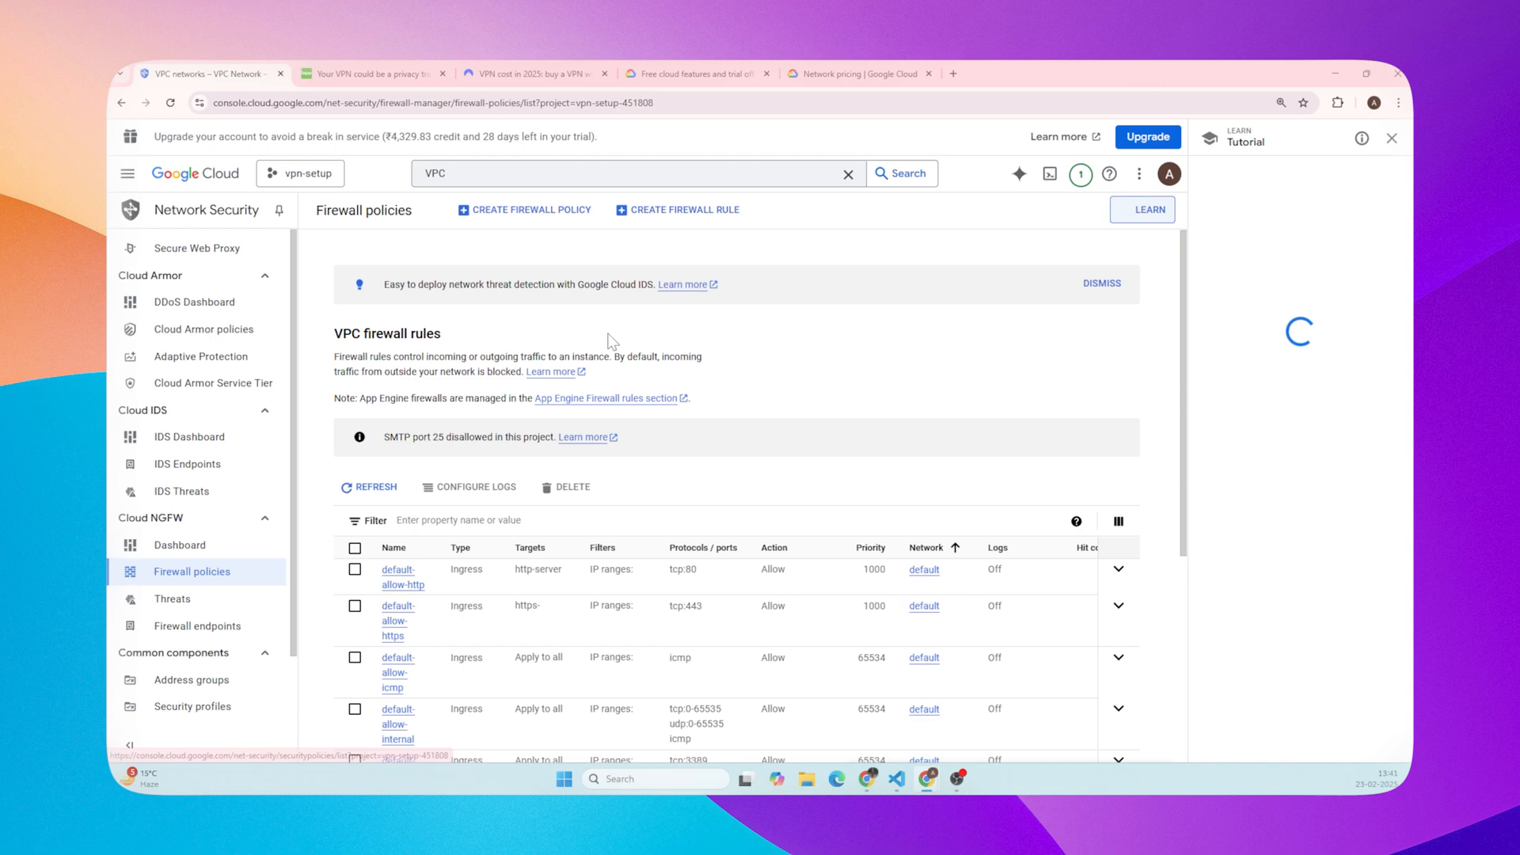
{"action": "left_click", "coordinate": [683, 209]}
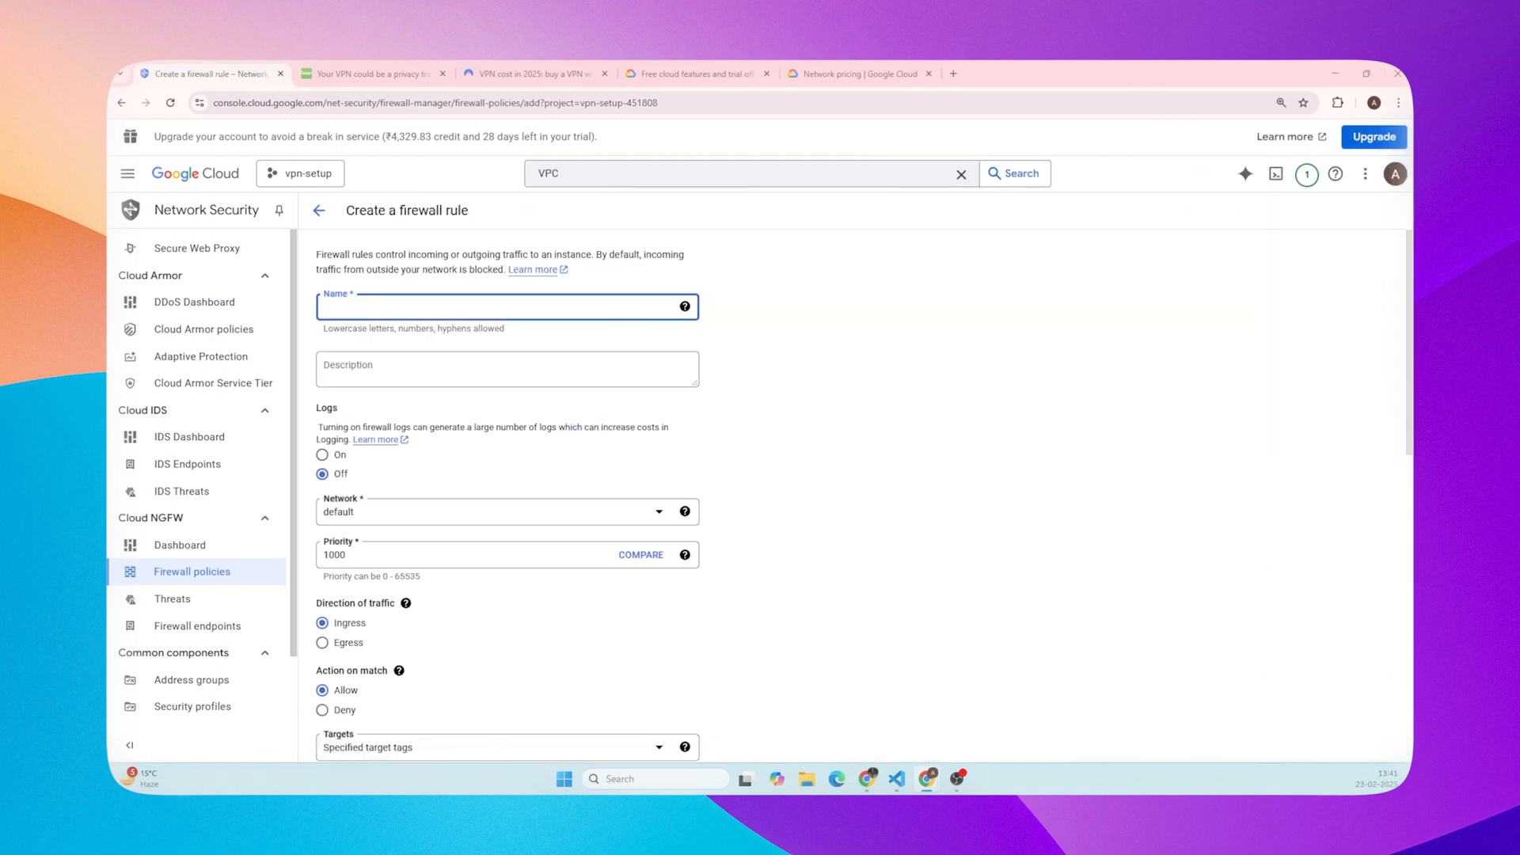
{"action": "type", "text": "vpn-alow"}
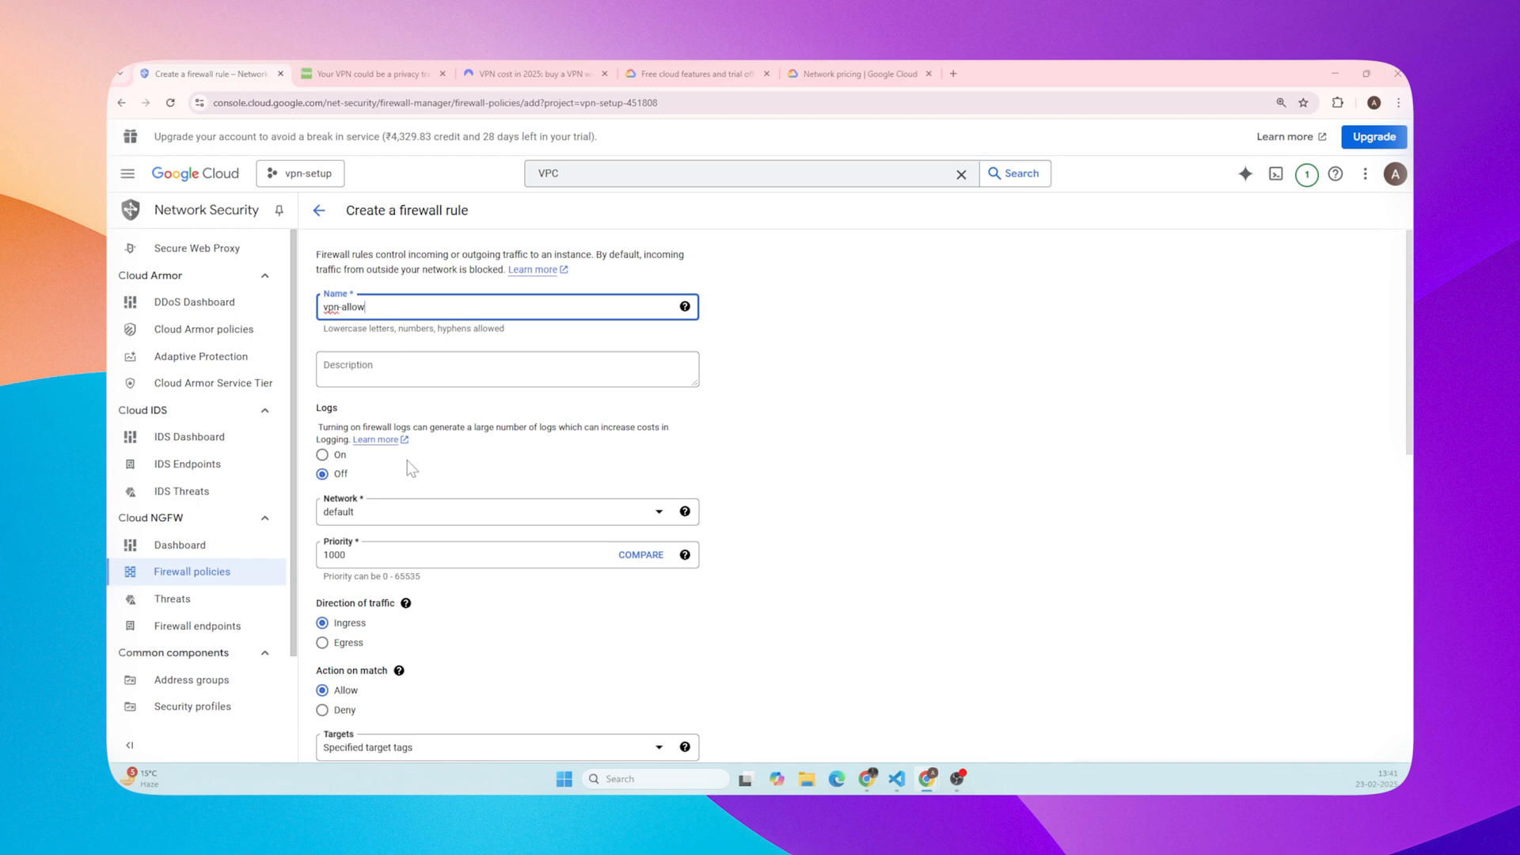
{"action": "scroll", "scroll_direction": "down", "scroll_amount": 3}
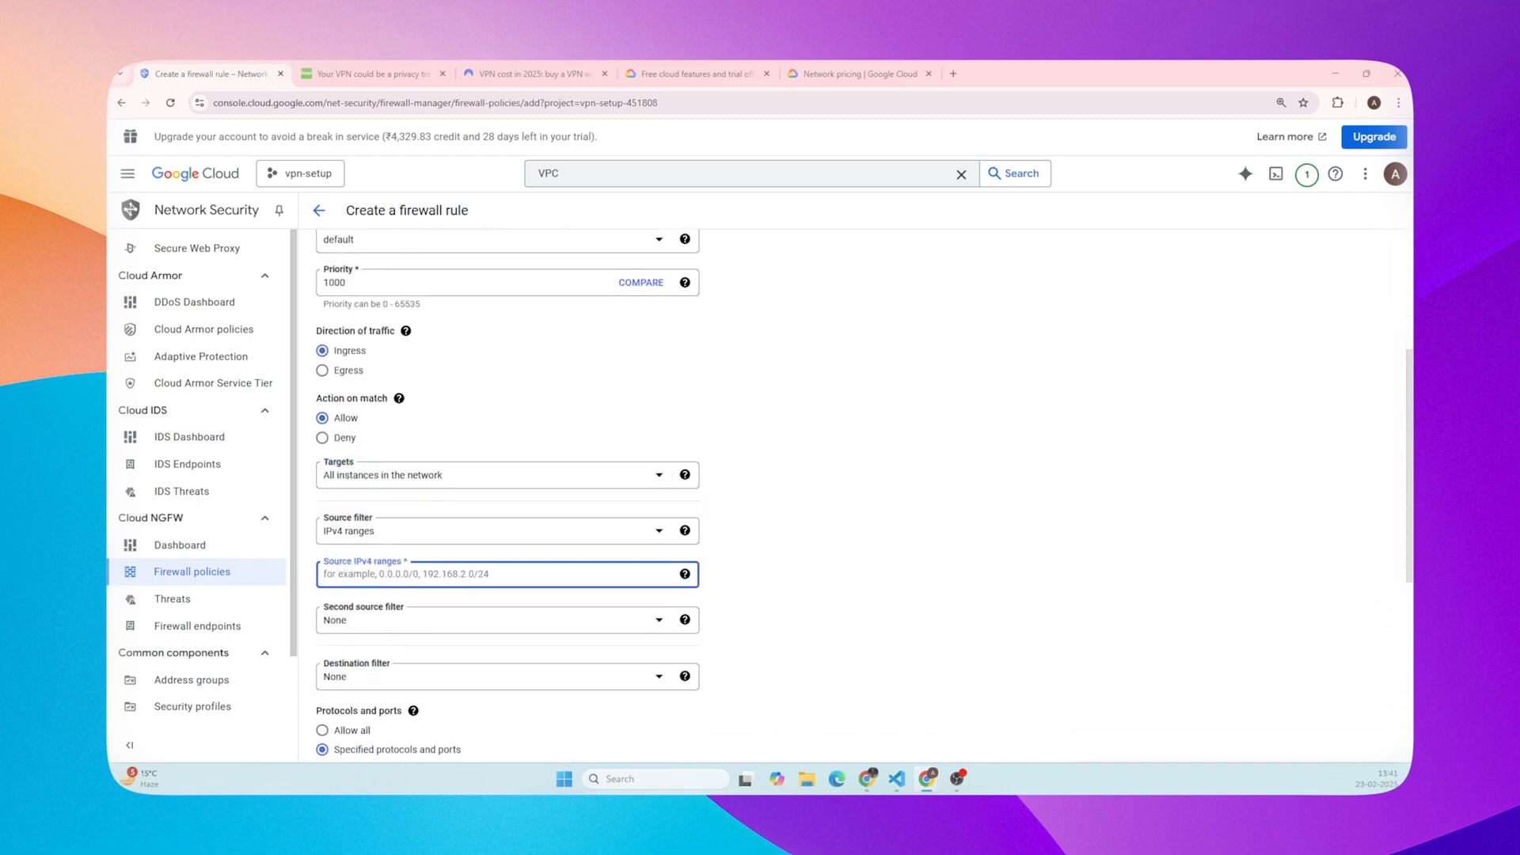
{"action": "type", "text": "0."}
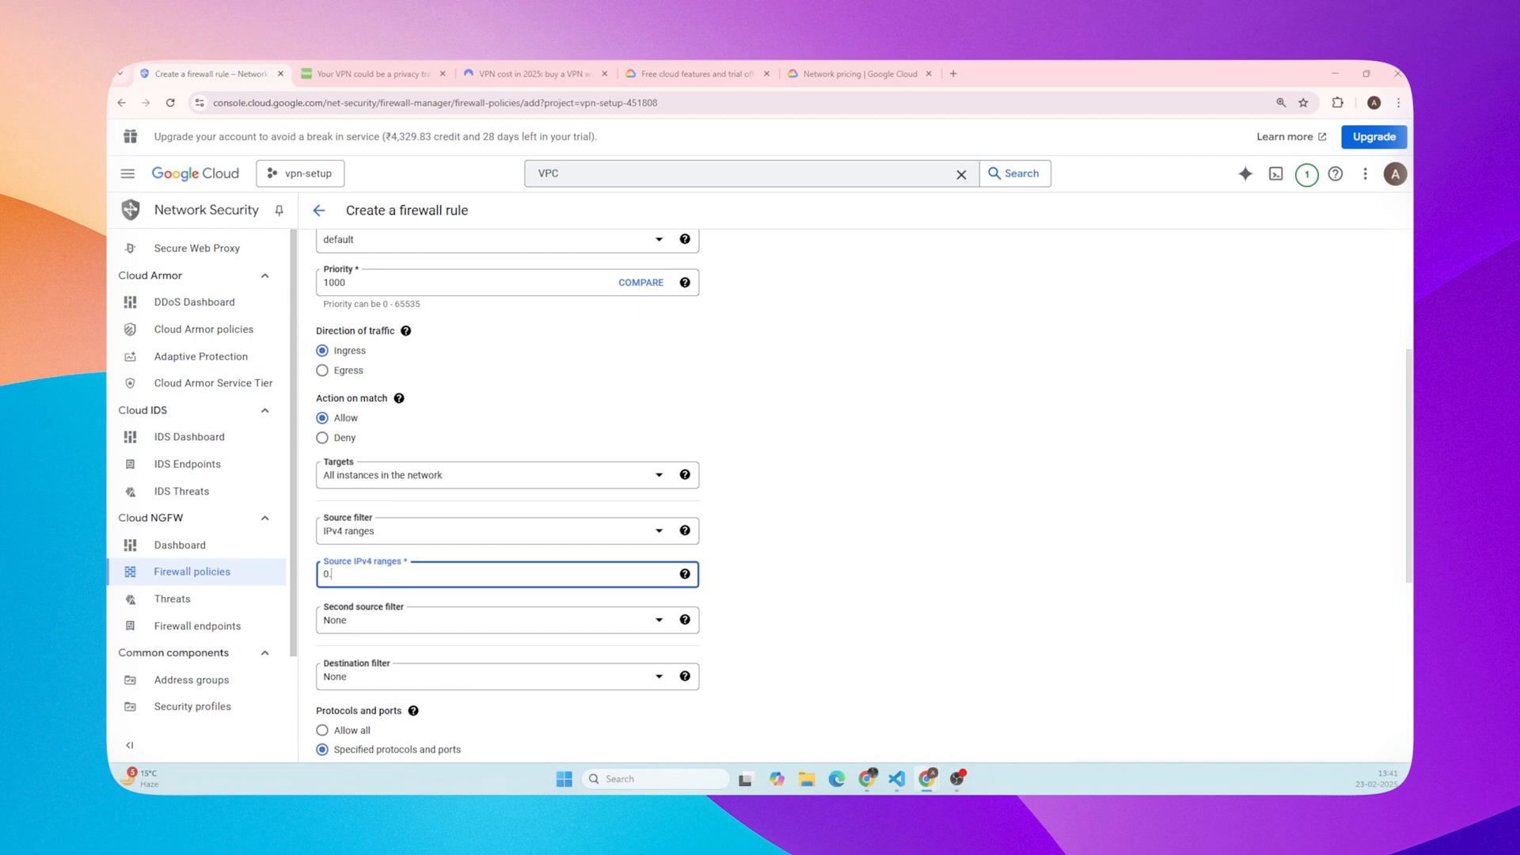
{"action": "type", "text": ".0.0.0/0"}
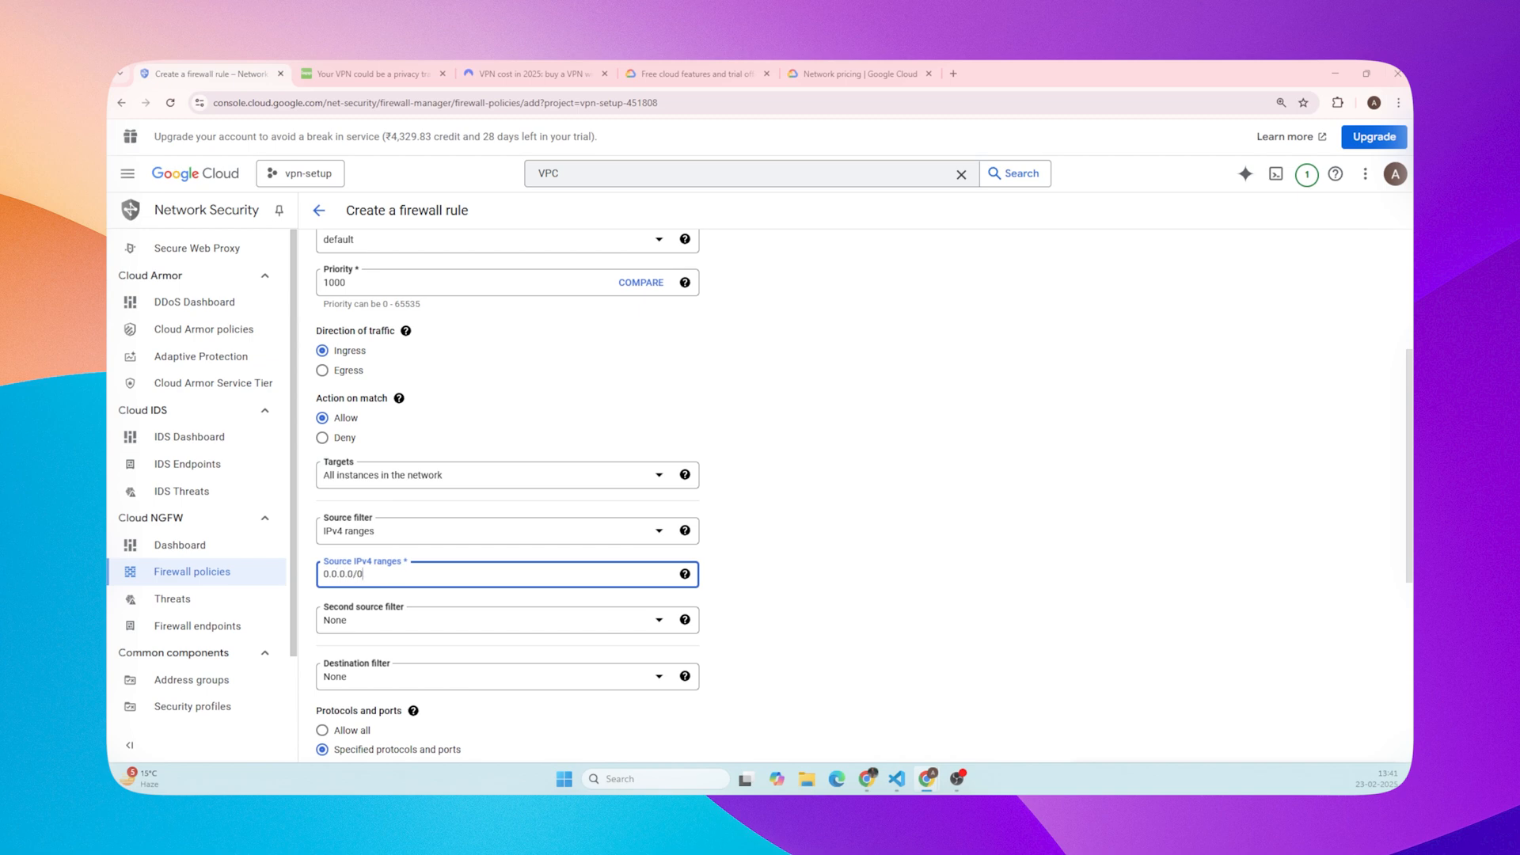
{"action": "scroll", "scroll_direction": "down", "scroll_amount": 3}
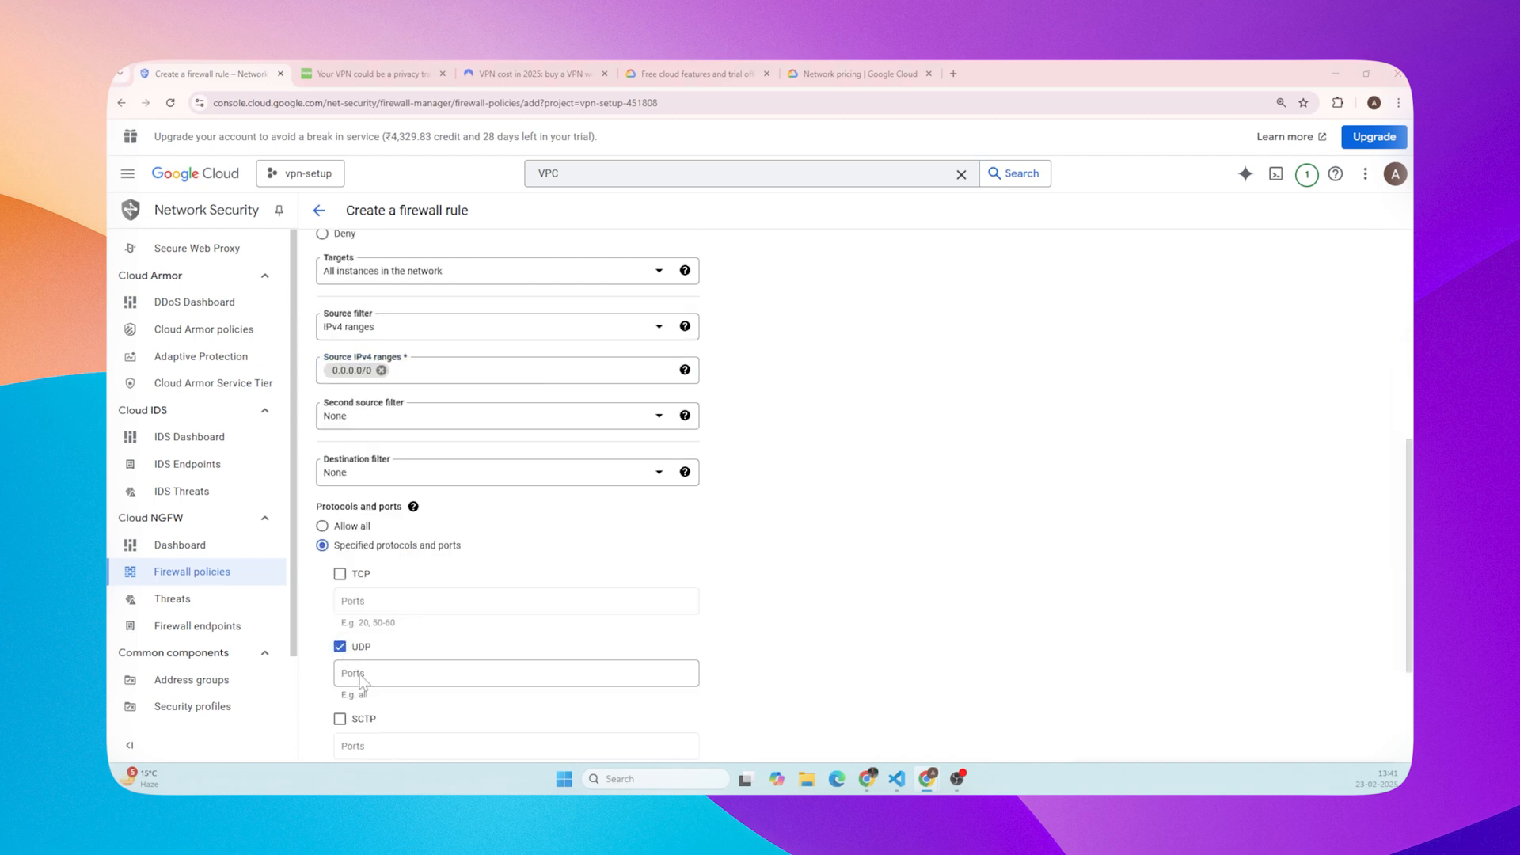
{"action": "mouse_move", "coordinate": [446, 544]}
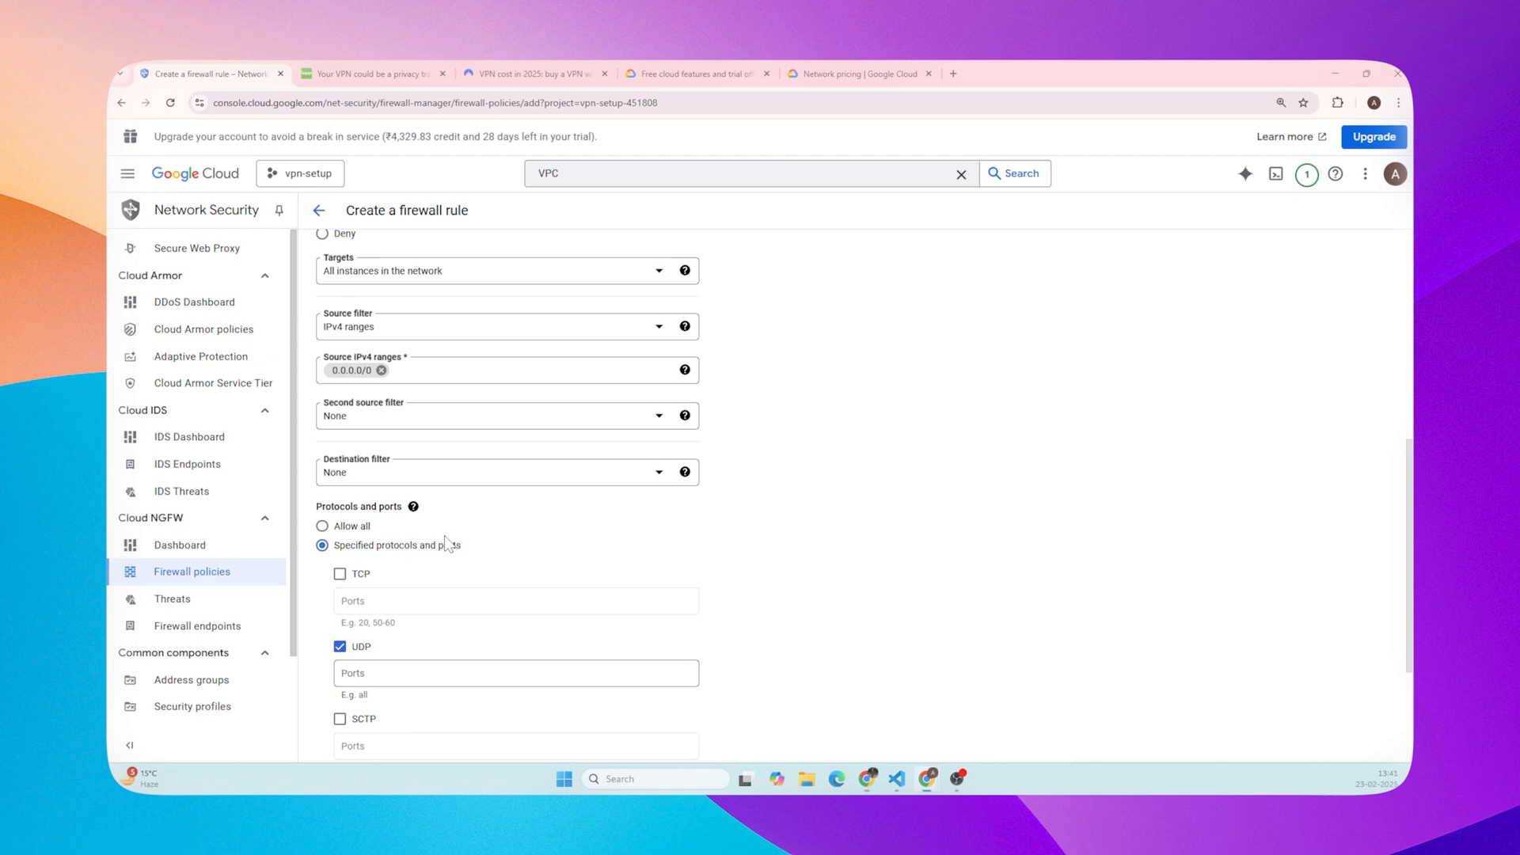
{"action": "type", "text": "1194"}
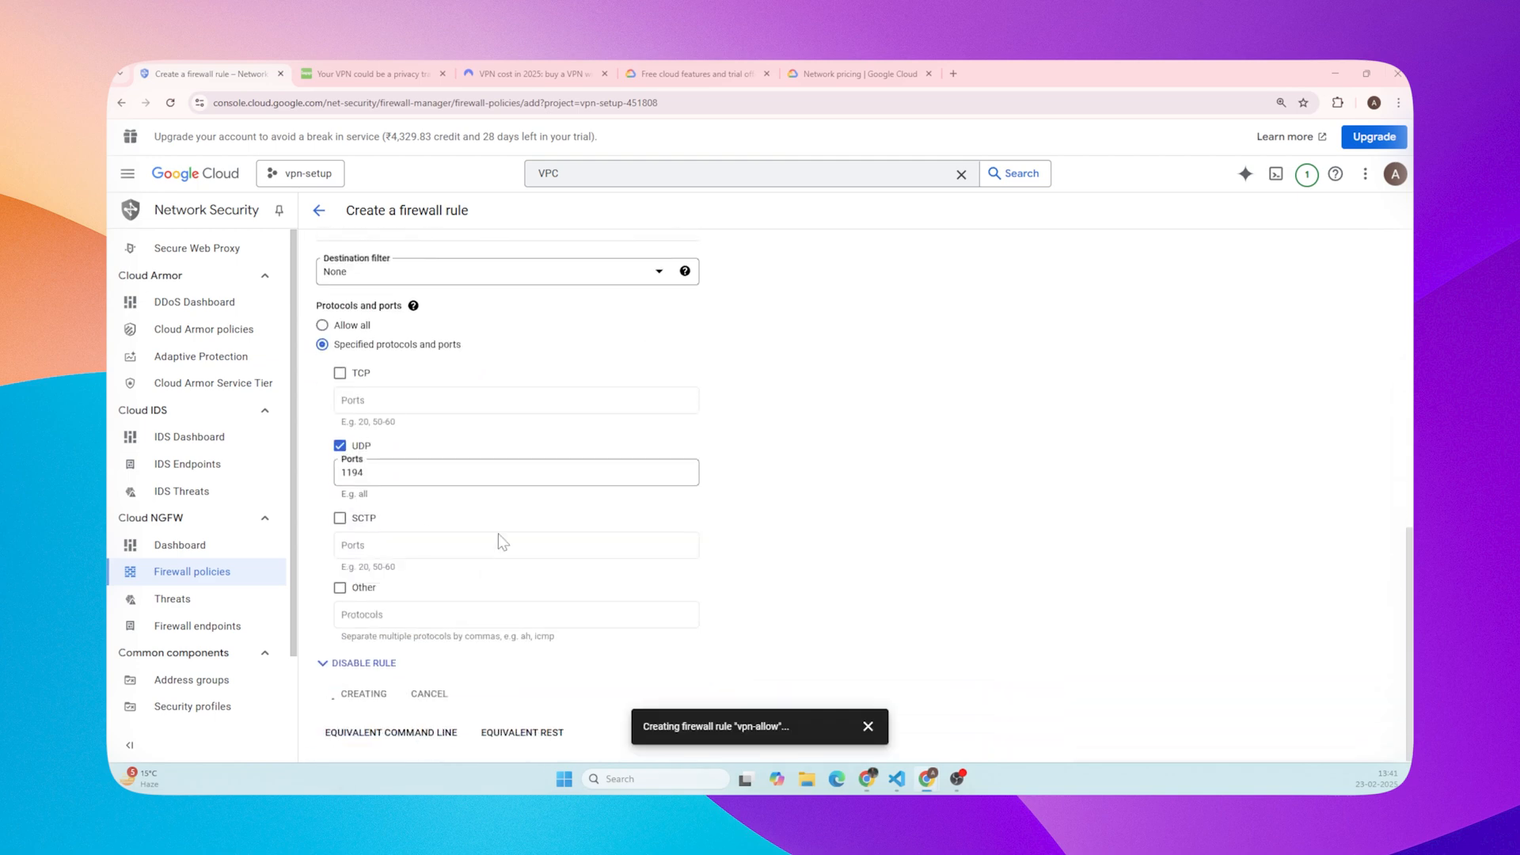
{"action": "left_click", "coordinate": [373, 73]}
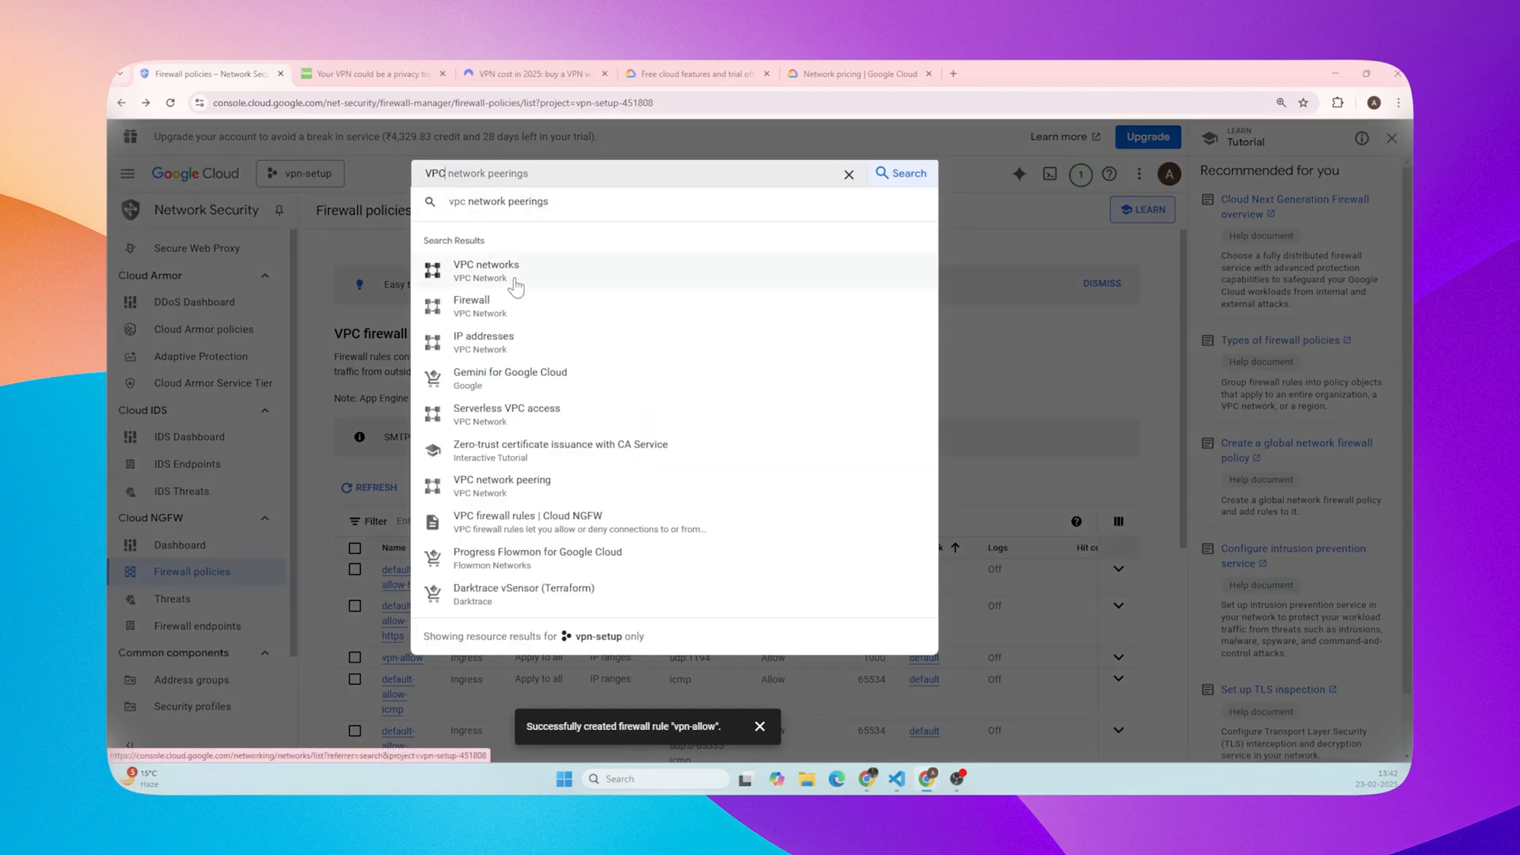
Reserve an external static IP named vpn and attach it to setup-vpn-us.
{"action": "left_click", "coordinate": [486, 271]}
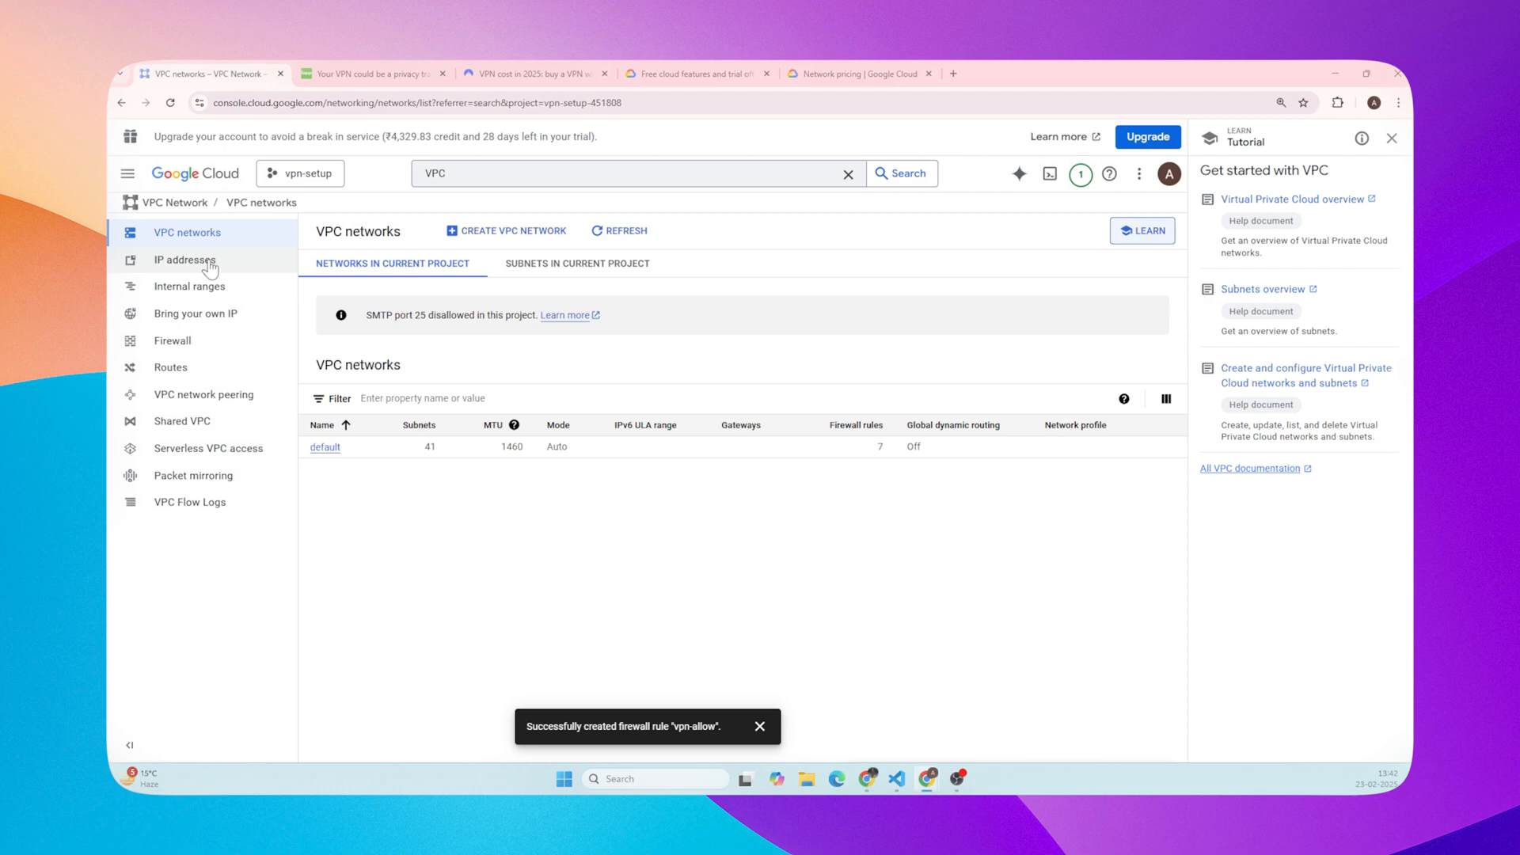
{"action": "left_click", "coordinate": [183, 260]}
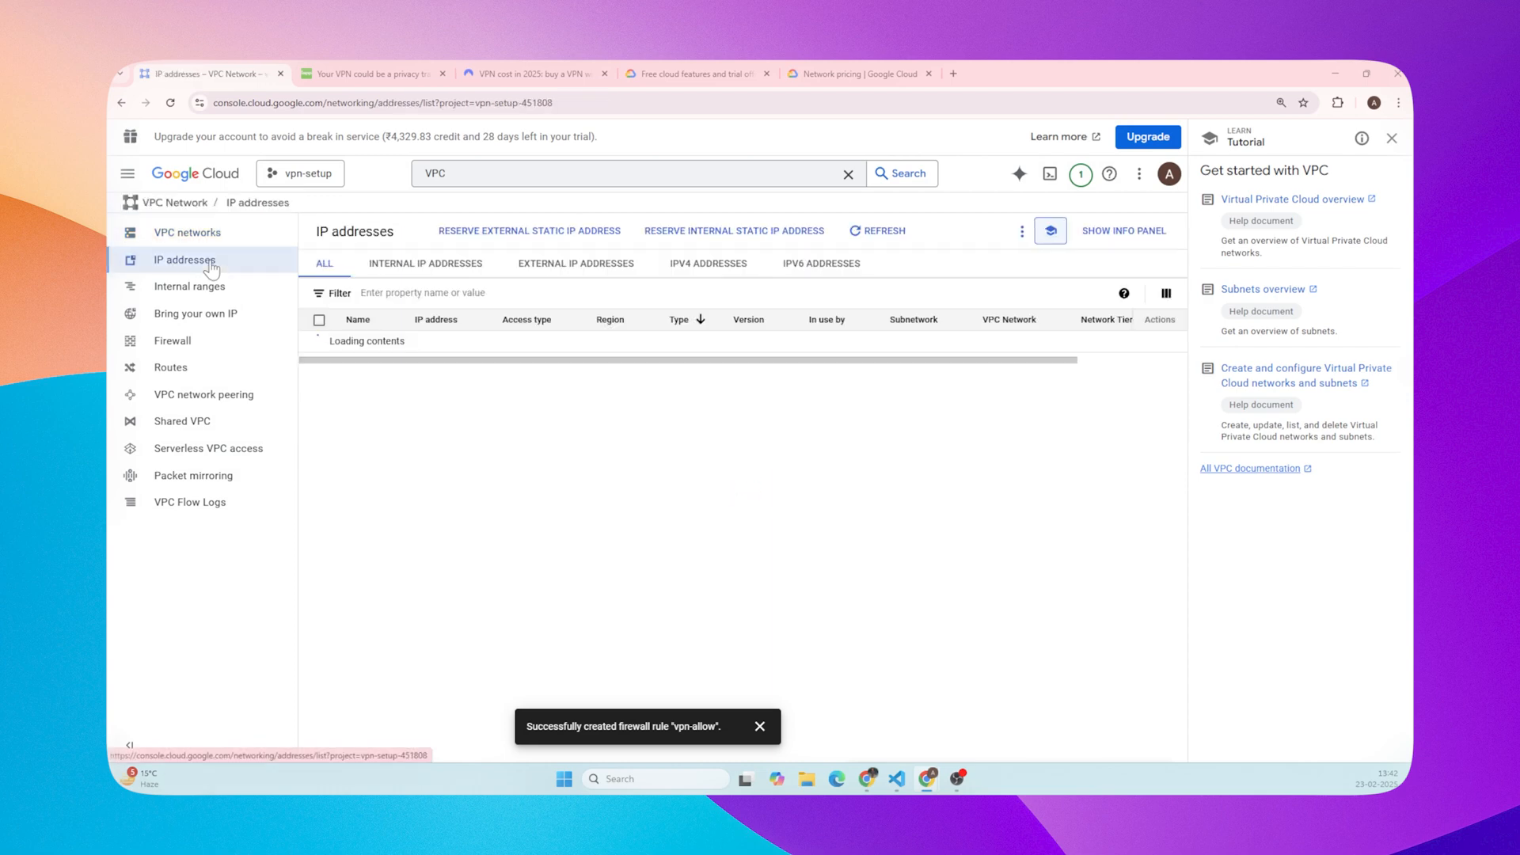
{"action": "left_click", "coordinate": [528, 230]}
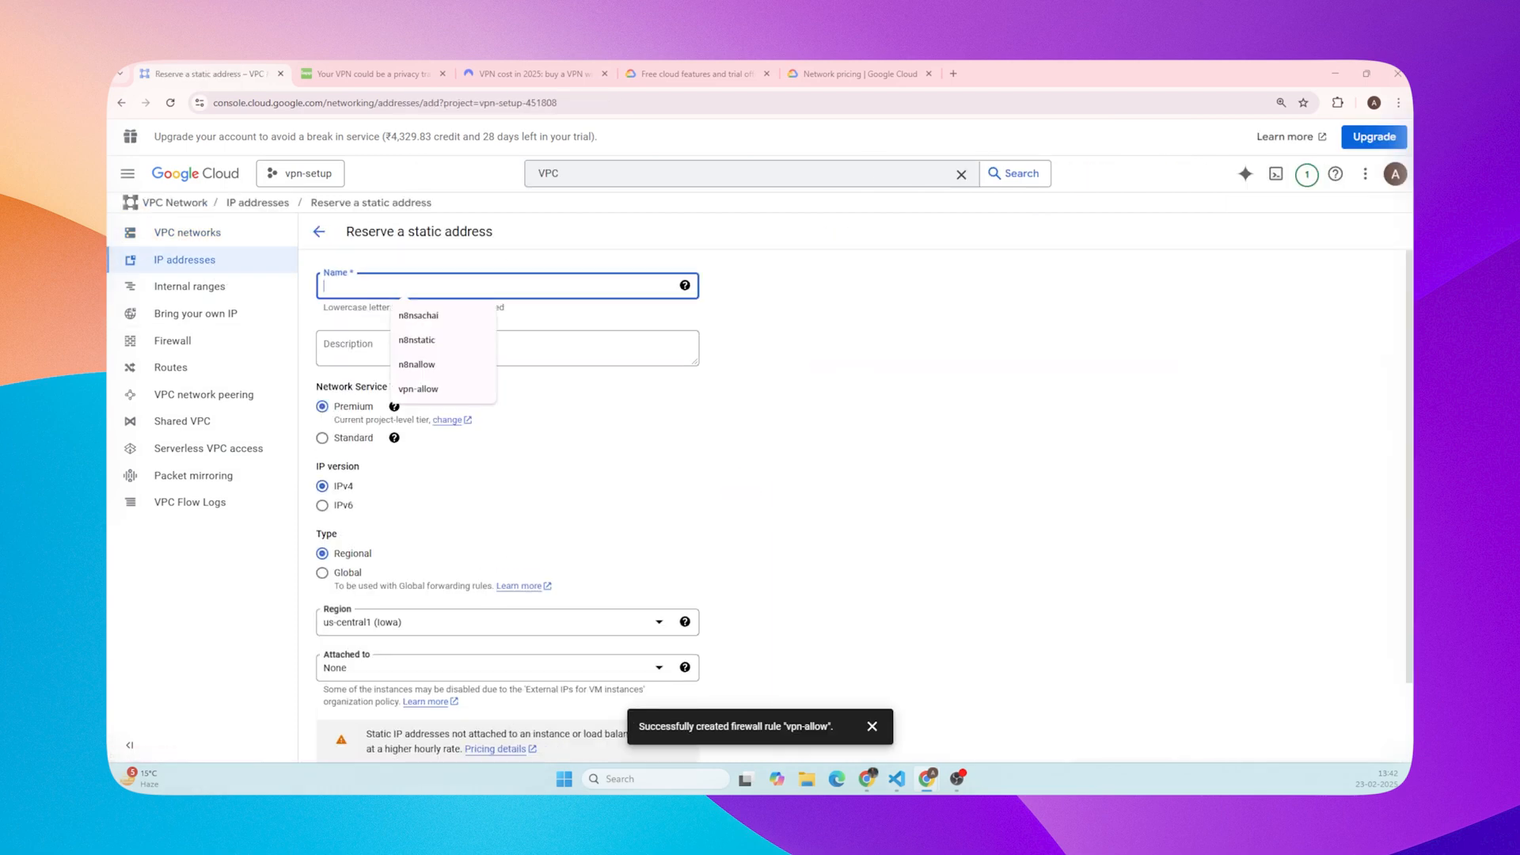
{"action": "type", "text": "vpn"}
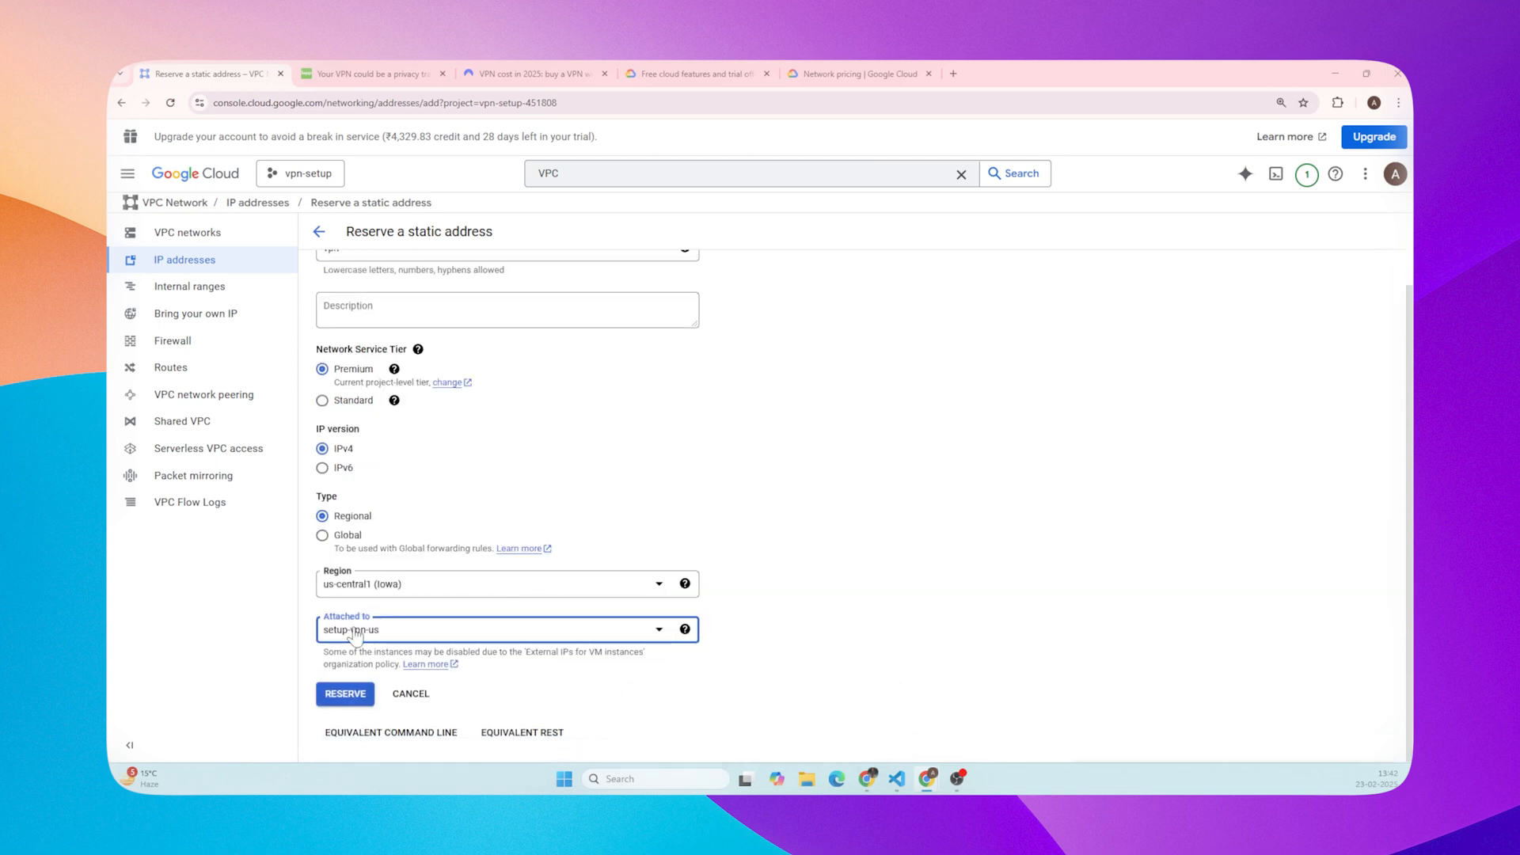
{"action": "left_click", "coordinate": [344, 693]}
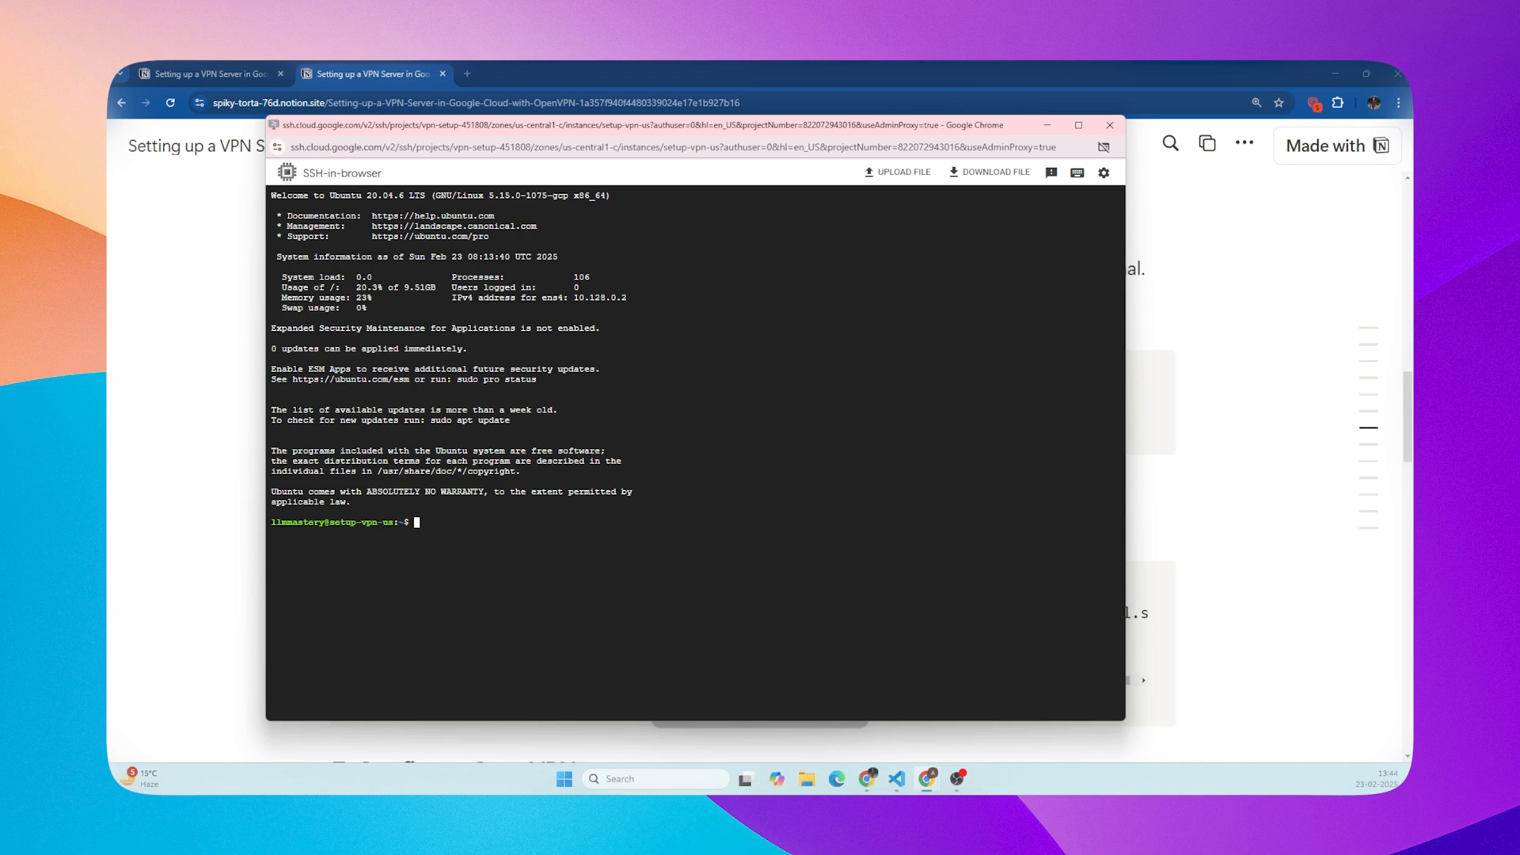
Update and upgrade packages, then fetch, chmod and run openvpn-install.sh with sudo.
{"action": "type", "text": "sudo apt update && sudo apt upgrade -y"}
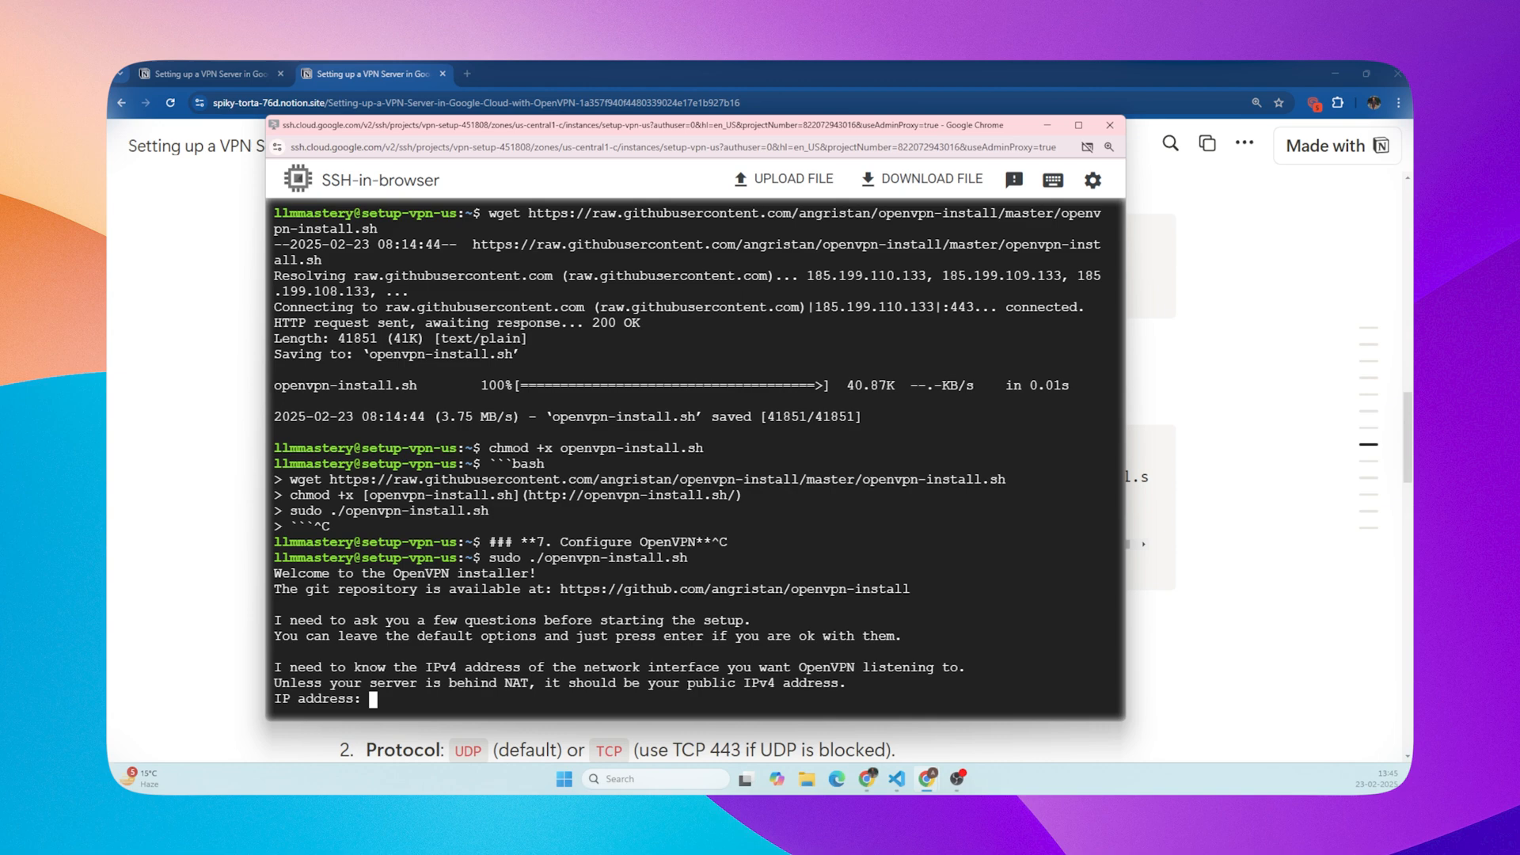
Answer installer prompts: no IPv6, UDP 1194, Cloudflare DNS, no compression, client vpn.
{"action": "left_click", "coordinate": [1110, 125]}
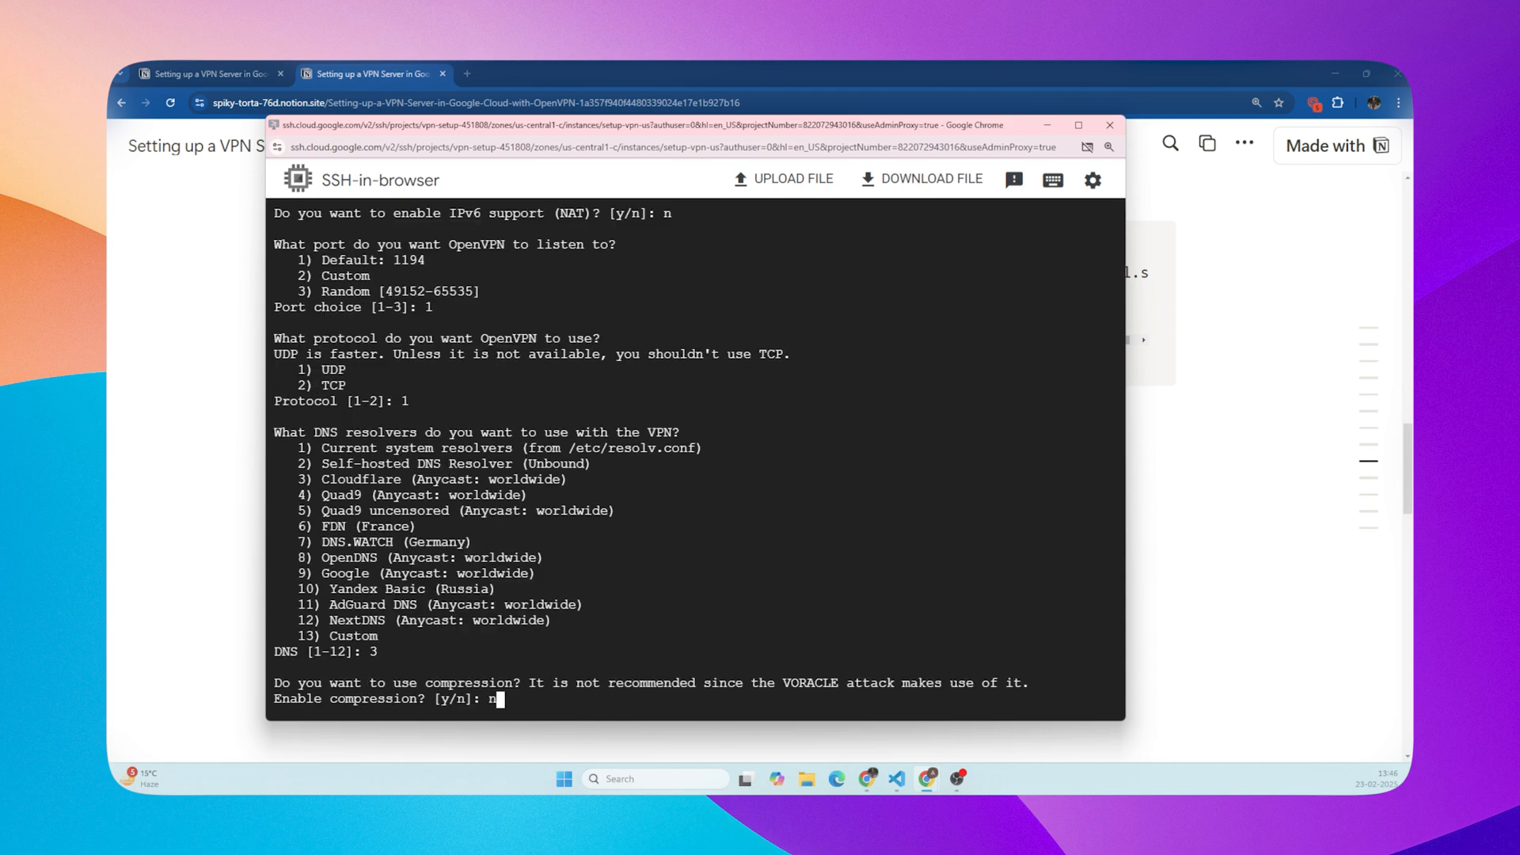
{"action": "key", "text": "enter"}
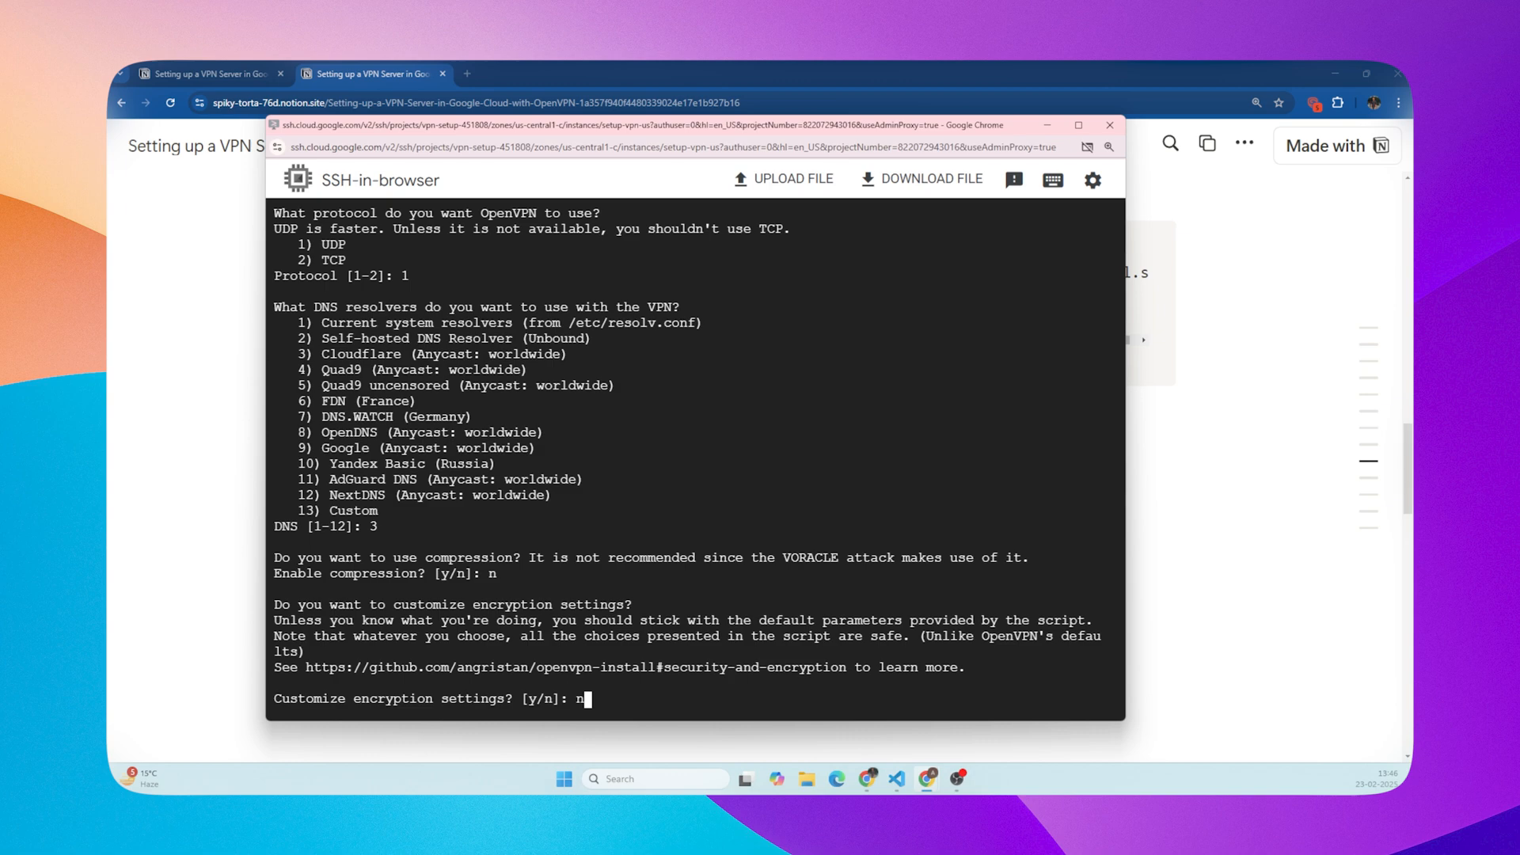
{"action": "key", "text": "enter"}
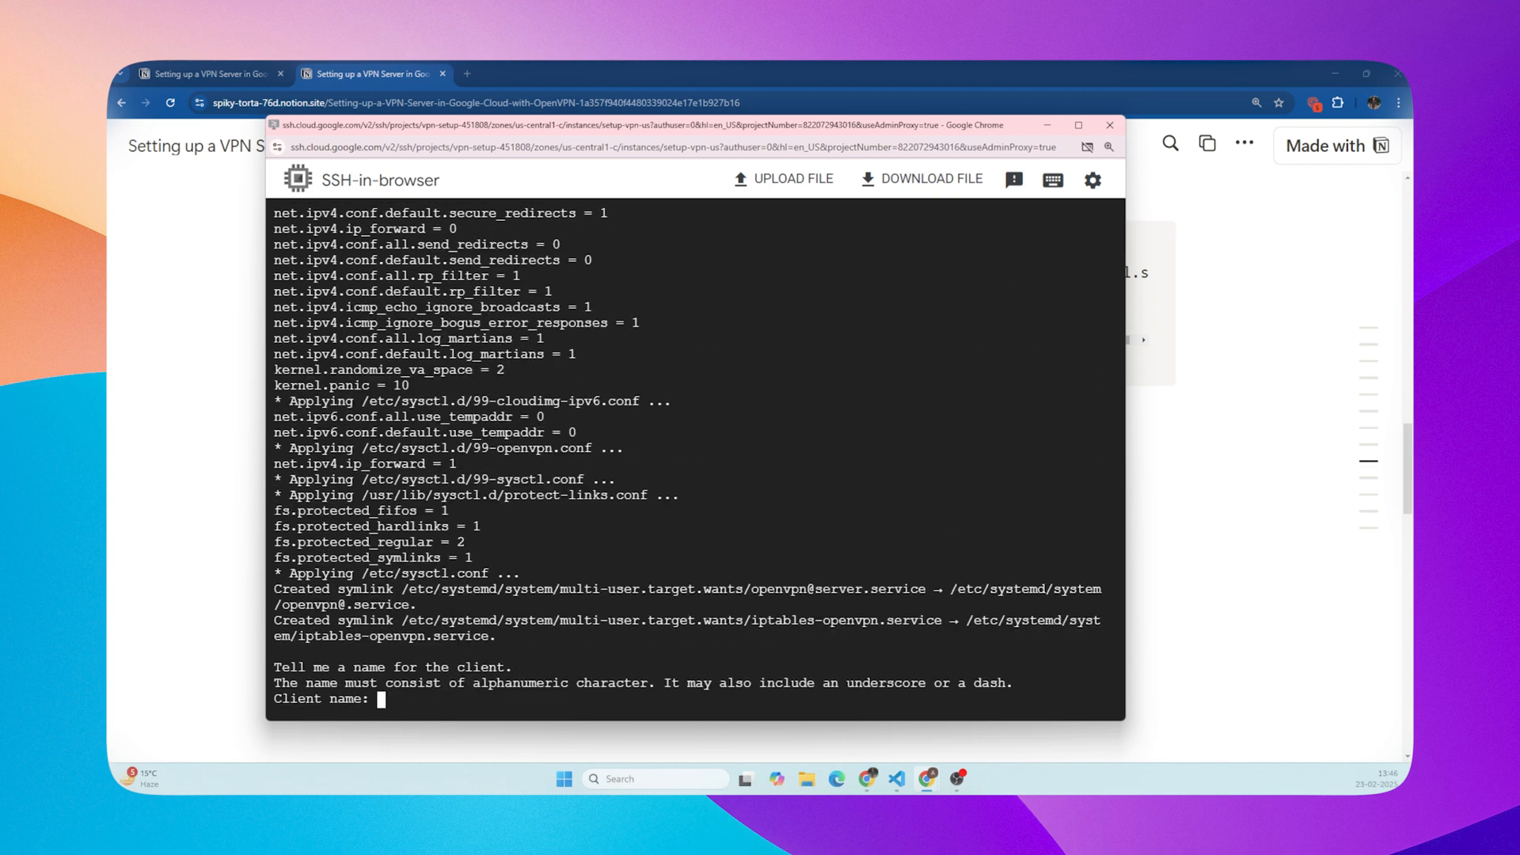
{"action": "type", "text": "vpn"}
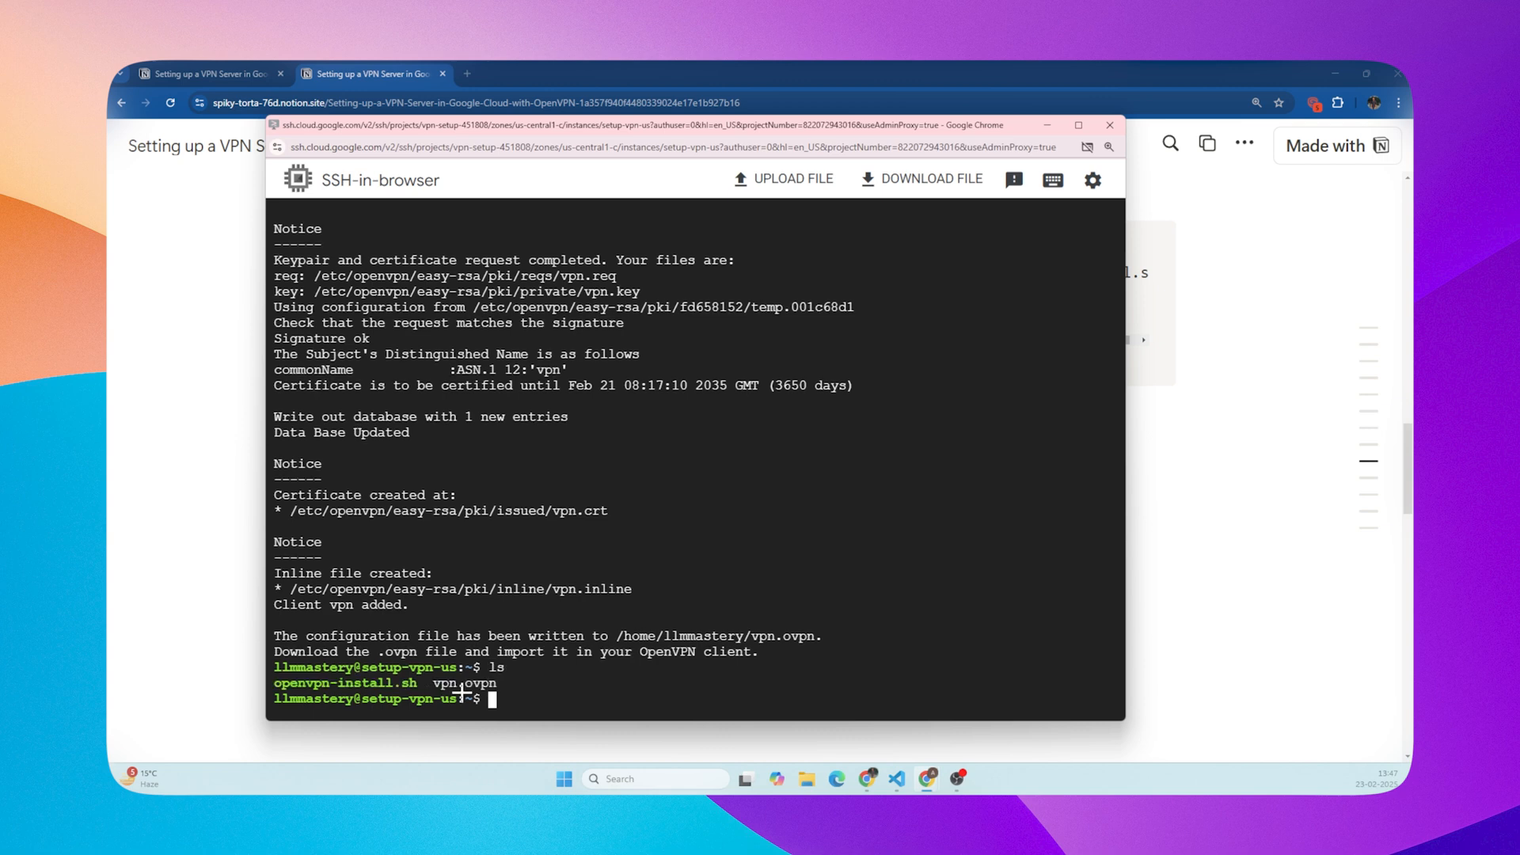
{"action": "mouse_move", "coordinate": [460, 691]}
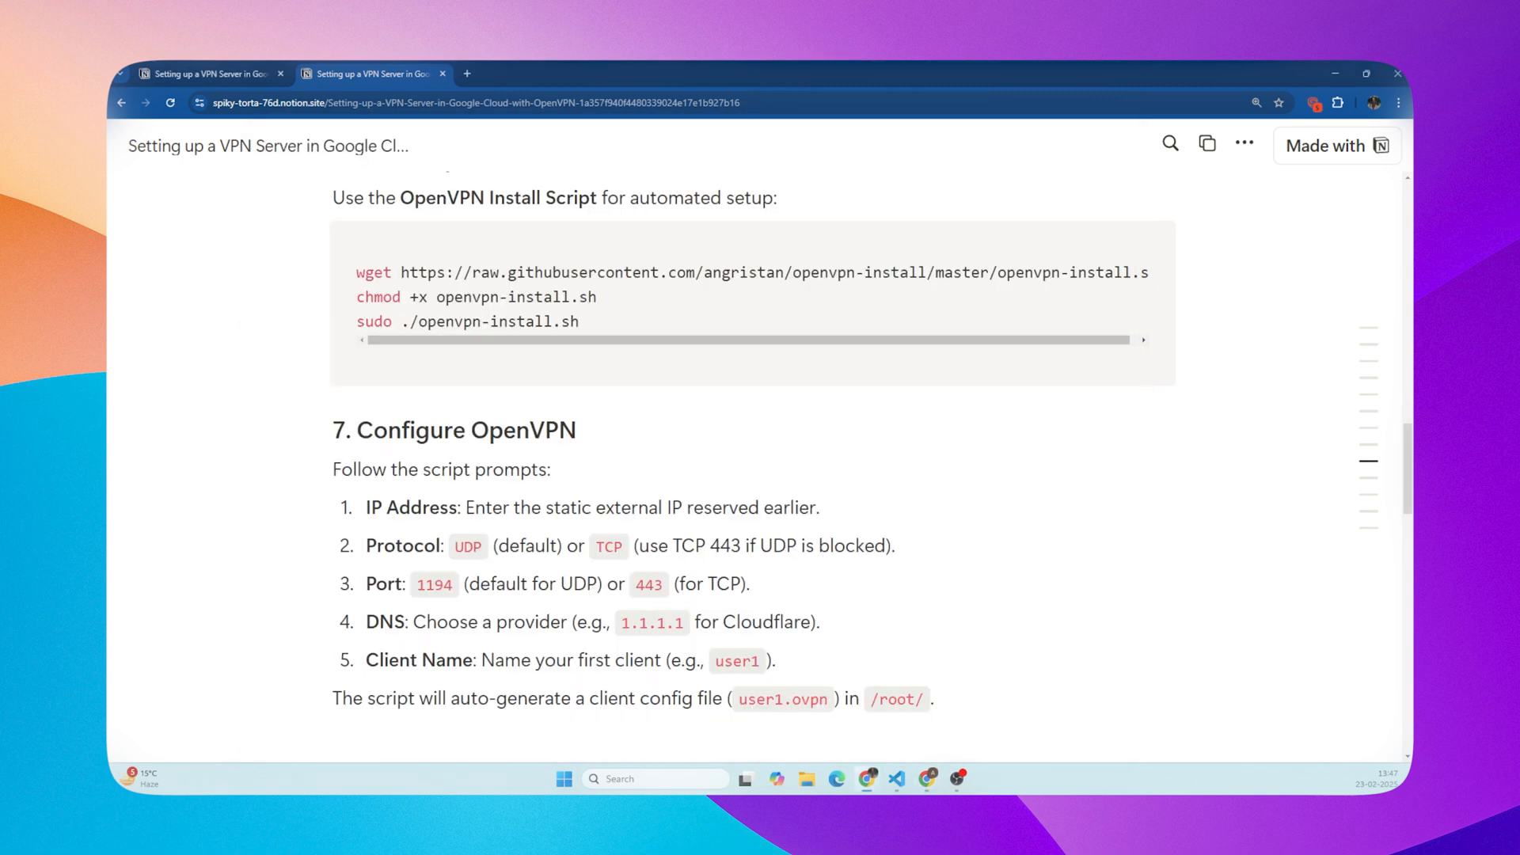
Copy the ufw rules allowing OpenSSH and UDP 1194 into the terminal and enable ufw with y.
{"action": "scroll", "scroll_direction": "down", "scroll_amount": 3}
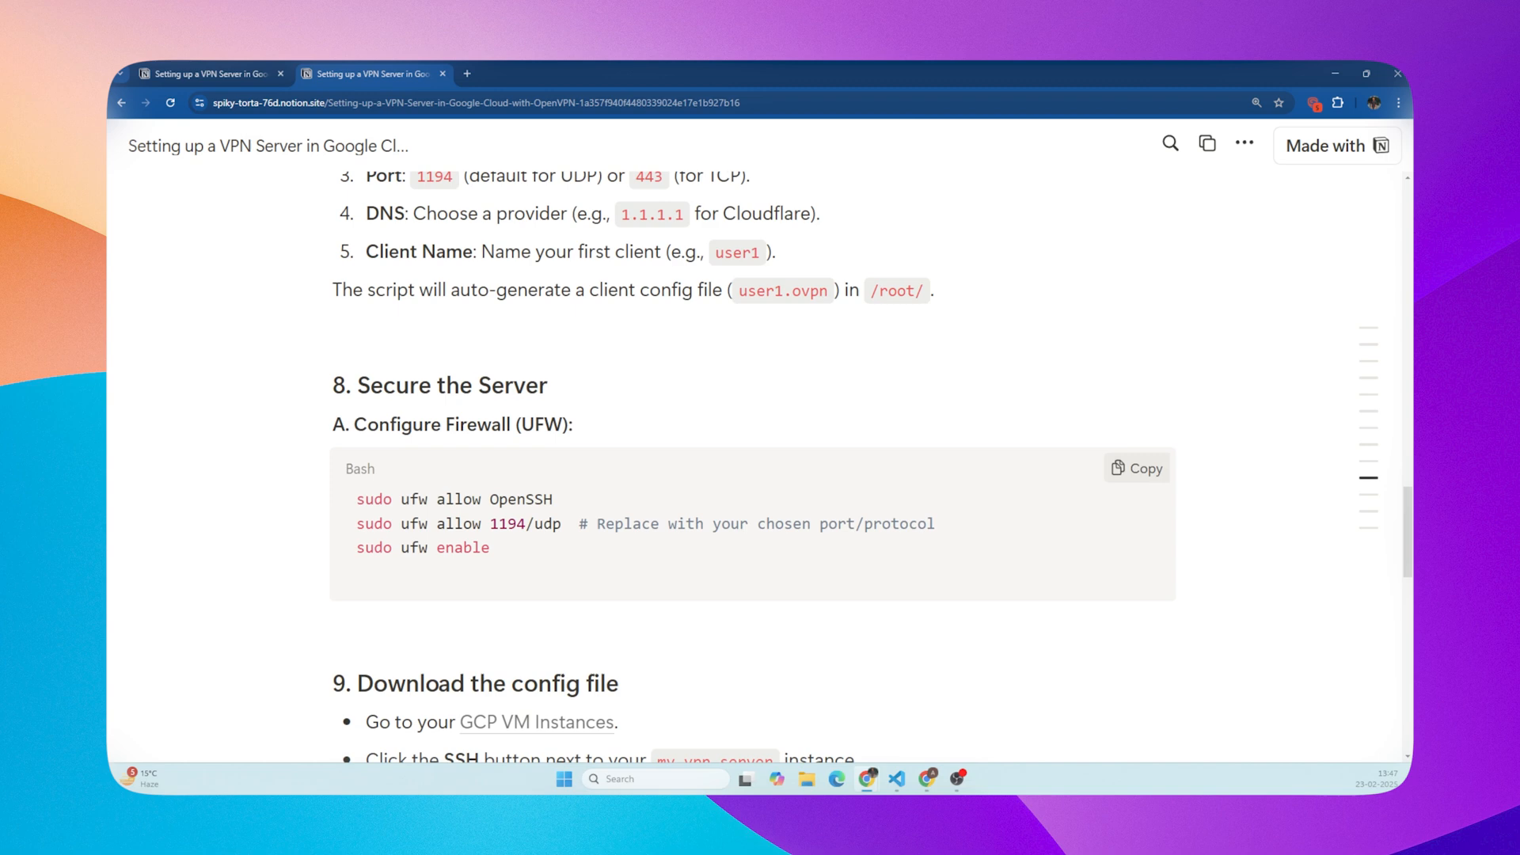
{"action": "double_click", "coordinate": [372, 498]}
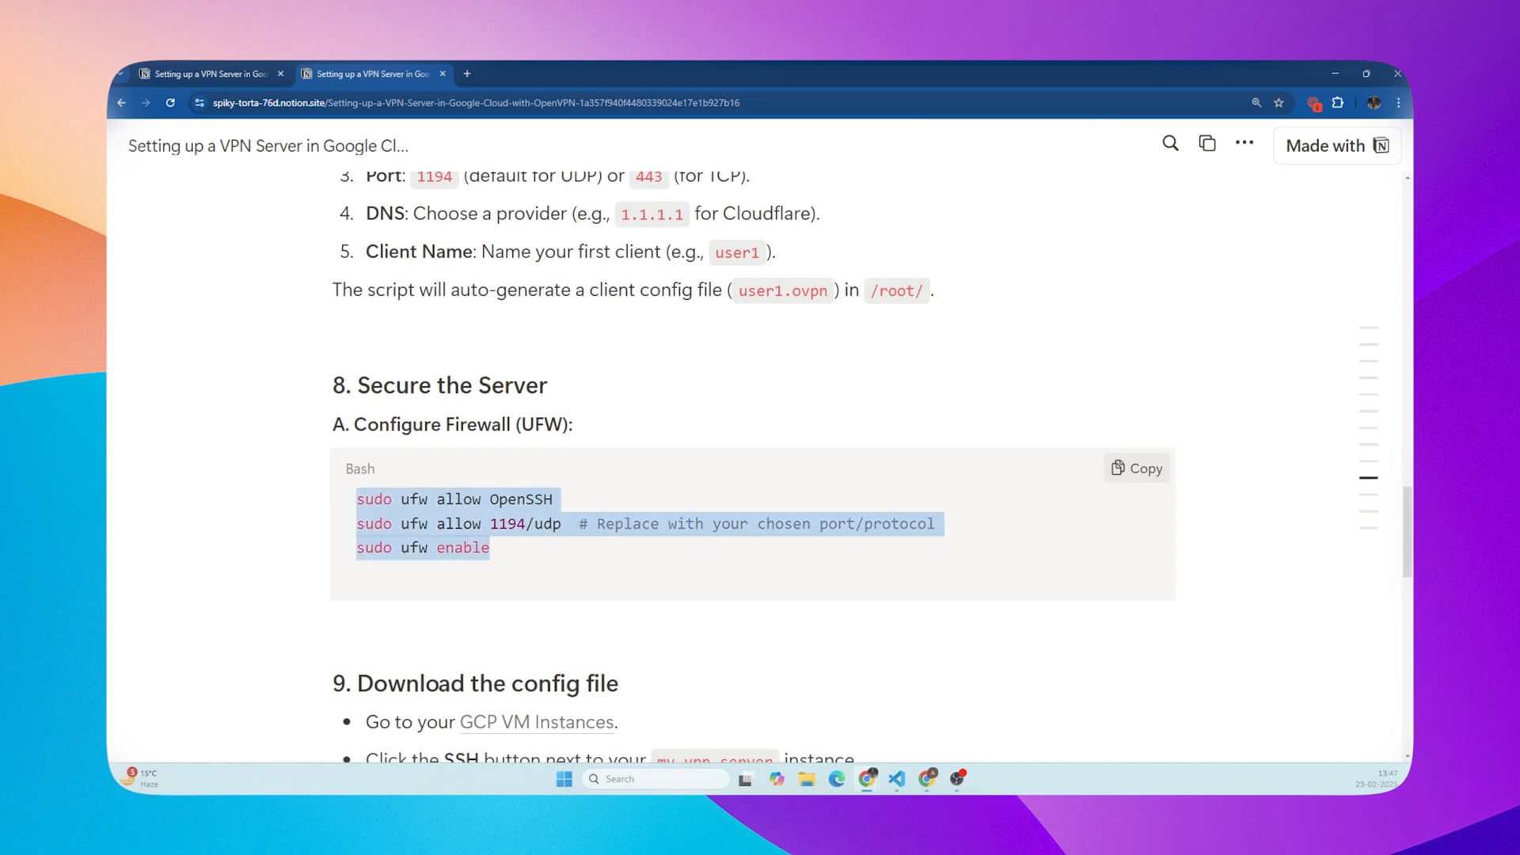
{"action": "left_click", "coordinate": [1135, 468]}
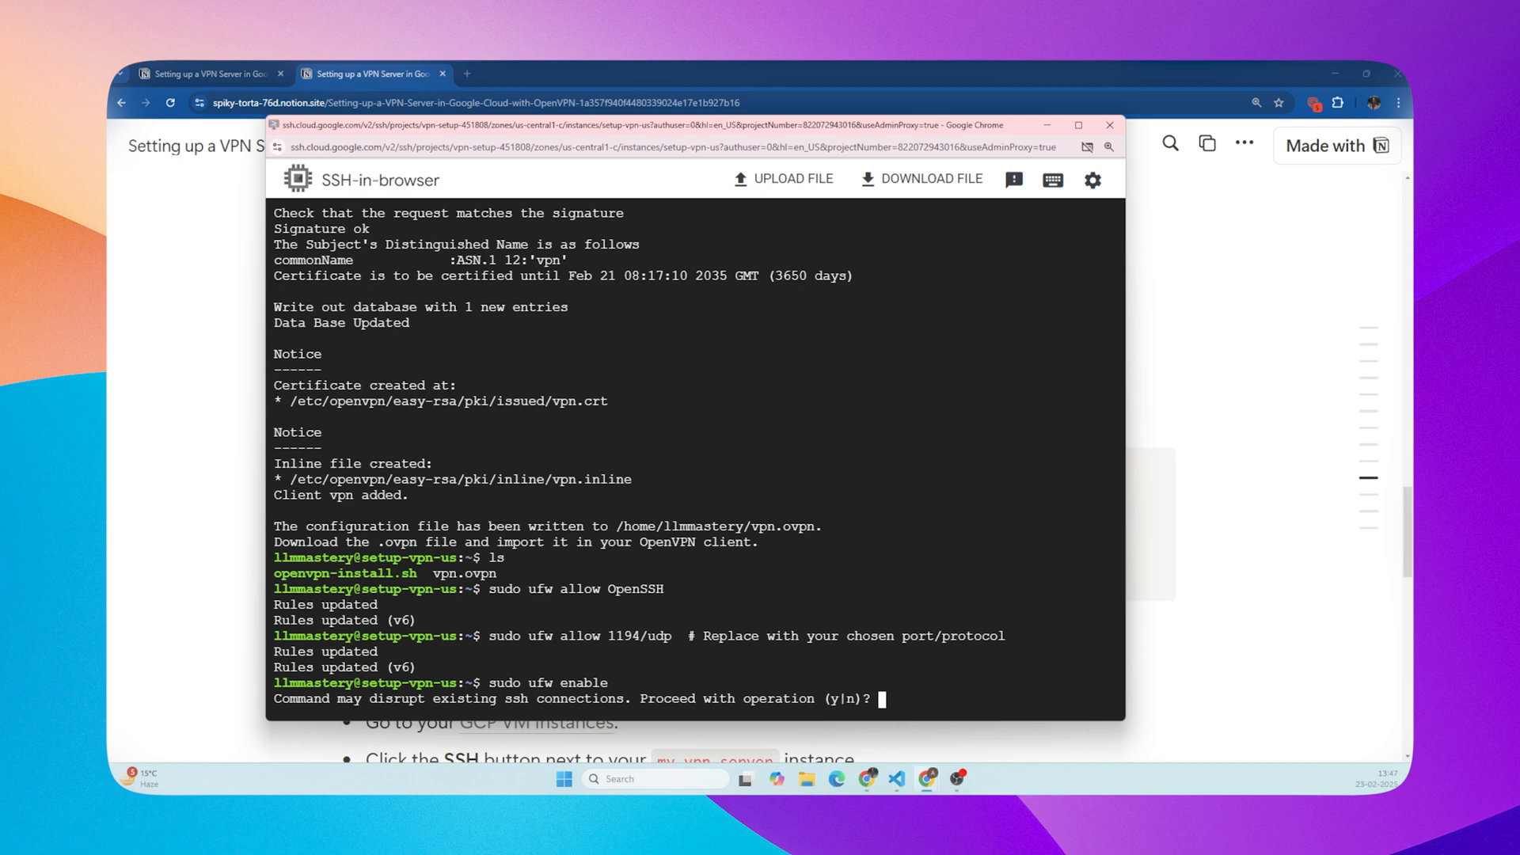
{"action": "type", "text": "y"}
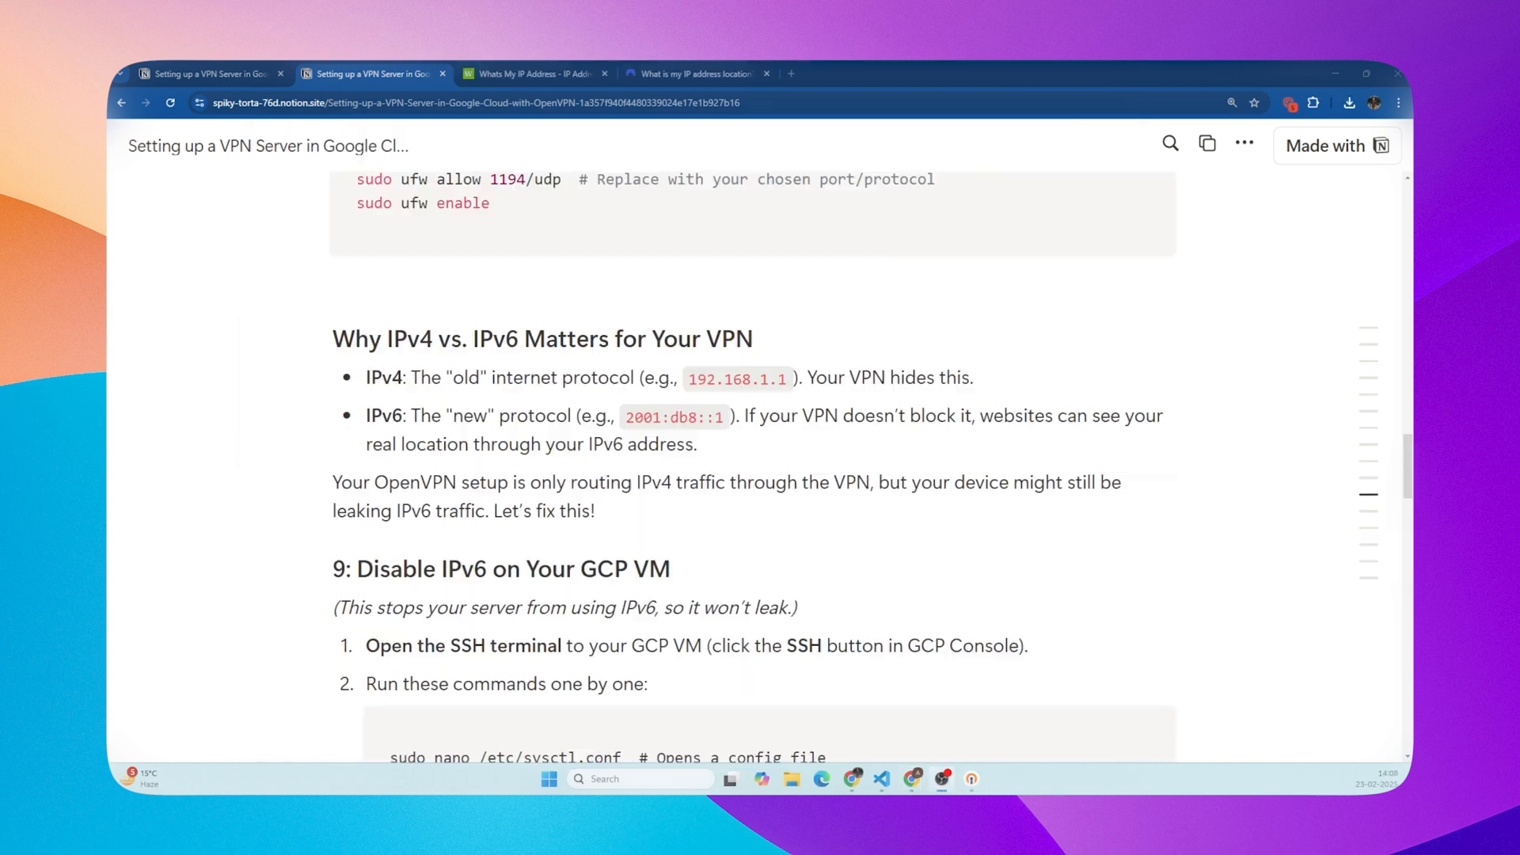
Scroll the guide to step 9, Disable IPv6, highlighting its explanation lines.
{"action": "scroll", "scroll_direction": "down", "scroll_amount": 3}
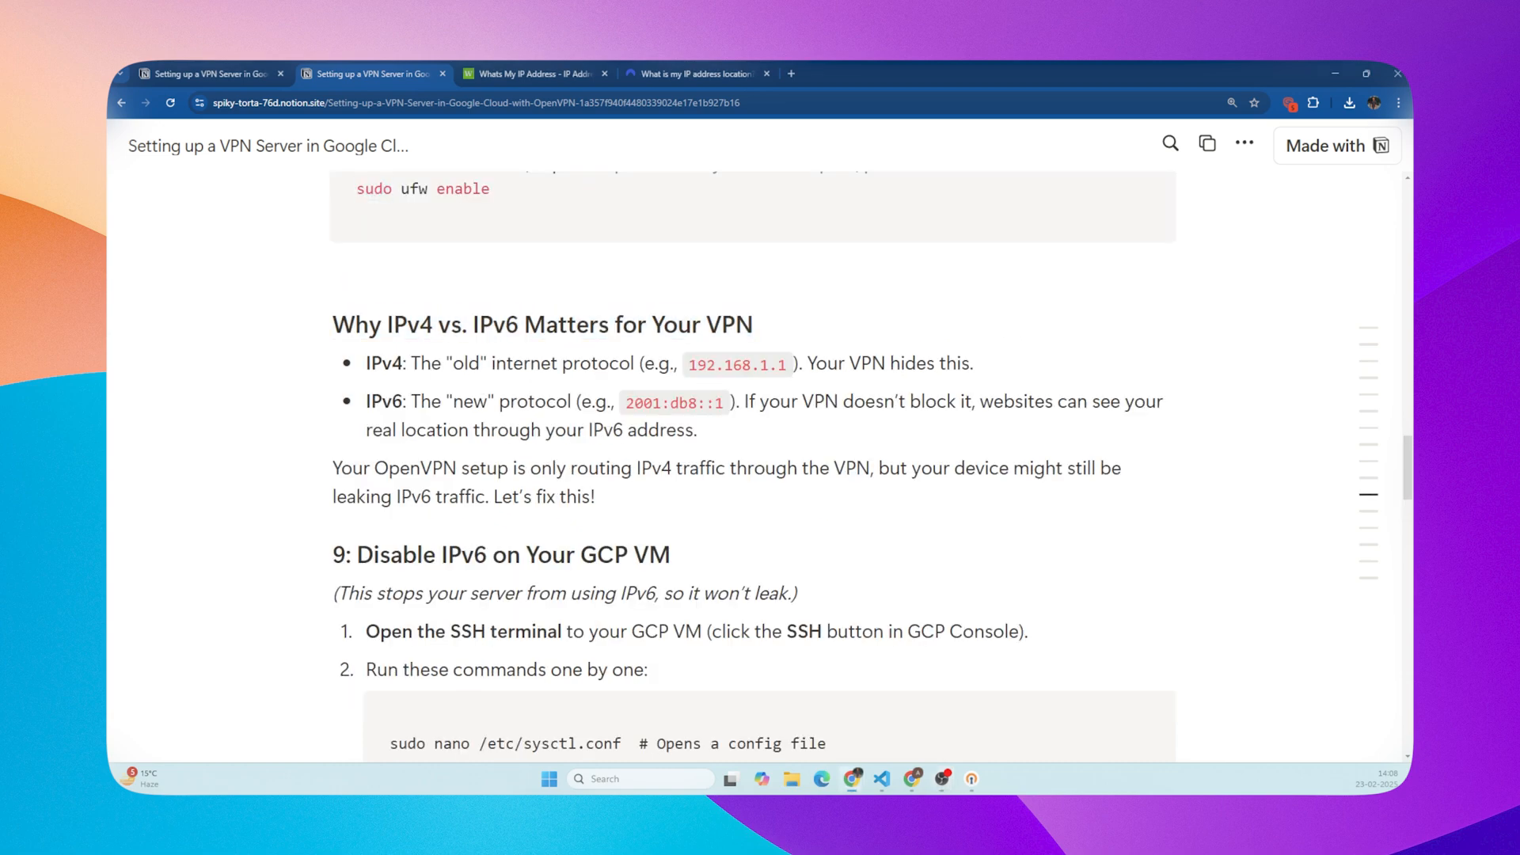
{"action": "left_click_drag", "start_coordinate": [366, 362], "coordinate": [790, 362]}
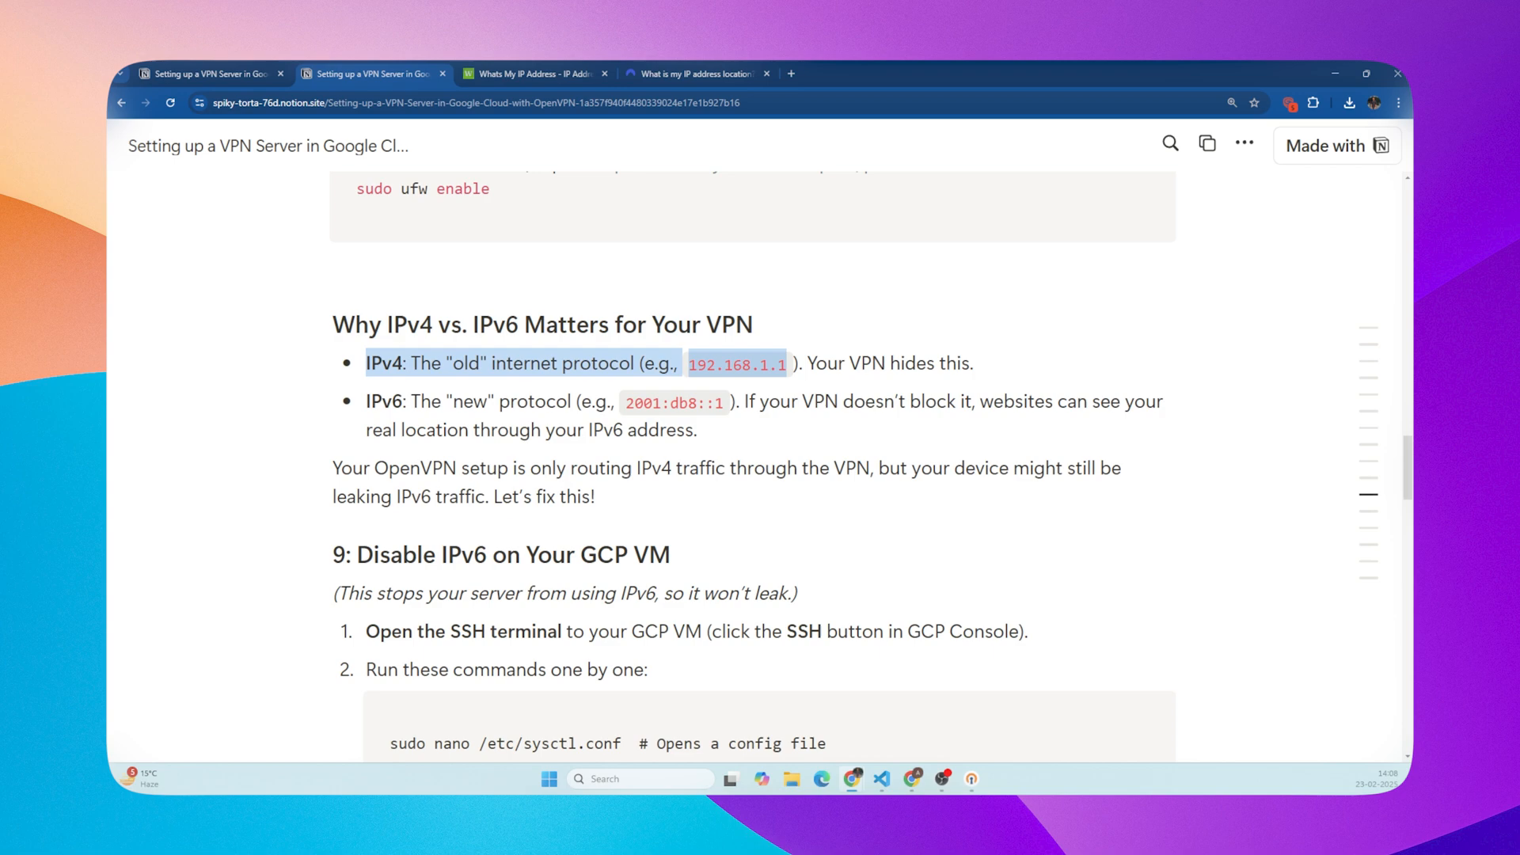
{"action": "left_click_drag", "start_coordinate": [793, 362], "coordinate": [975, 362]}
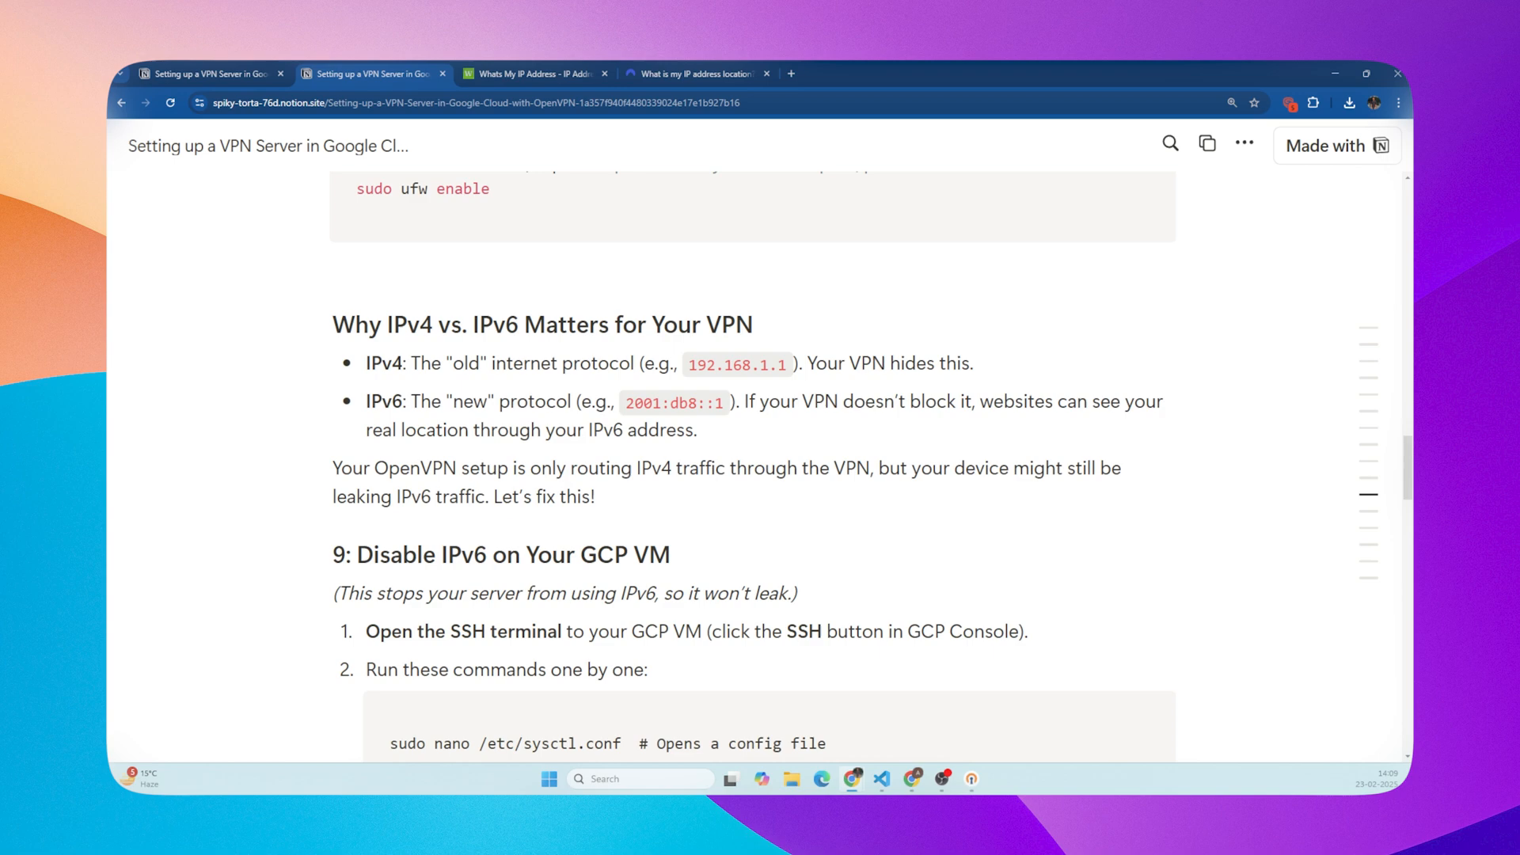
{"action": "left_click_drag", "start_coordinate": [332, 468], "coordinate": [1014, 468]}
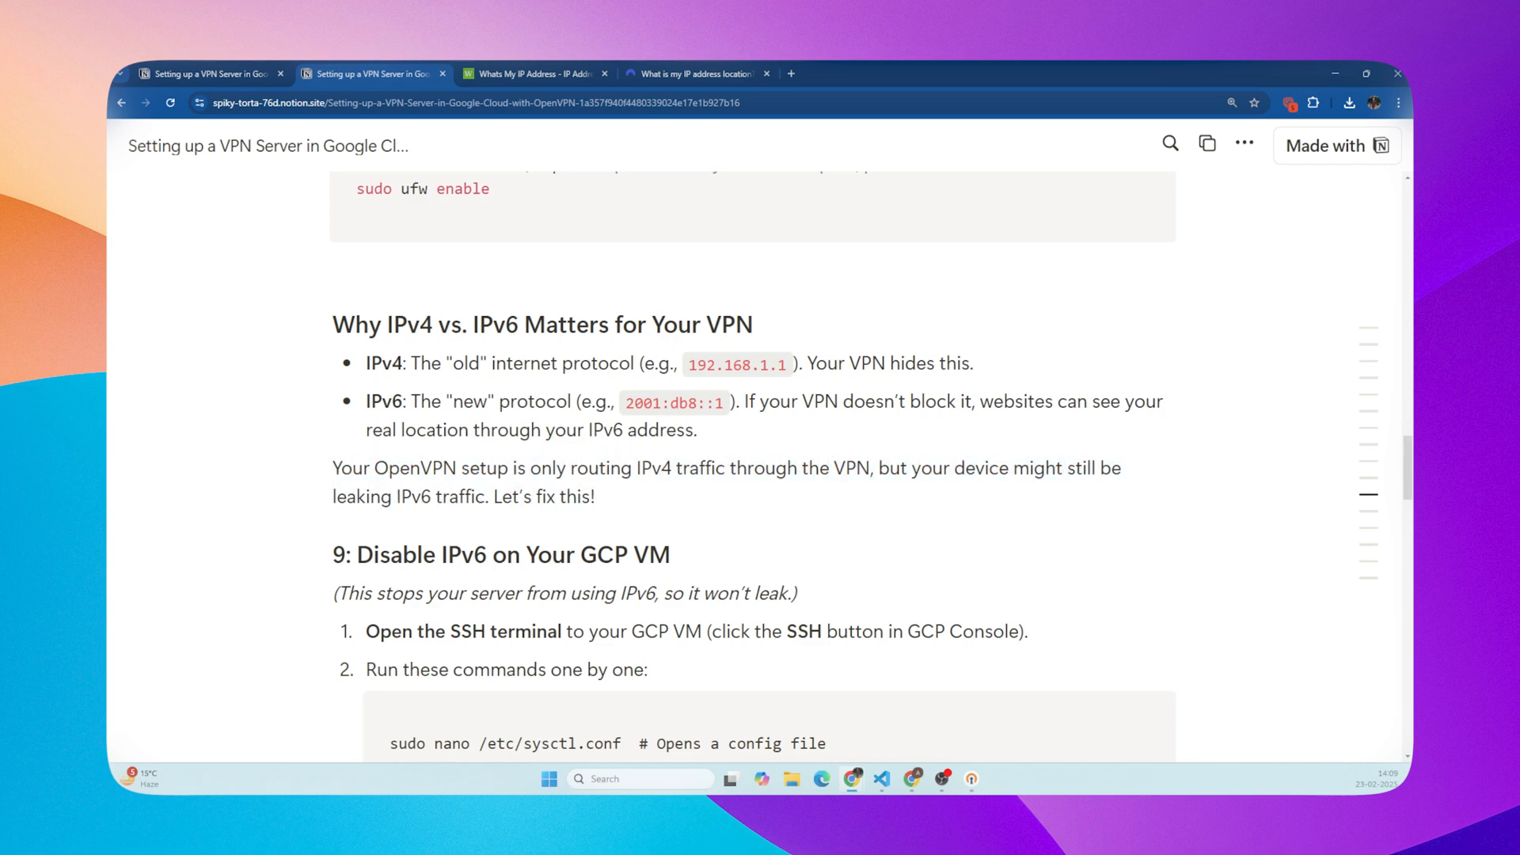
{"action": "scroll", "scroll_direction": "down", "scroll_amount": 3}
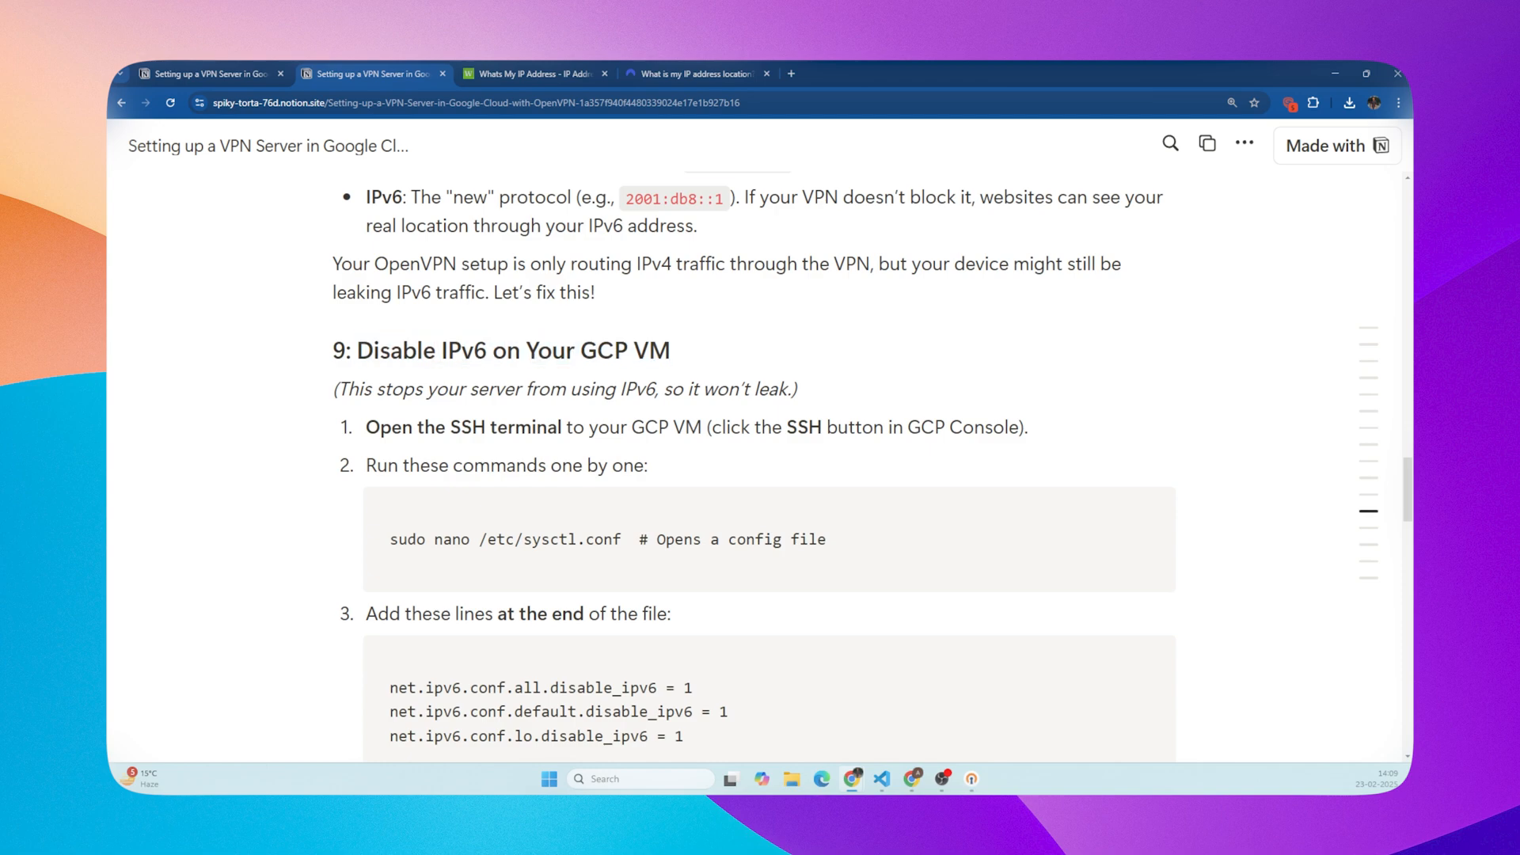
{"action": "scroll", "scroll_direction": "down", "scroll_amount": 3}
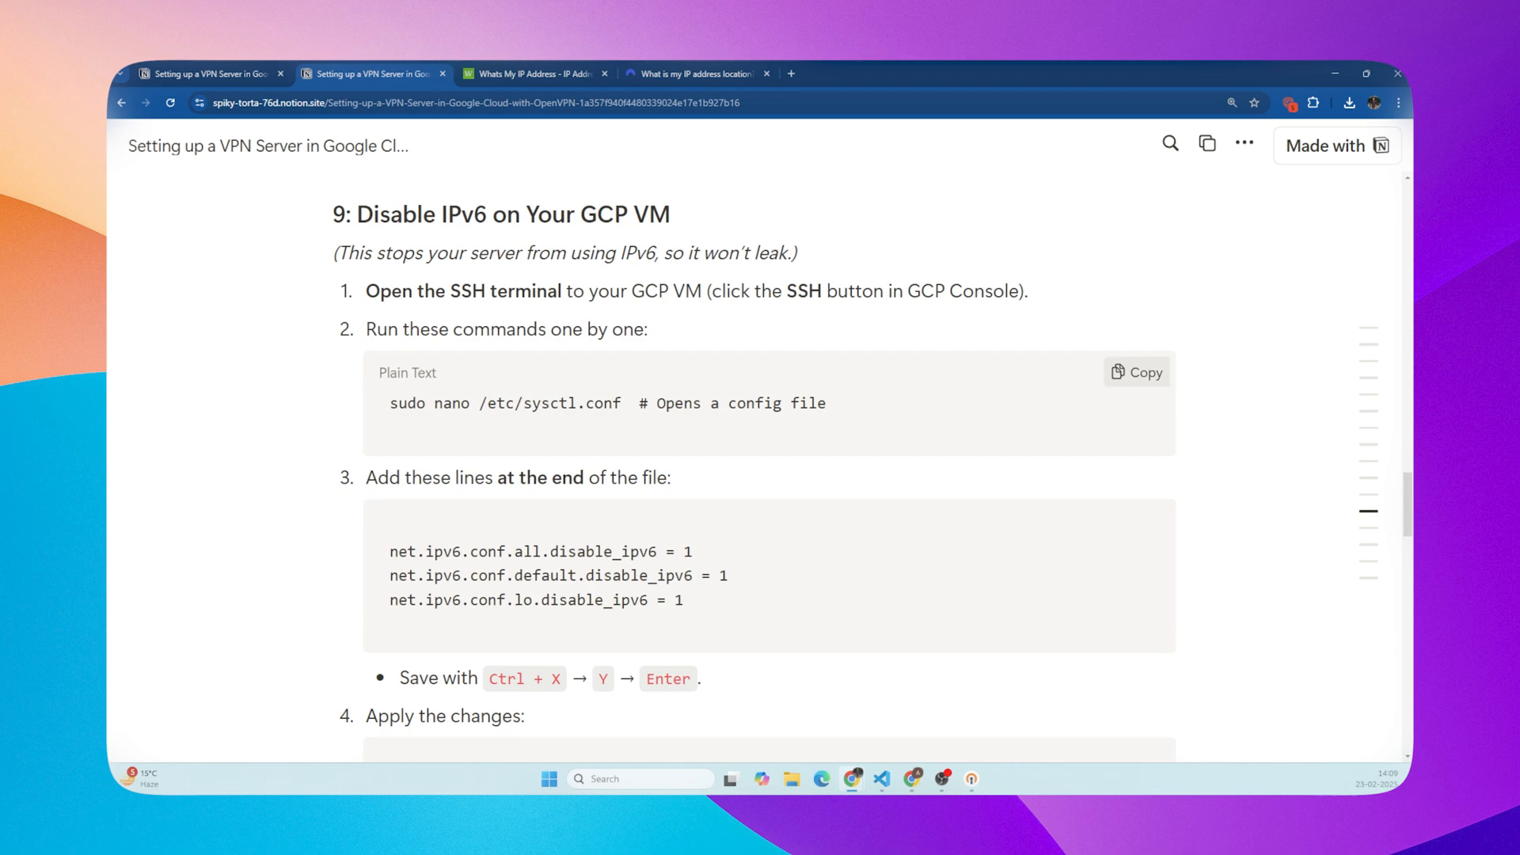
{"action": "mouse_move", "coordinate": [760, 294]}
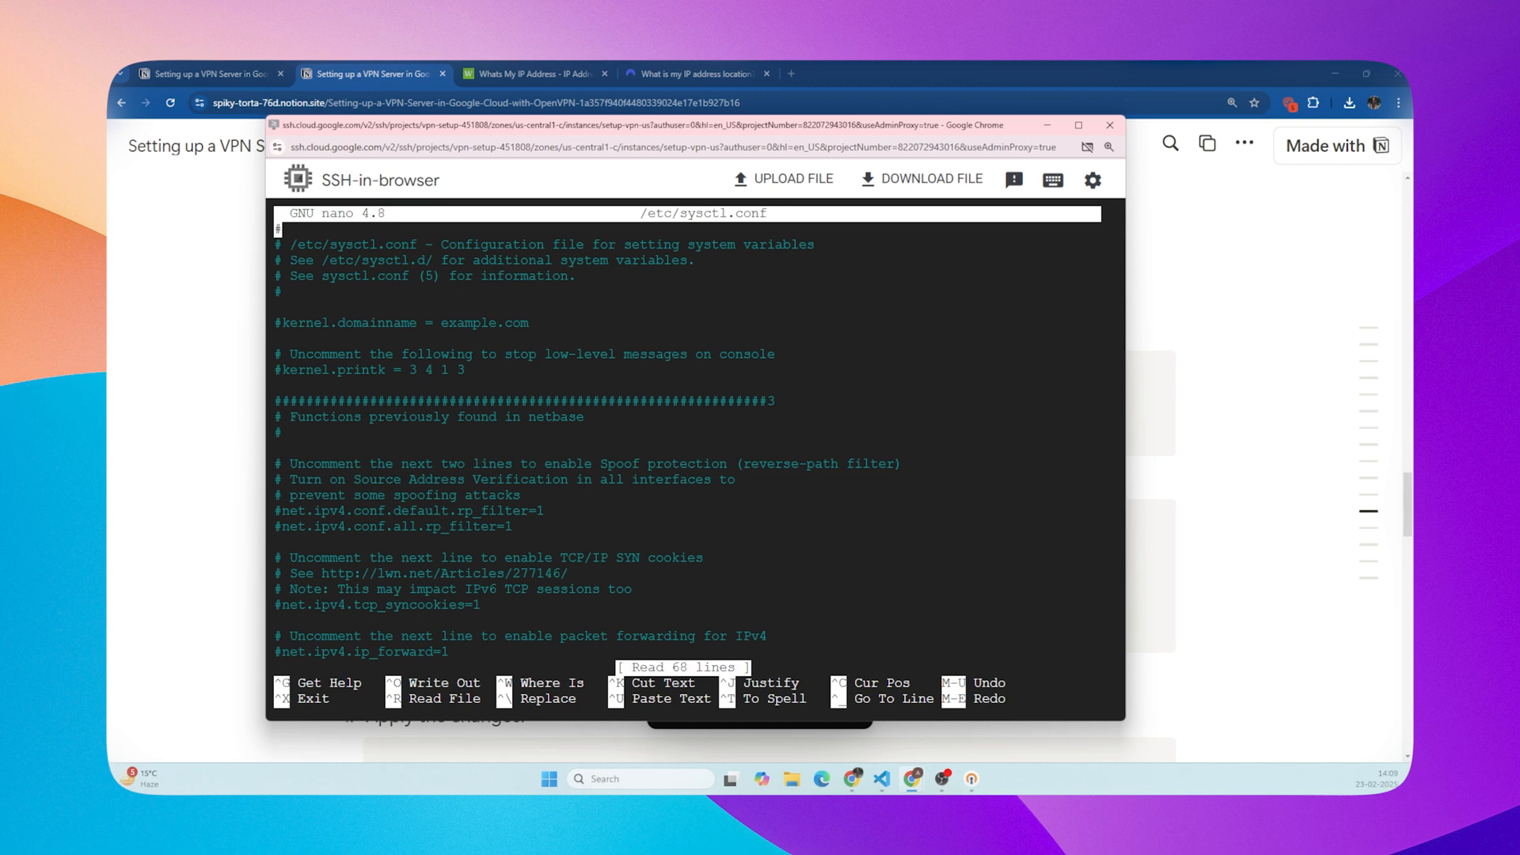
Paste the three disable_ipv6 lines at the end of sysctl.conf and apply them.
{"action": "left_click", "coordinate": [1109, 124]}
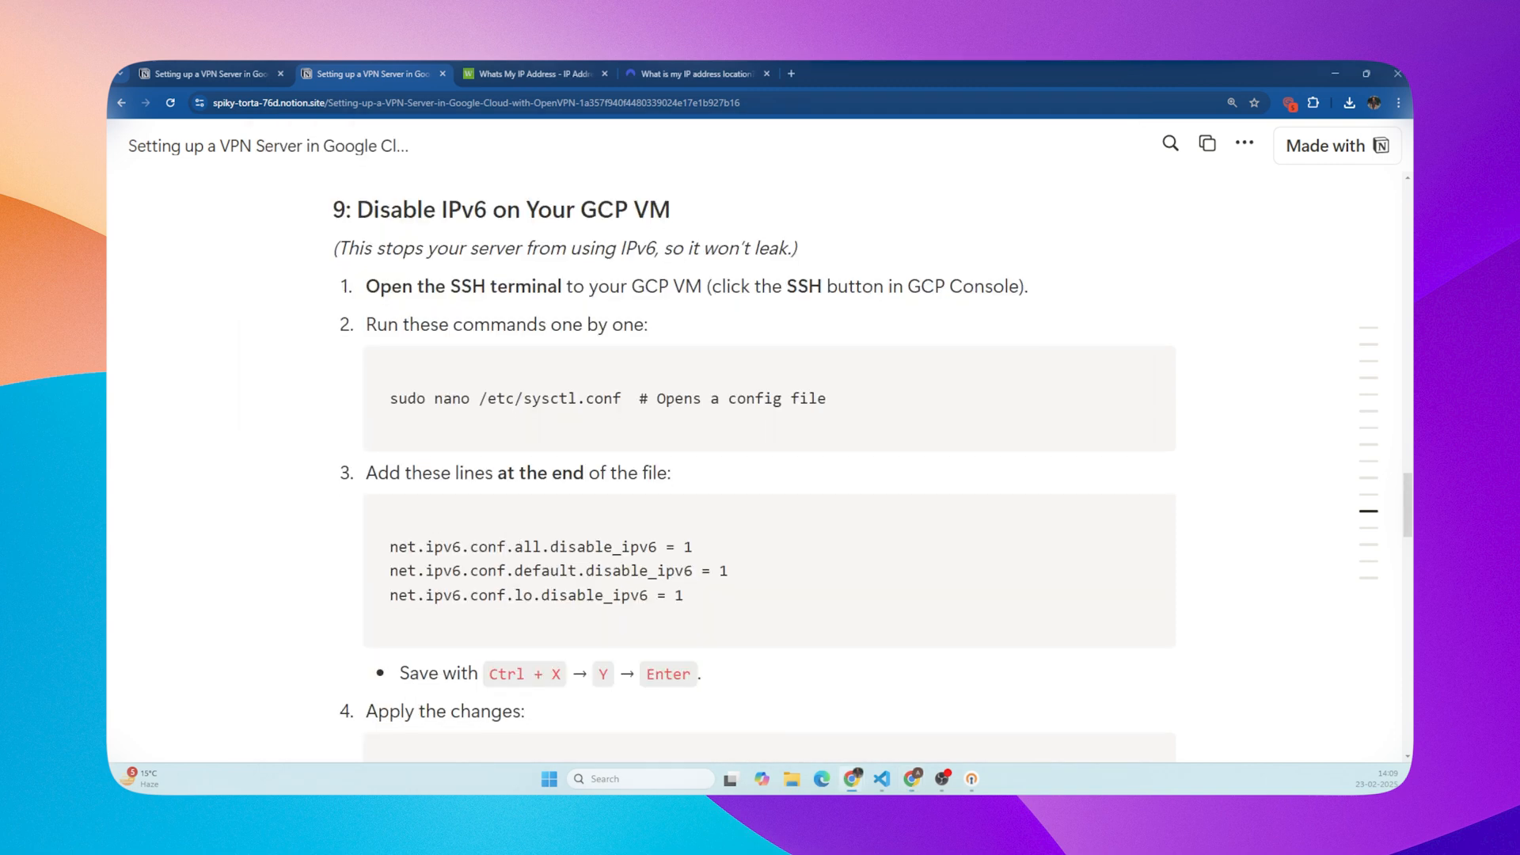
{"action": "scroll", "scroll_direction": "down", "scroll_amount": 3}
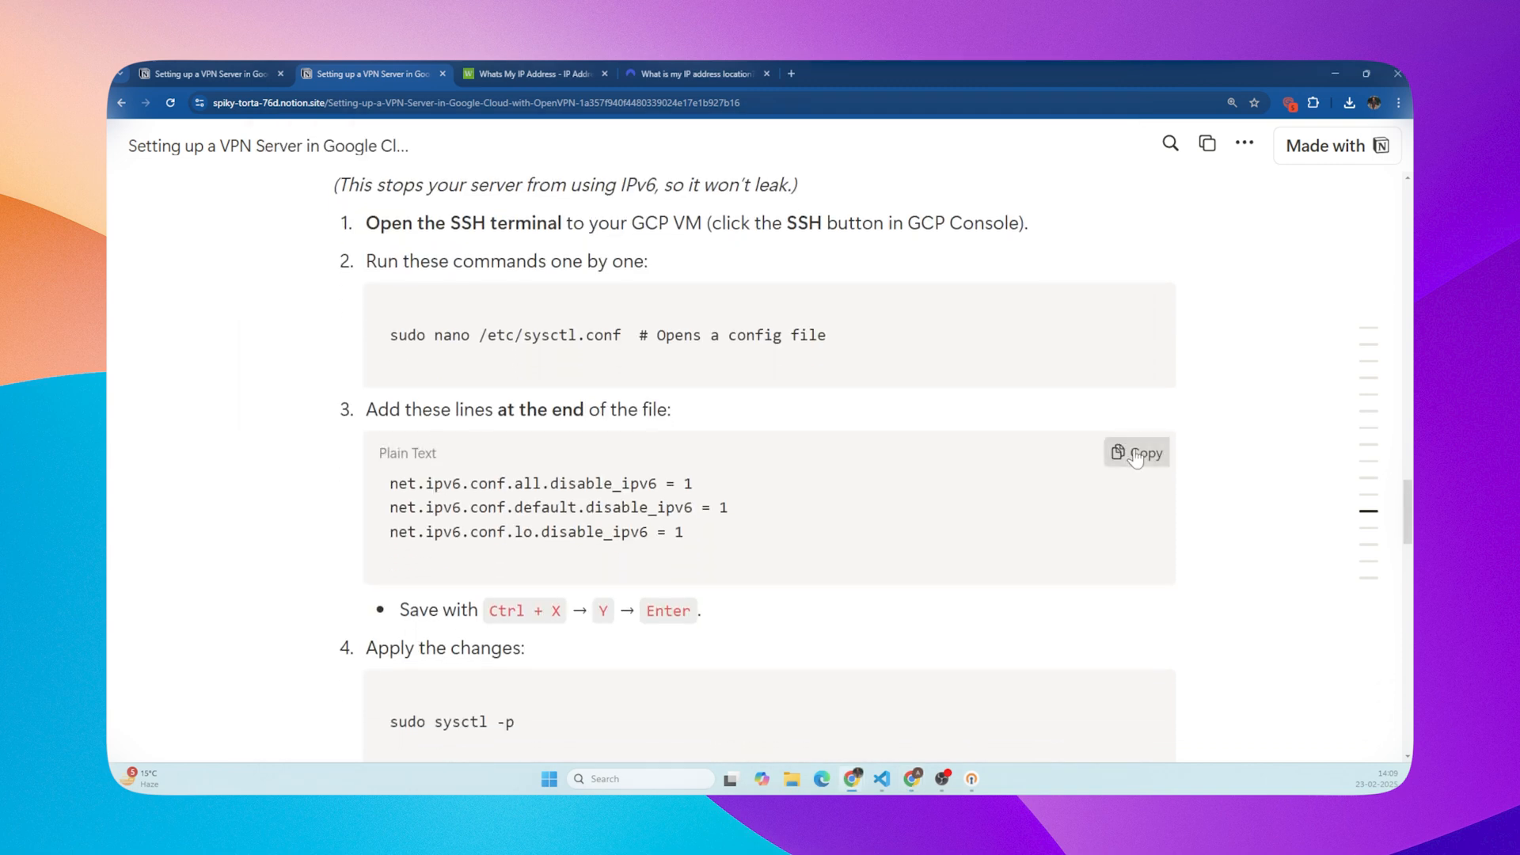
{"action": "left_click", "coordinate": [1136, 452]}
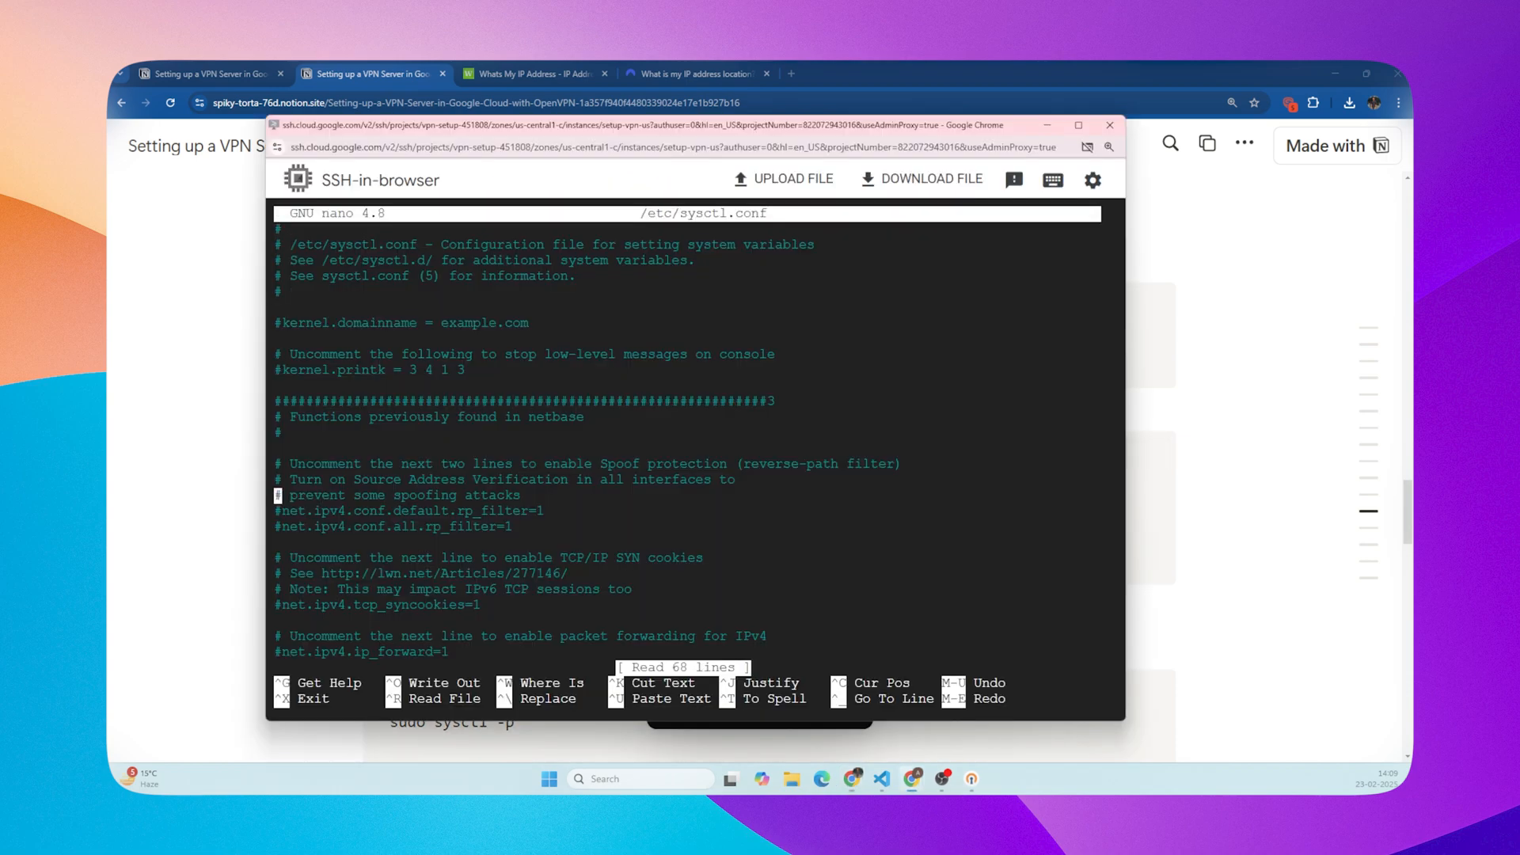
{"action": "scroll", "scroll_direction": "down", "scroll_amount": 3}
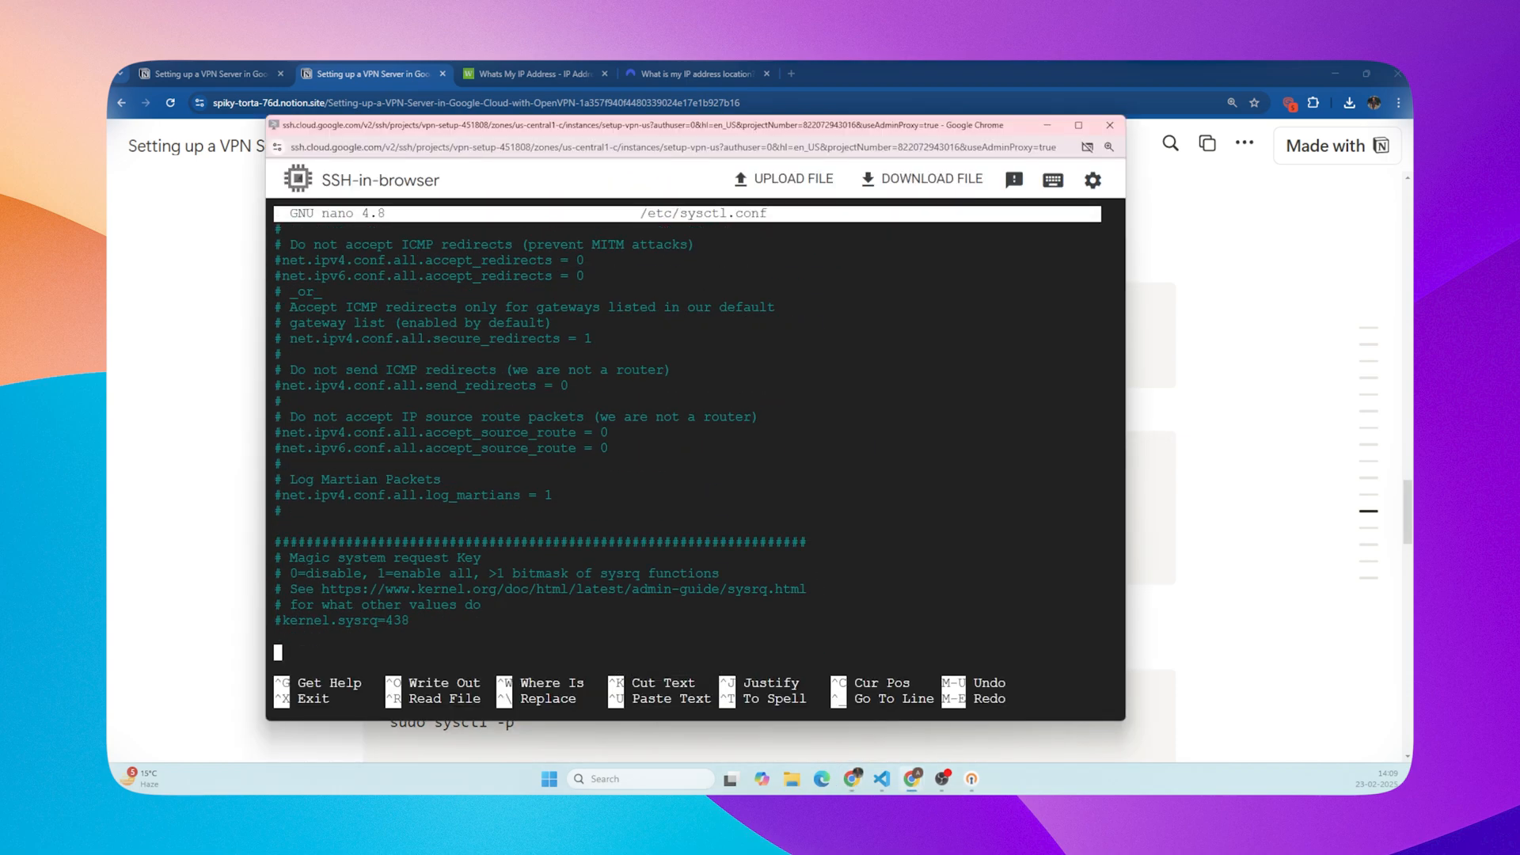
{"action": "right_click", "coordinate": [281, 660]}
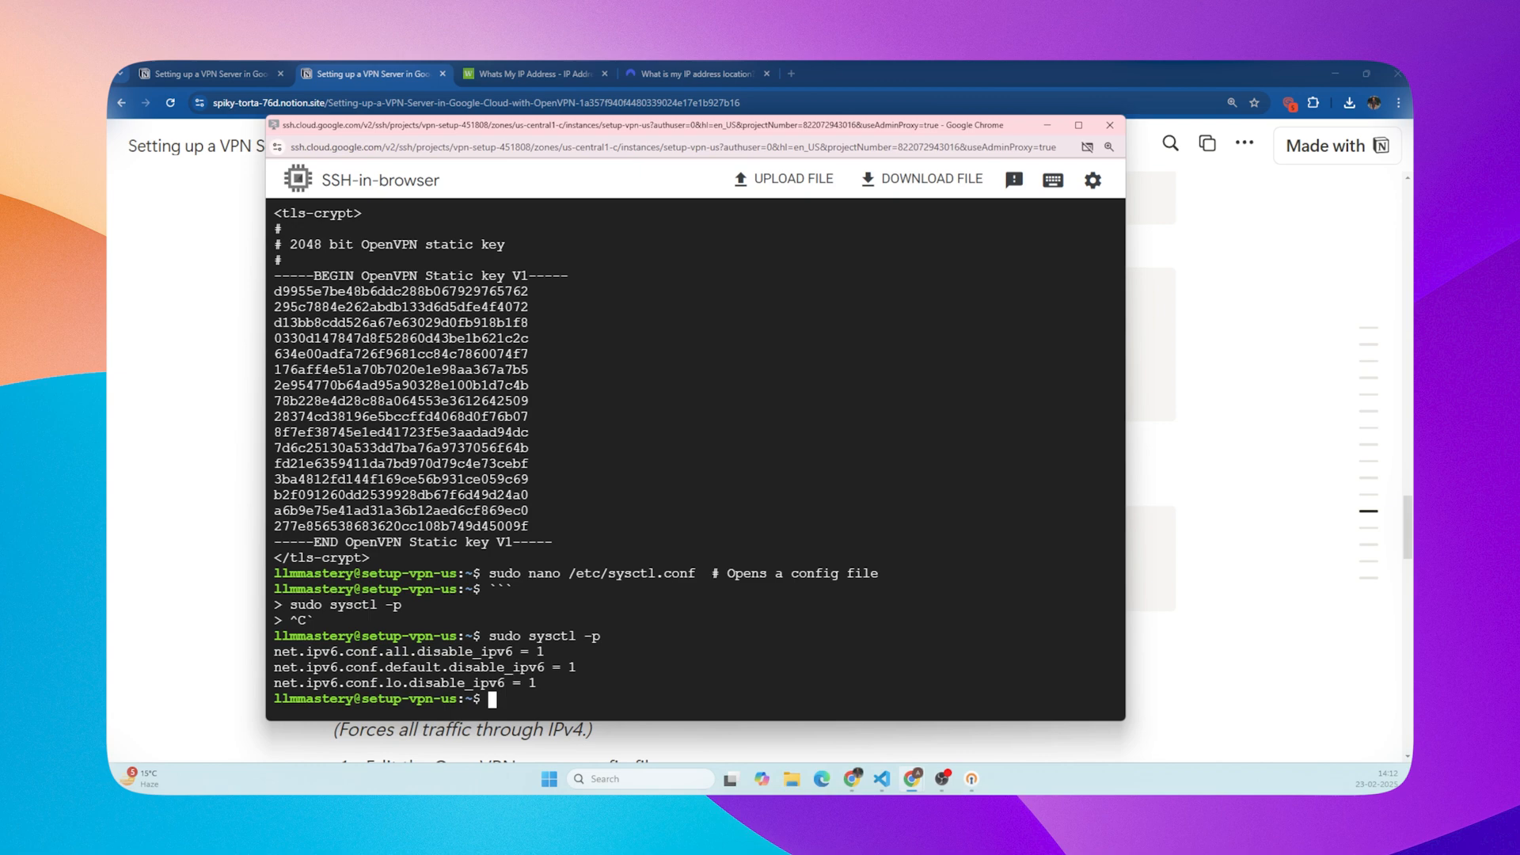
{"action": "left_click", "coordinate": [1135, 400]}
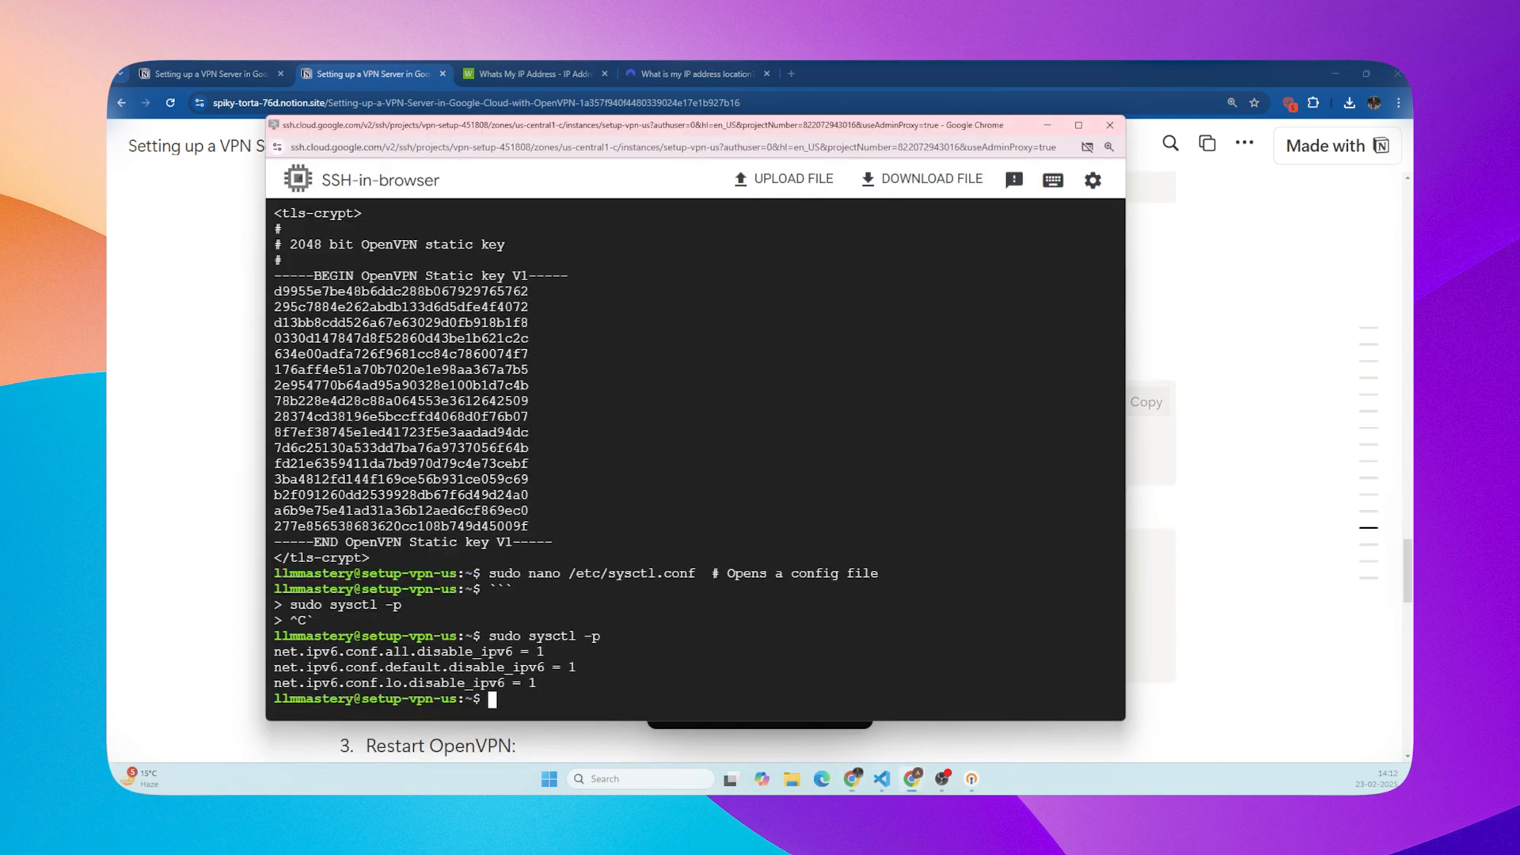
{"action": "type", "text": "sudo nano /etc/openvpn/server.conf"}
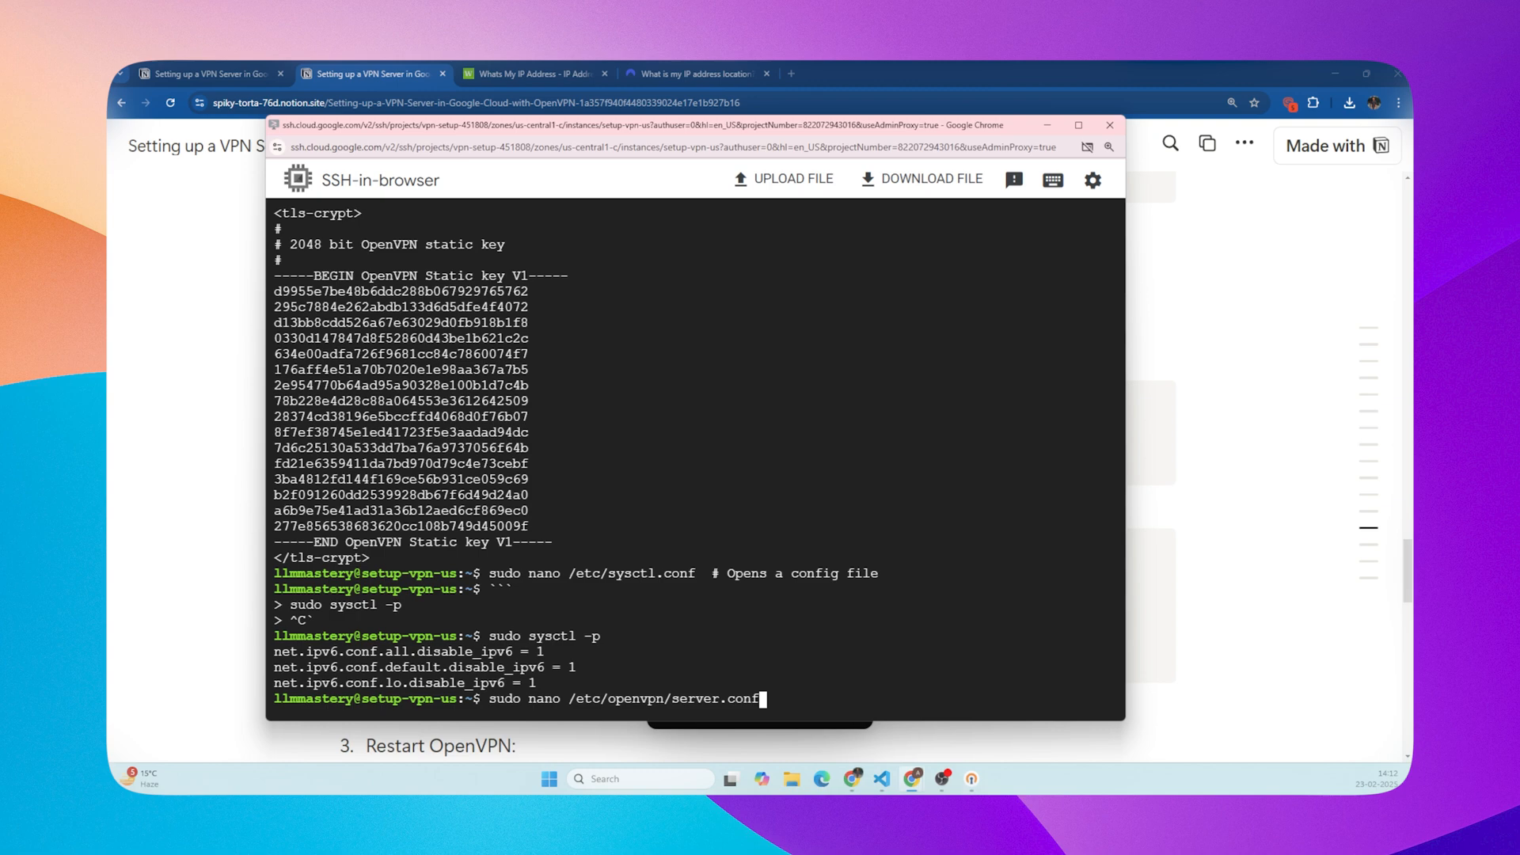
Append the block-ipv6, DNS 1.1.1.1 and redirect-gateway push lines to server.conf and save.
{"action": "key", "text": "Enter"}
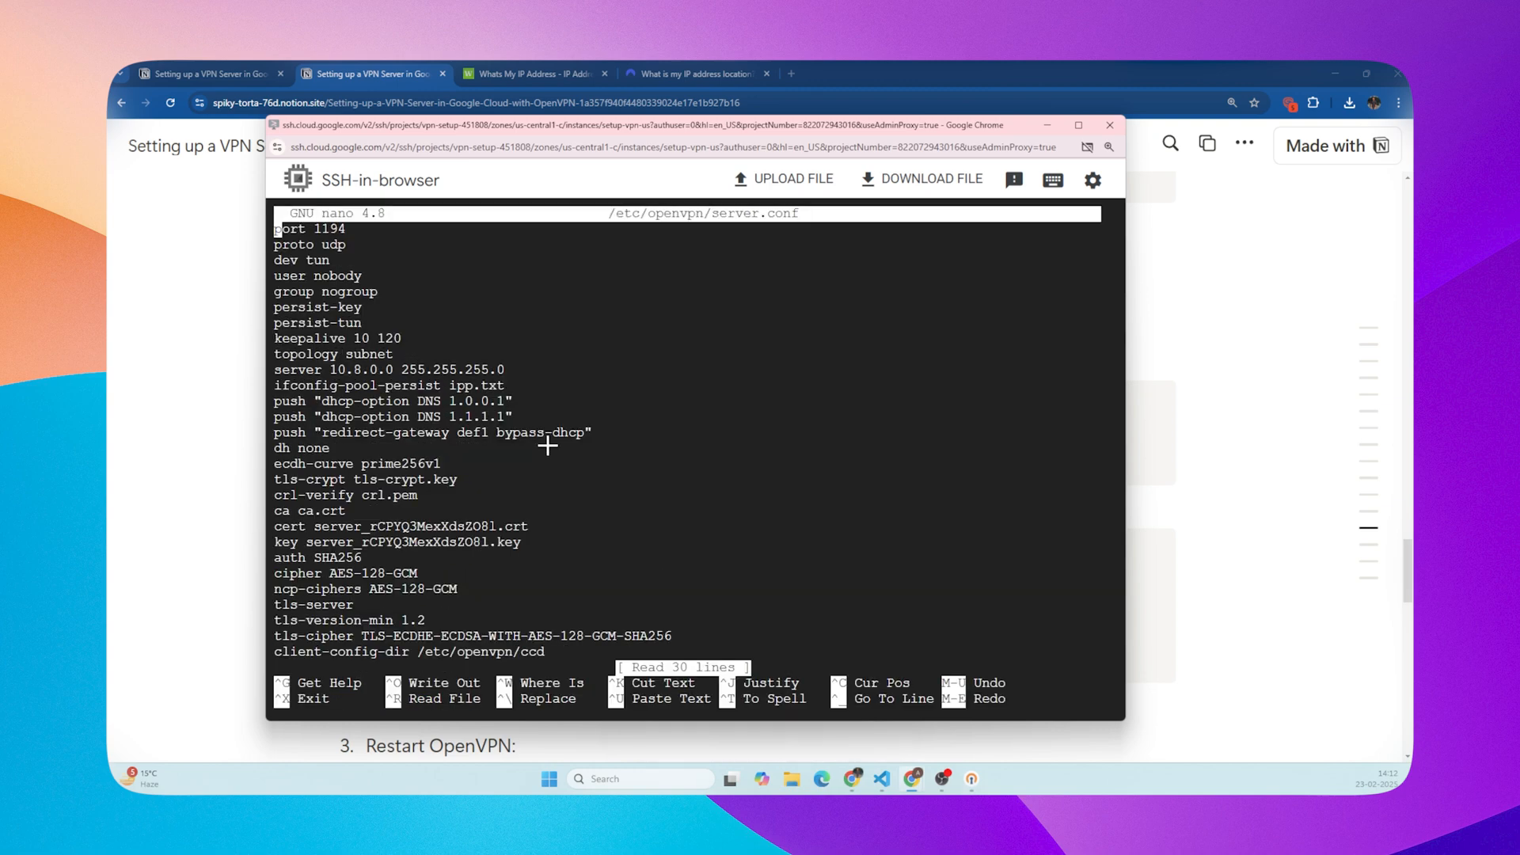
{"action": "left_click", "coordinate": [1112, 125]}
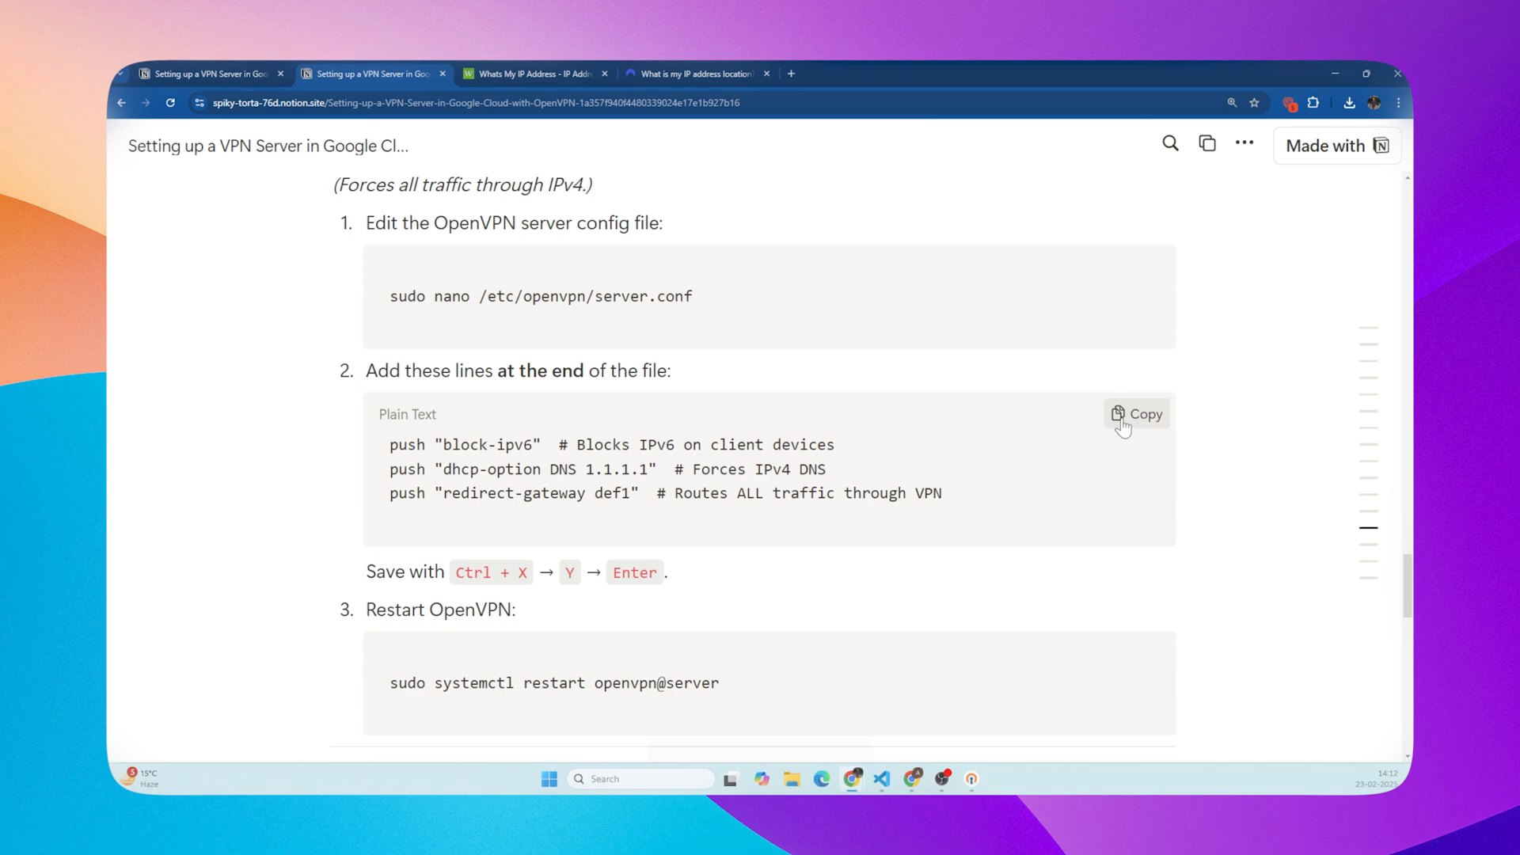
{"action": "left_click", "coordinate": [1135, 413]}
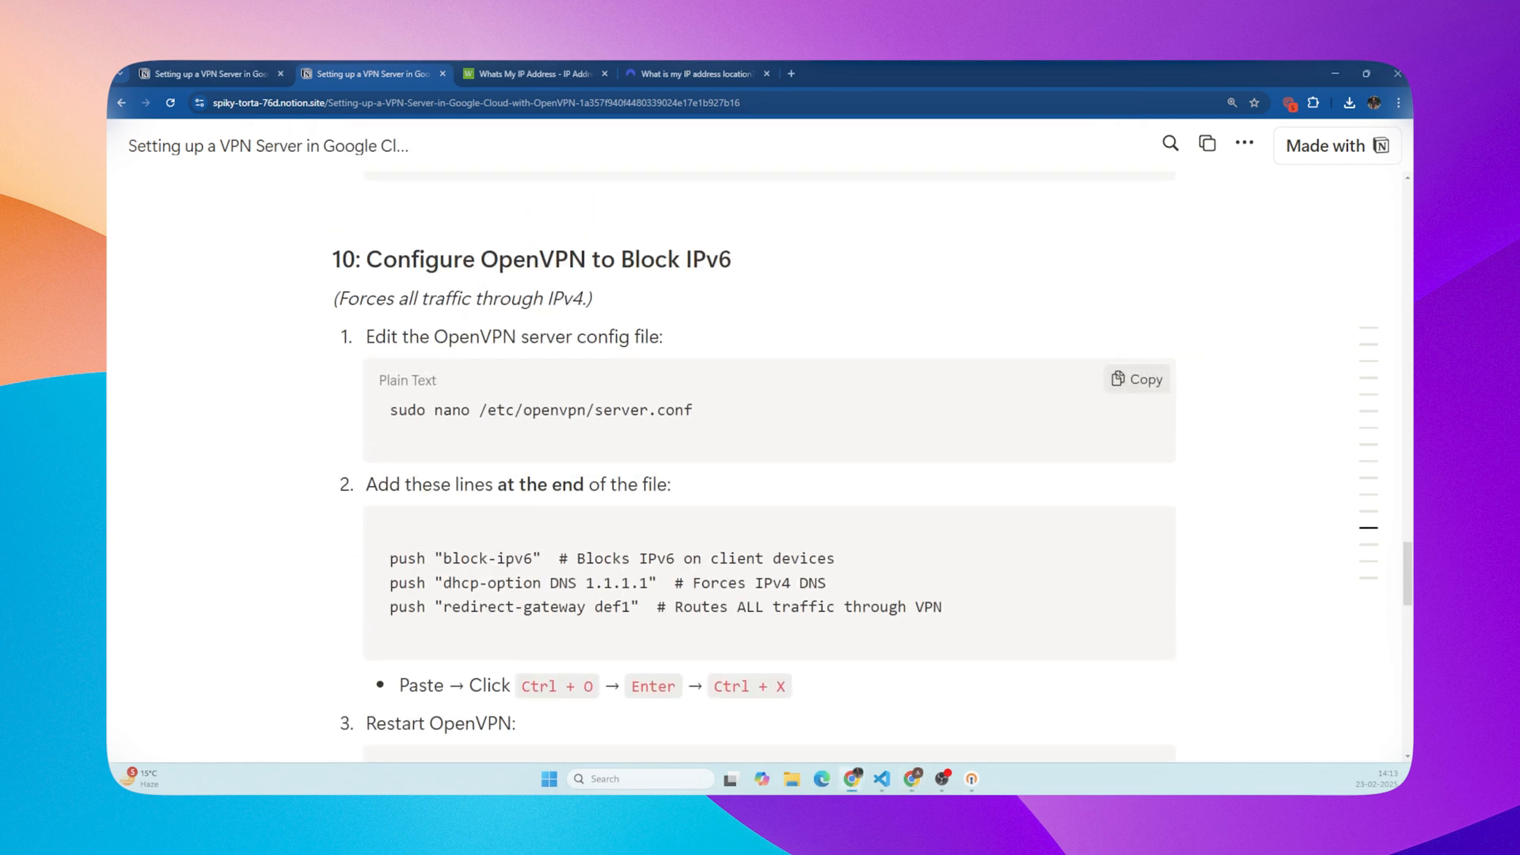
{"action": "left_click", "coordinate": [1135, 392]}
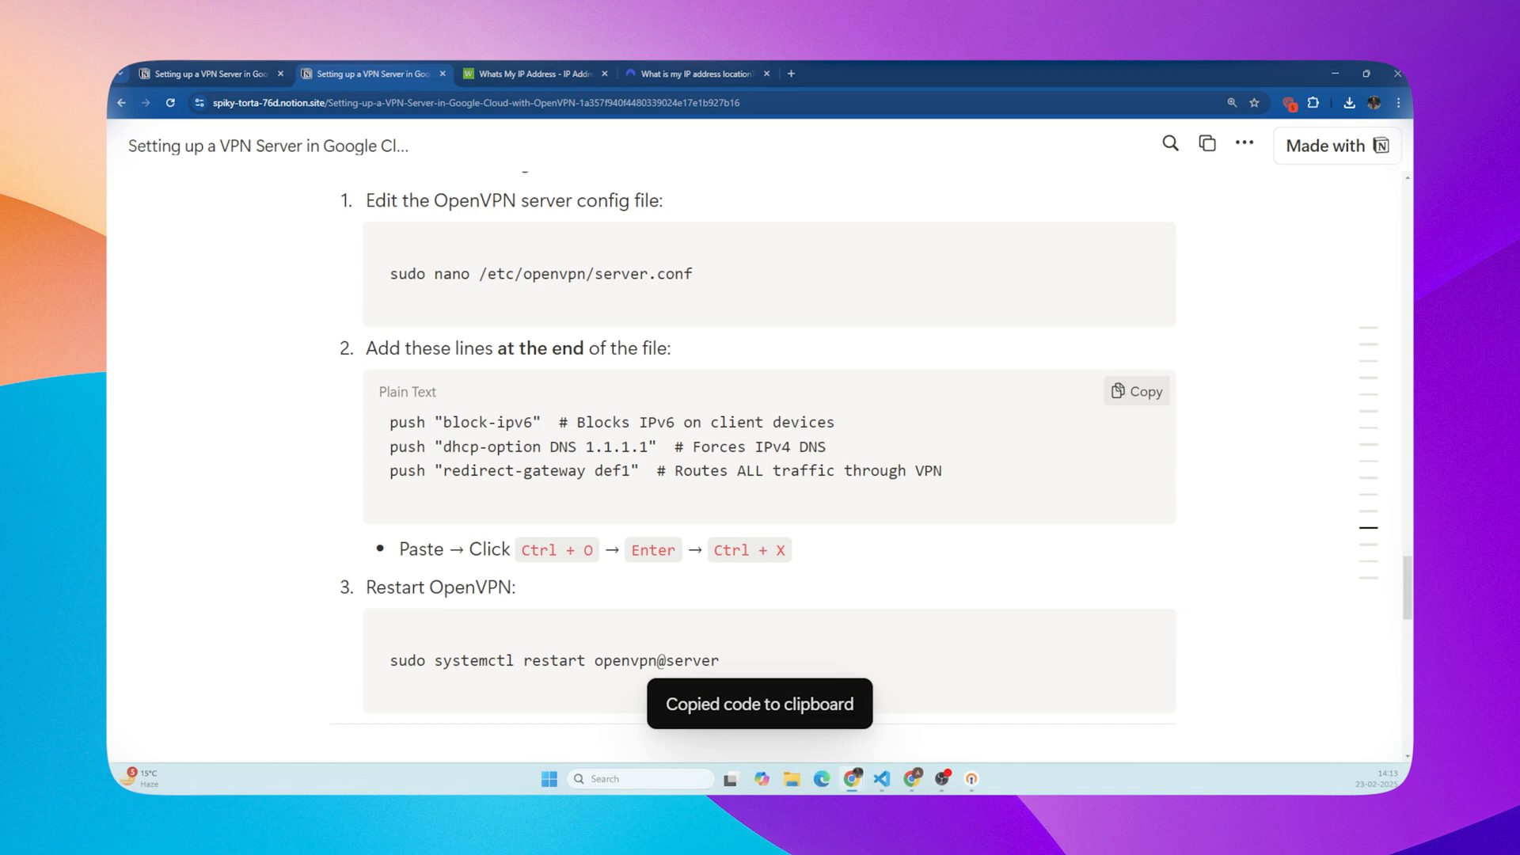
{"action": "scroll", "scroll_direction": "down", "scroll_amount": 3}
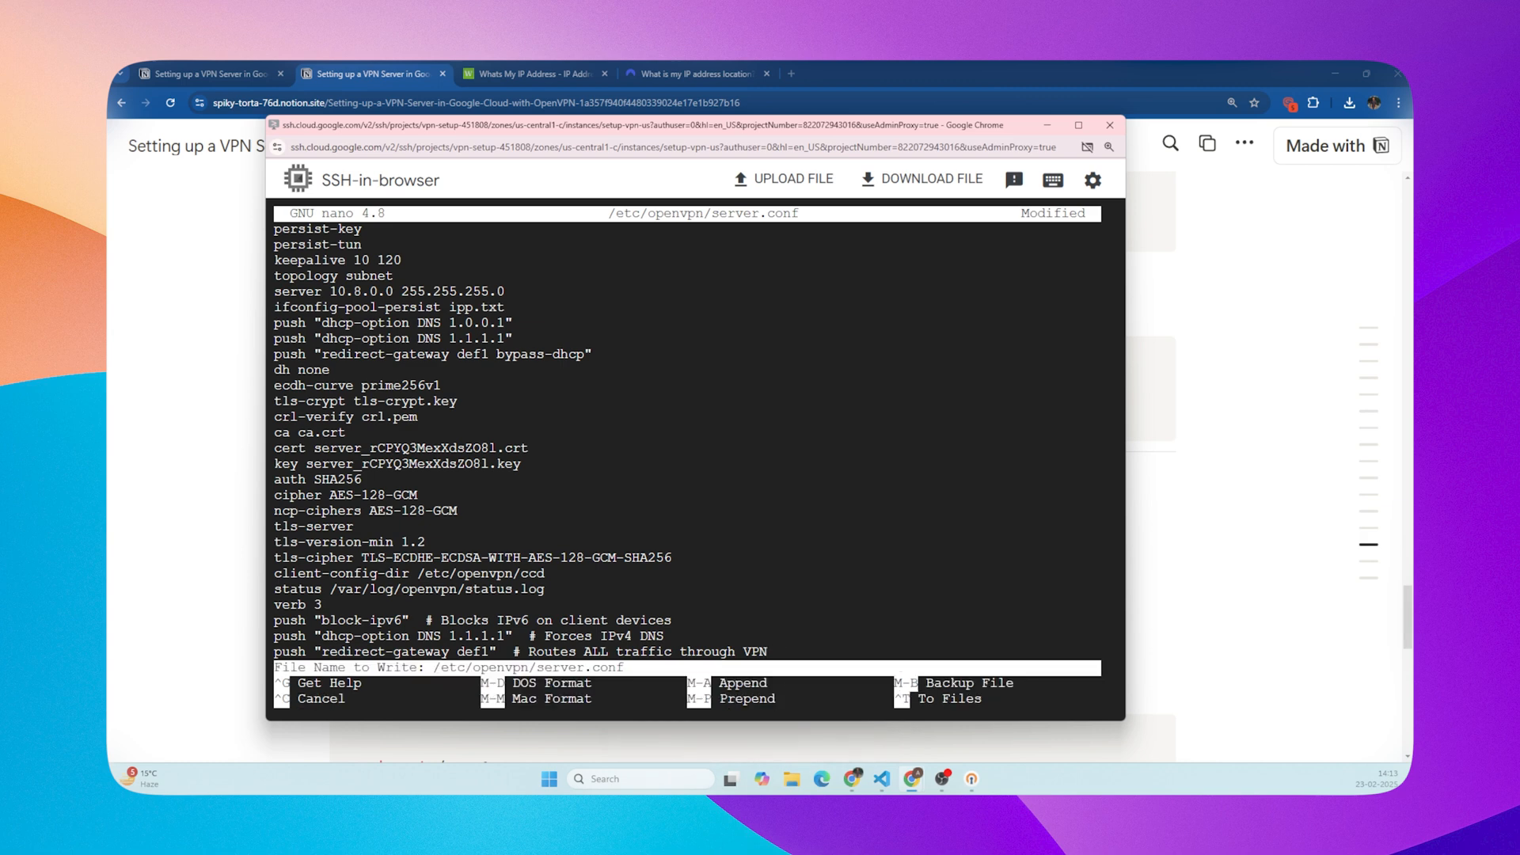
{"action": "key", "text": "Enter"}
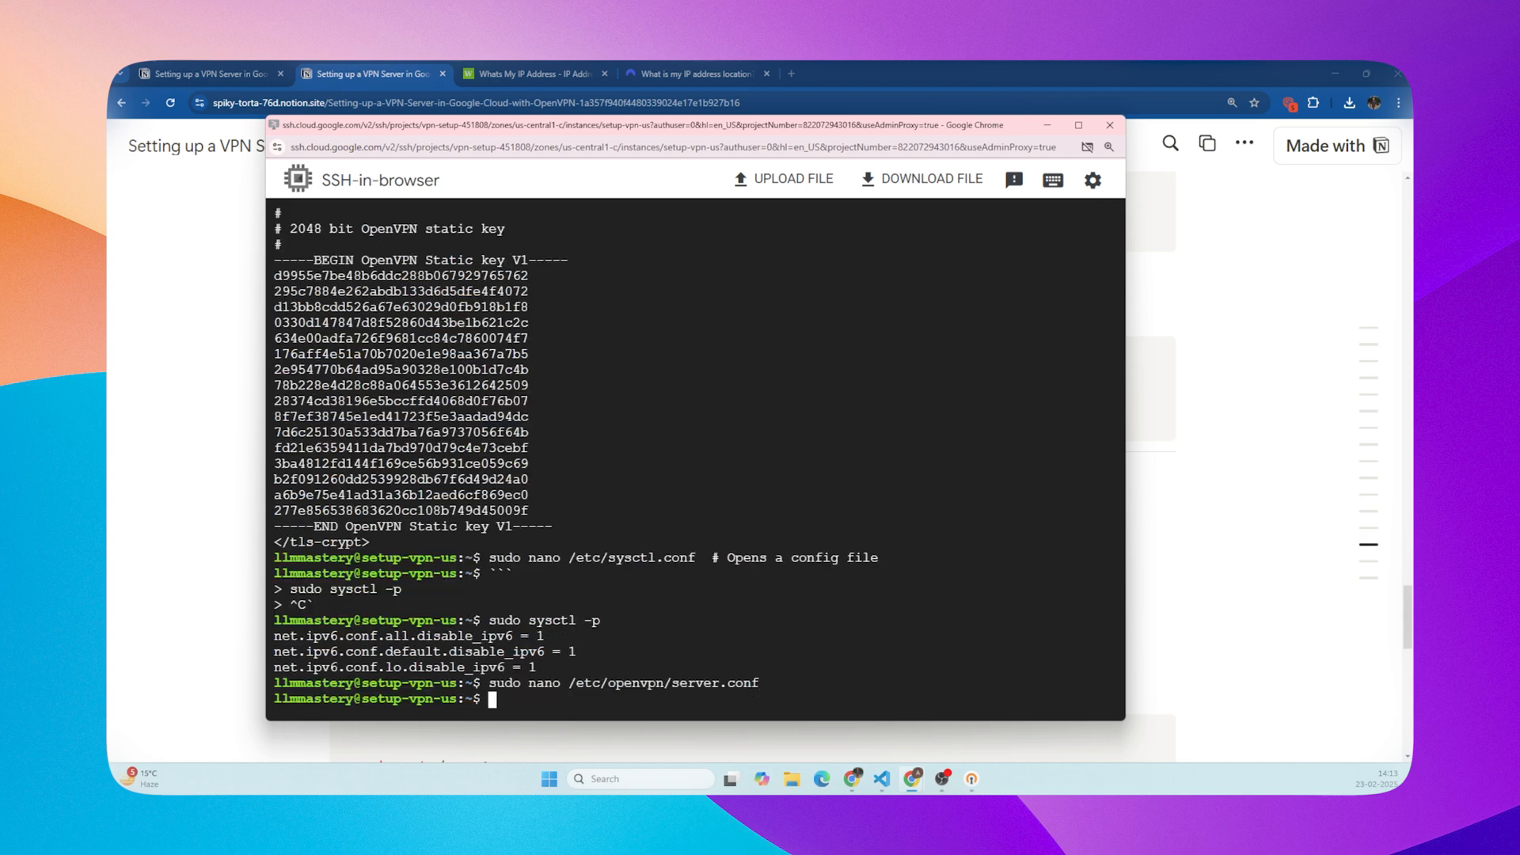
{"action": "type", "text": "sudo systemctl restart openvpn@server"}
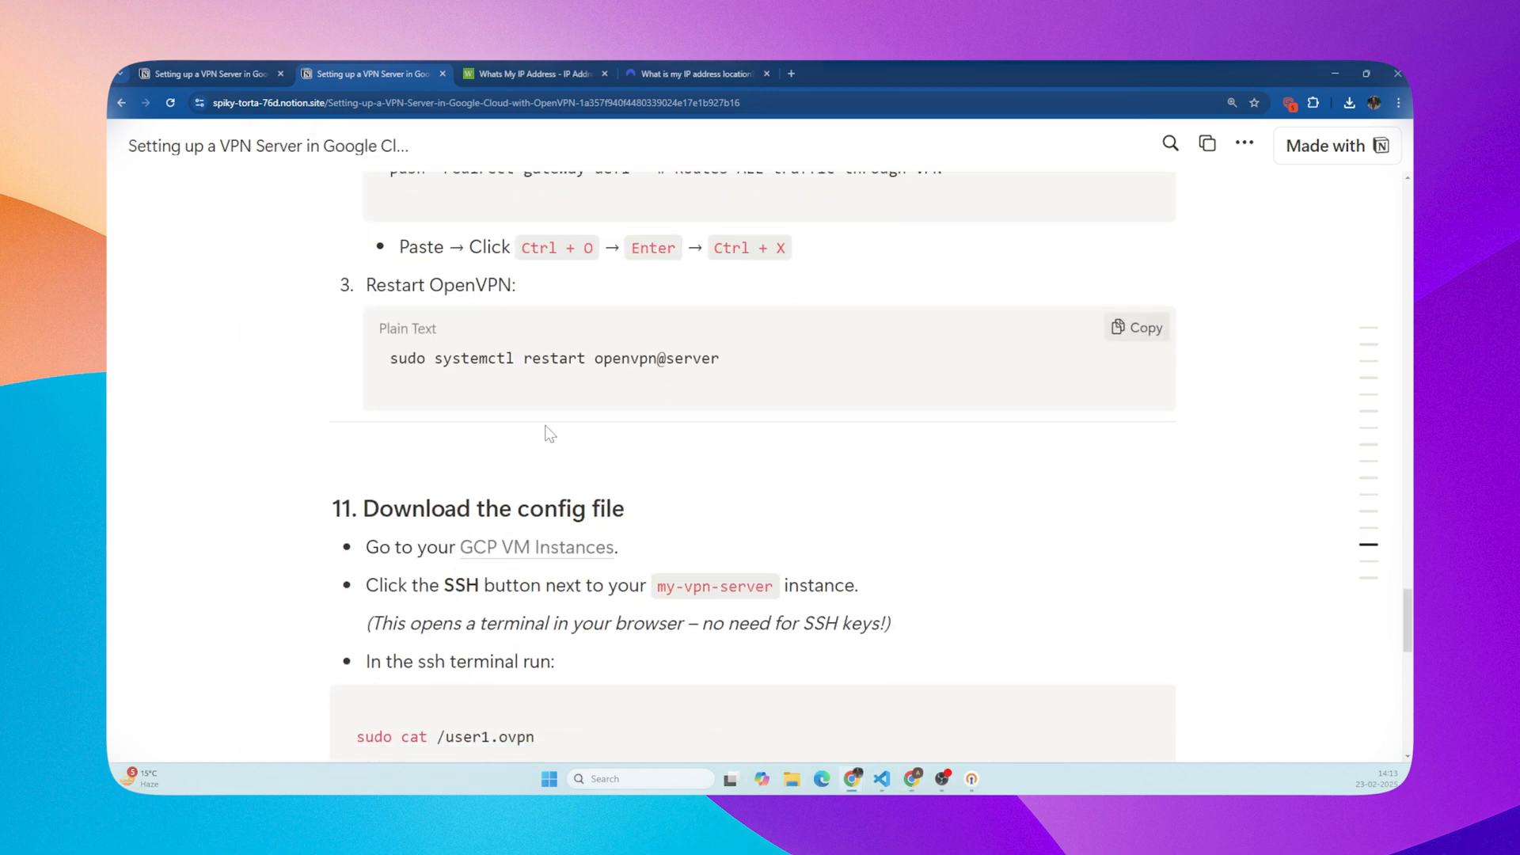
Print the vpn.ovpn client profile with sudo cat after fixing a mistyped file name.
{"action": "scroll", "scroll_direction": "down", "scroll_amount": 3}
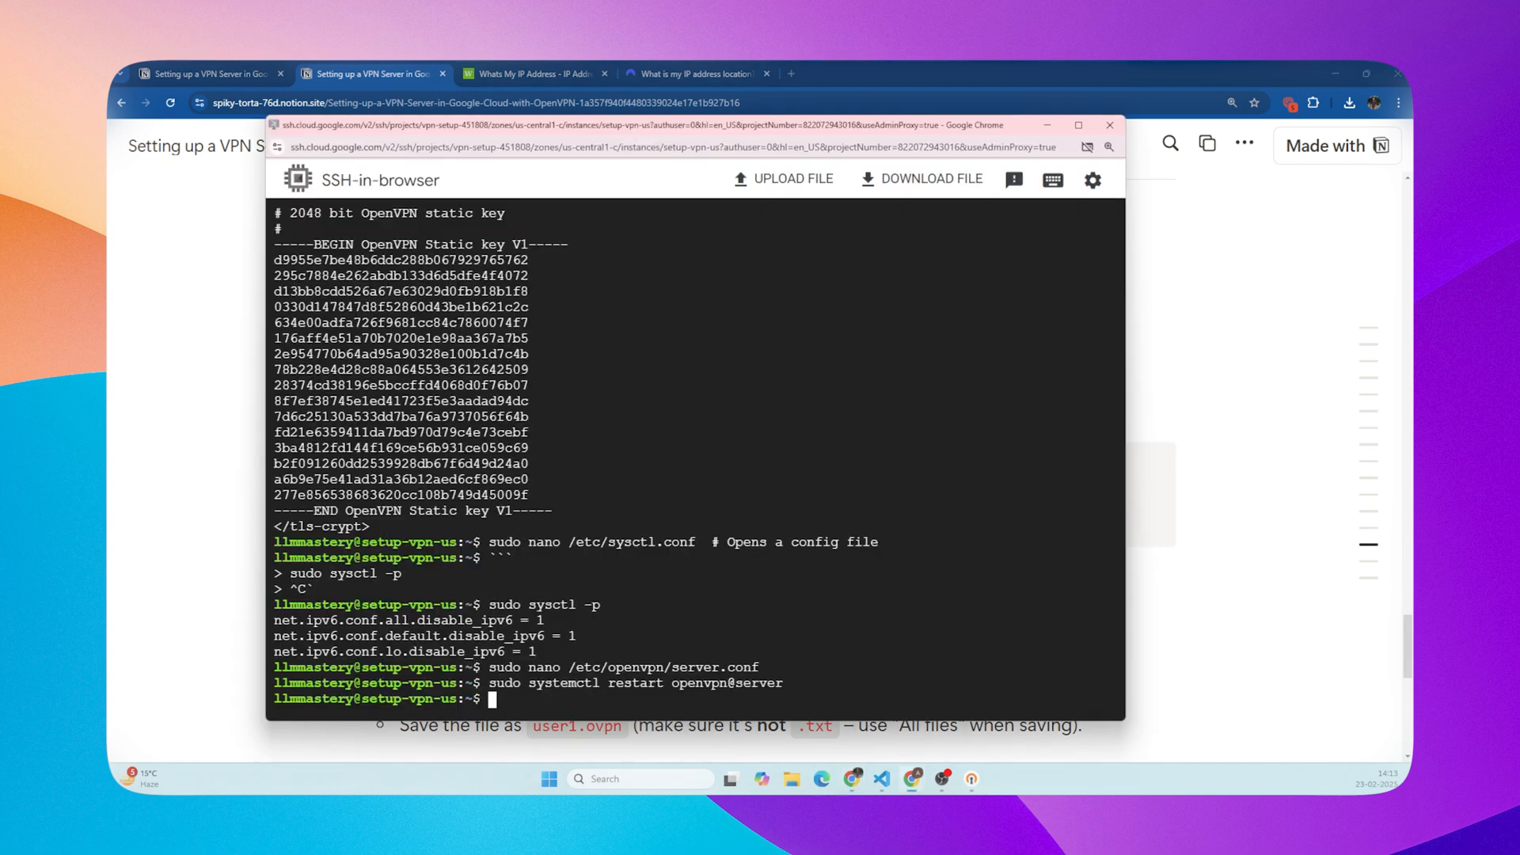
{"action": "type", "text": "sudo"}
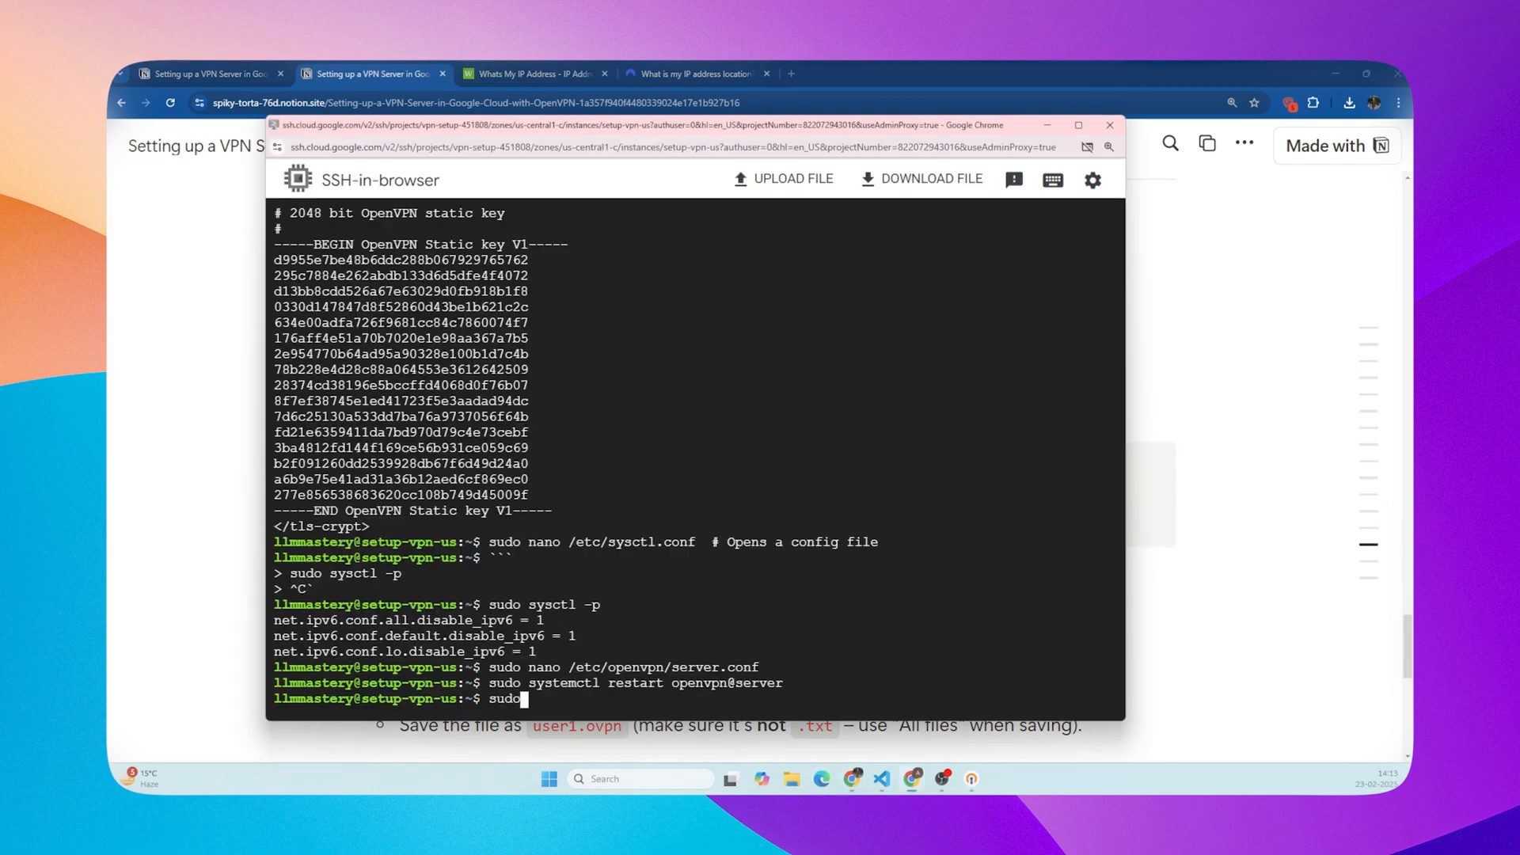
{"action": "type", "text": "cat"}
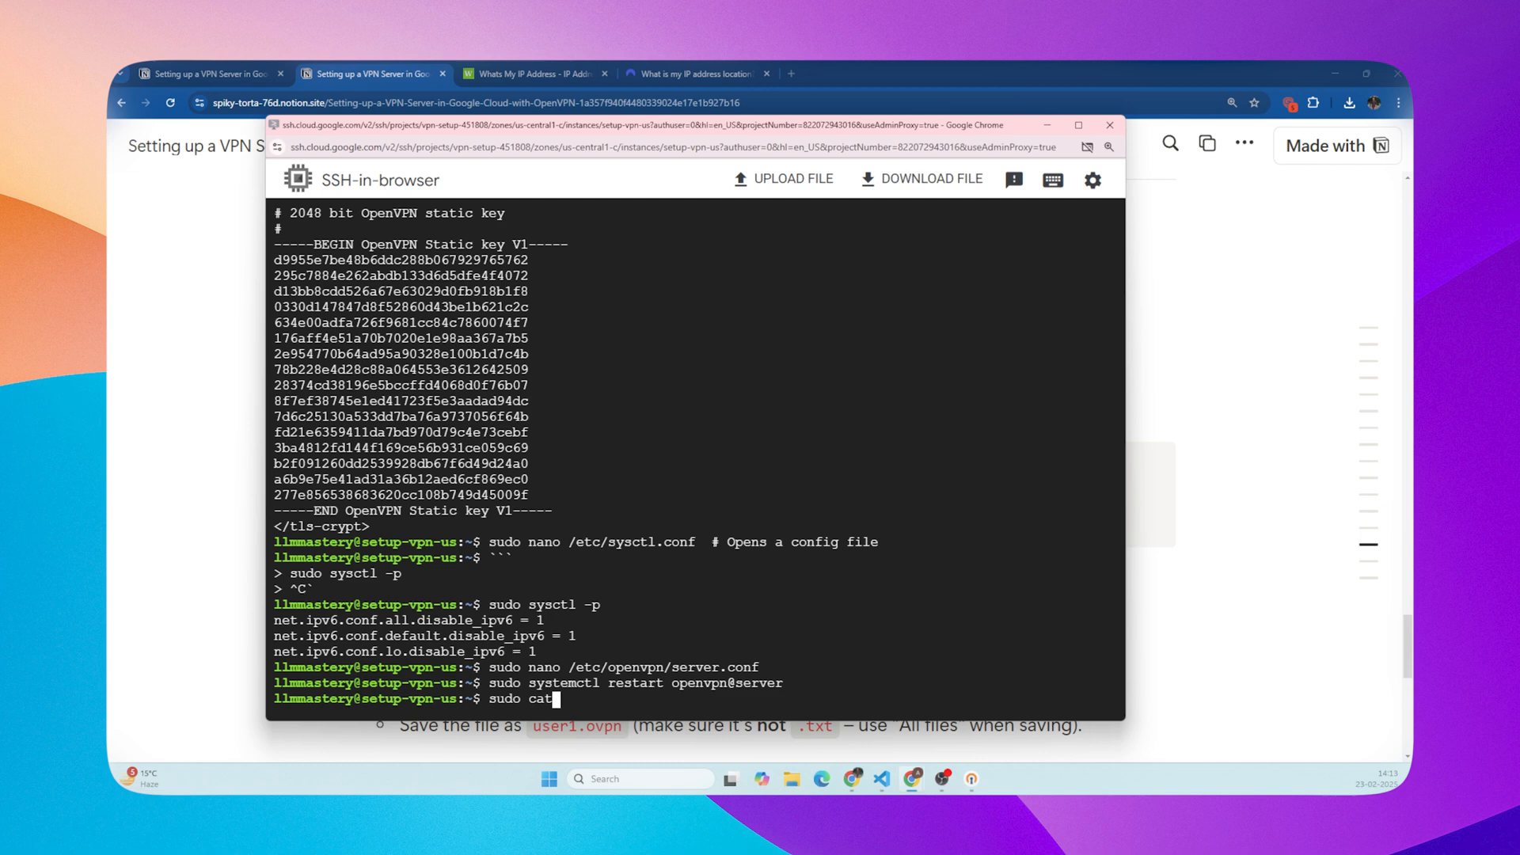
{"action": "type", "text": "o"}
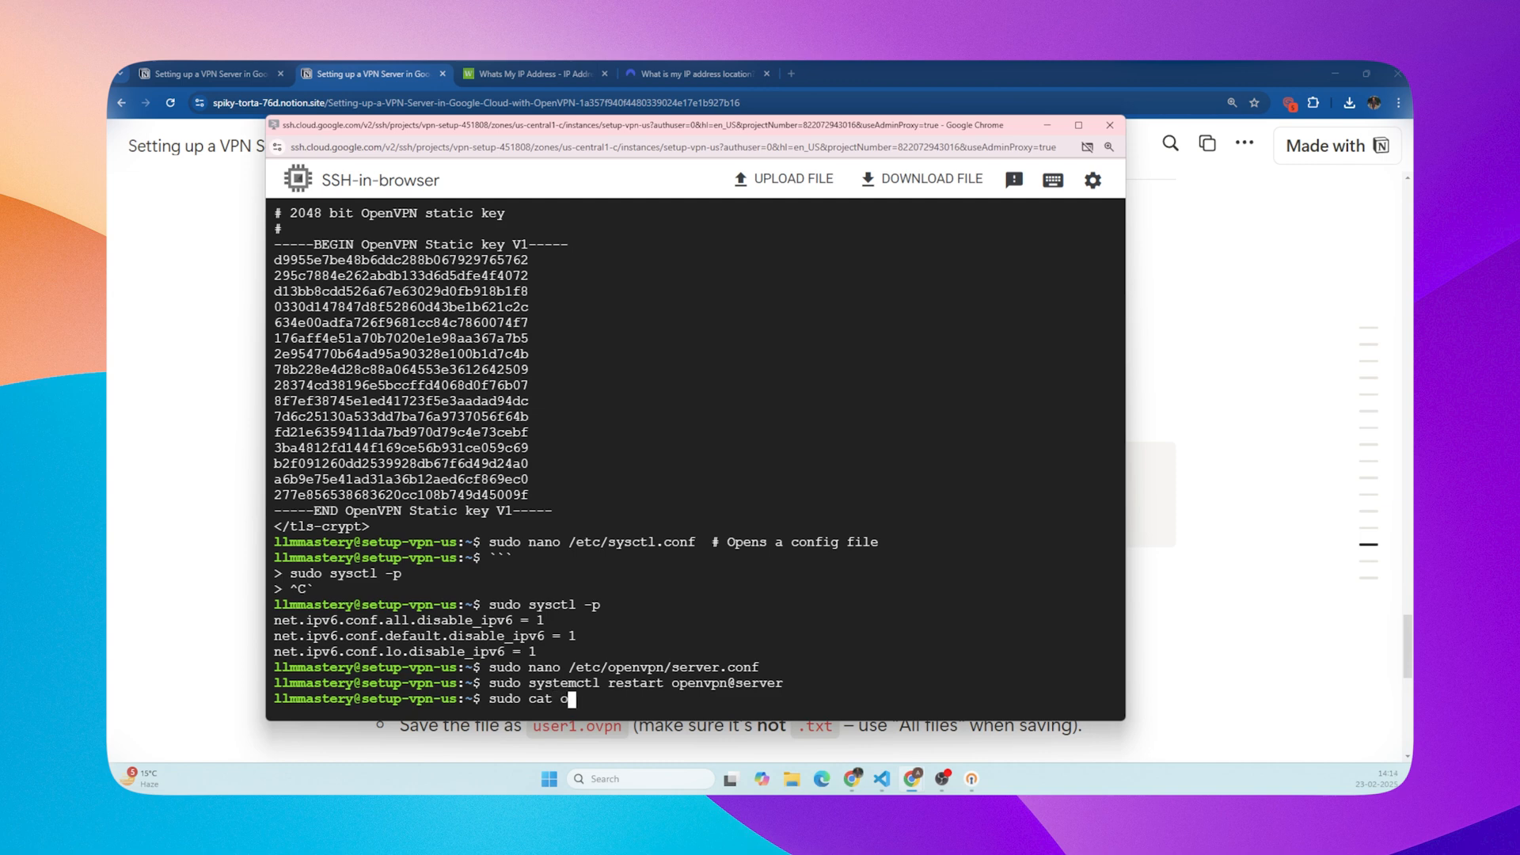
{"action": "type", "text": "penvpn-install.sh"}
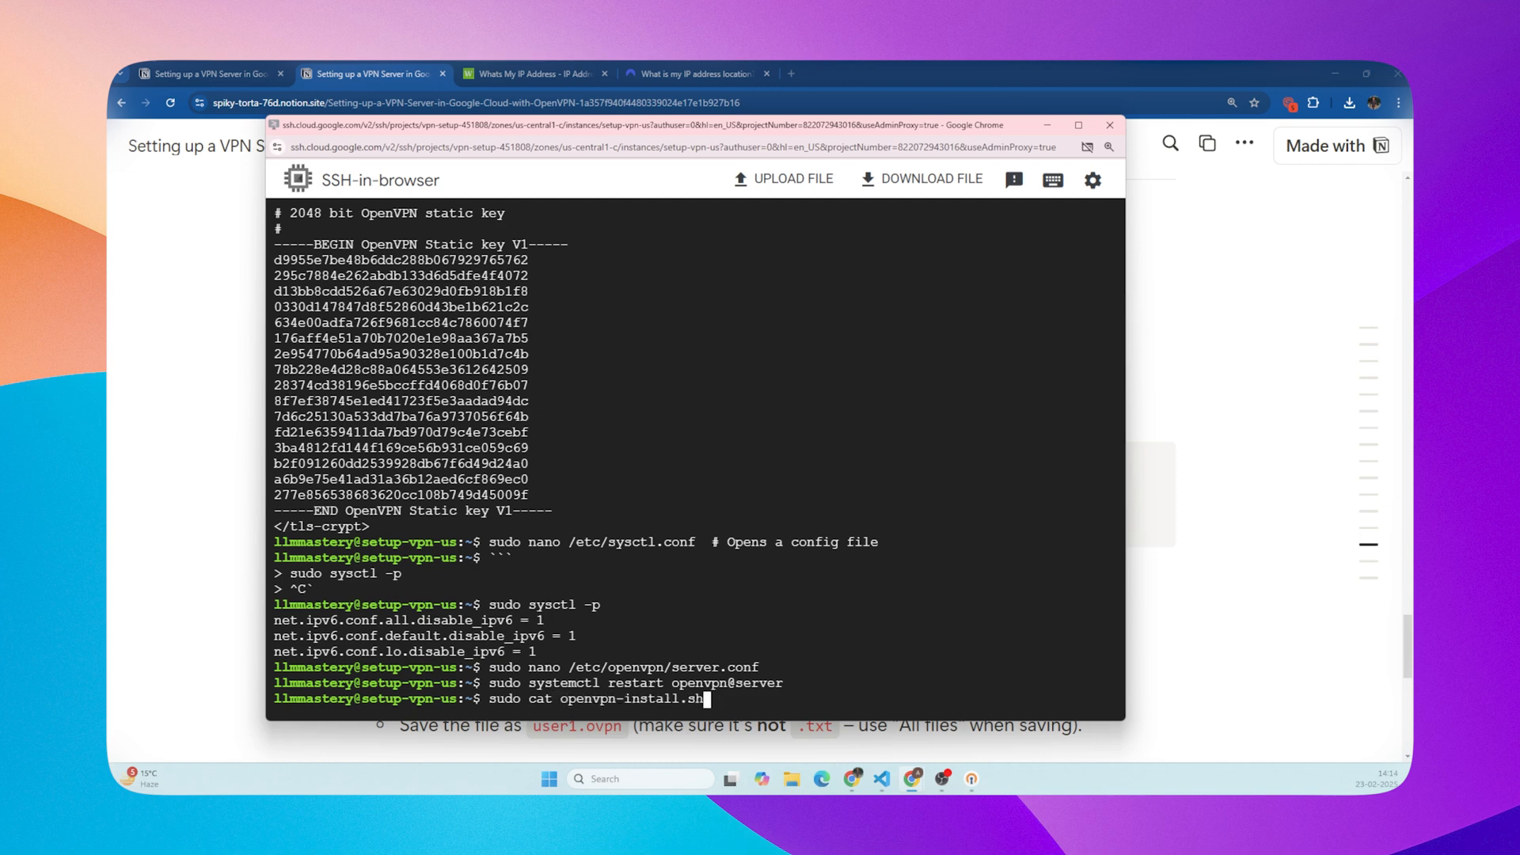
{"action": "key", "text": "Backspace"}
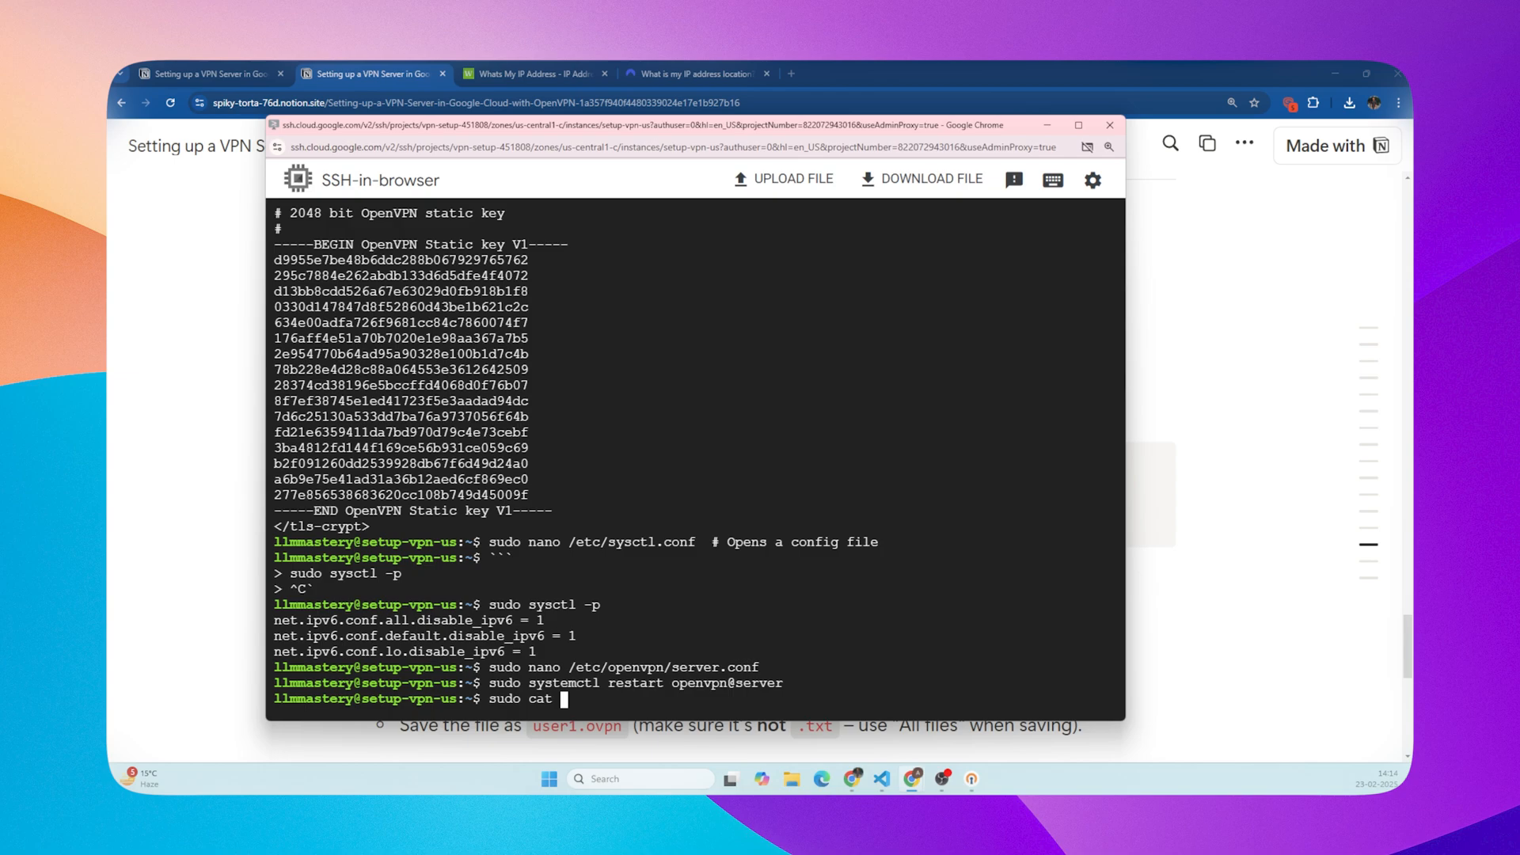
{"action": "type", "text": "vpn.ovpn"}
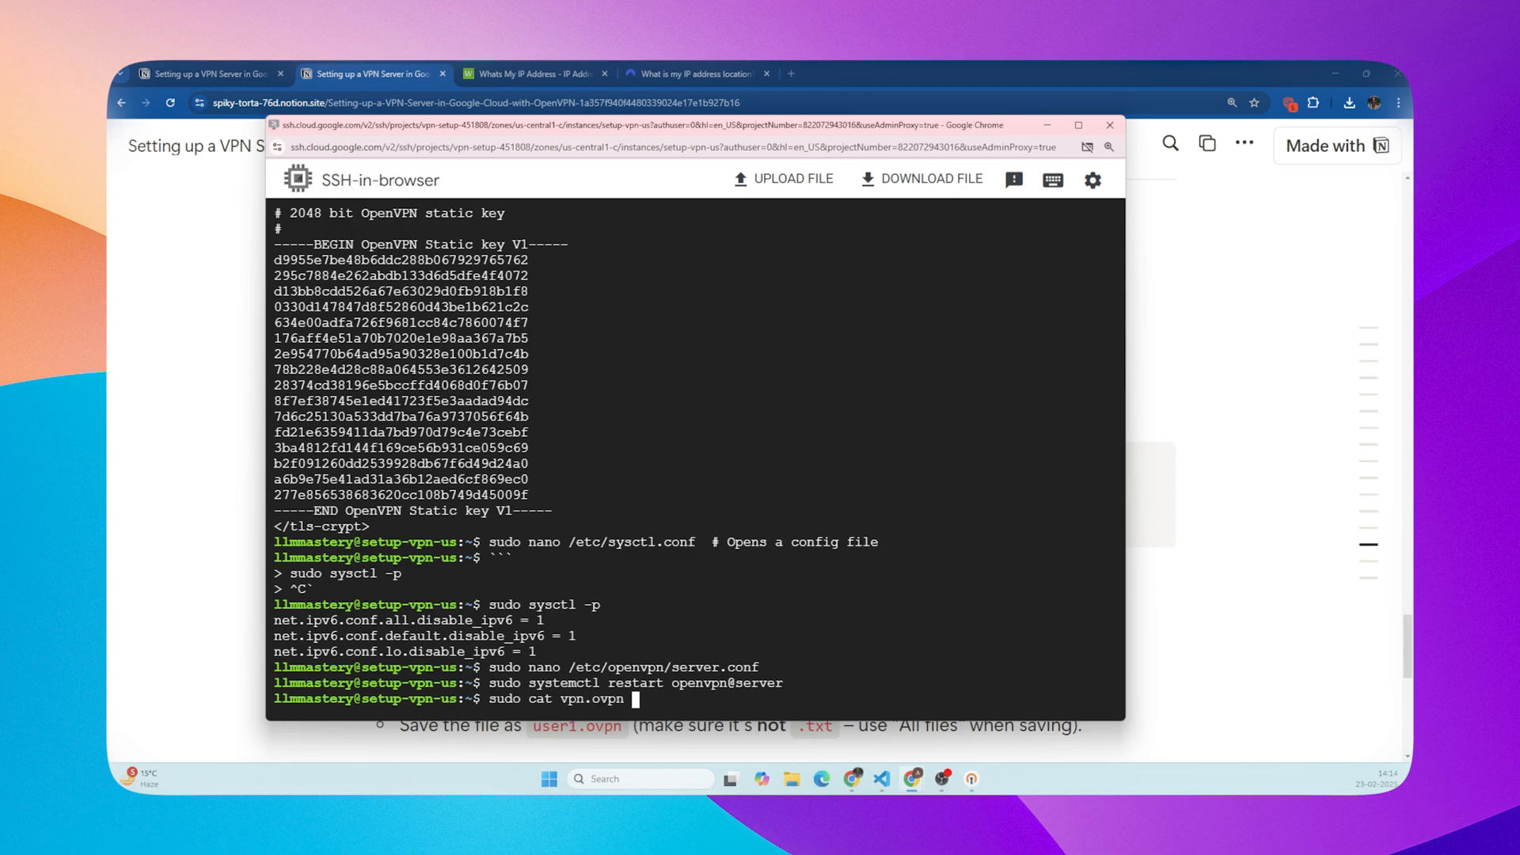
{"action": "key", "text": "Return"}
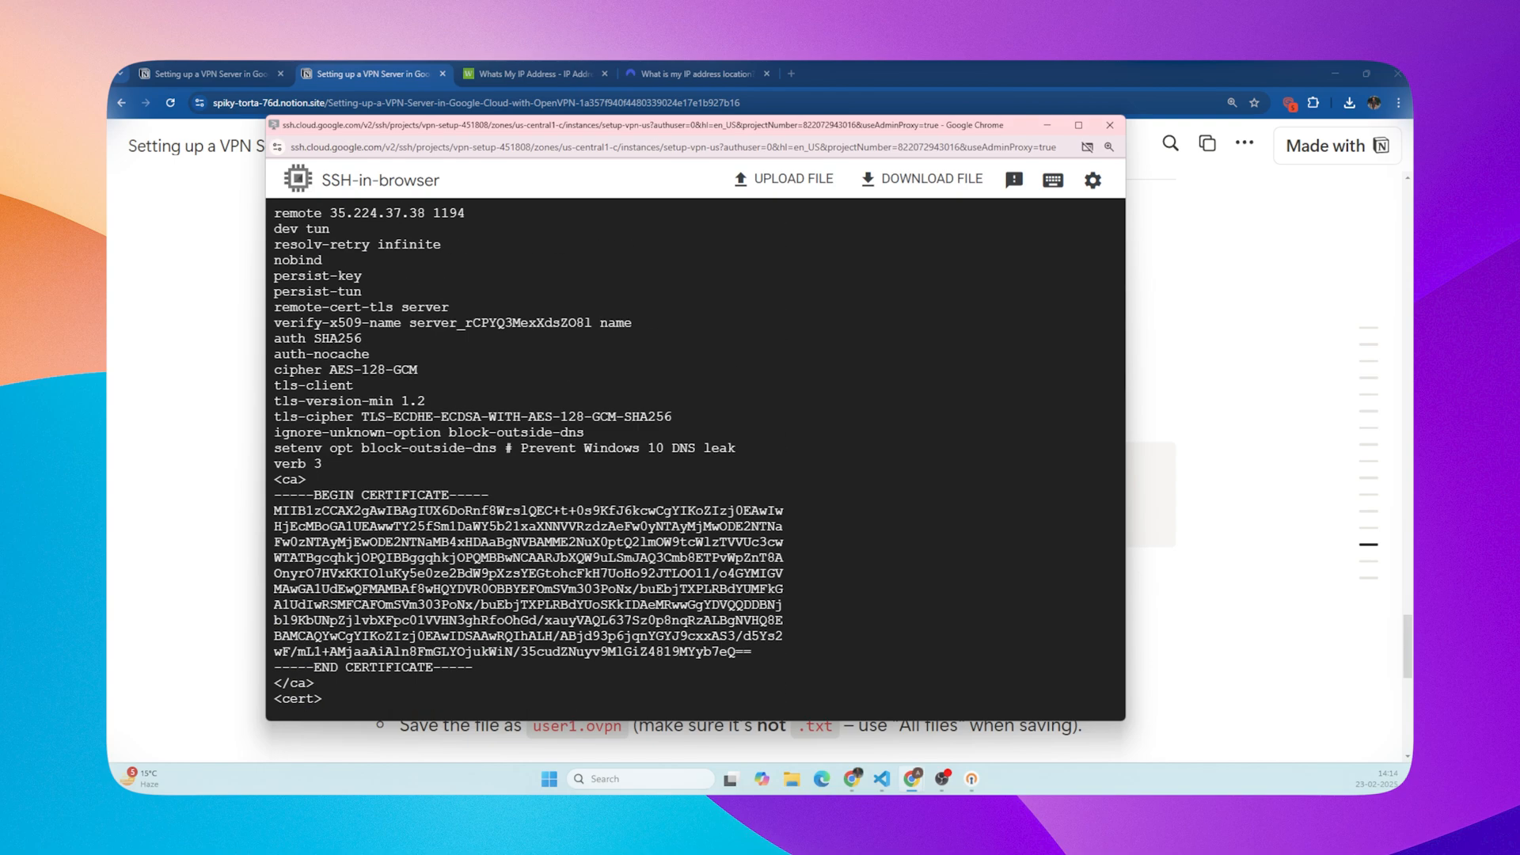
{"action": "scroll", "scroll_direction": "down", "scroll_amount": 3}
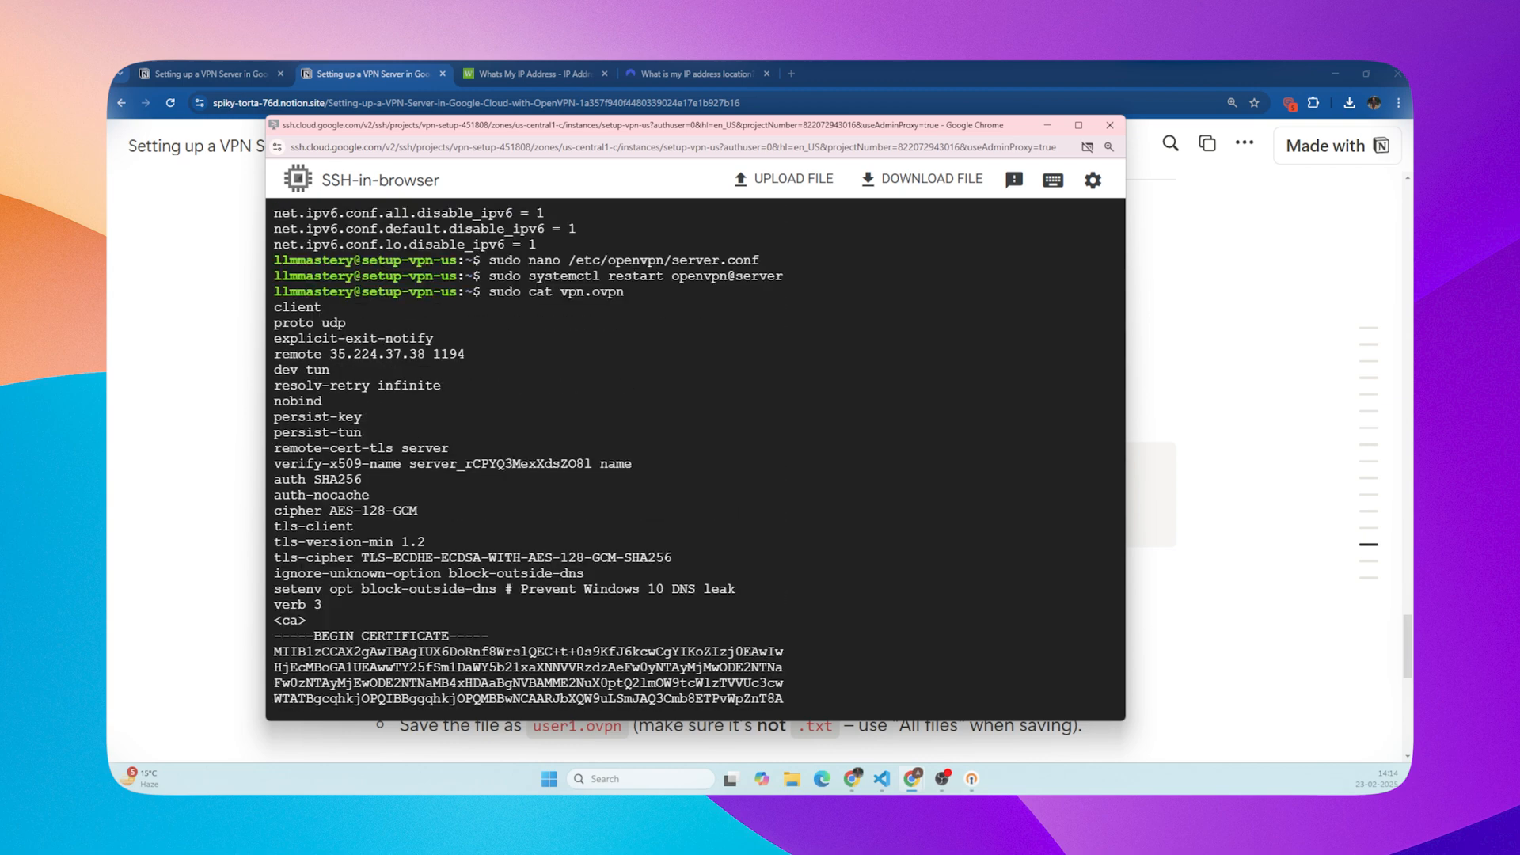
{"action": "scroll", "scroll_direction": "down", "scroll_amount": 3}
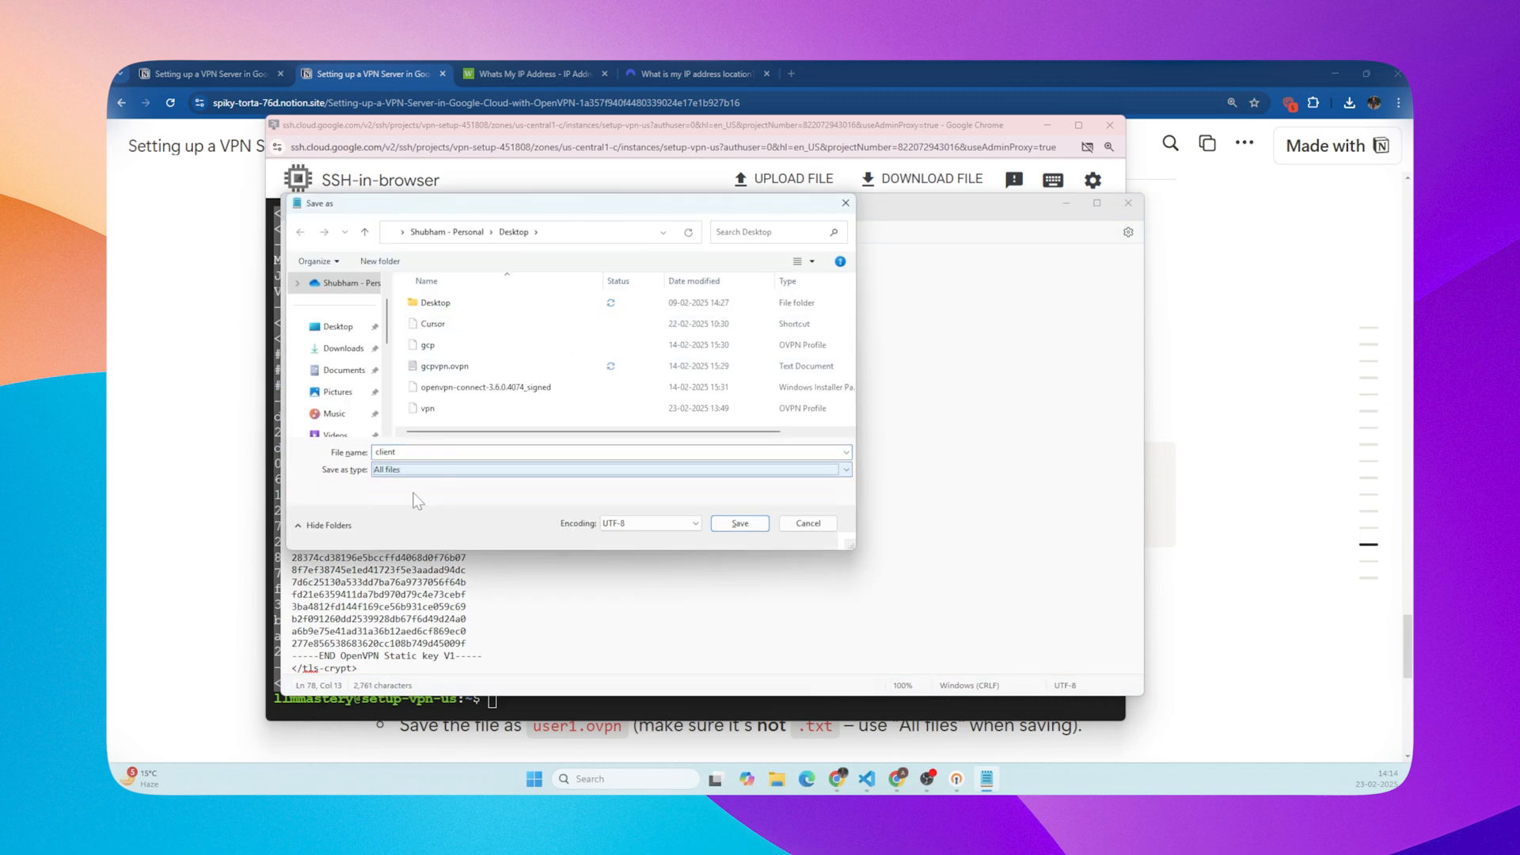
Save the client profile to the Desktop as vpn-gcp.ovpn with All files type.
{"action": "type", "text": "vpn"}
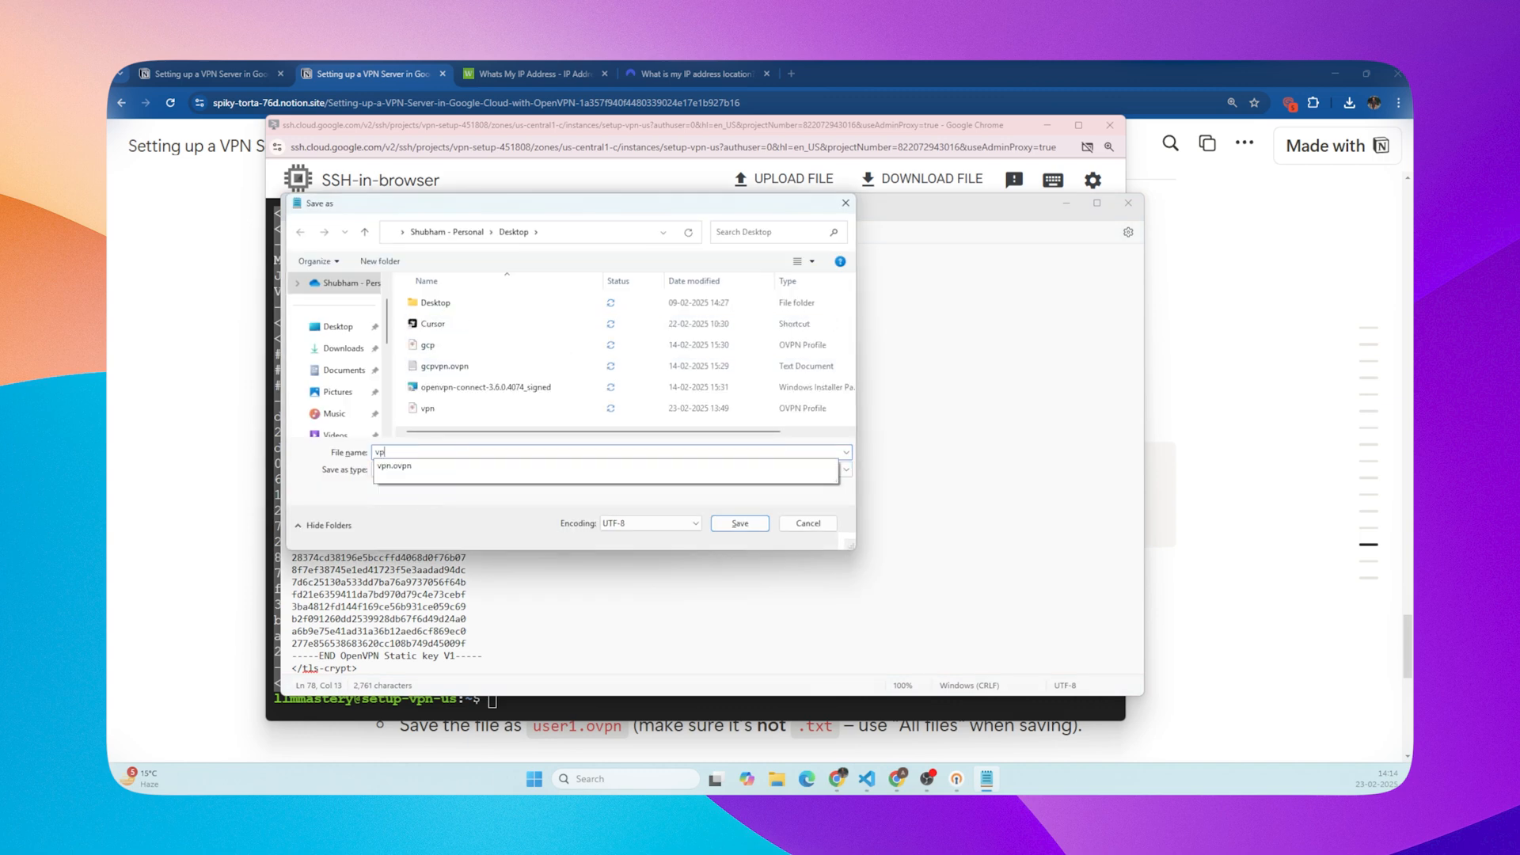
{"action": "type", "text": "n-gcp.o"}
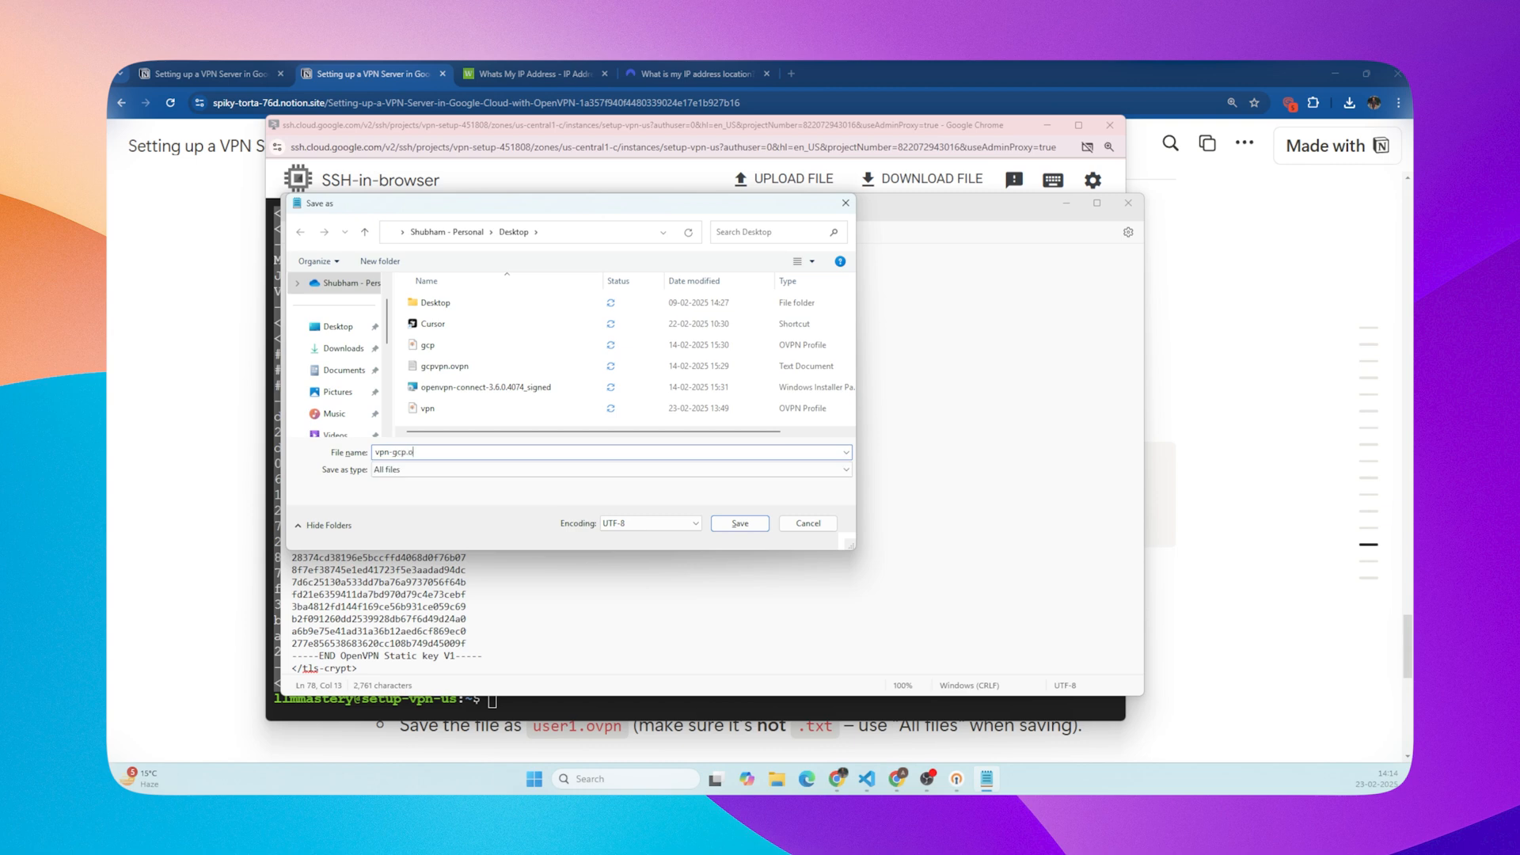
{"action": "left_click", "coordinate": [739, 523]}
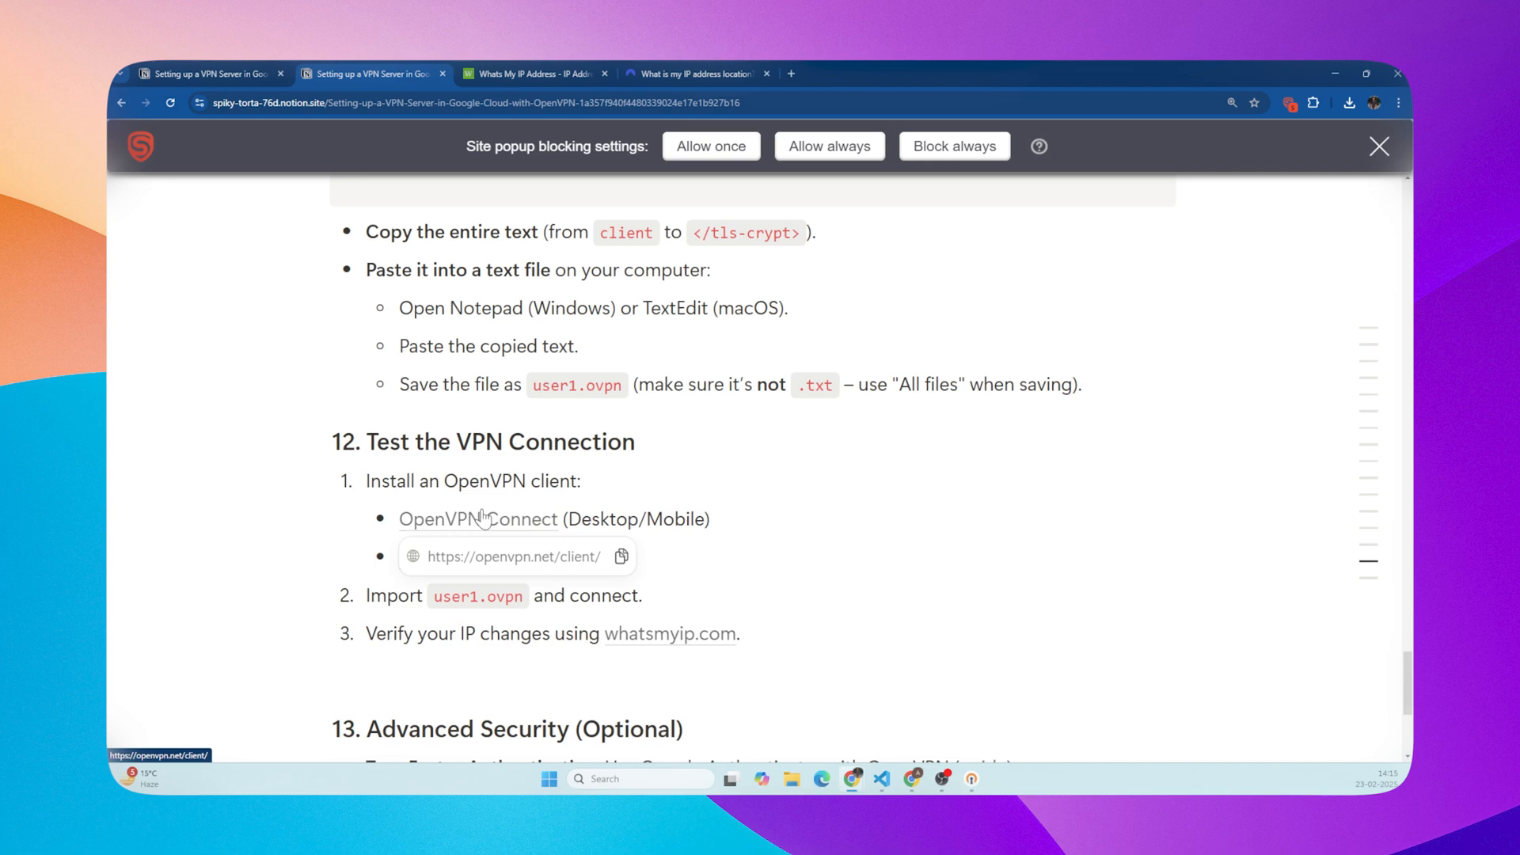
Import vpn-gcp.ovpn into OpenVPN Connect via Upload File and connect to 35.224.37.38.
{"action": "left_click", "coordinate": [478, 518]}
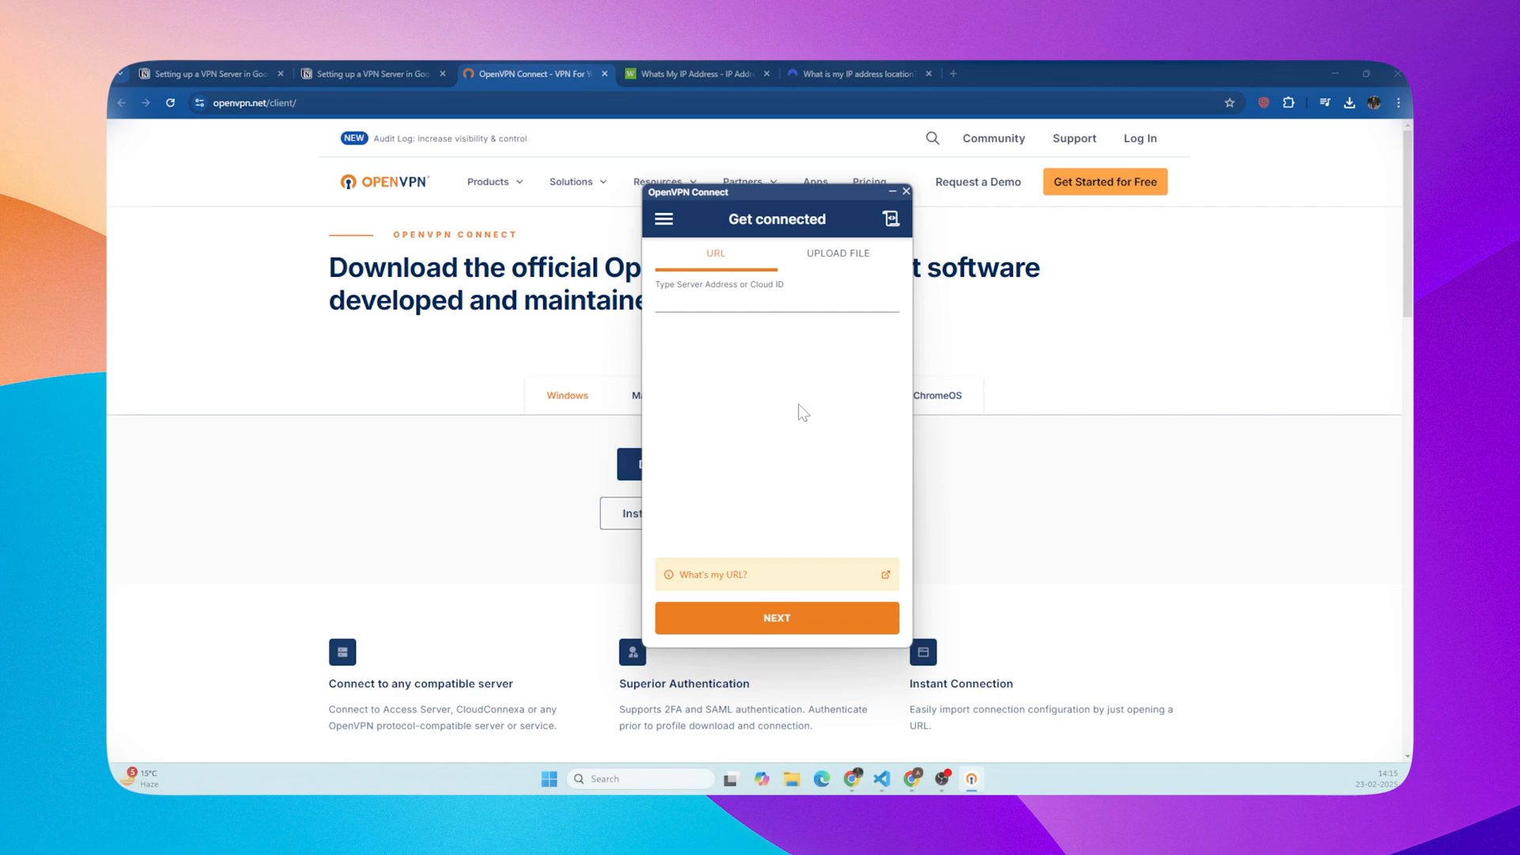
{"action": "left_click", "coordinate": [836, 253]}
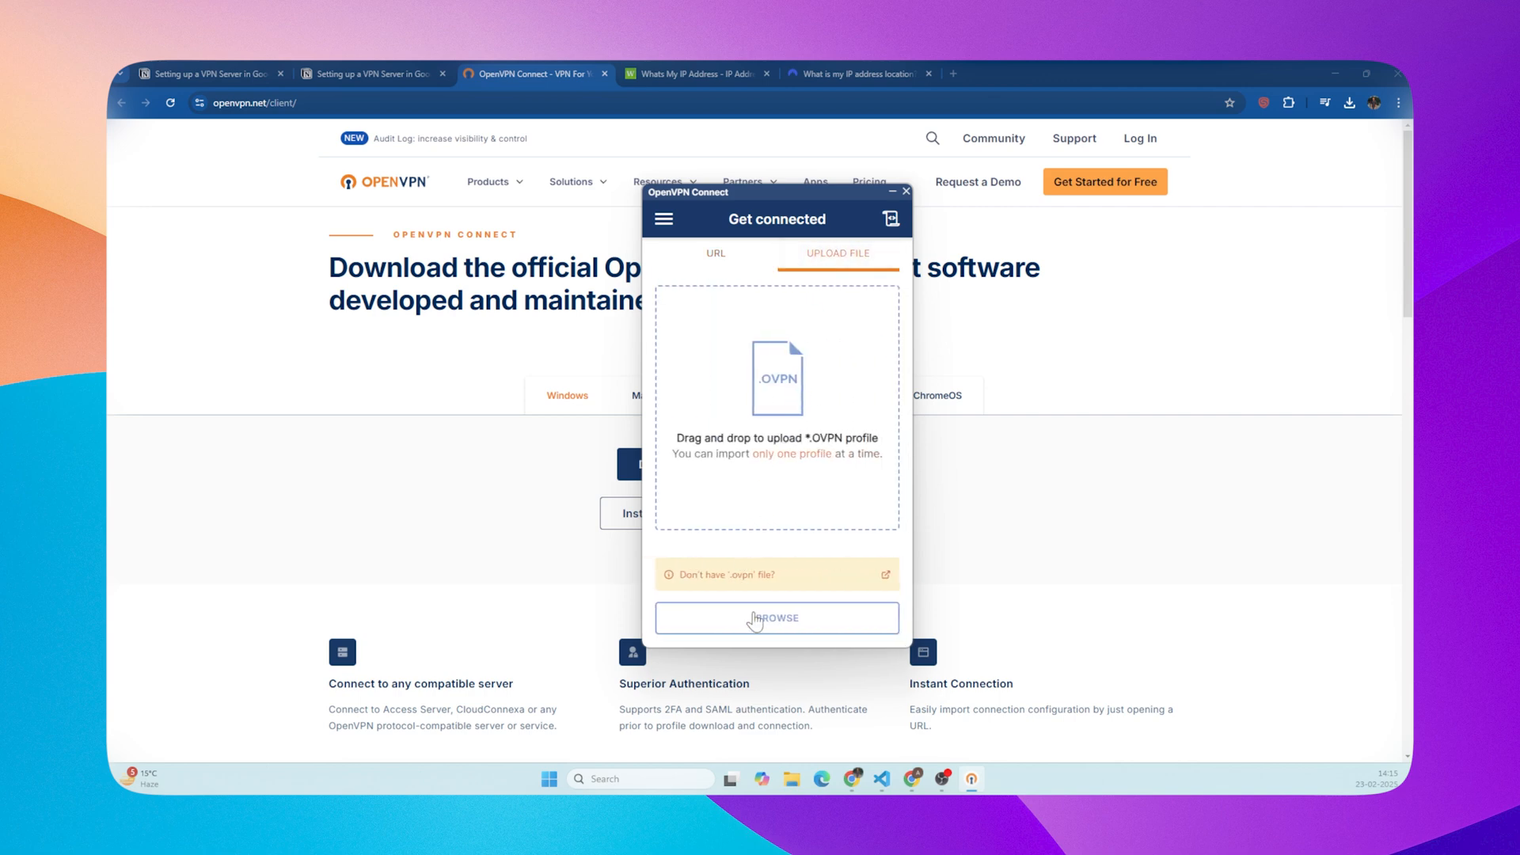
{"action": "left_click", "coordinate": [776, 617]}
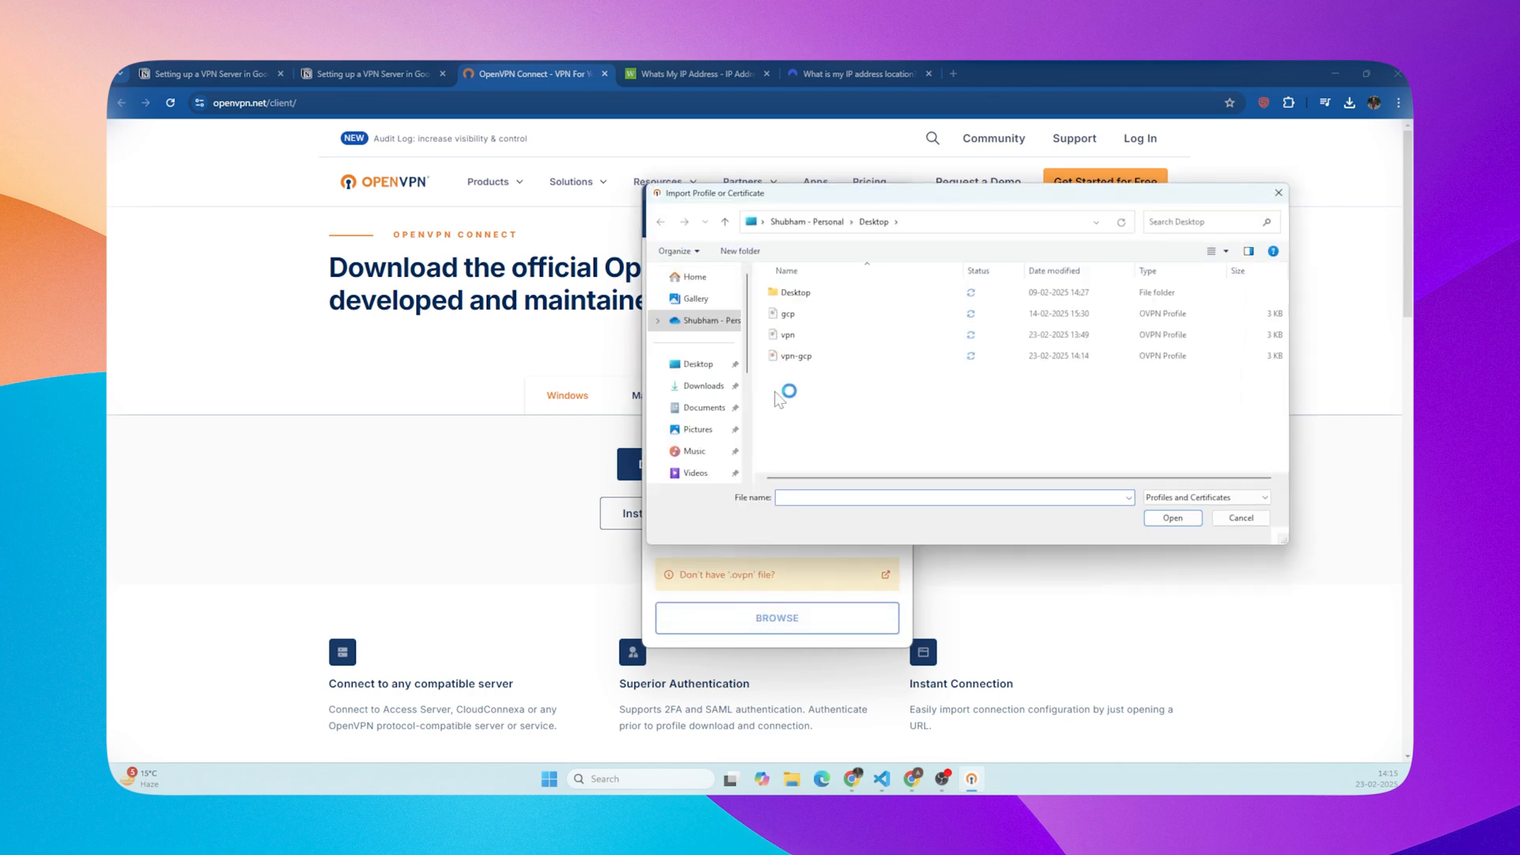
{"action": "double_click", "coordinate": [795, 356]}
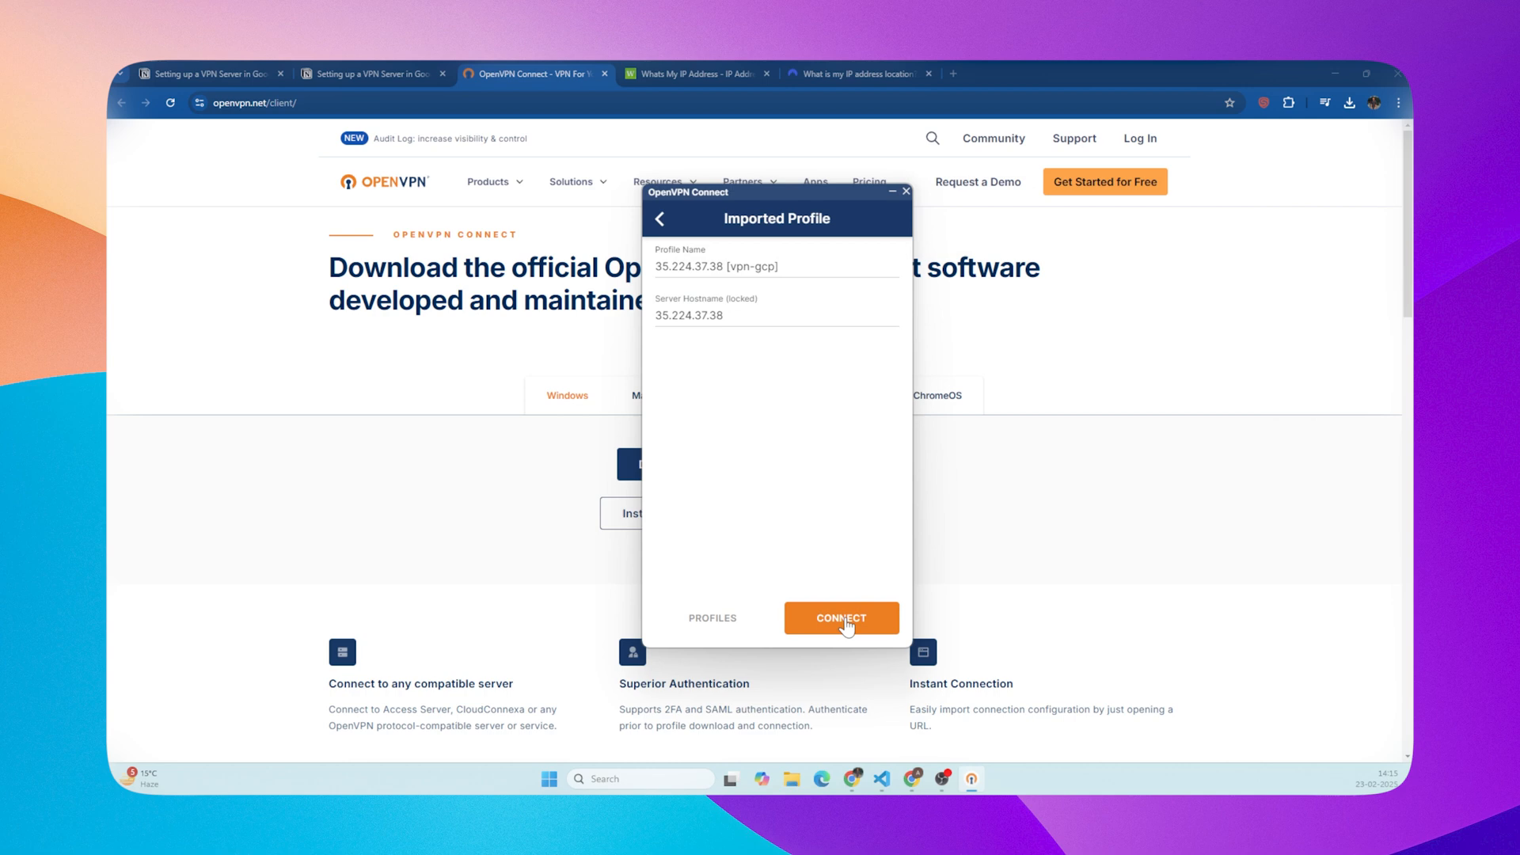
{"action": "left_click", "coordinate": [839, 618]}
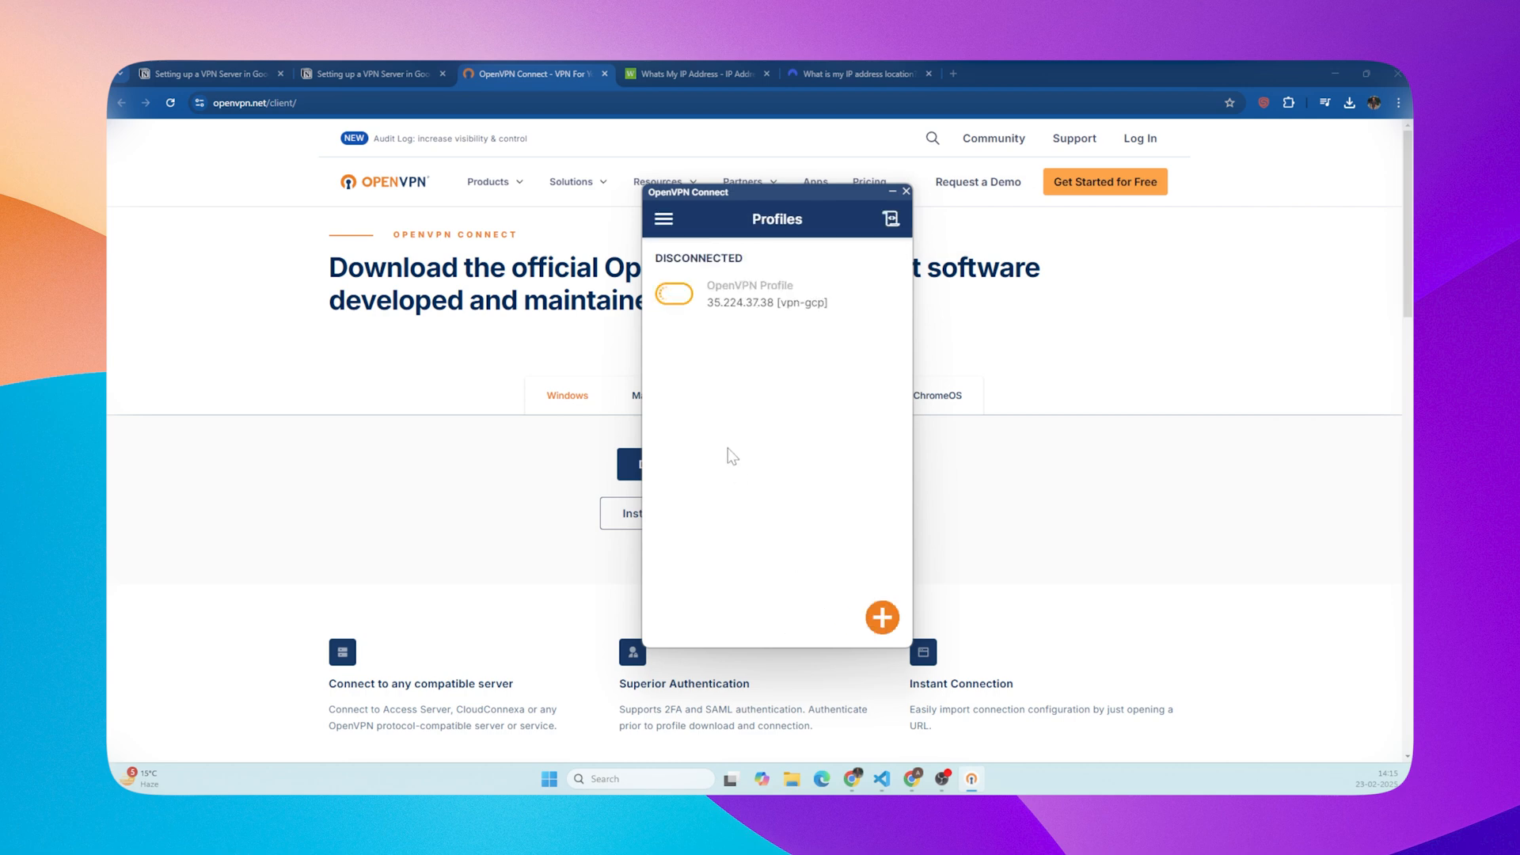
{"action": "left_click", "coordinate": [672, 294]}
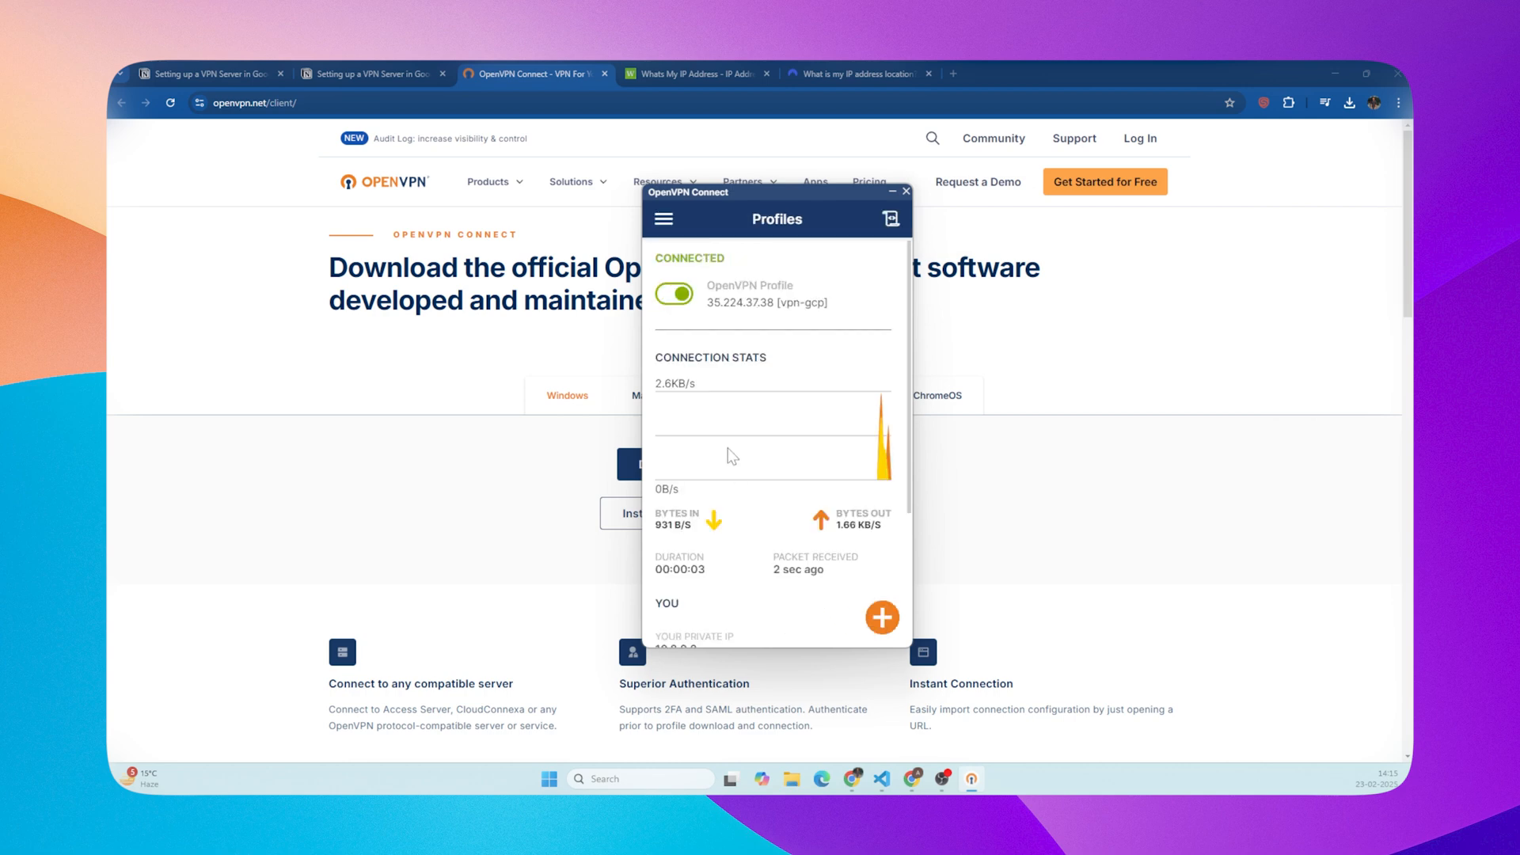
{"action": "left_click", "coordinate": [371, 73]}
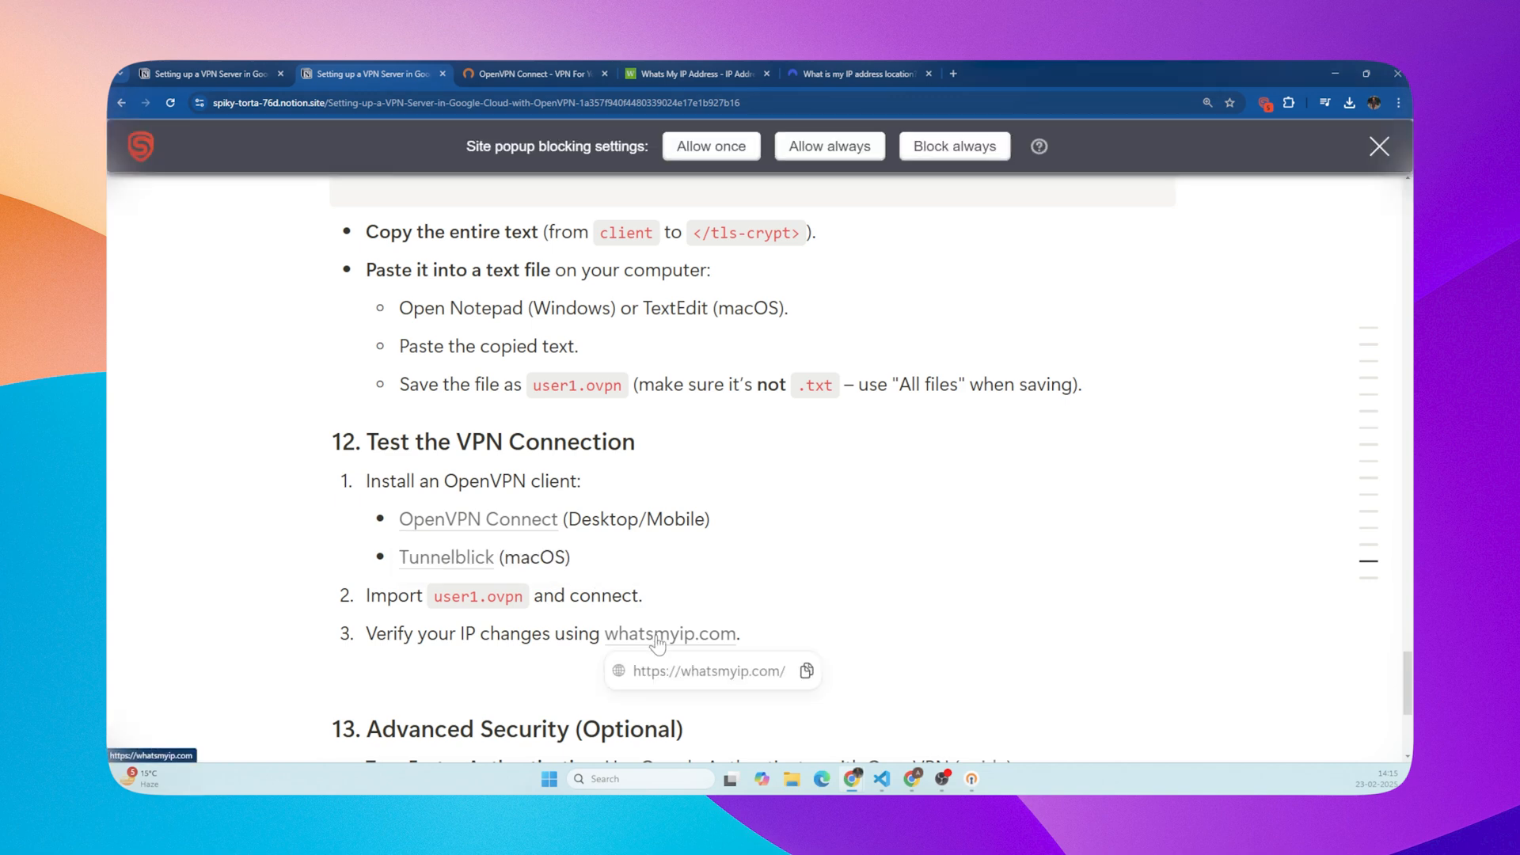
Verify on whatsmyip.com that the public IPv4 is 35.224.37.38 in Council Bluffs, Iowa.
{"action": "left_click", "coordinate": [669, 633]}
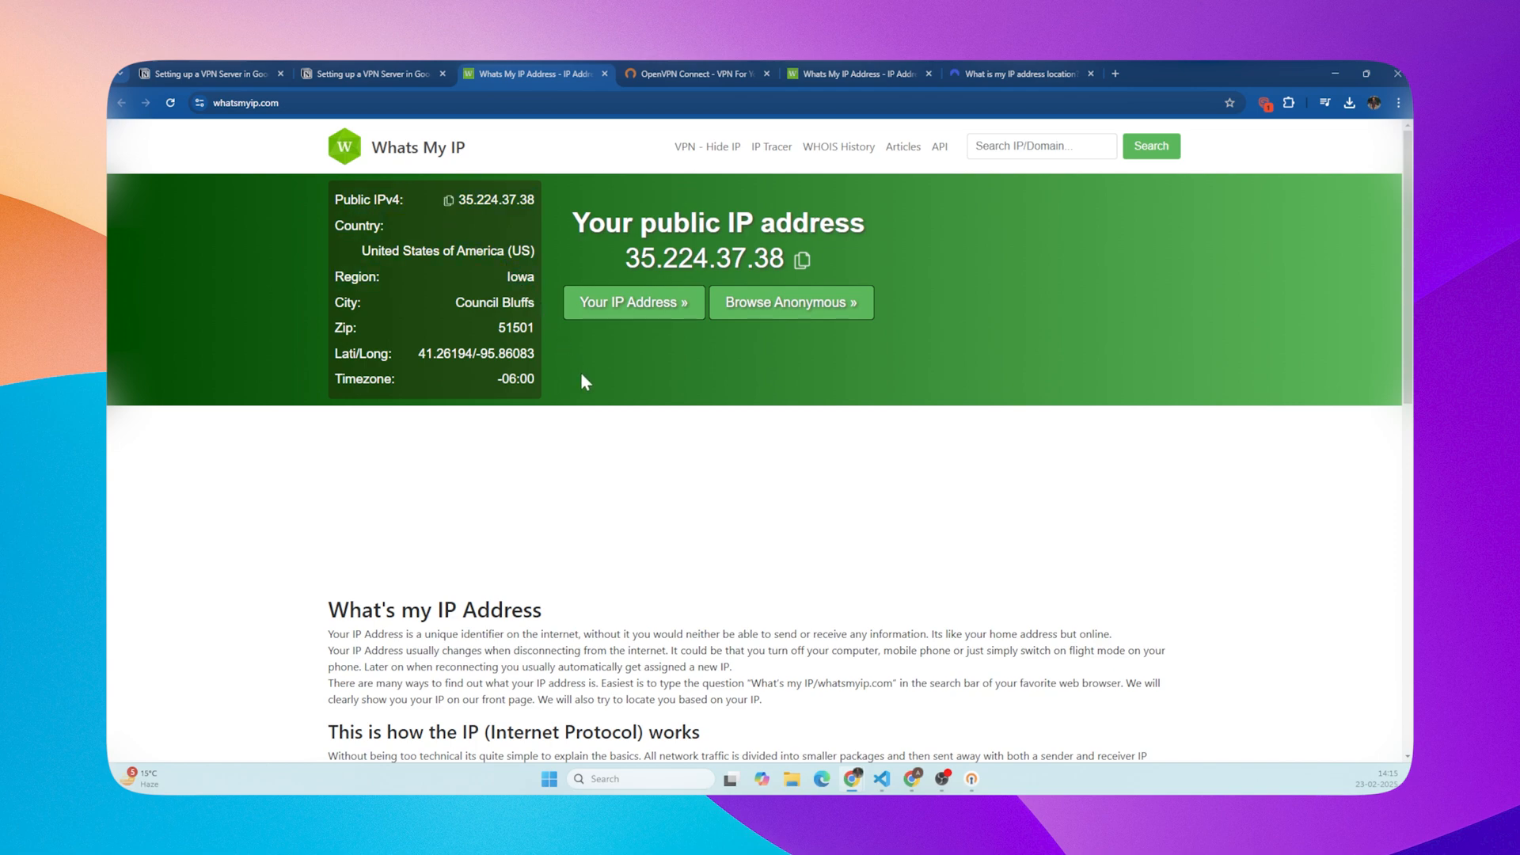
{"action": "left_click_drag", "start_coordinate": [334, 199], "coordinate": [532, 378]}
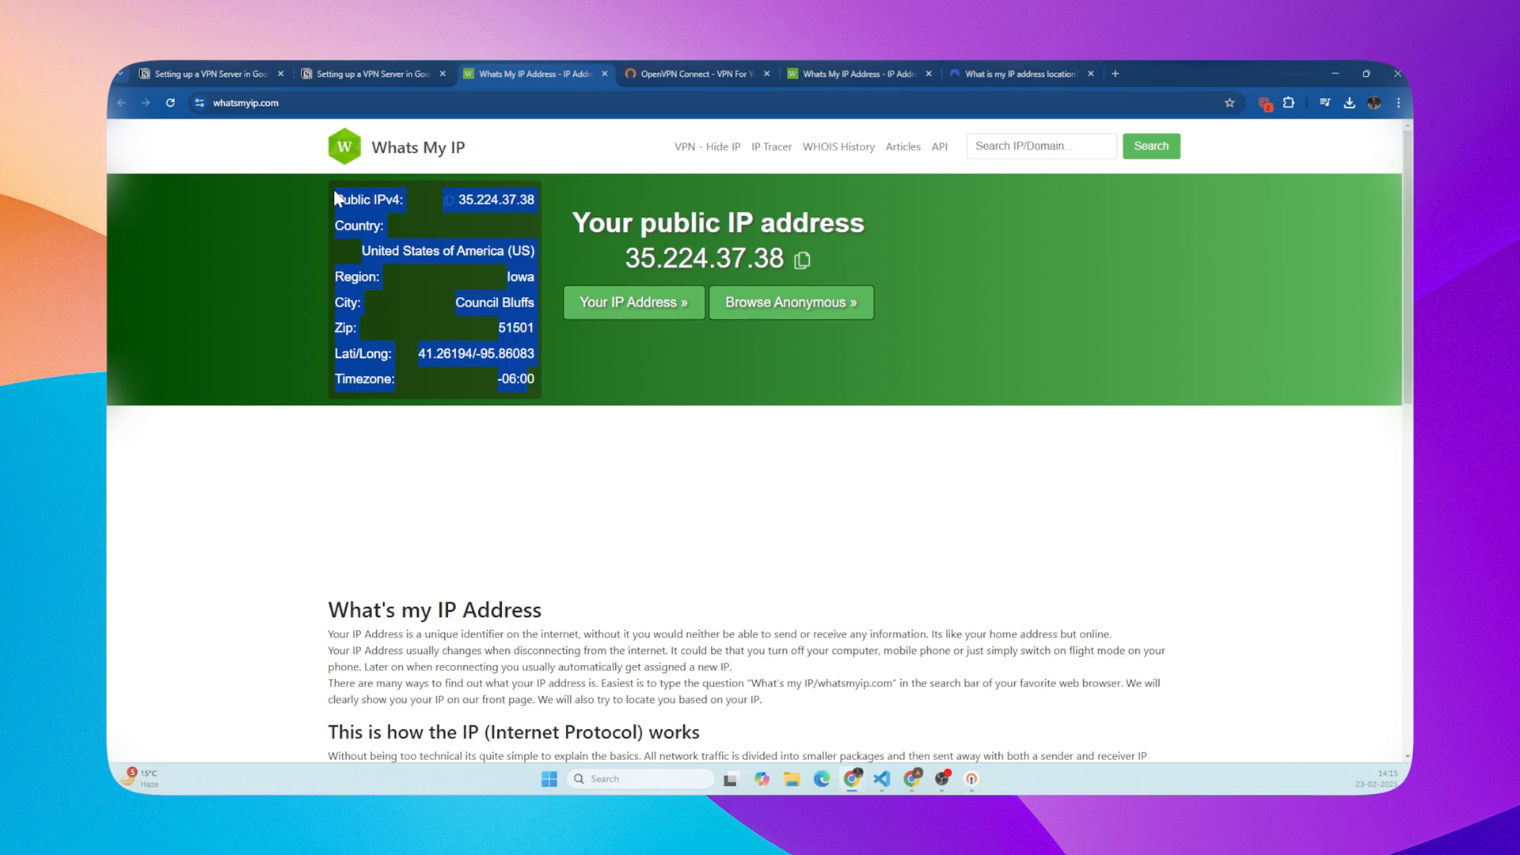
{"action": "left_click", "coordinate": [371, 74]}
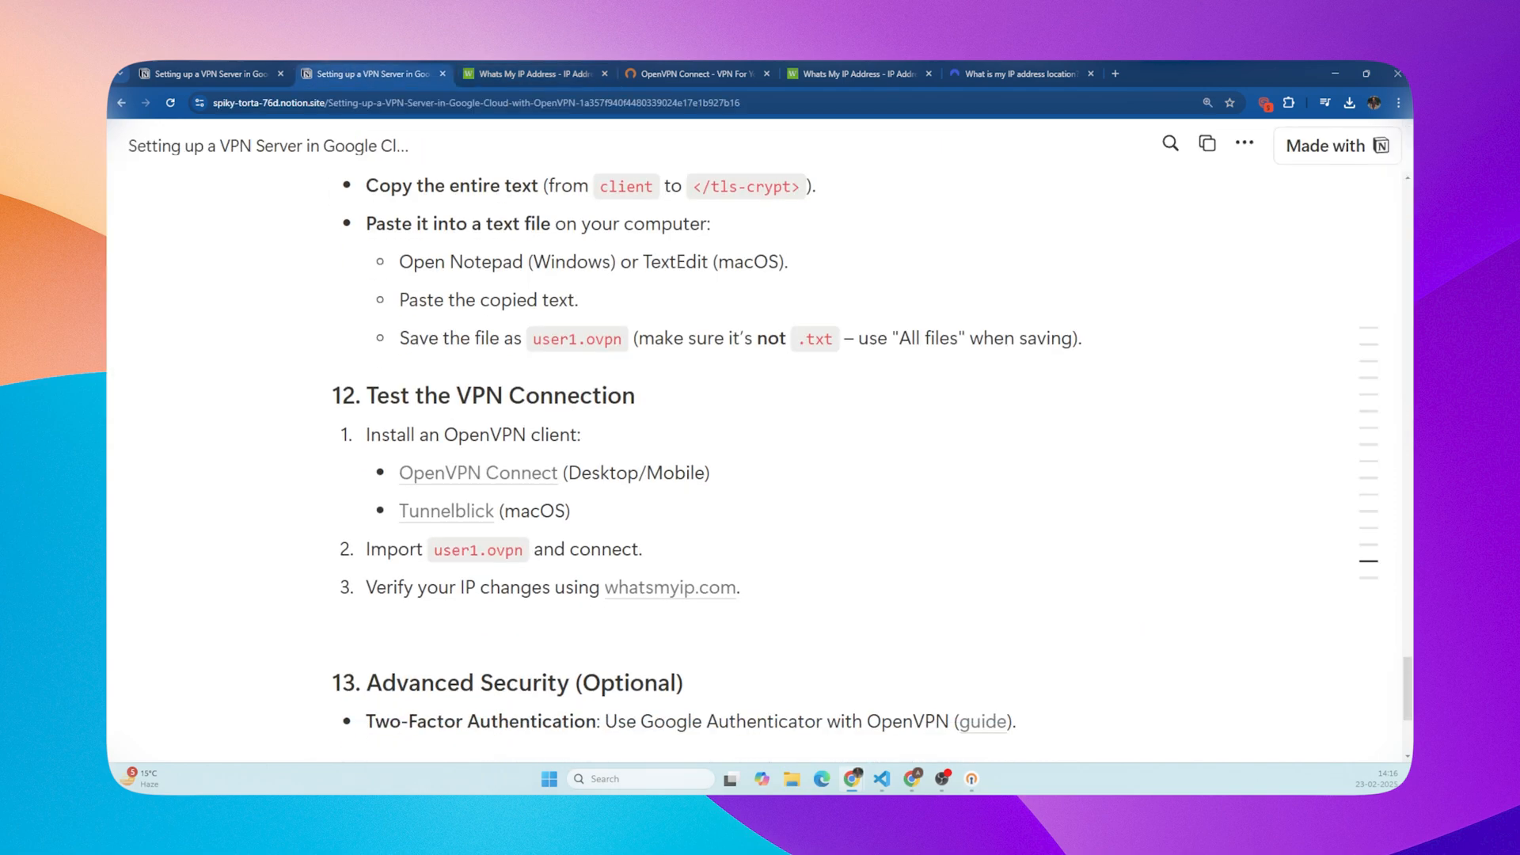
Skim the guide's Test the VPN Connection and Advanced Security sections, then revisit whatsmyip.com.
{"action": "scroll", "scroll_direction": "down", "scroll_amount": 3}
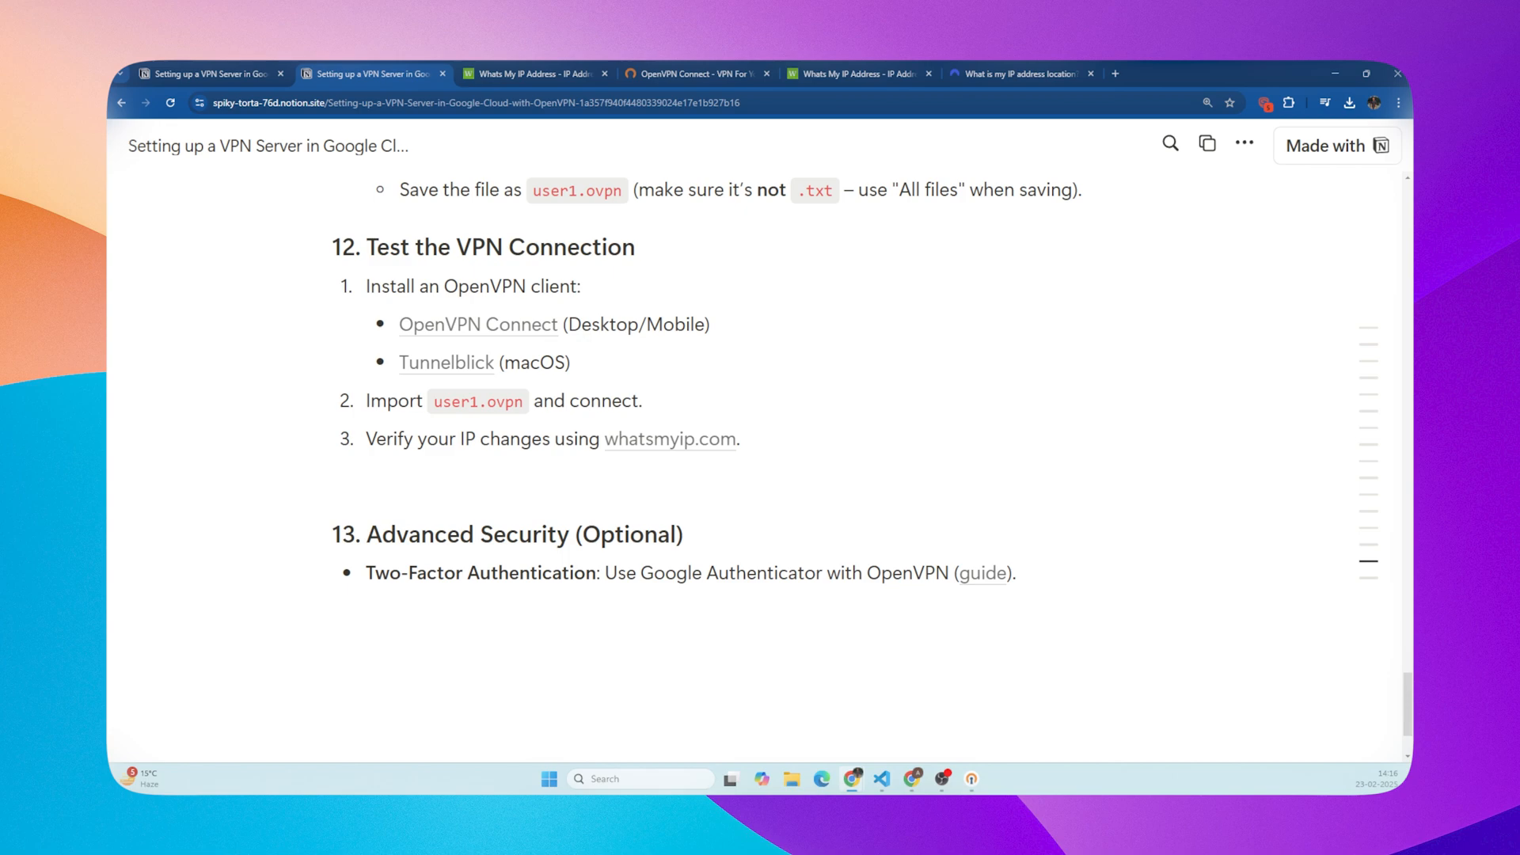
{"action": "scroll", "scroll_direction": "up", "scroll_amount": 3}
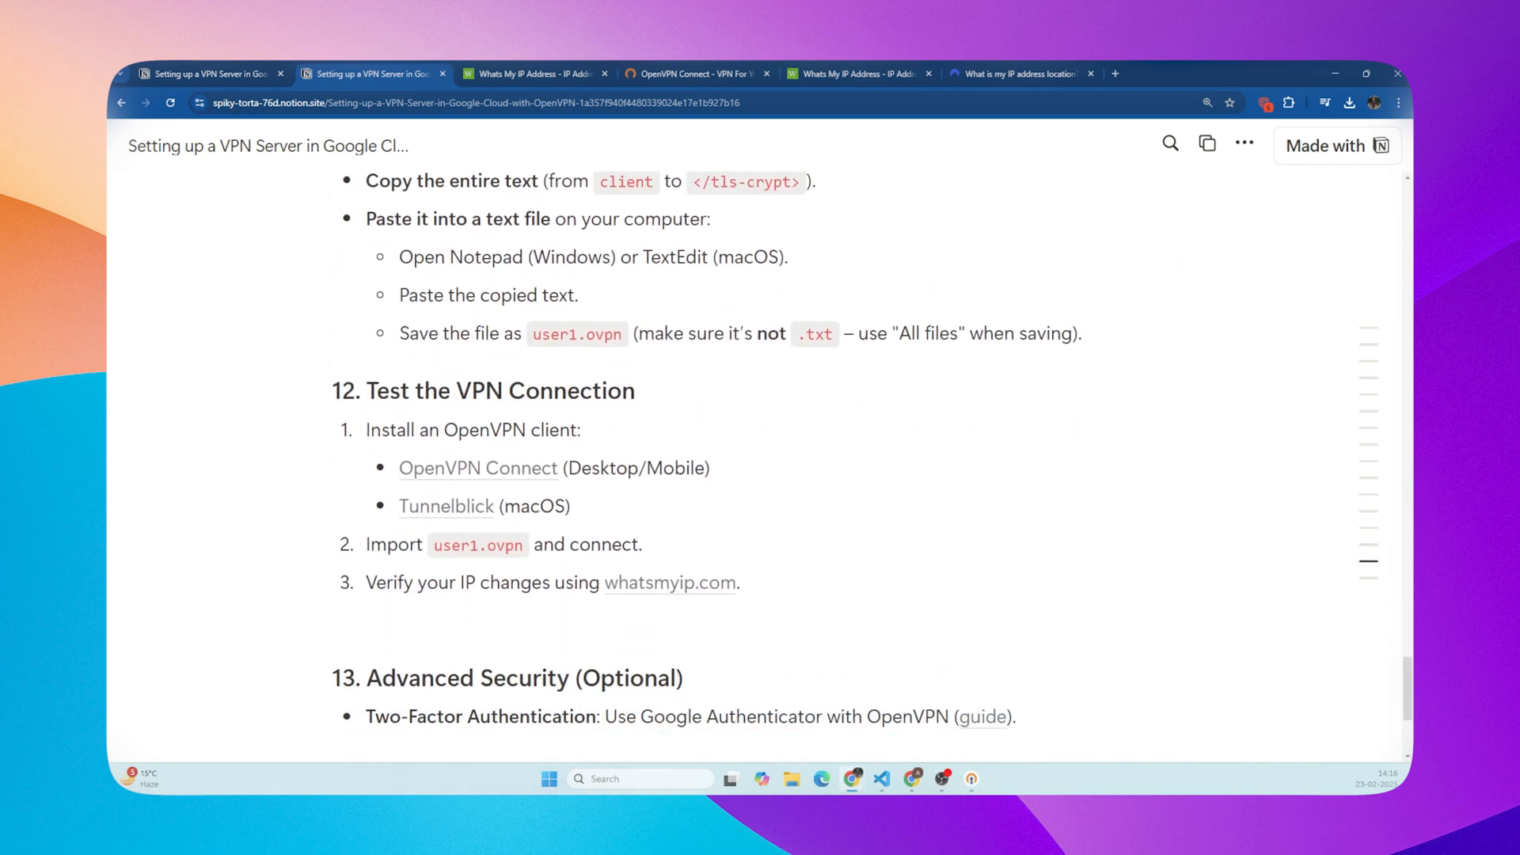
{"action": "scroll", "scroll_direction": "down", "scroll_amount": 3}
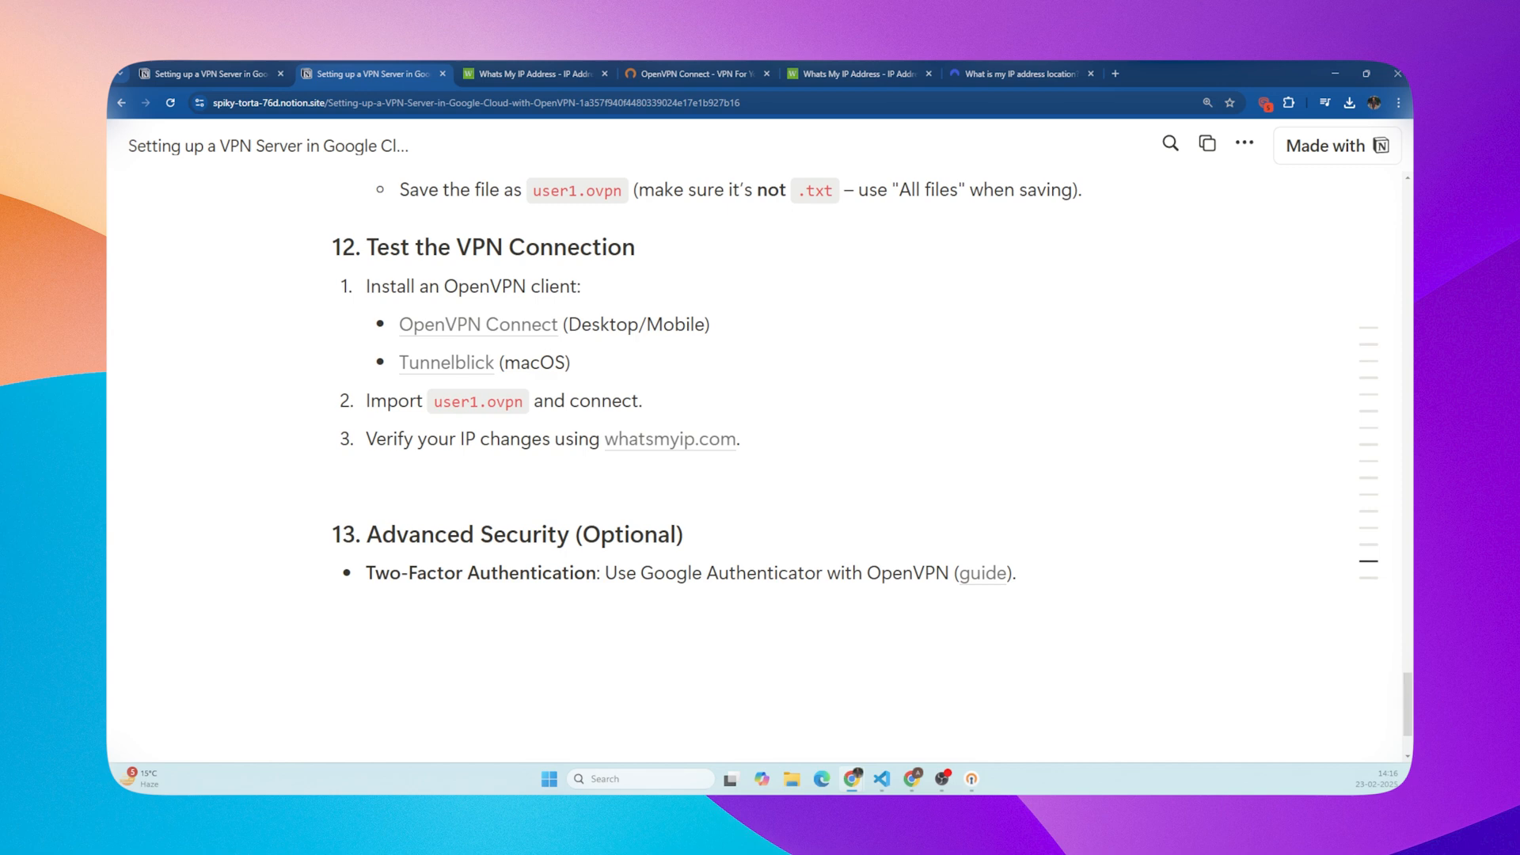
{"action": "left_click", "coordinate": [531, 73]}
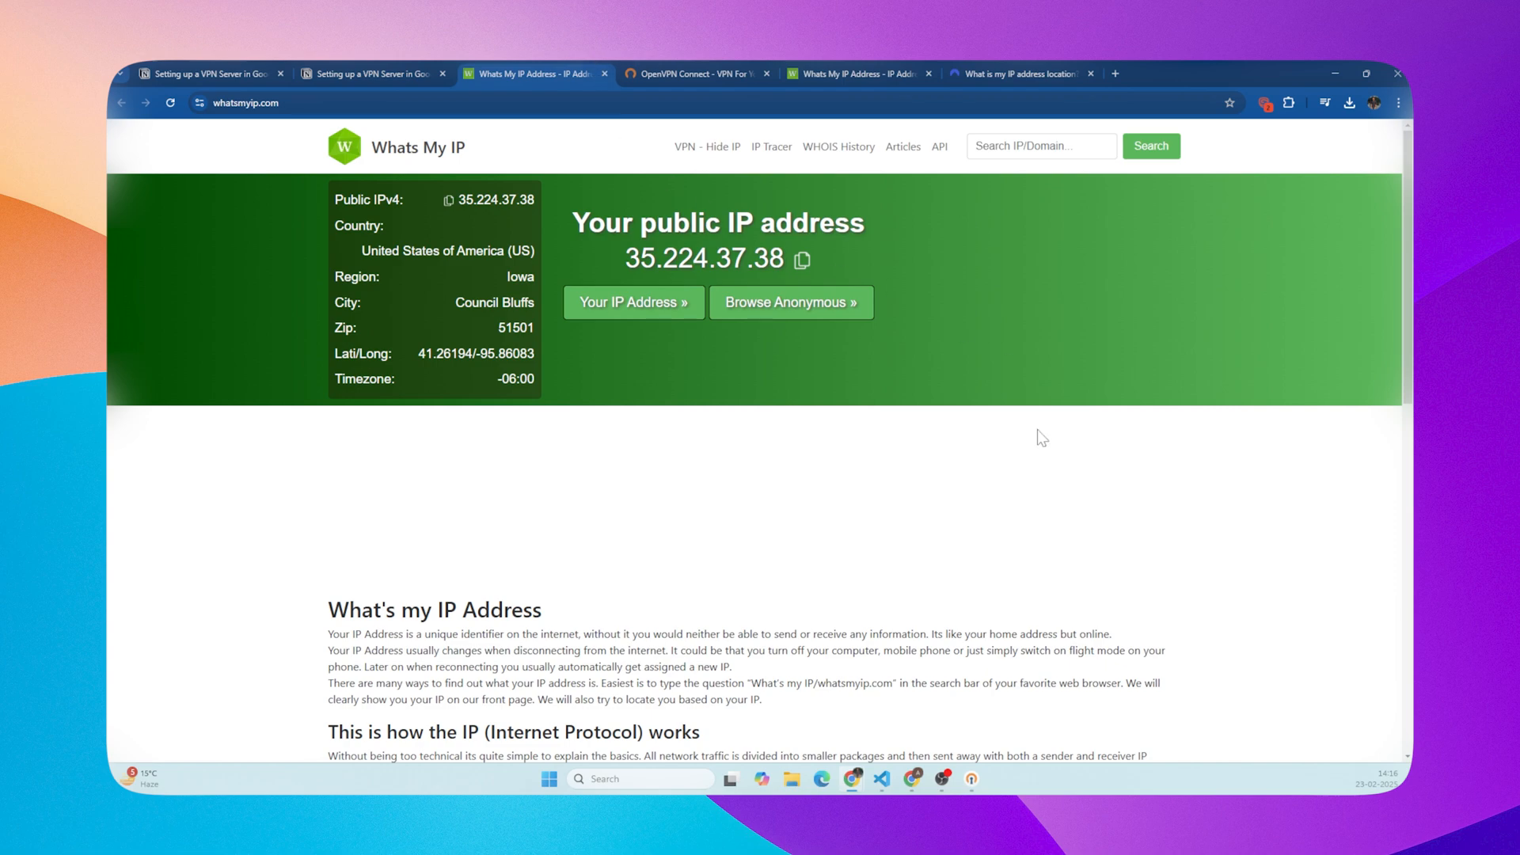